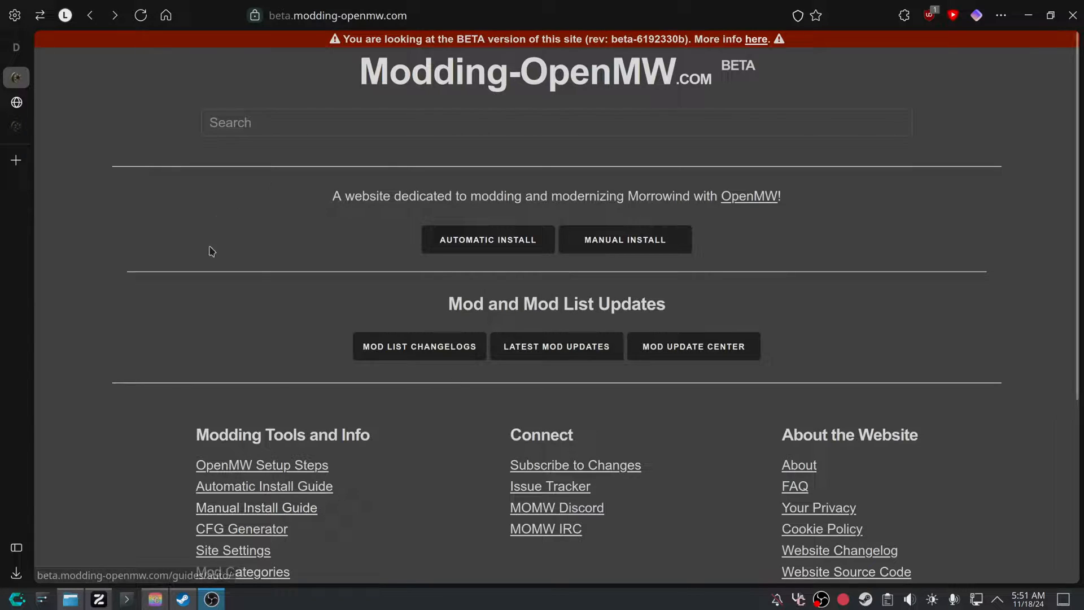
{"action": "mouse_move", "coordinate": [453, 286]}
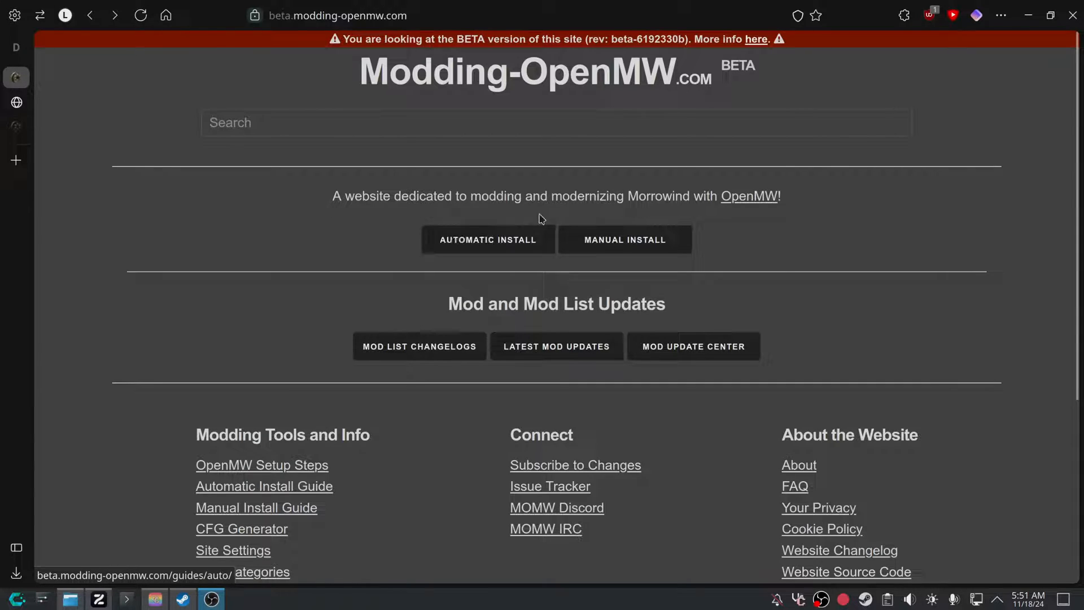
{"action": "mouse_move", "coordinate": [329, 74]}
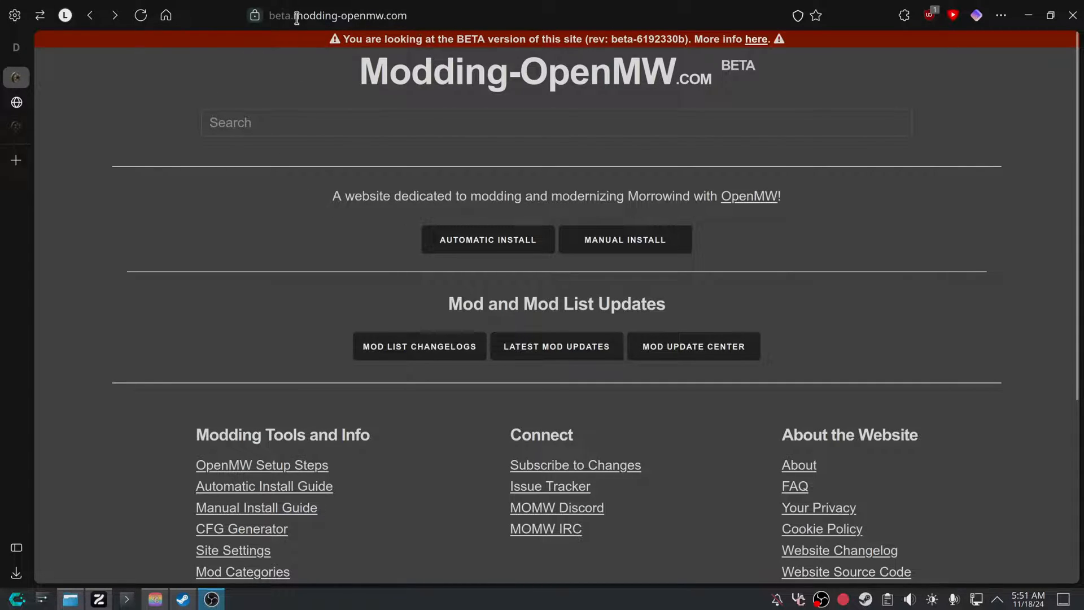
Switch to the non-beta site and open the Automatic Installation Guide.
{"action": "left_click", "coordinate": [345, 15]}
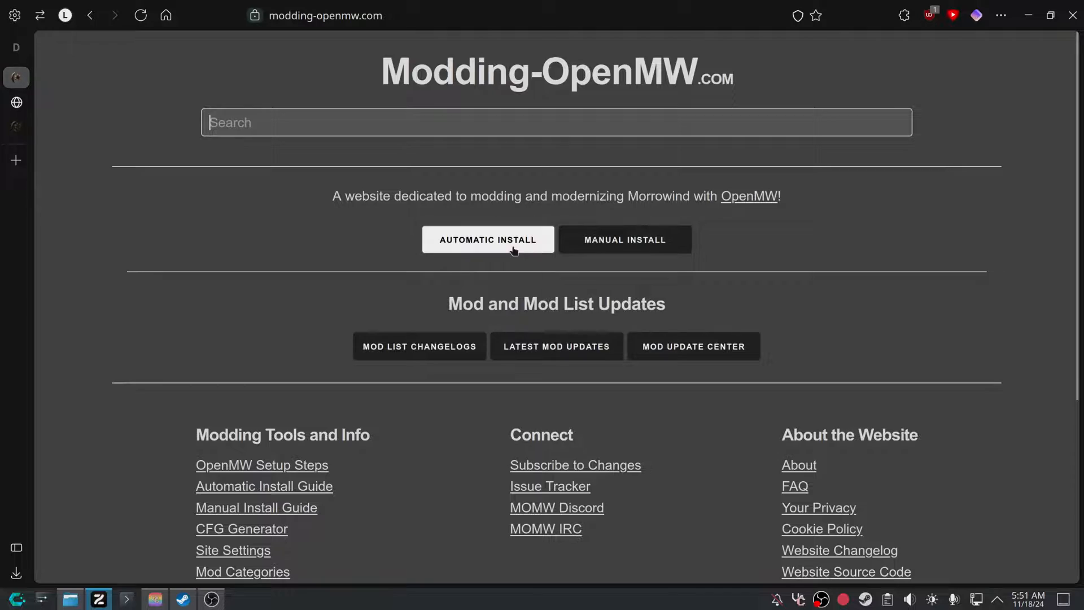
{"action": "left_click", "coordinate": [487, 240]}
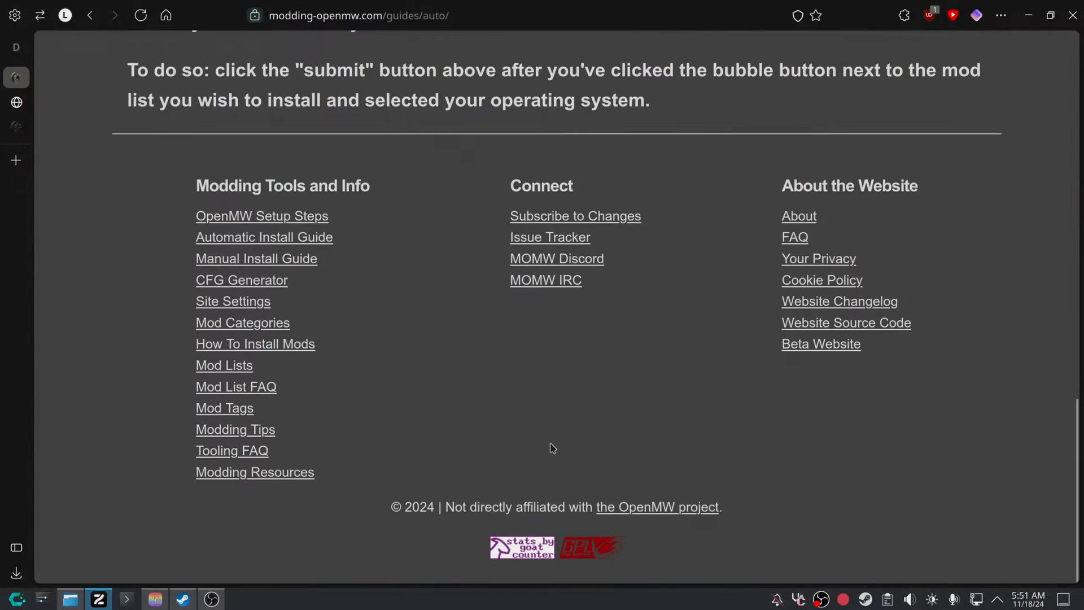
{"action": "scroll", "scroll_direction": "up", "scroll_amount": 3}
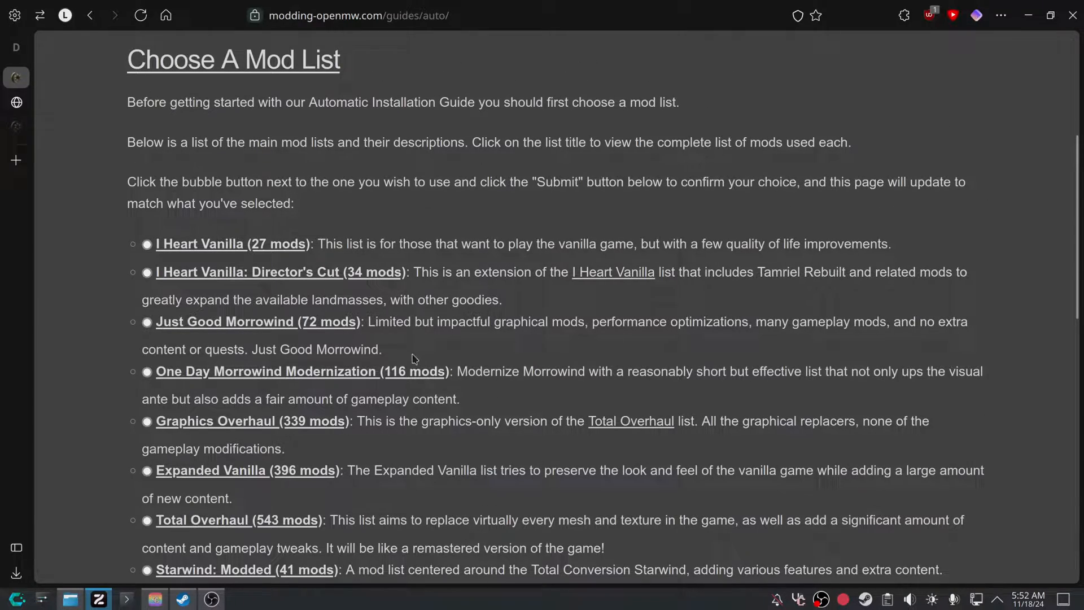
{"action": "scroll", "scroll_direction": "up", "scroll_amount": 3}
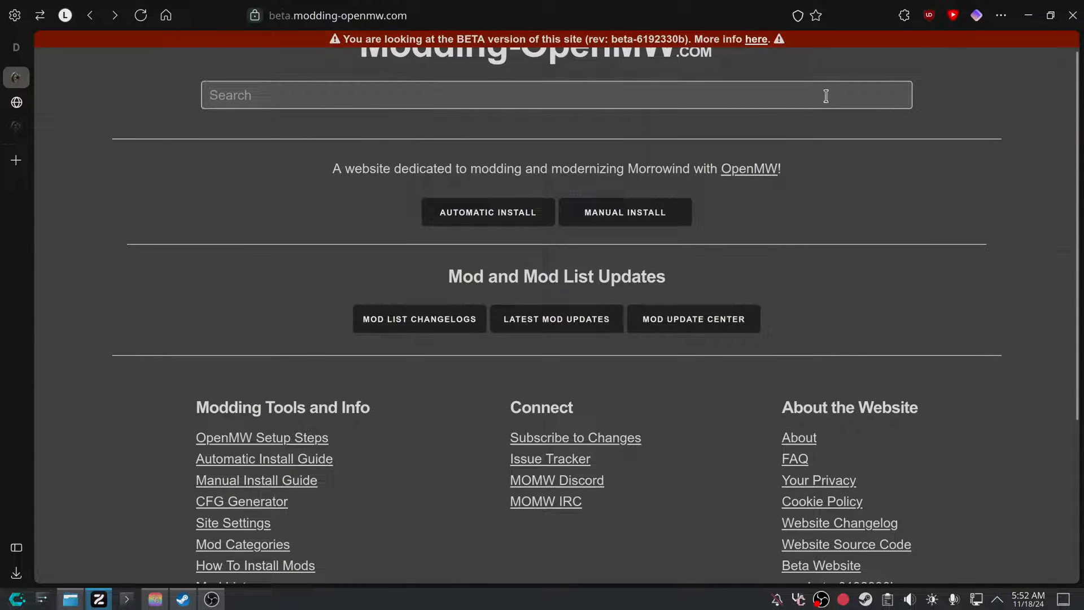
{"action": "mouse_move", "coordinate": [488, 213]}
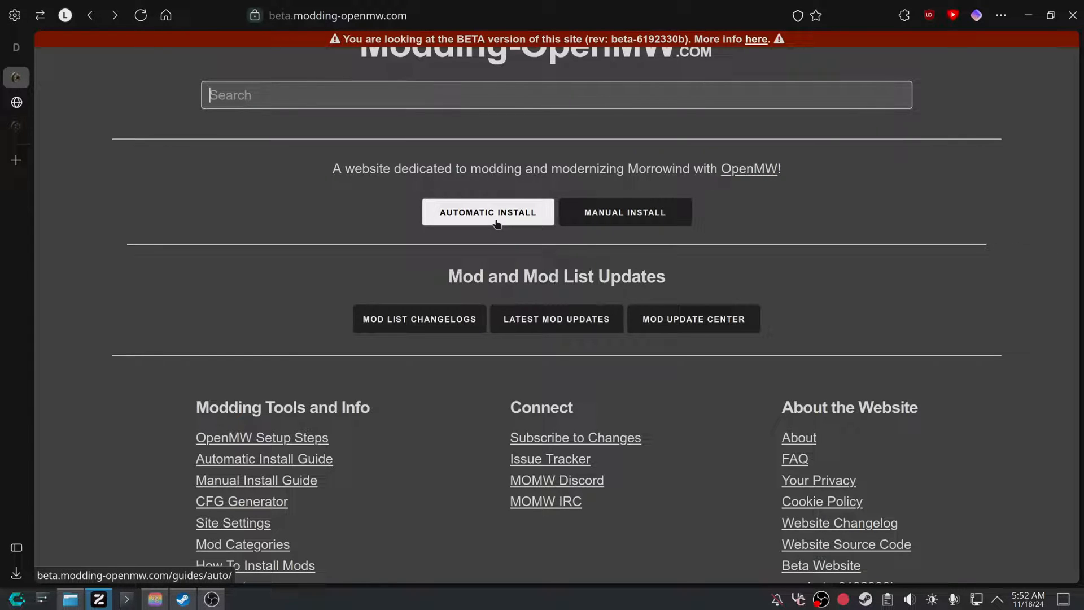
Choose Just Good Morrowind as the mod list and Linux as the operating system.
{"action": "left_click", "coordinate": [487, 212]}
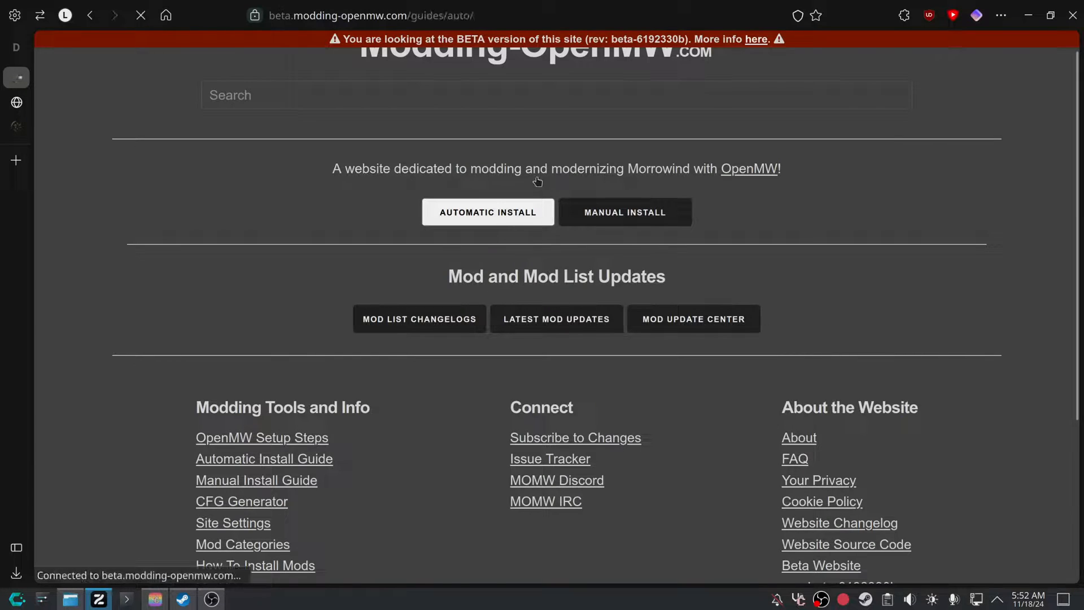
{"action": "left_click", "coordinate": [487, 212]}
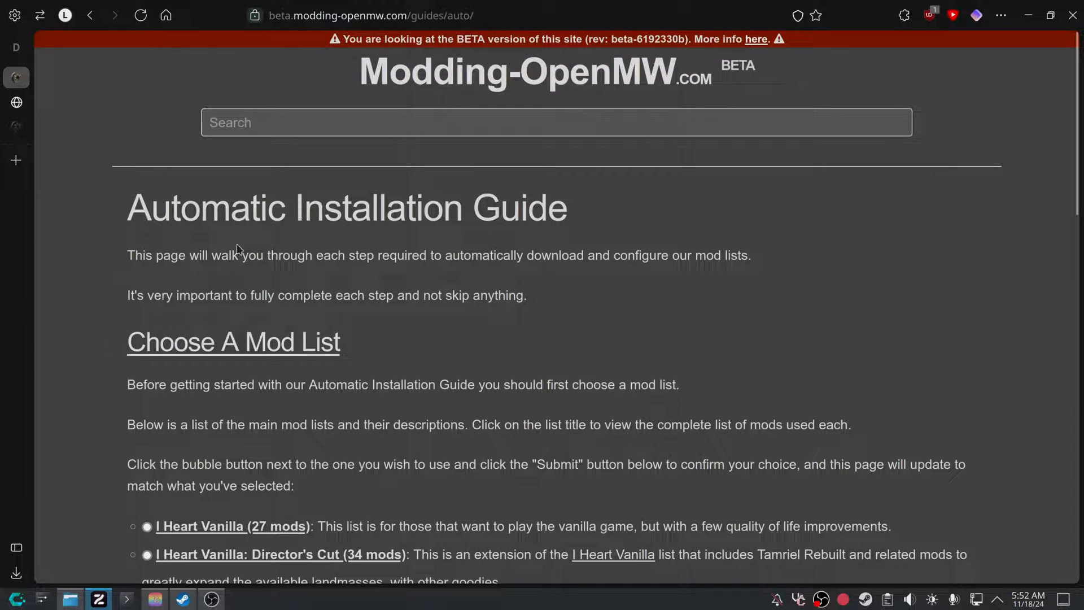
{"action": "scroll", "scroll_direction": "down", "scroll_amount": 3}
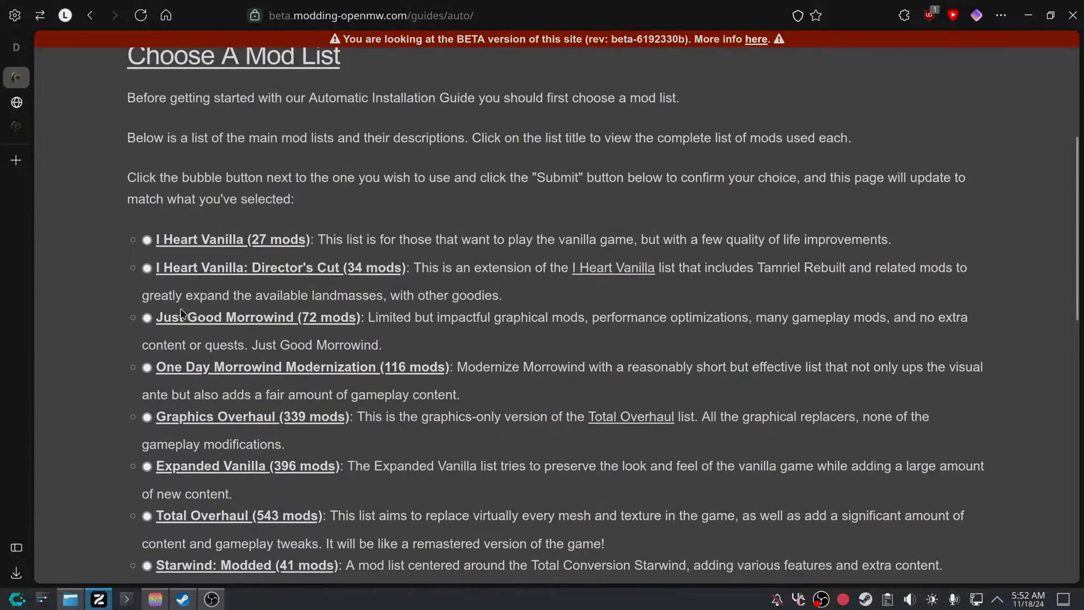
{"action": "scroll", "scroll_direction": "down", "scroll_amount": 3}
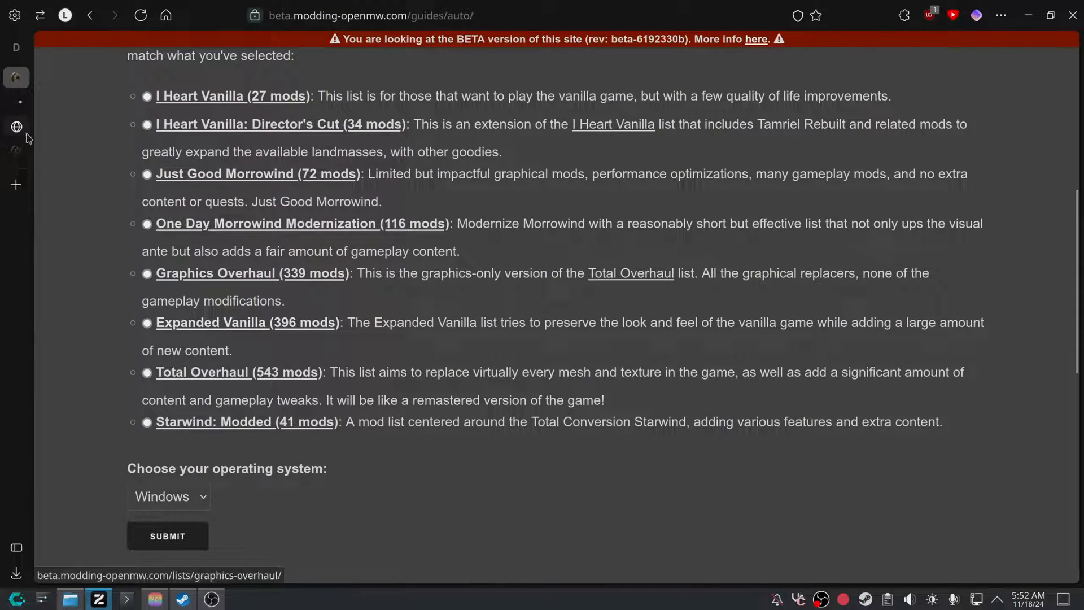
{"action": "left_click", "coordinate": [246, 322]}
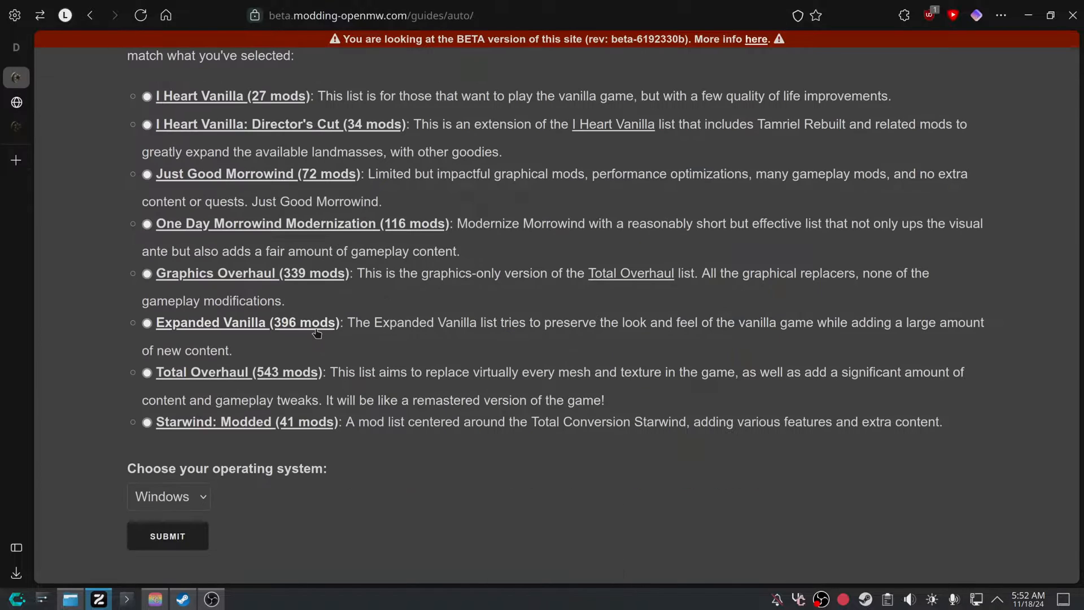
{"action": "scroll", "scroll_direction": "up", "scroll_amount": 3}
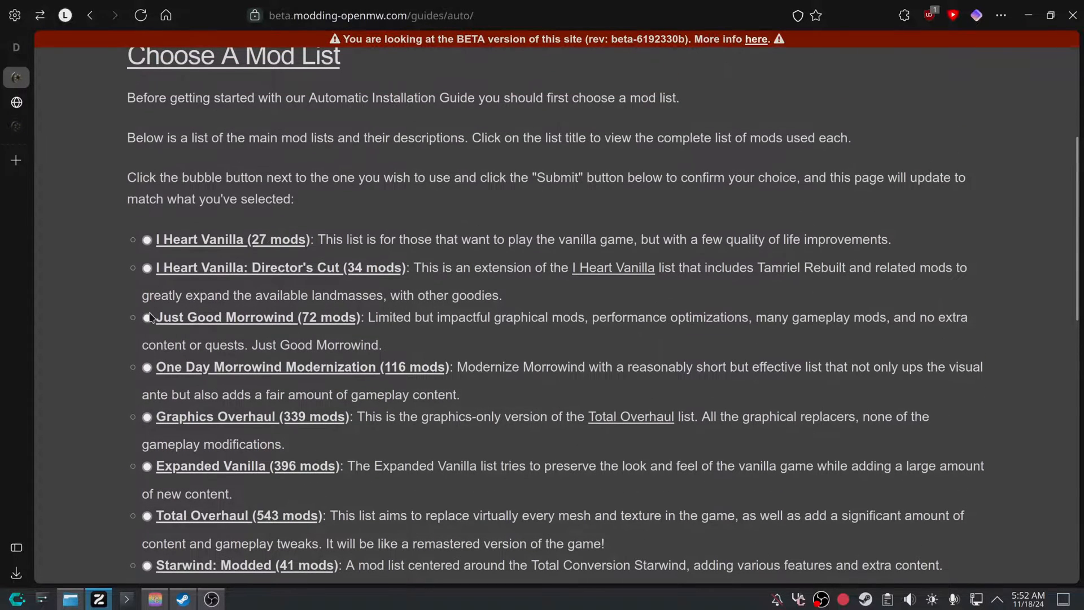
{"action": "left_click", "coordinate": [145, 317]}
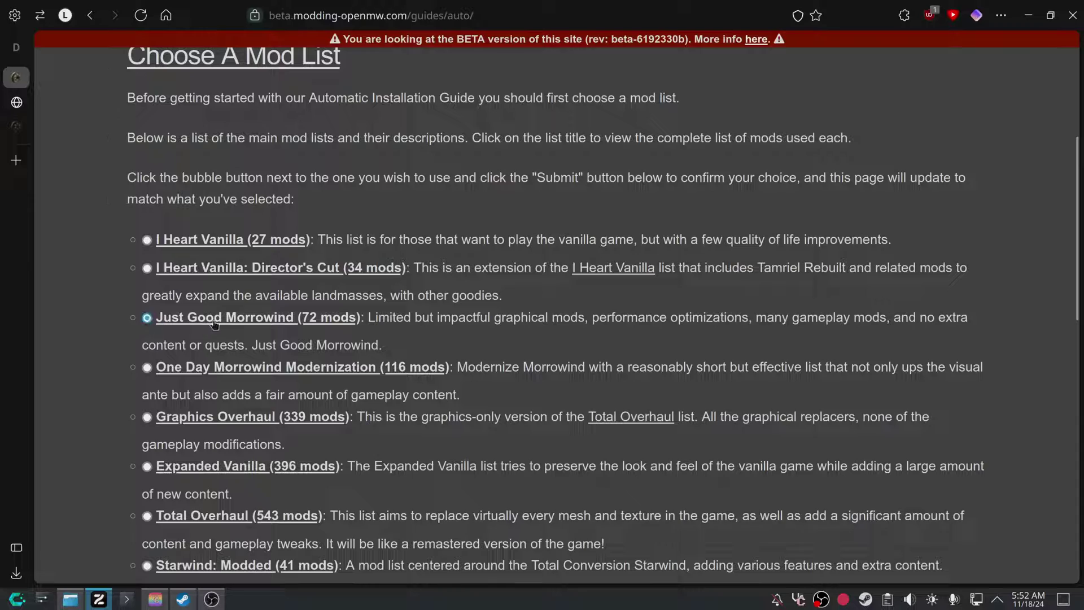
{"action": "scroll", "scroll_direction": "down", "scroll_amount": 3}
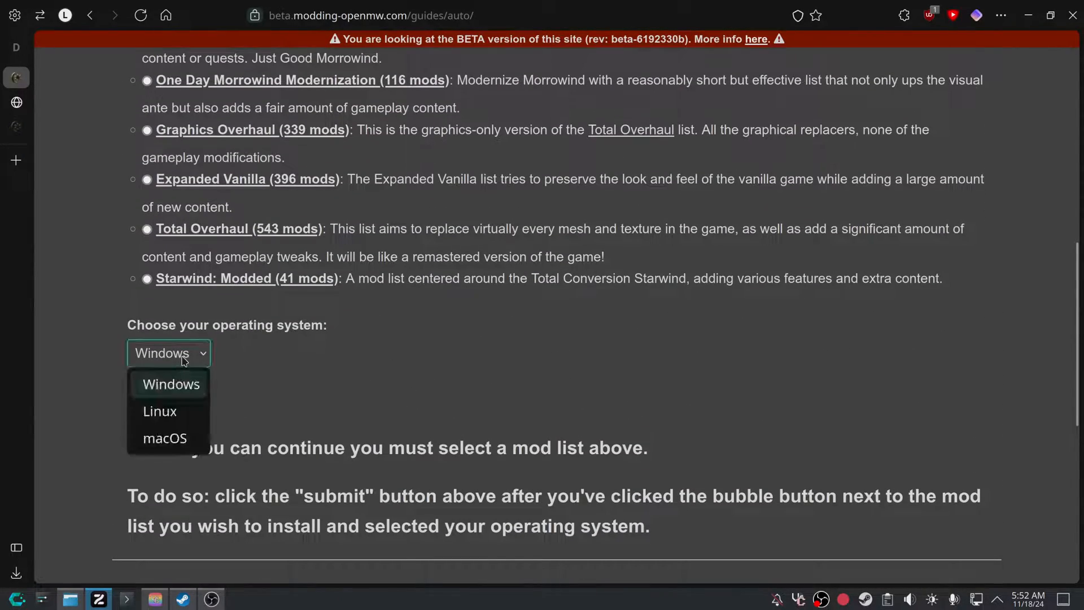
{"action": "left_click", "coordinate": [160, 410]}
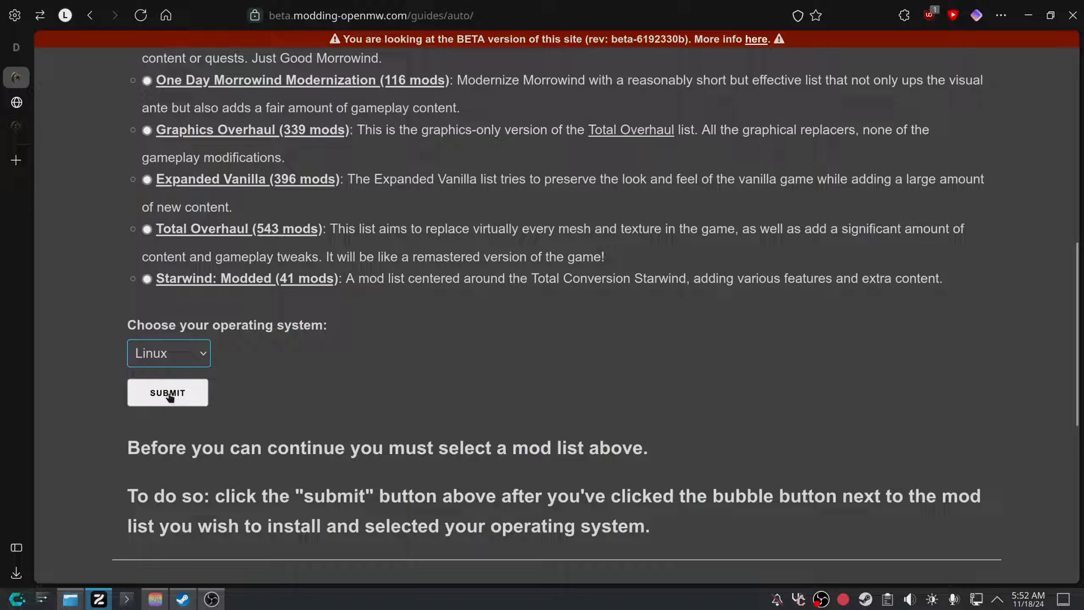
Submit the Just Good Morrowind and Linux choices, then skim the mod list FAQ.
{"action": "left_click", "coordinate": [167, 393]}
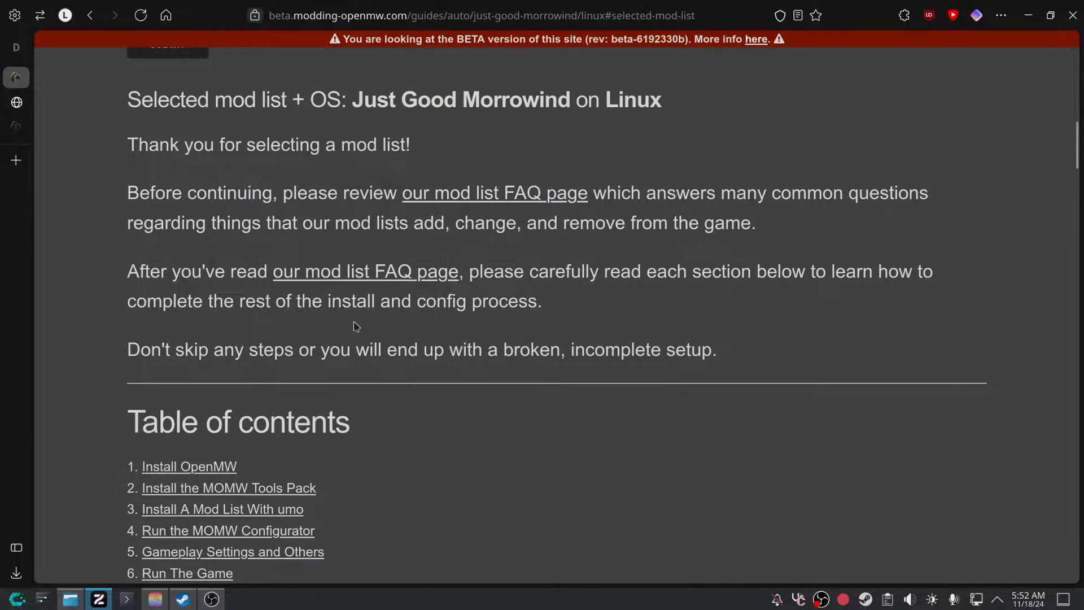
{"action": "mouse_move", "coordinate": [544, 216]}
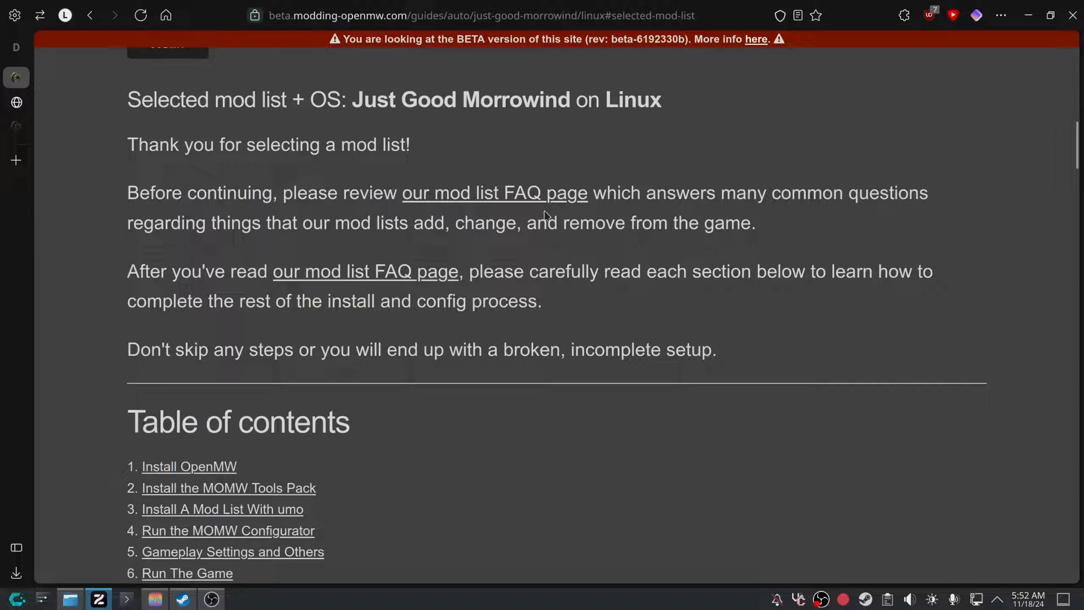
{"action": "mouse_move", "coordinate": [41, 127]}
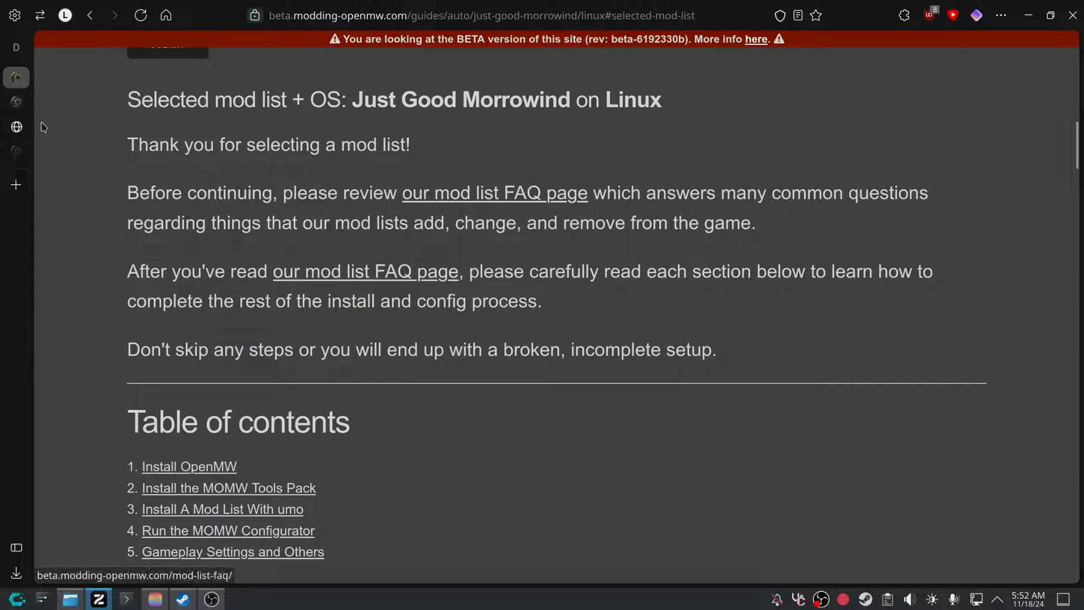
{"action": "left_click", "coordinate": [493, 193]}
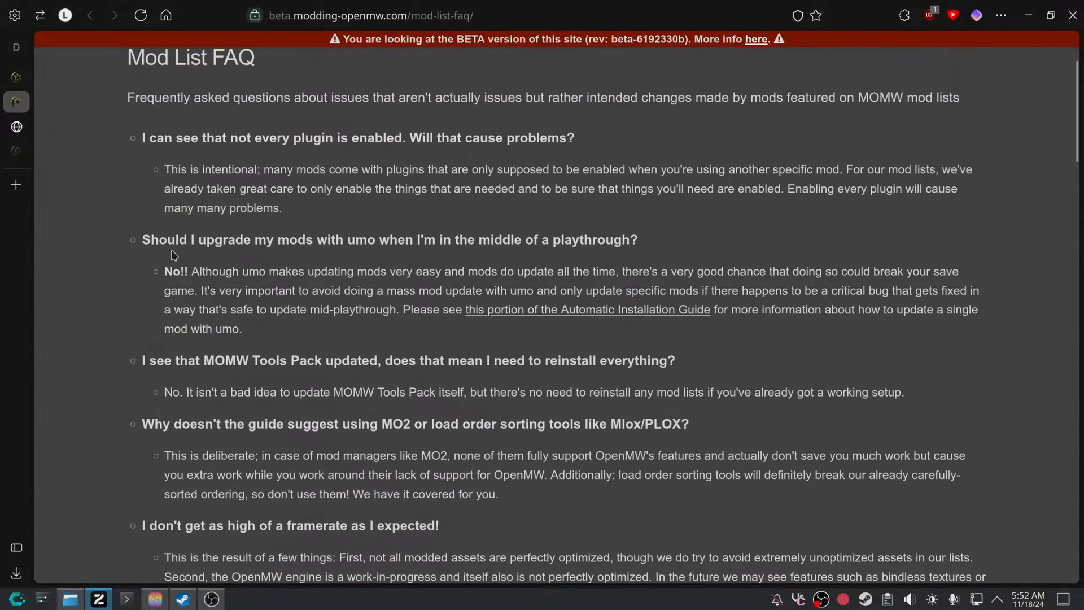
{"action": "scroll", "scroll_direction": "down", "scroll_amount": 3}
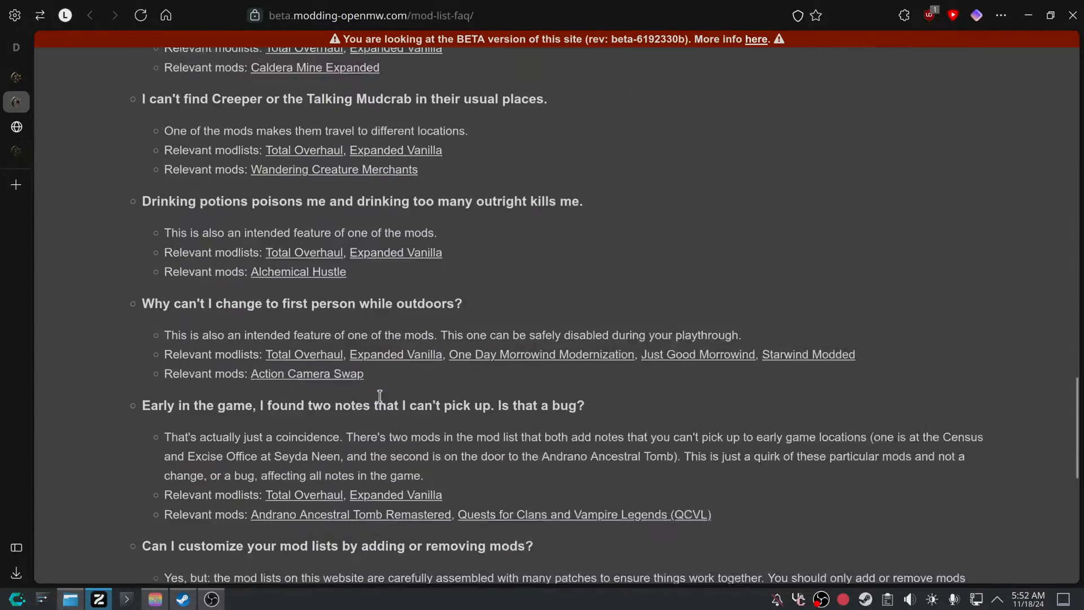
{"action": "scroll", "scroll_direction": "down", "scroll_amount": 3}
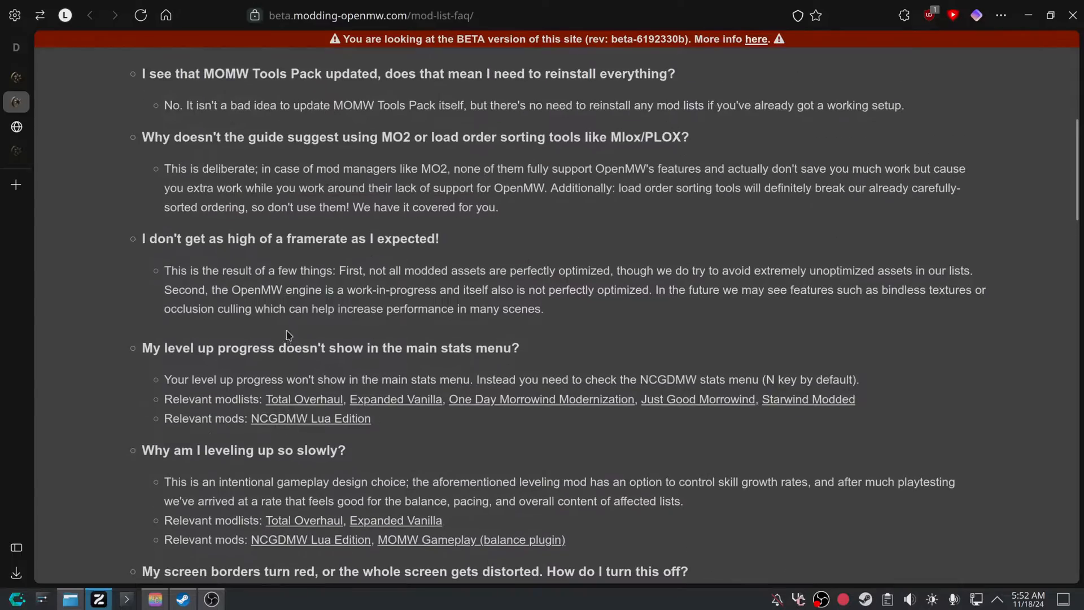
Return to the tailored guide and scroll down to the Install OpenMW section.
{"action": "left_click", "coordinate": [696, 400]}
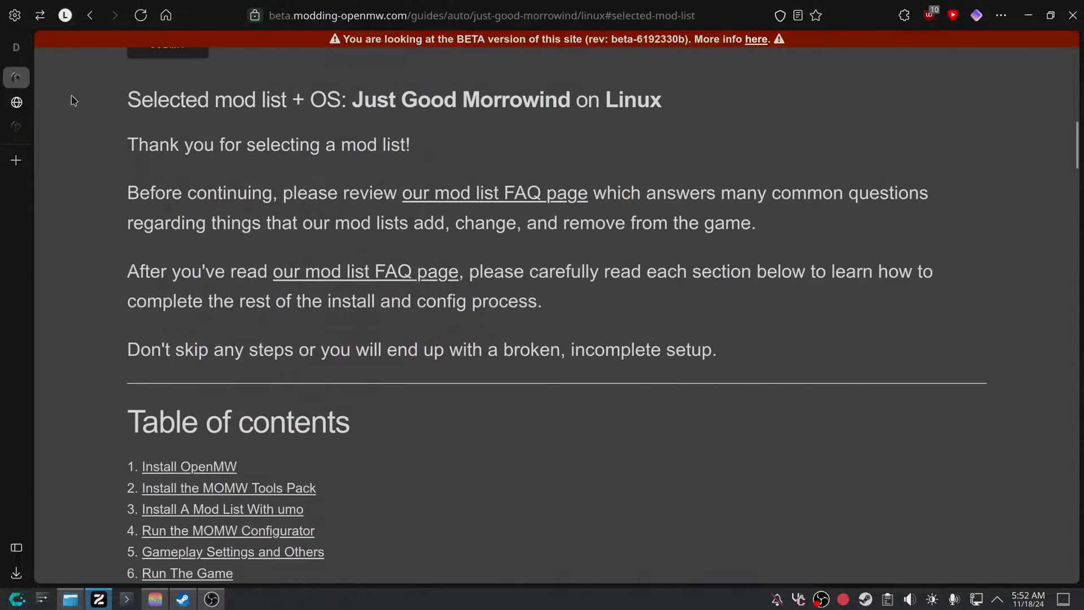
{"action": "scroll", "scroll_direction": "down", "scroll_amount": 3}
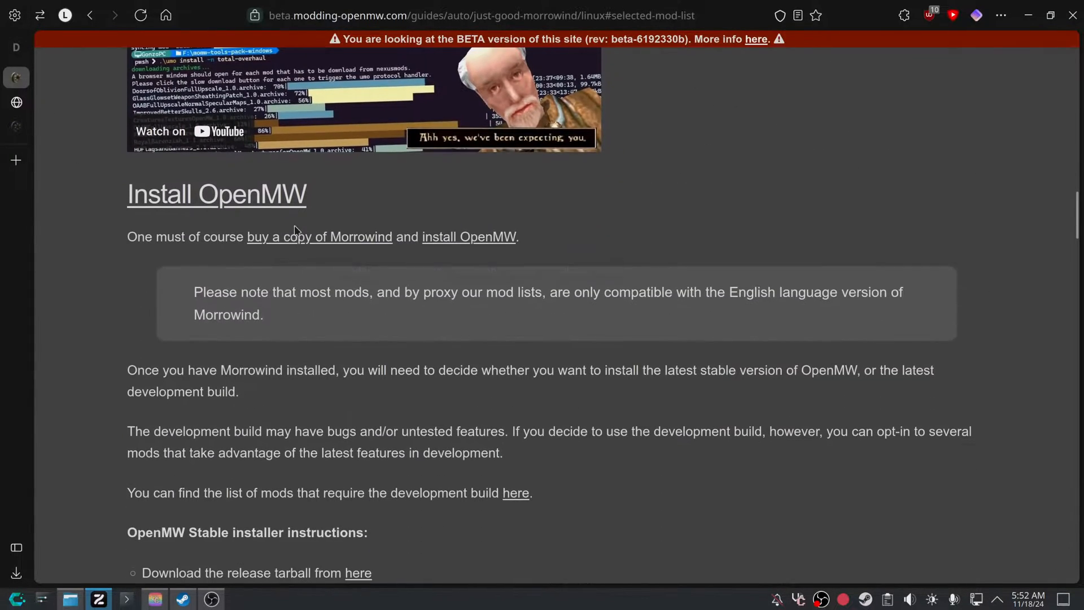
{"action": "mouse_move", "coordinate": [218, 200]}
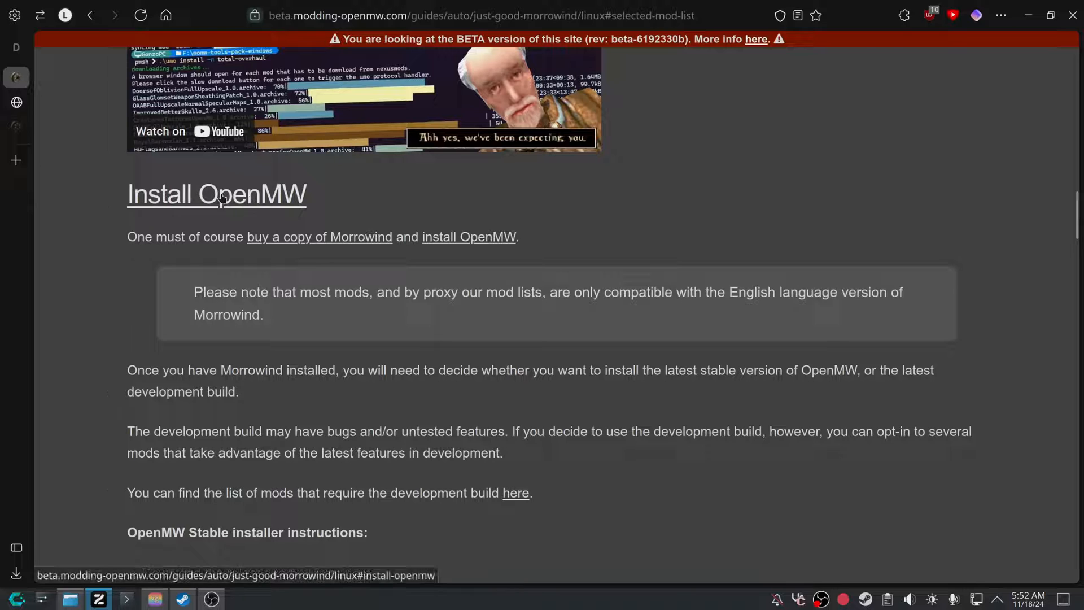
{"action": "scroll", "scroll_direction": "down", "scroll_amount": 3}
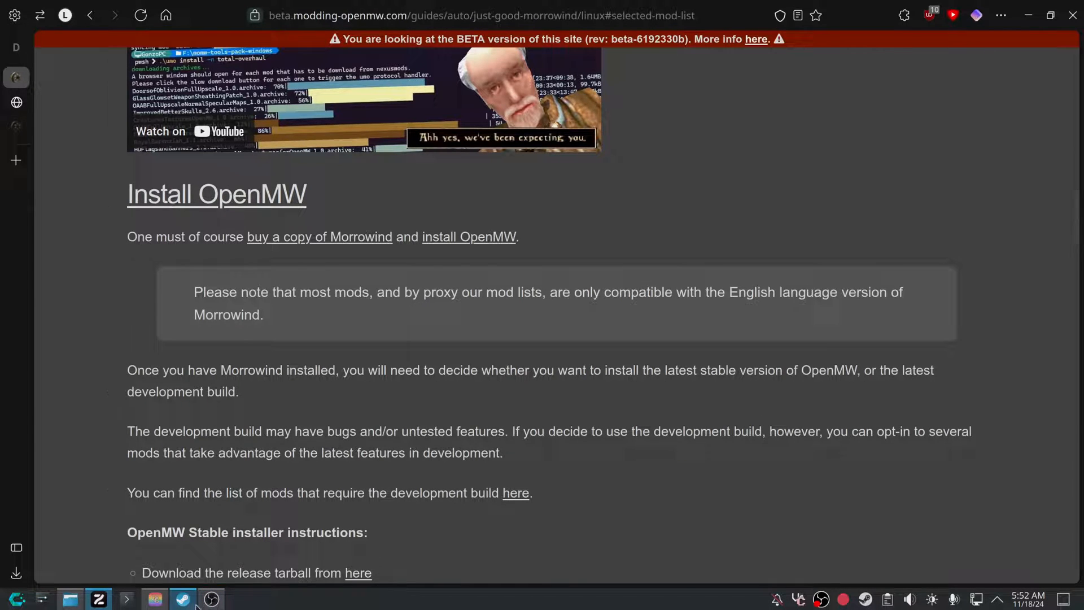
Check Morrowind's Steam library entry, then read the OpenMW stable and development install instructions.
{"action": "left_click", "coordinate": [182, 599]}
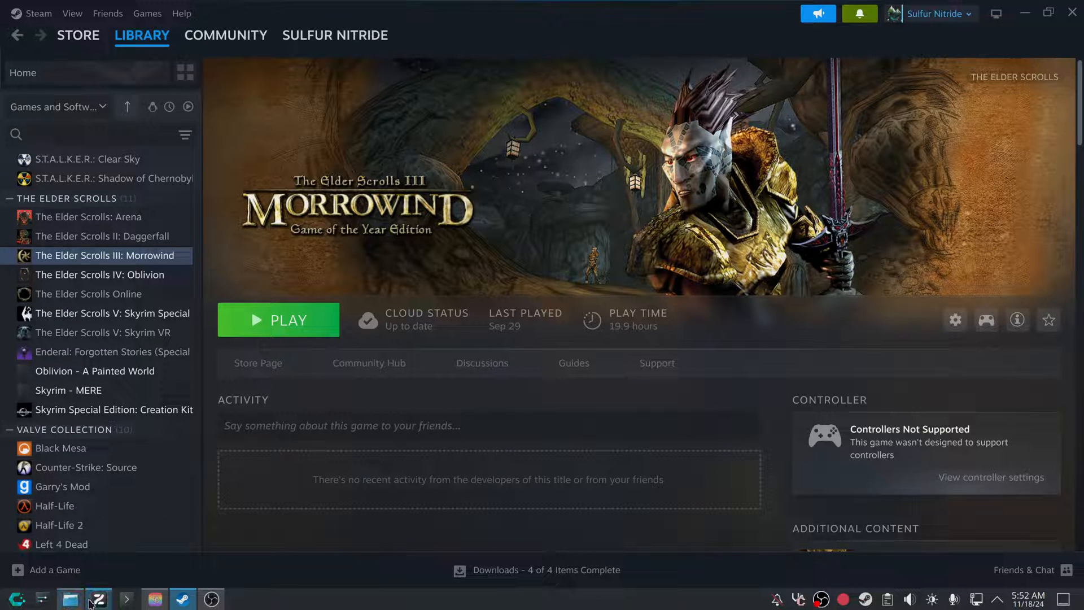
{"action": "left_click", "coordinate": [97, 598]}
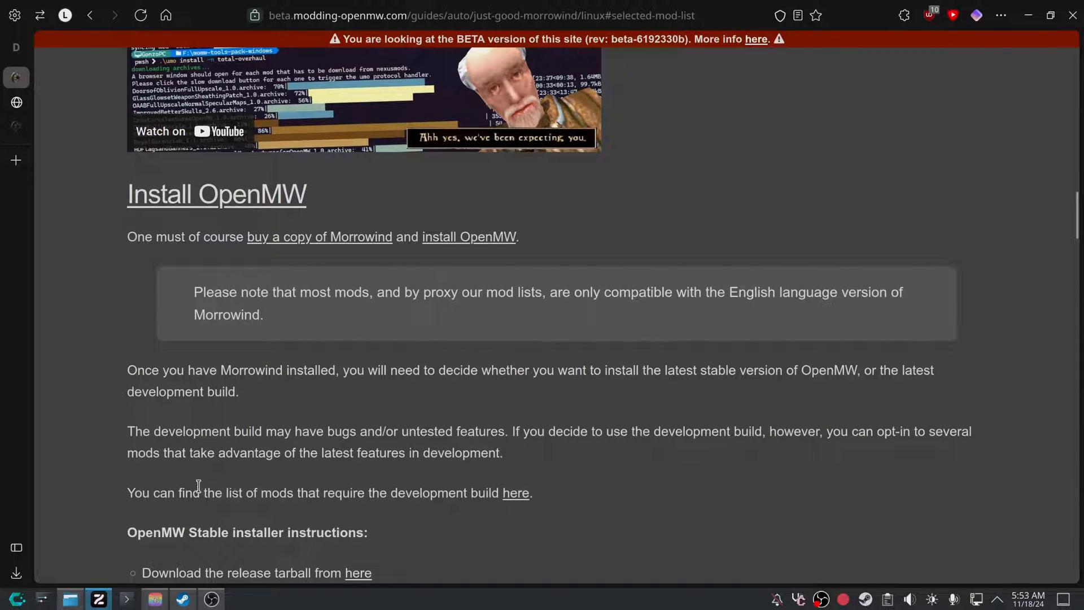
{"action": "scroll", "scroll_direction": "down", "scroll_amount": 3}
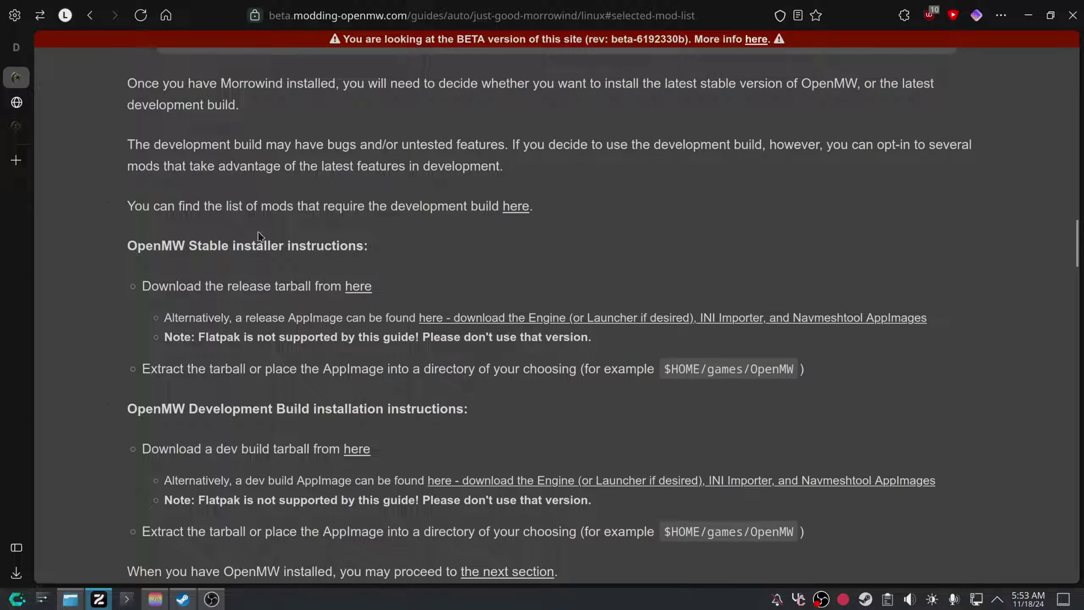
{"action": "mouse_move", "coordinate": [388, 252]}
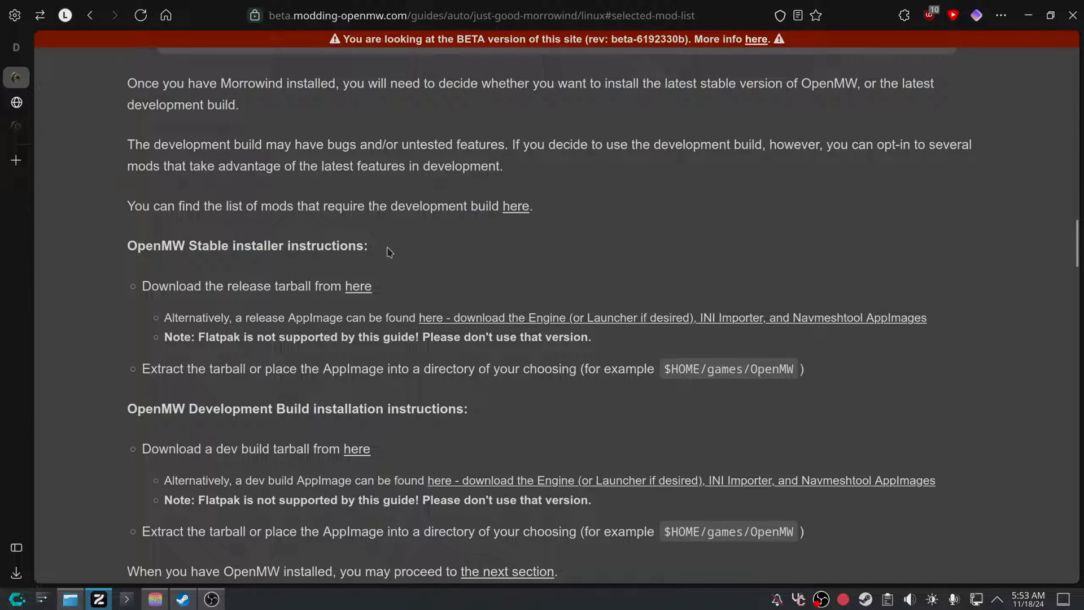
{"action": "mouse_move", "coordinate": [247, 299]}
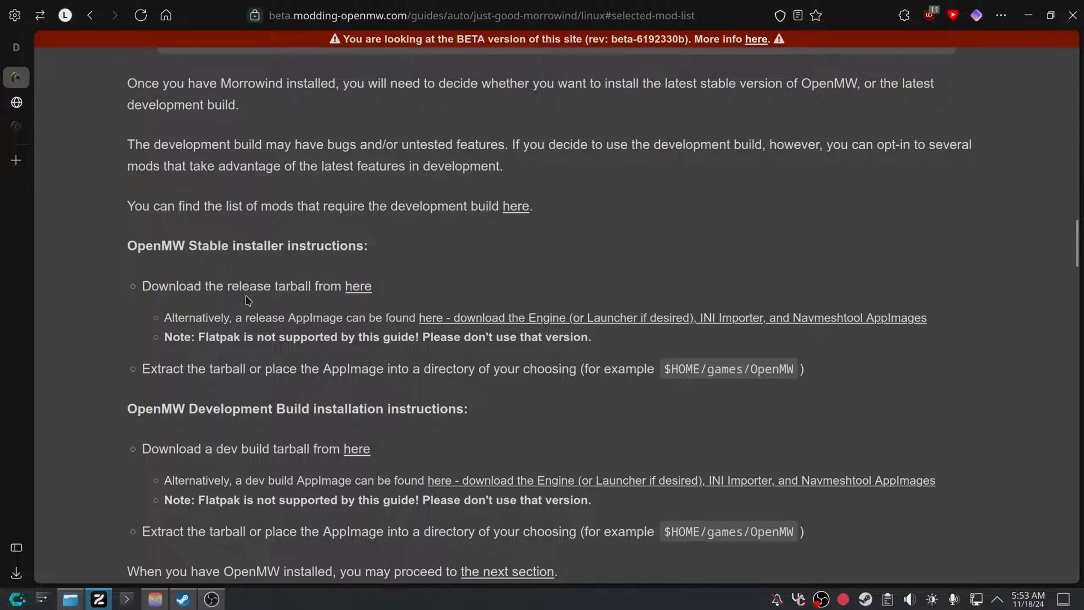
{"action": "scroll", "scroll_direction": "down", "scroll_amount": 3}
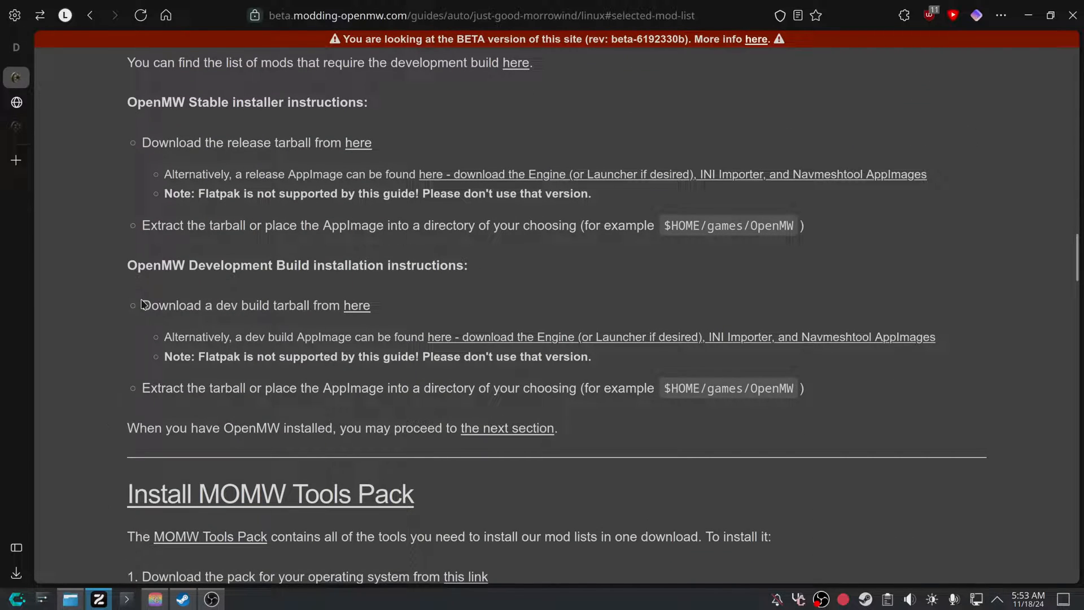
{"action": "mouse_move", "coordinate": [164, 339]}
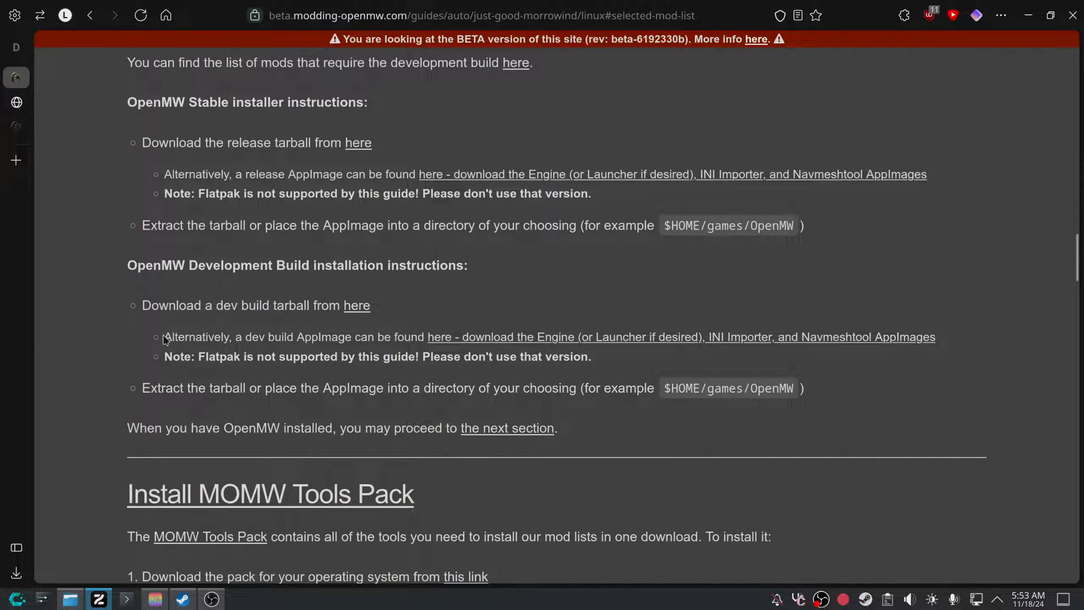
{"action": "mouse_move", "coordinate": [487, 338]}
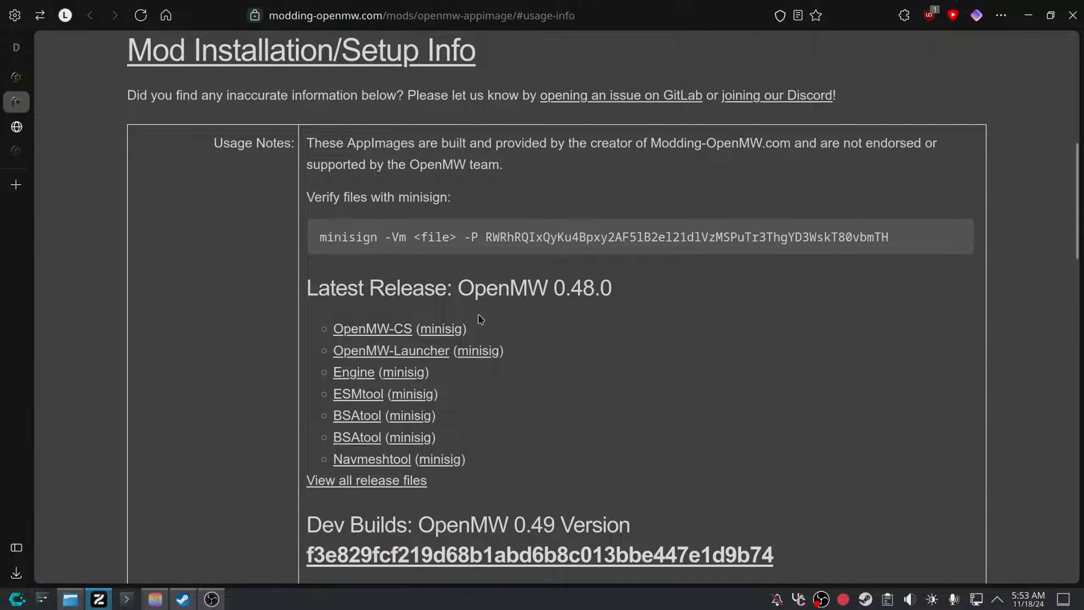
Scroll the OpenMW AppImage page to the Dev Builds: OpenMW 0.49 download list.
{"action": "scroll", "scroll_direction": "down", "scroll_amount": 3}
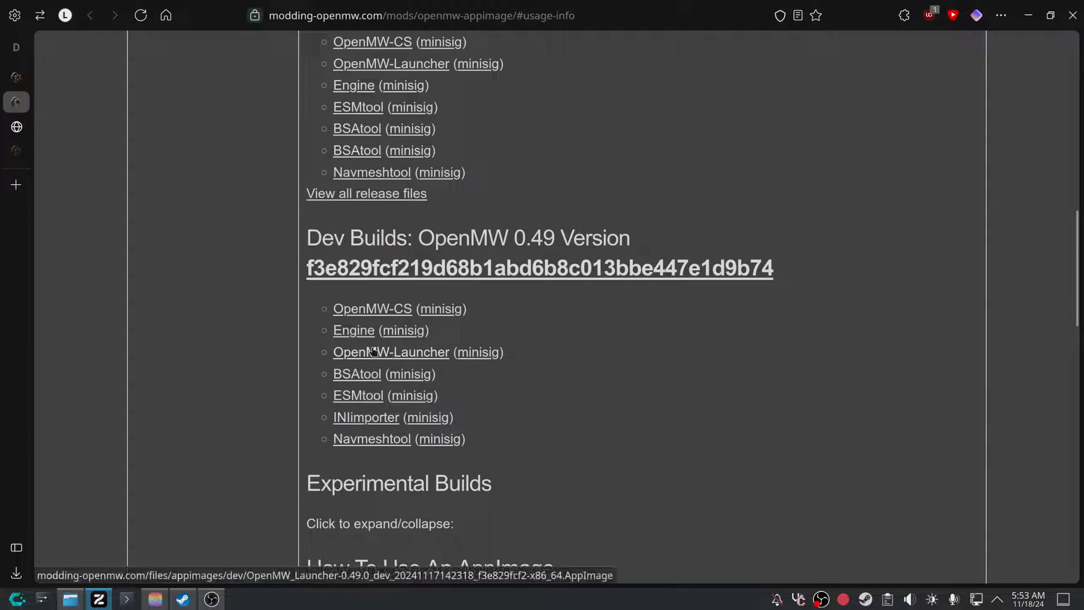
{"action": "mouse_move", "coordinate": [152, 553]}
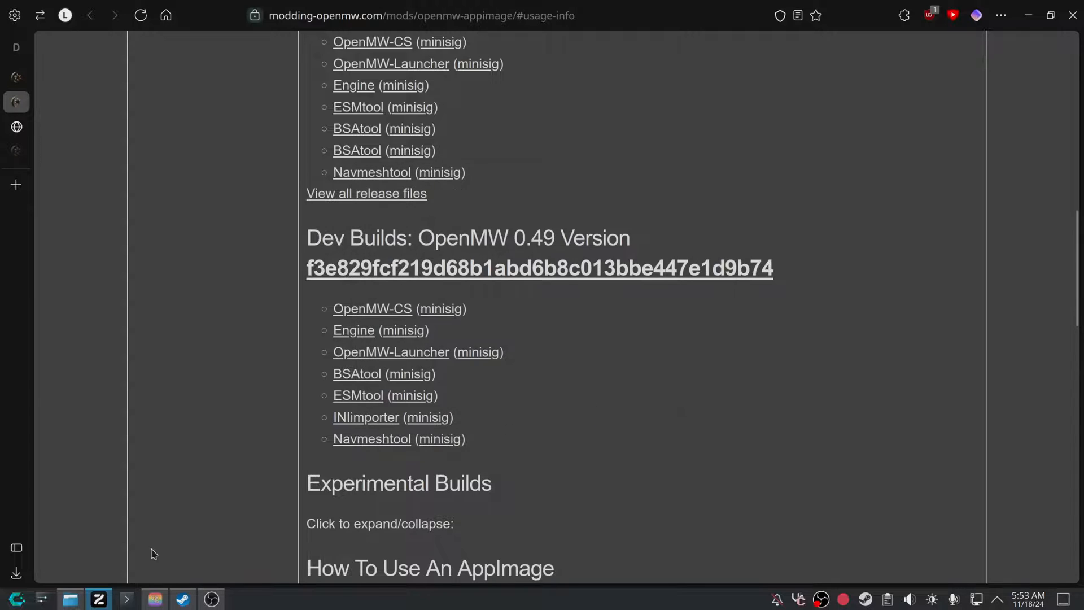
In Dolphin, make OpenMW_Launcher-0.49.0.AppImage executable via Properties > Permissions.
{"action": "left_click", "coordinate": [69, 599]}
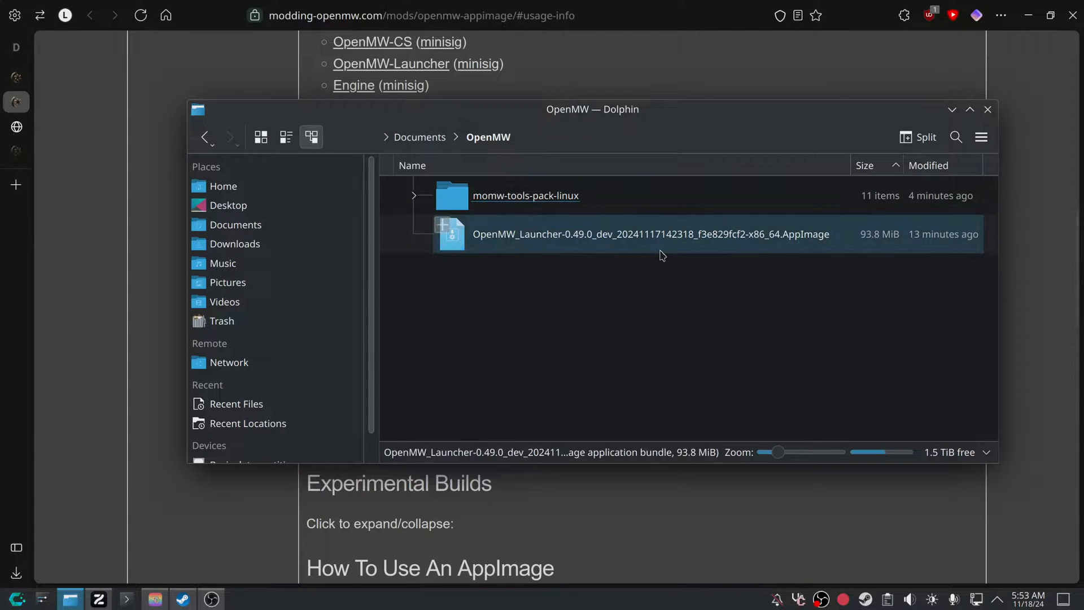
{"action": "right_click", "coordinate": [650, 234]}
{"action": "type", "text": "OpenMW_Launcher-0.49.0"}
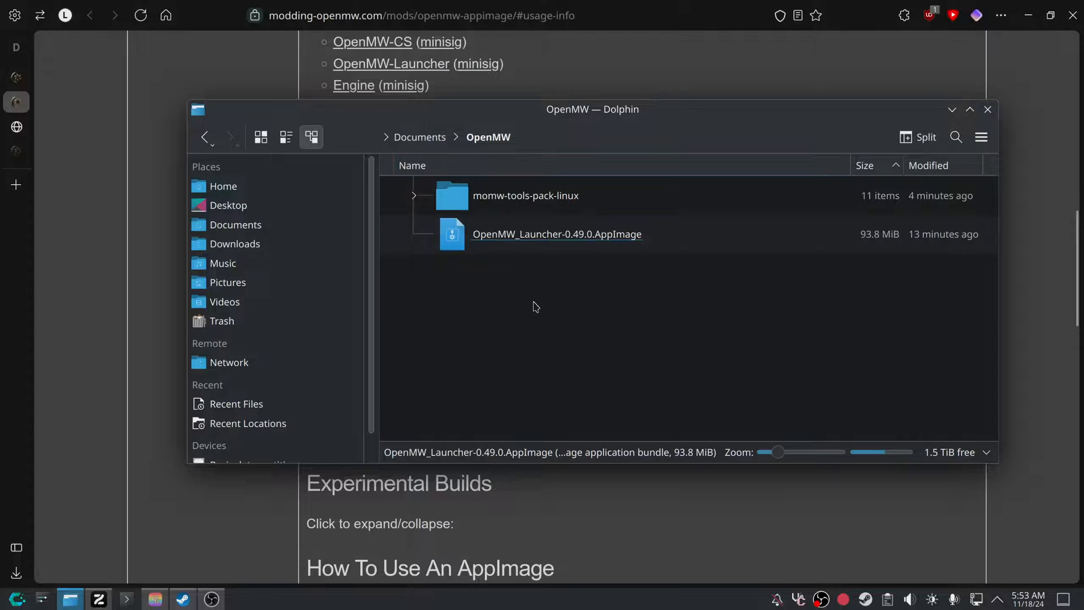
{"action": "left_click", "coordinate": [550, 548]}
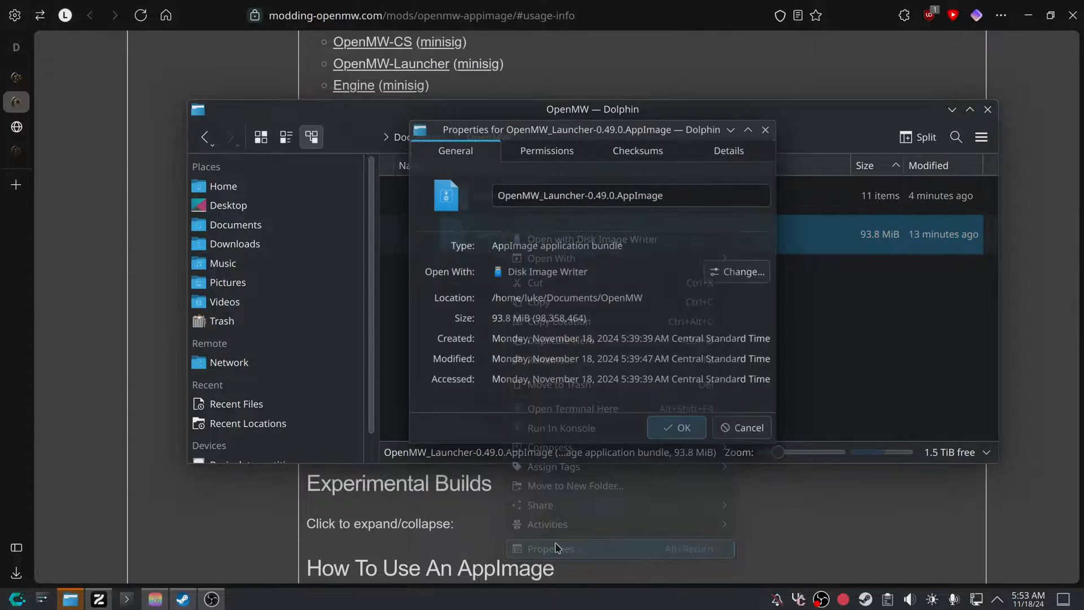
{"action": "left_click", "coordinate": [546, 150]}
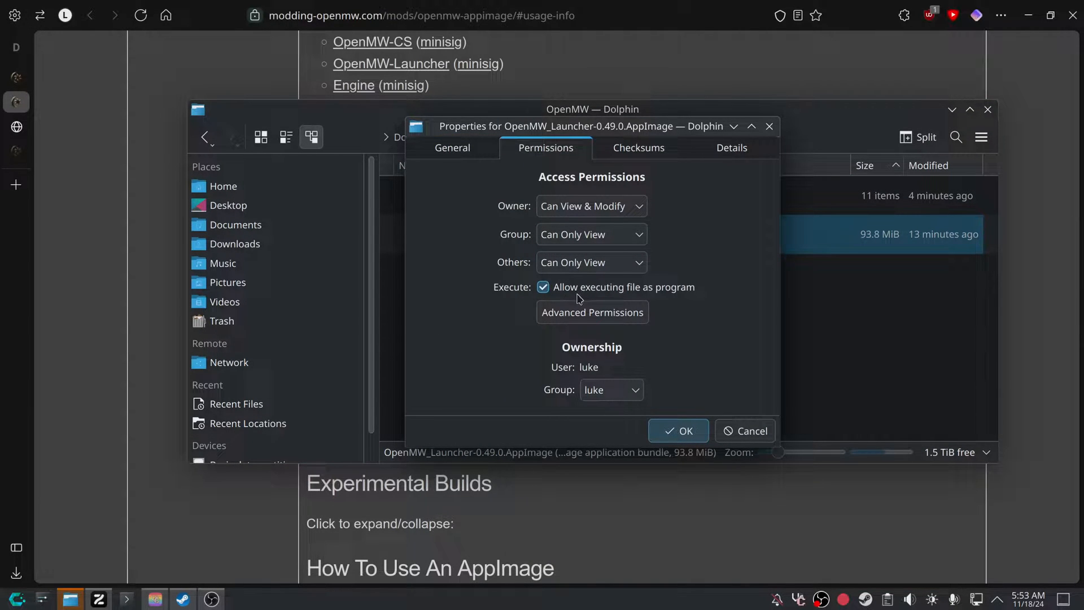
{"action": "left_click", "coordinate": [678, 430]}
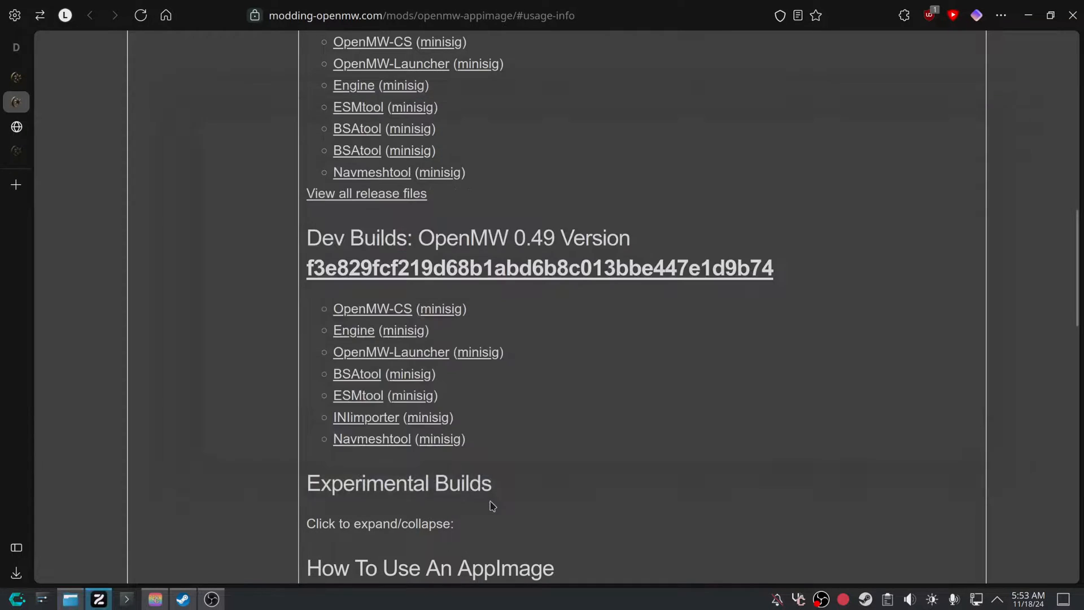
{"action": "scroll", "scroll_direction": "down", "scroll_amount": 3}
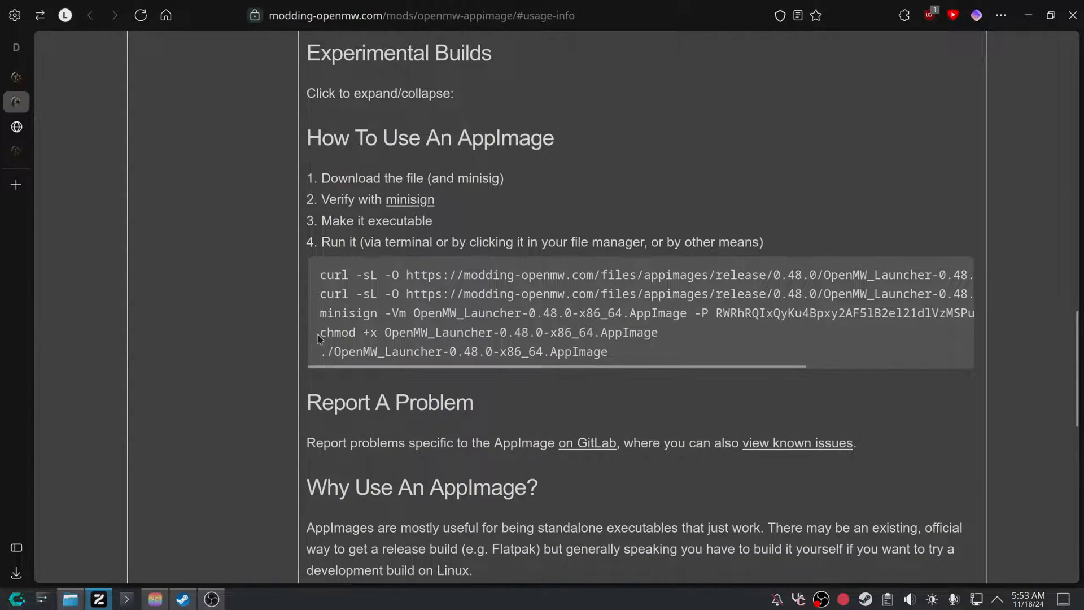
{"action": "triple_click", "coordinate": [483, 332]}
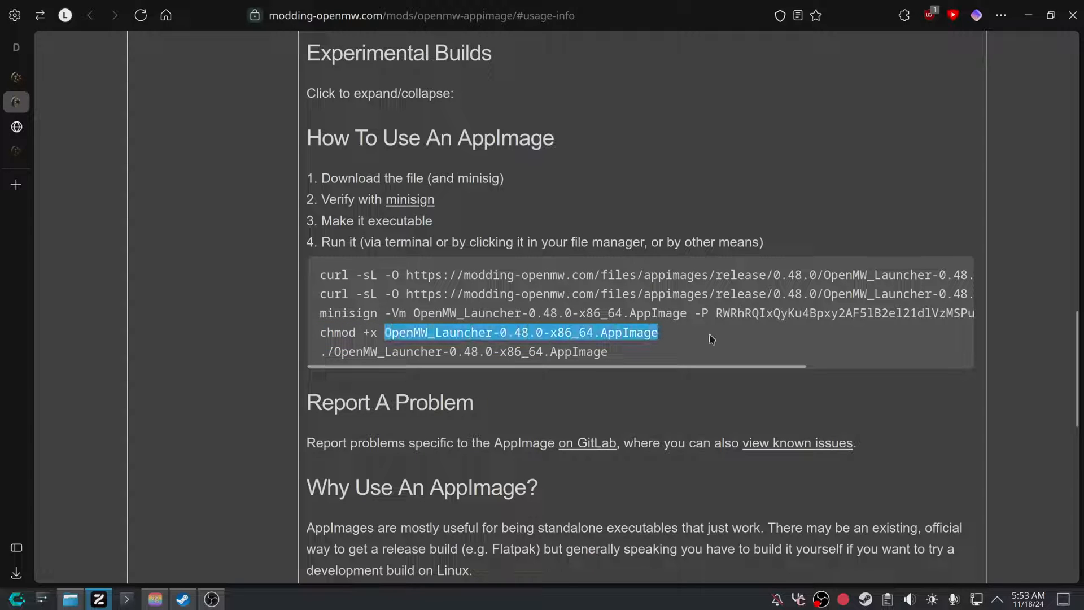
Save the 0.49 dev INI Importer as OpenMW_INI_Importer-0.49.0.AppImage.
{"action": "scroll", "scroll_direction": "down", "scroll_amount": 3}
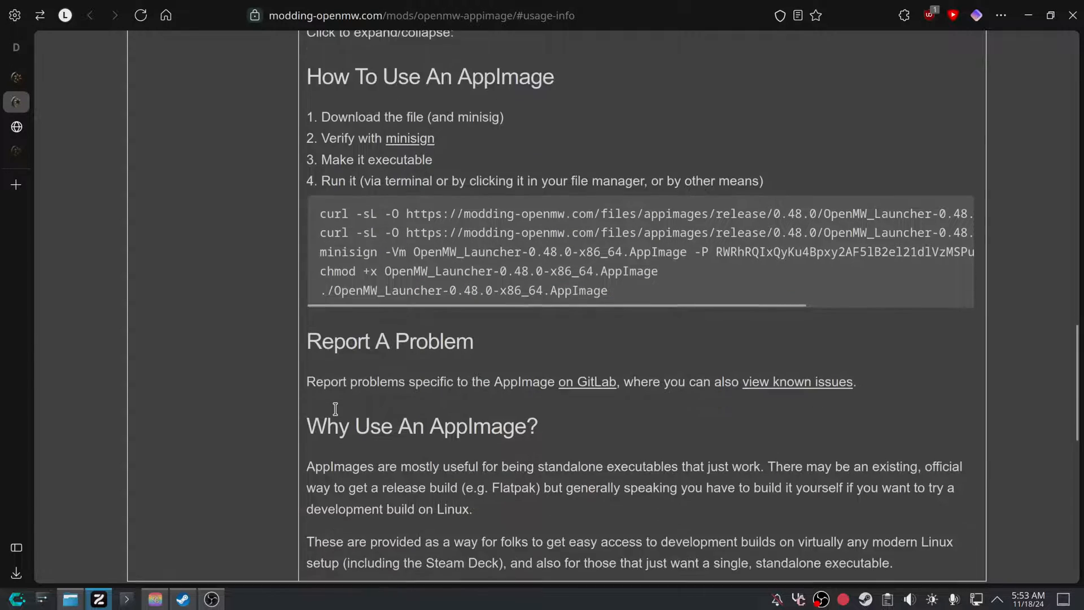
{"action": "scroll", "scroll_direction": "up", "scroll_amount": 3}
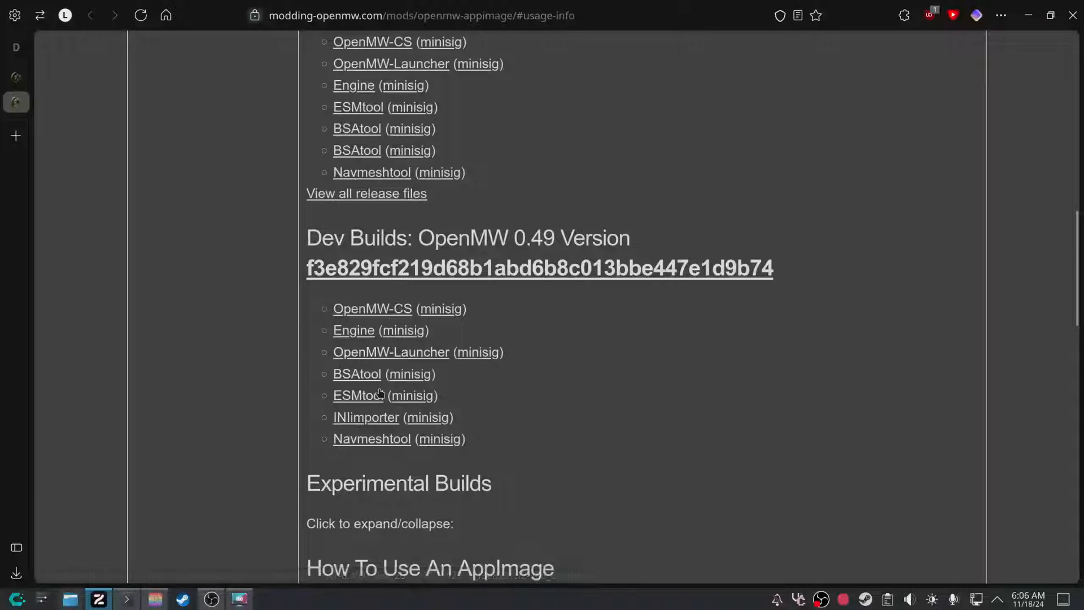
{"action": "mouse_move", "coordinate": [366, 416]}
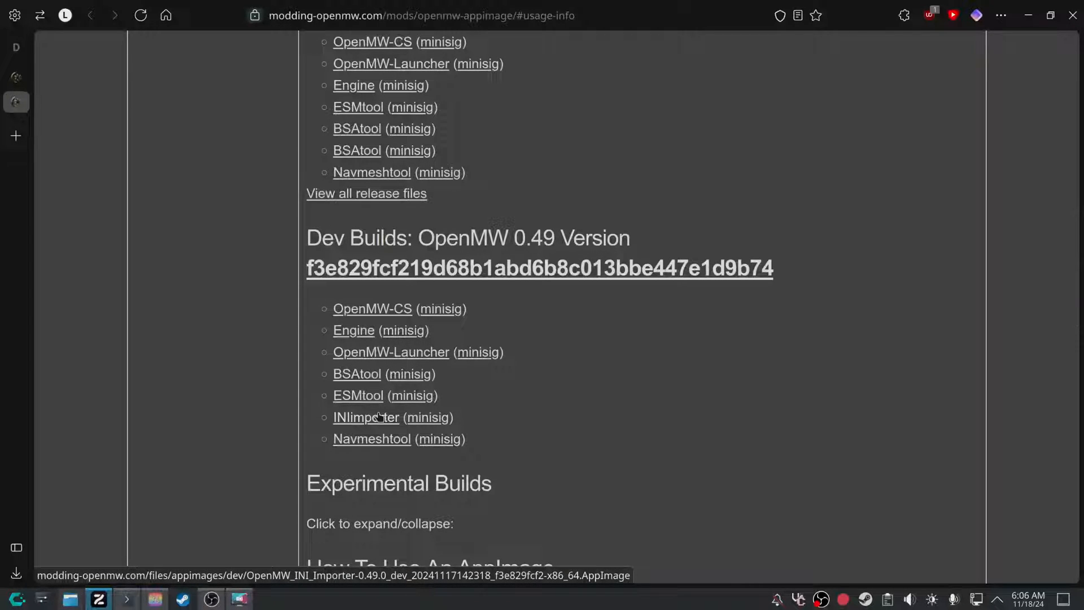
{"action": "left_click", "coordinate": [365, 417]}
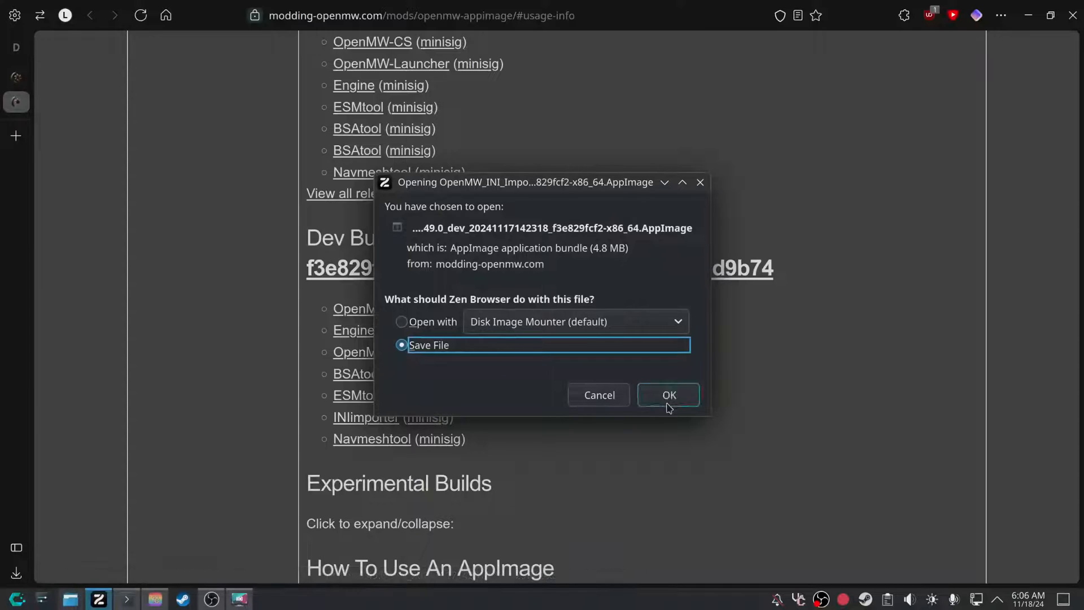
{"action": "left_click", "coordinate": [666, 395]}
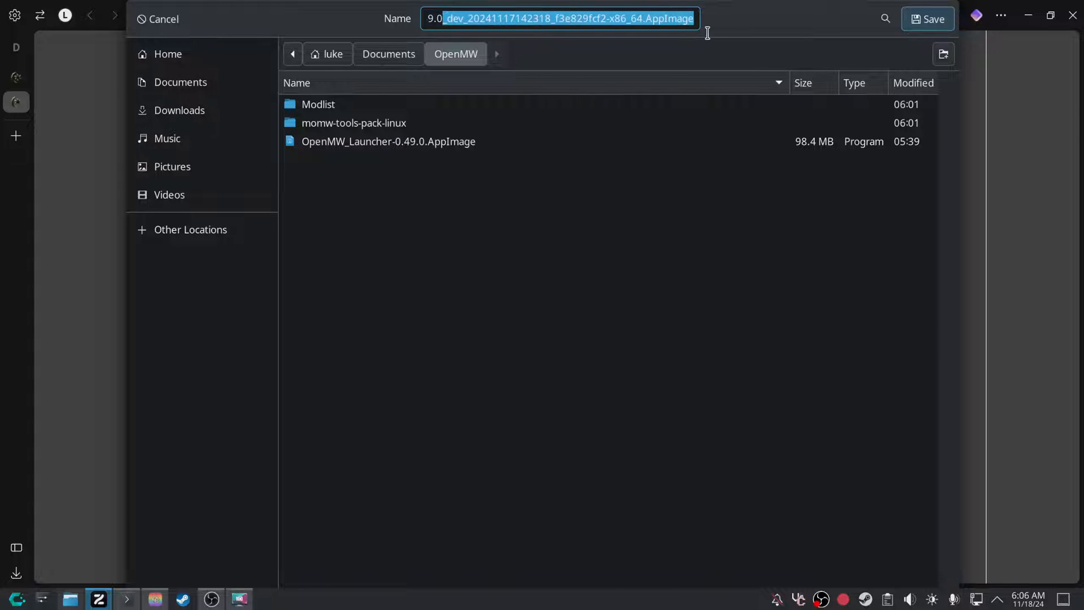
{"action": "type", "text": "OpenMW_INI_Importer-0.49.0.AppImage"}
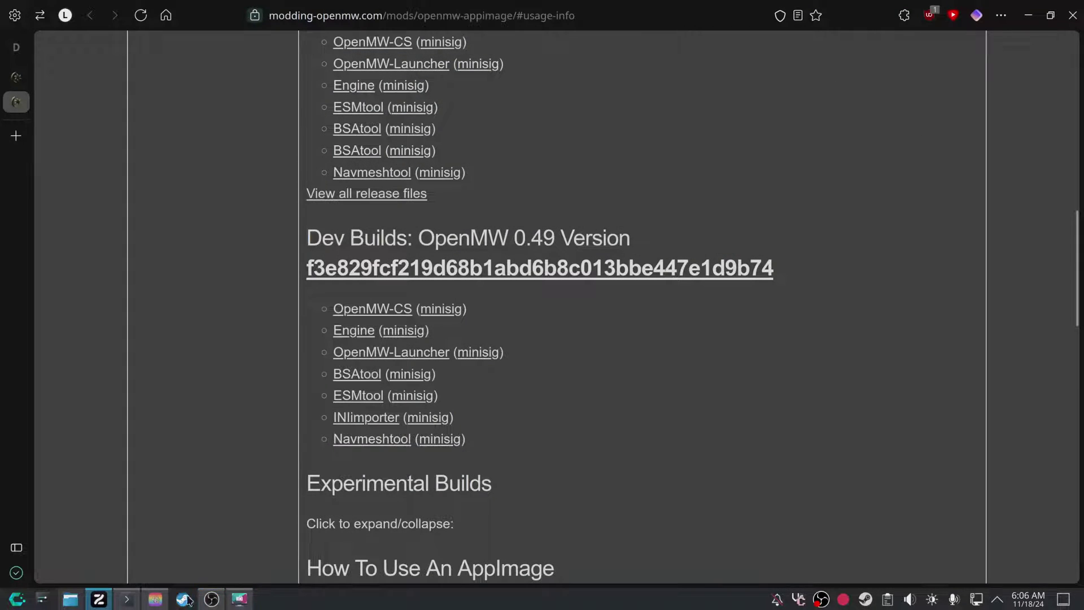
Save the 0.49 dev Navmeshtool as OpenMW_Navmeshtool-0.49.0.AppImage in the OpenMW folder.
{"action": "left_click", "coordinate": [371, 438]}
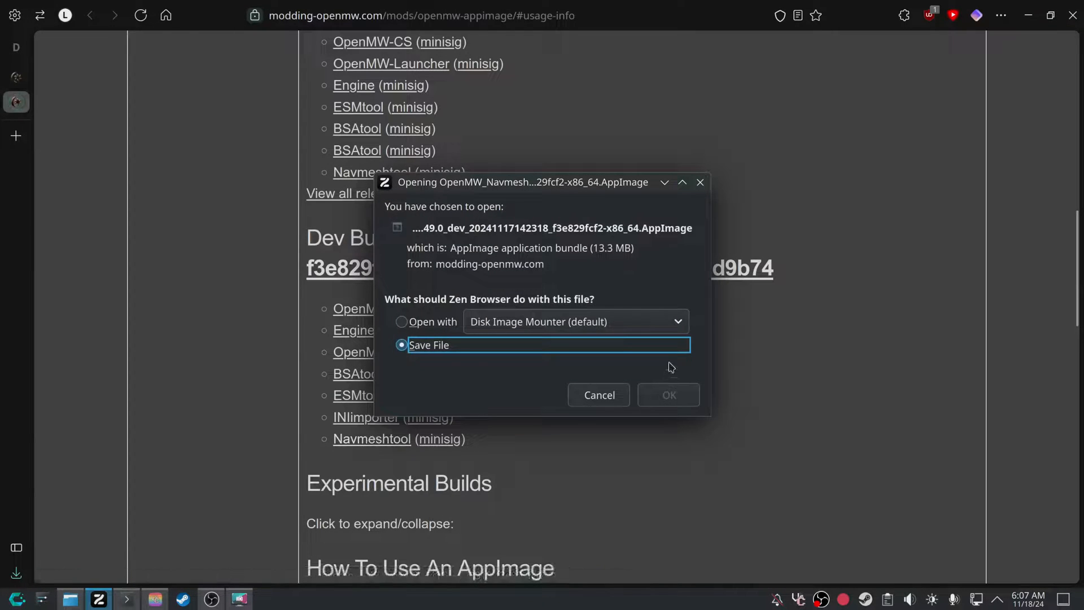
{"action": "left_click", "coordinate": [667, 394]}
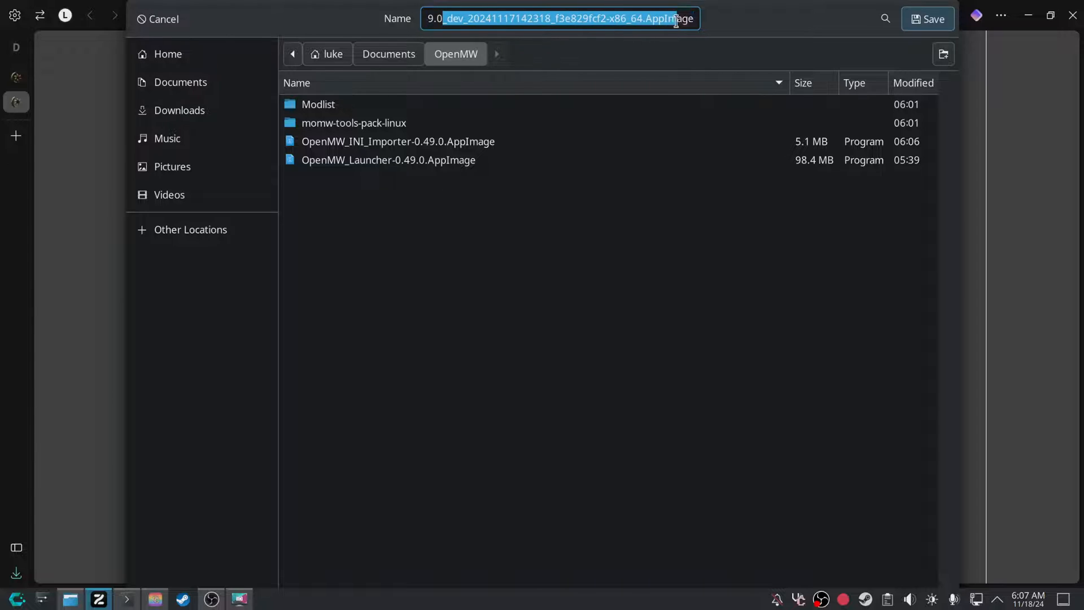
{"action": "type", "text": "OpenMW_Navmeshtool-0.49.0.AppImage"}
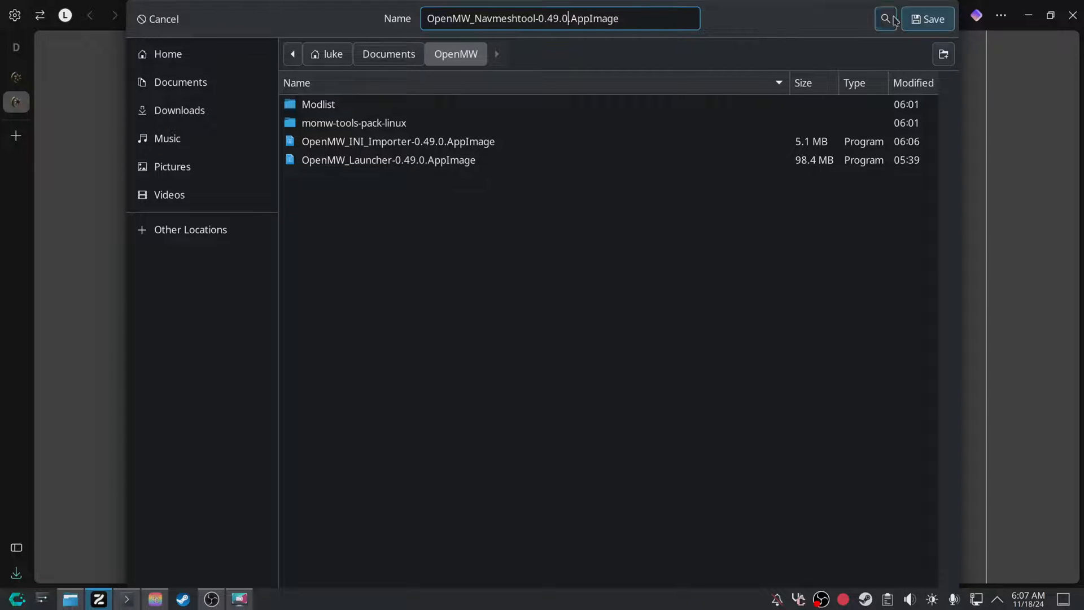
{"action": "left_click", "coordinate": [164, 18]}
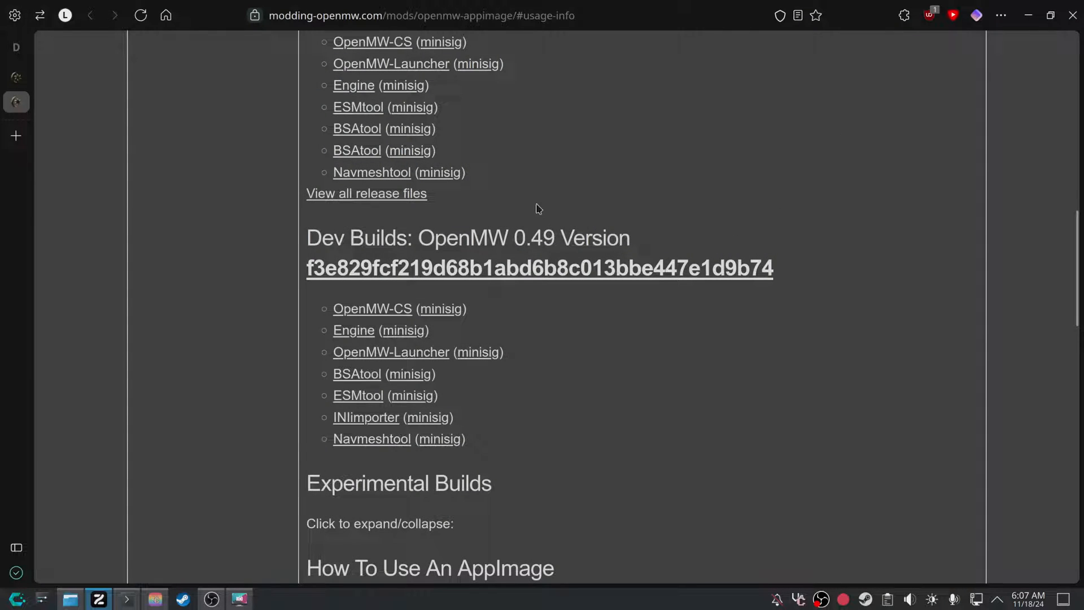
{"action": "scroll", "scroll_direction": "down", "scroll_amount": 3}
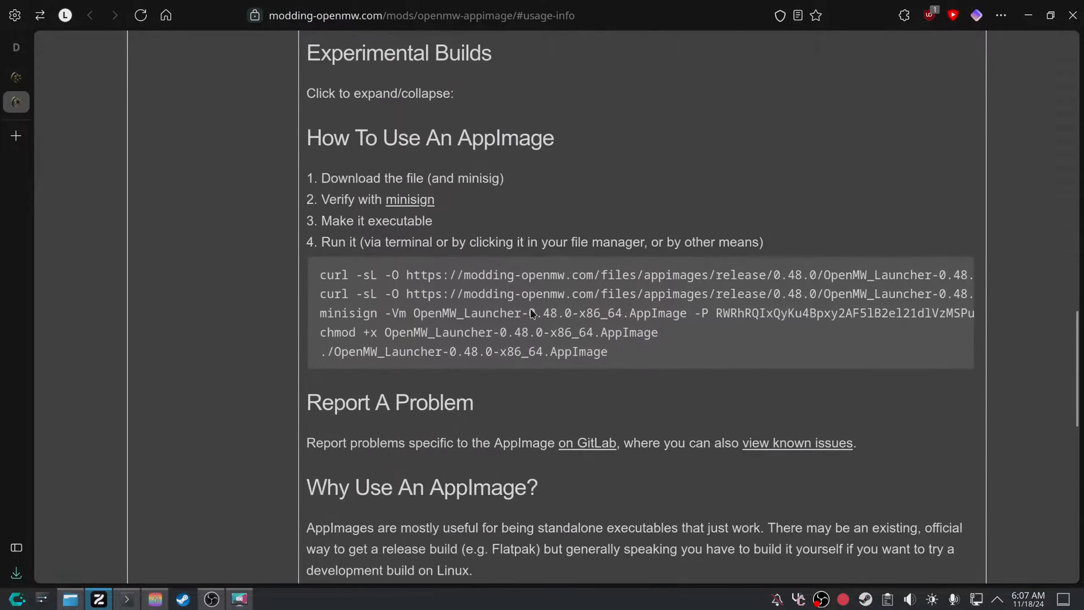
{"action": "scroll", "scroll_direction": "up", "scroll_amount": 3}
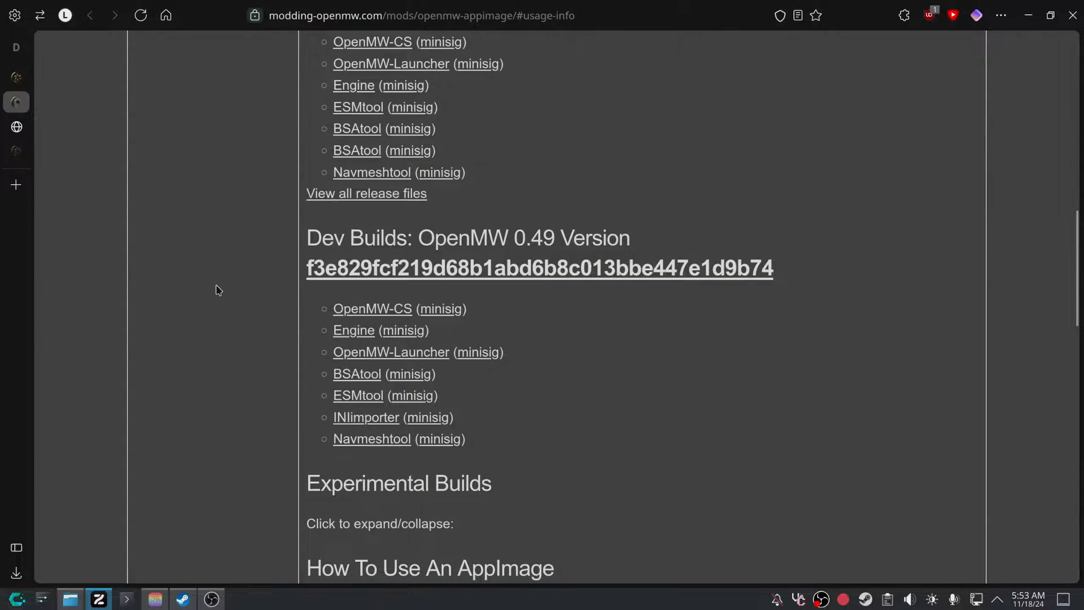
Scroll the Linux guide down to the Install MOMW Tools Pack section.
{"action": "scroll", "scroll_direction": "down", "scroll_amount": 3}
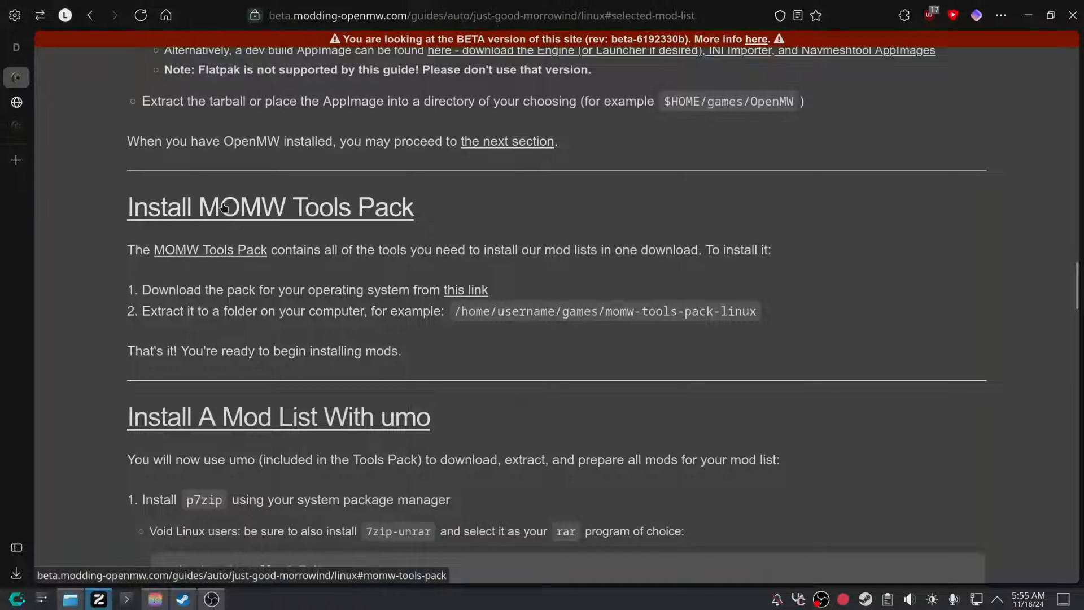
{"action": "mouse_move", "coordinate": [228, 219]}
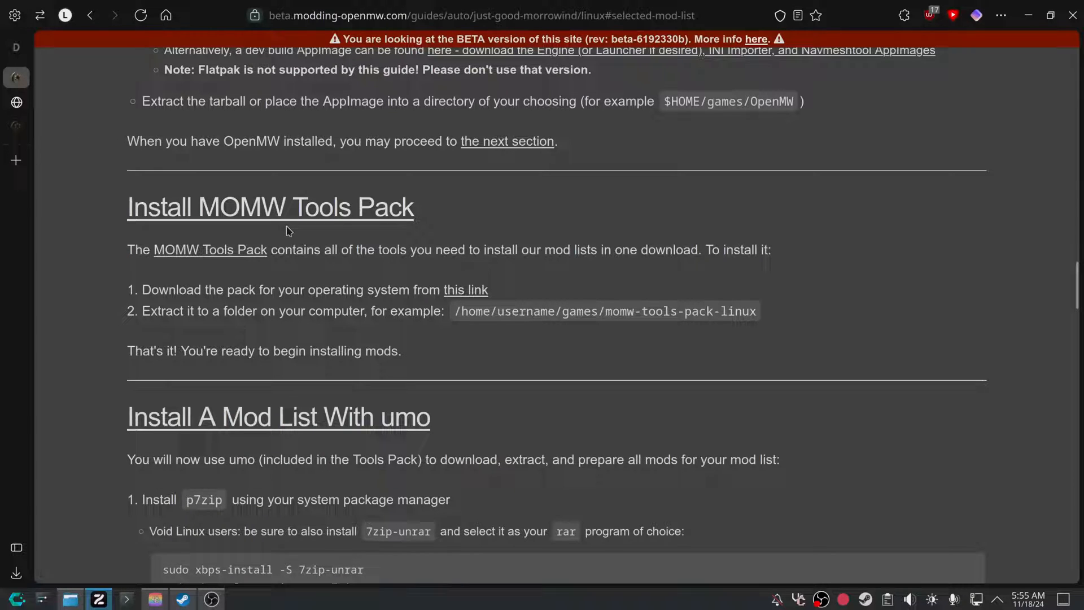
{"action": "mouse_move", "coordinate": [215, 220]}
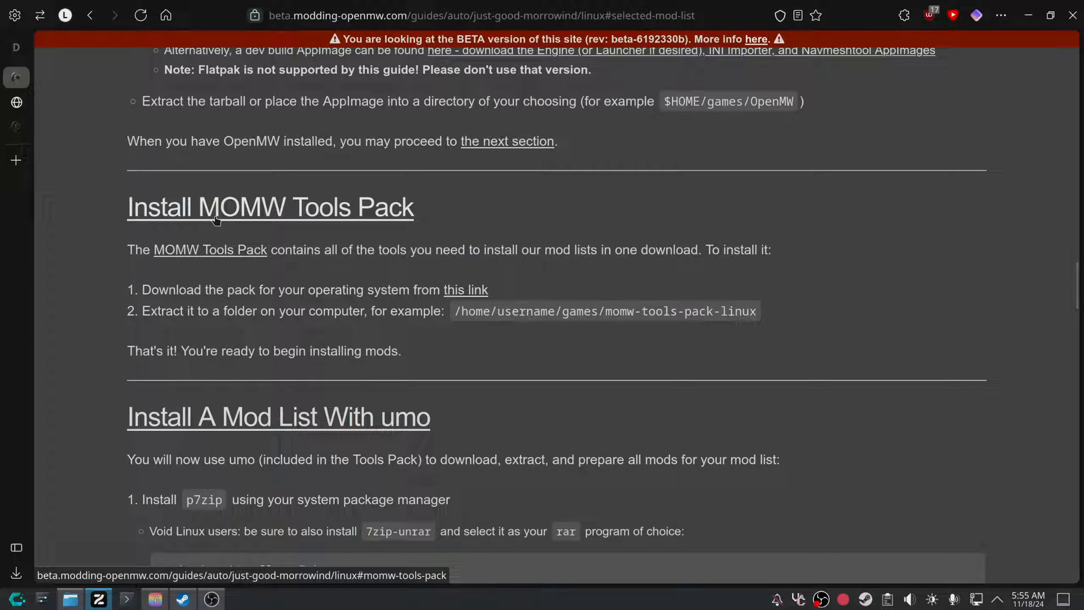
{"action": "mouse_move", "coordinate": [465, 289]}
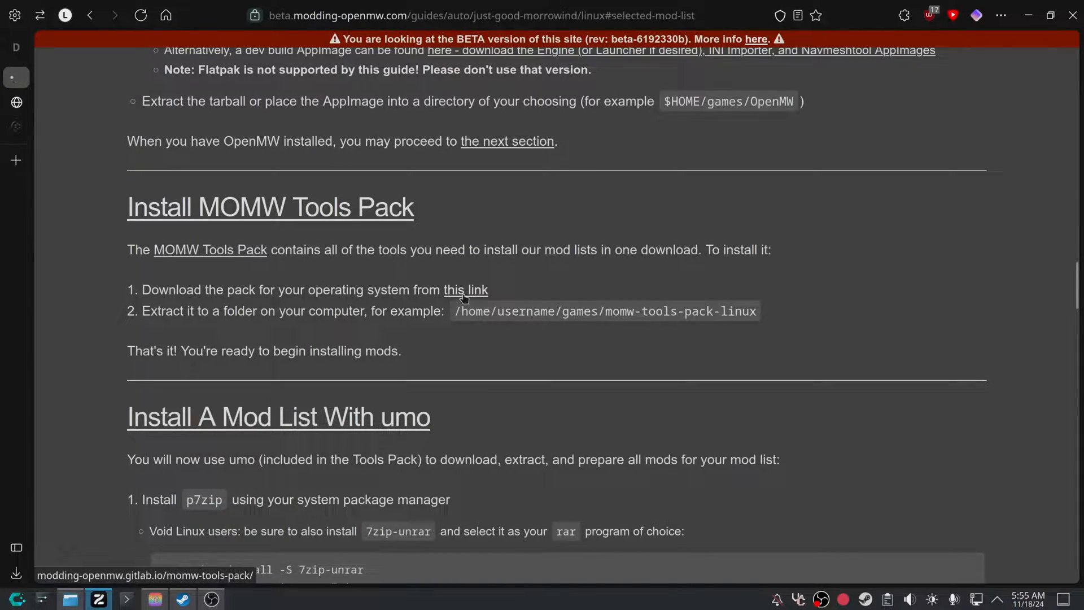
Open the MOMW Tools Pack page and read down to its Report A Problem section.
{"action": "left_click", "coordinate": [466, 289]}
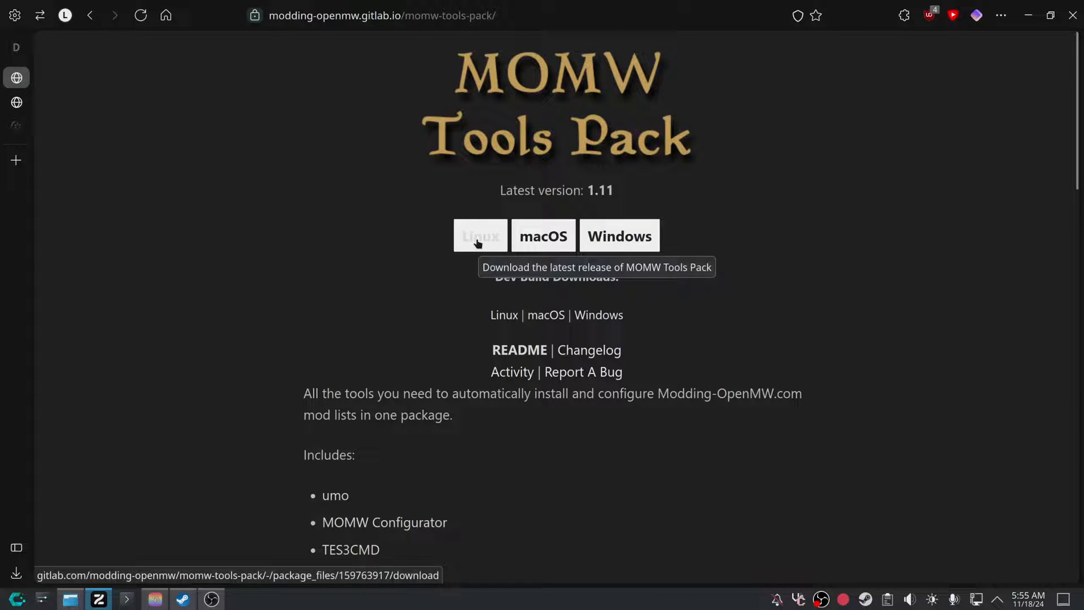
{"action": "scroll", "scroll_direction": "down", "scroll_amount": 3}
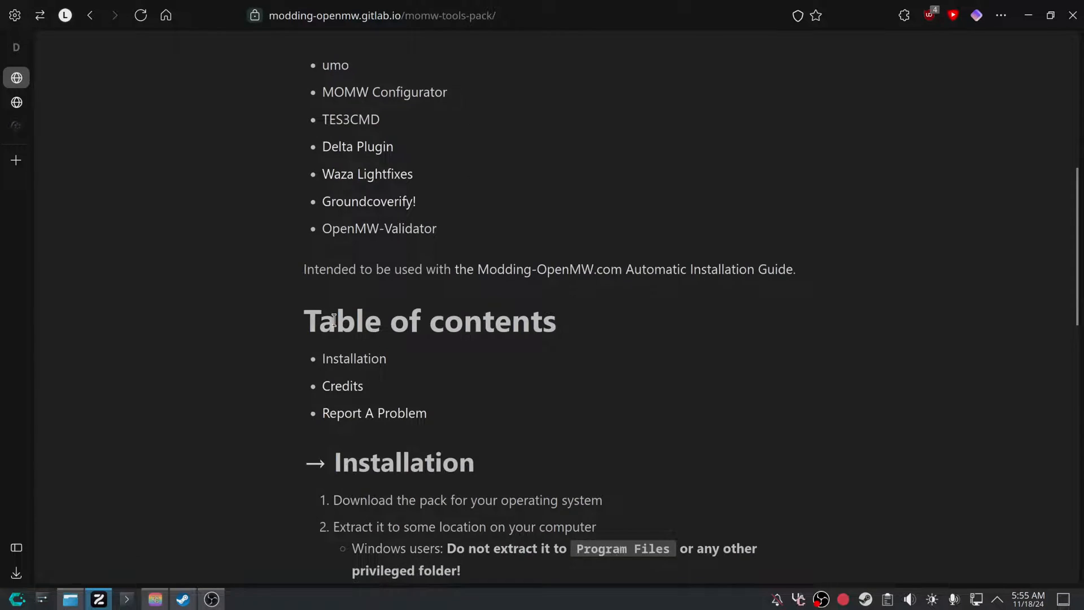
{"action": "scroll", "scroll_direction": "up", "scroll_amount": 3}
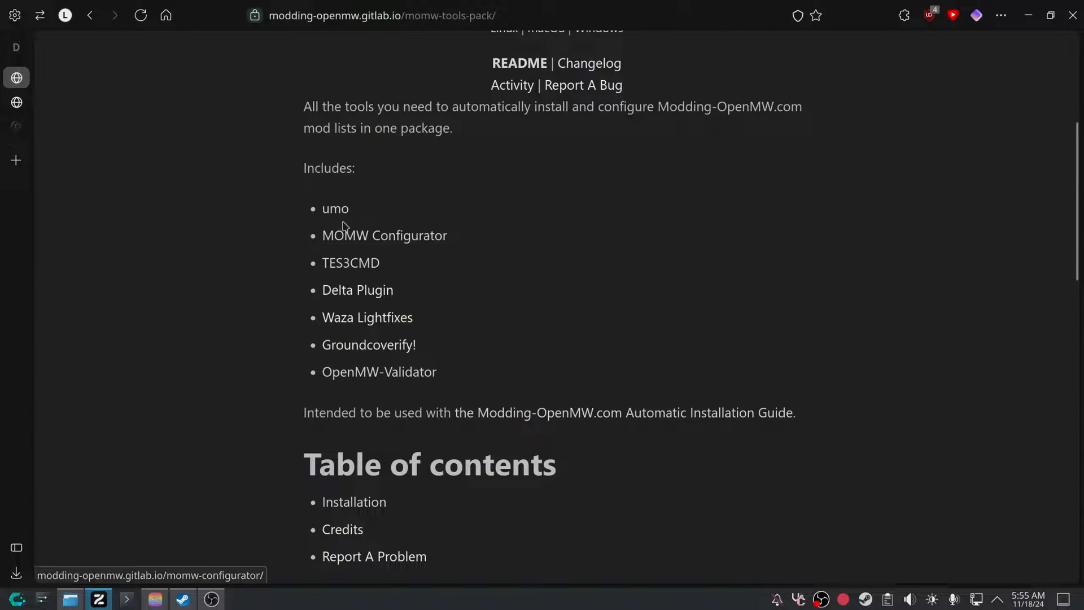
{"action": "left_click", "coordinate": [335, 209]}
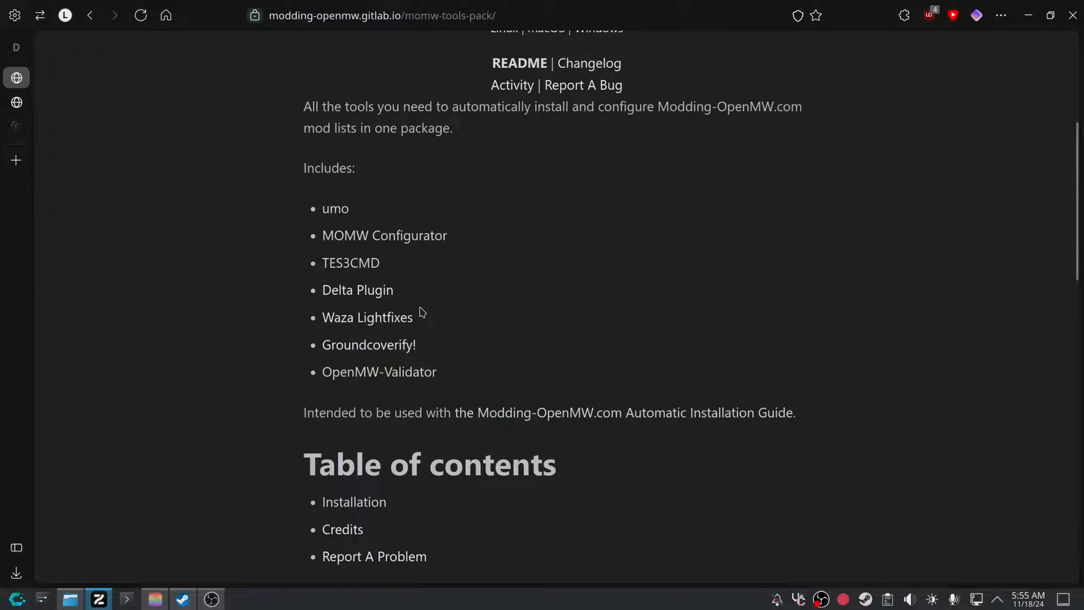
{"action": "scroll", "scroll_direction": "down", "scroll_amount": 3}
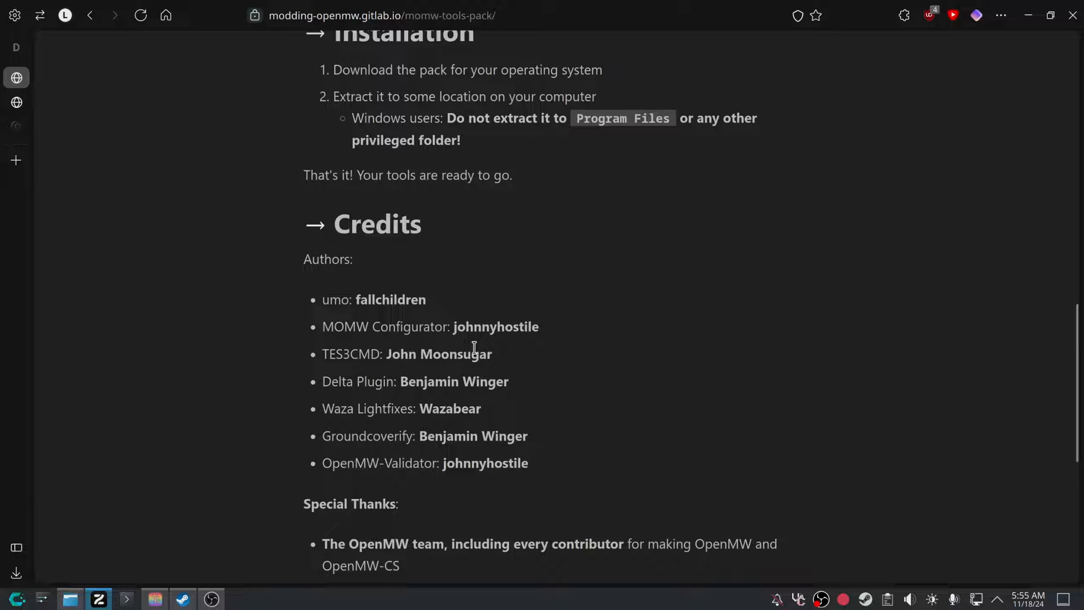
{"action": "mouse_move", "coordinate": [437, 387]}
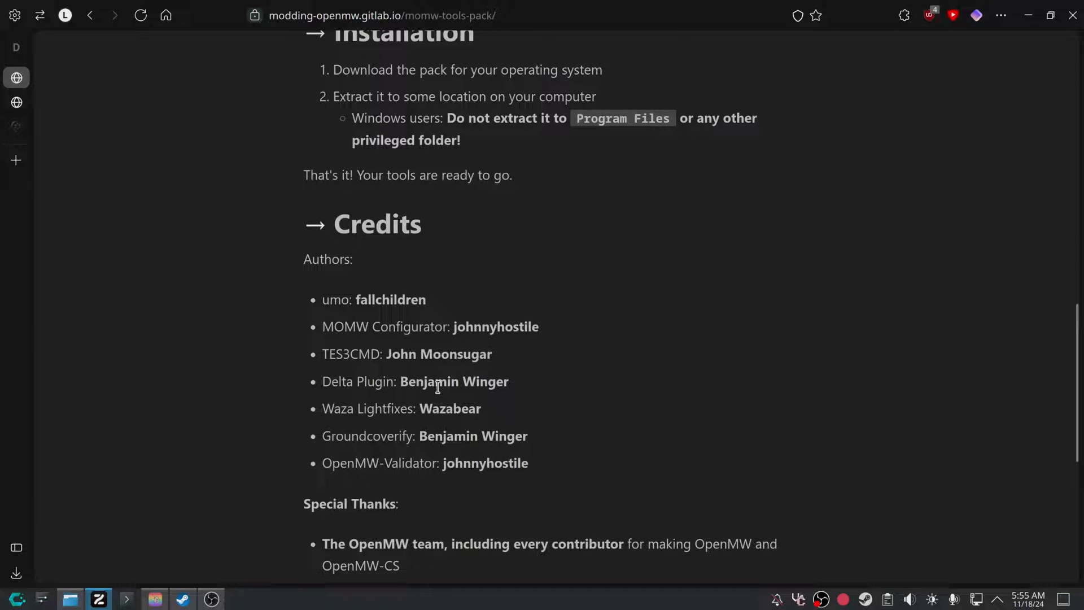
{"action": "mouse_move", "coordinate": [495, 441]}
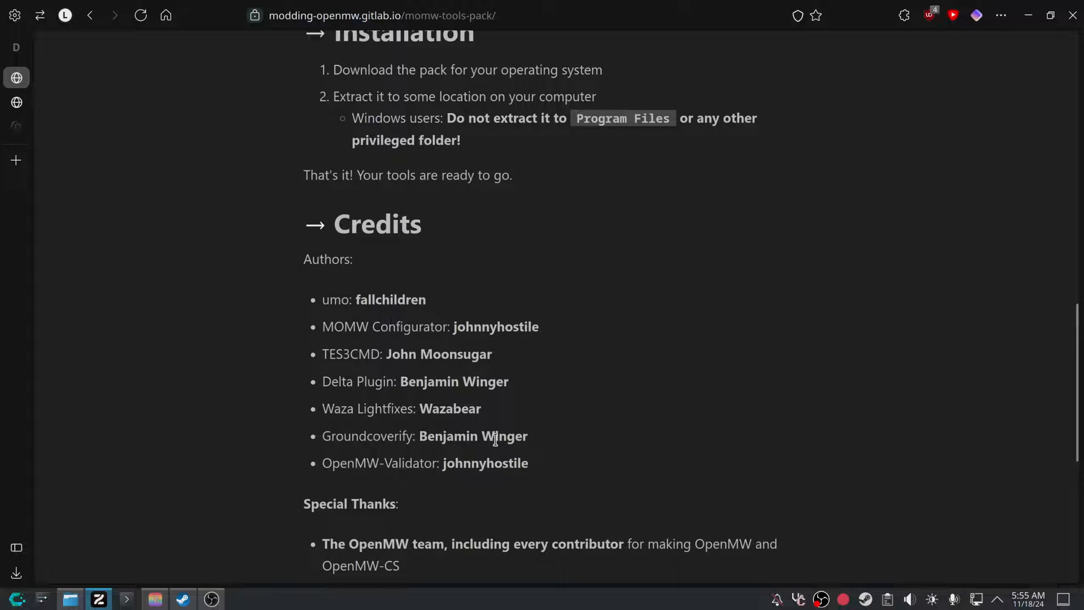
{"action": "scroll", "scroll_direction": "down", "scroll_amount": 3}
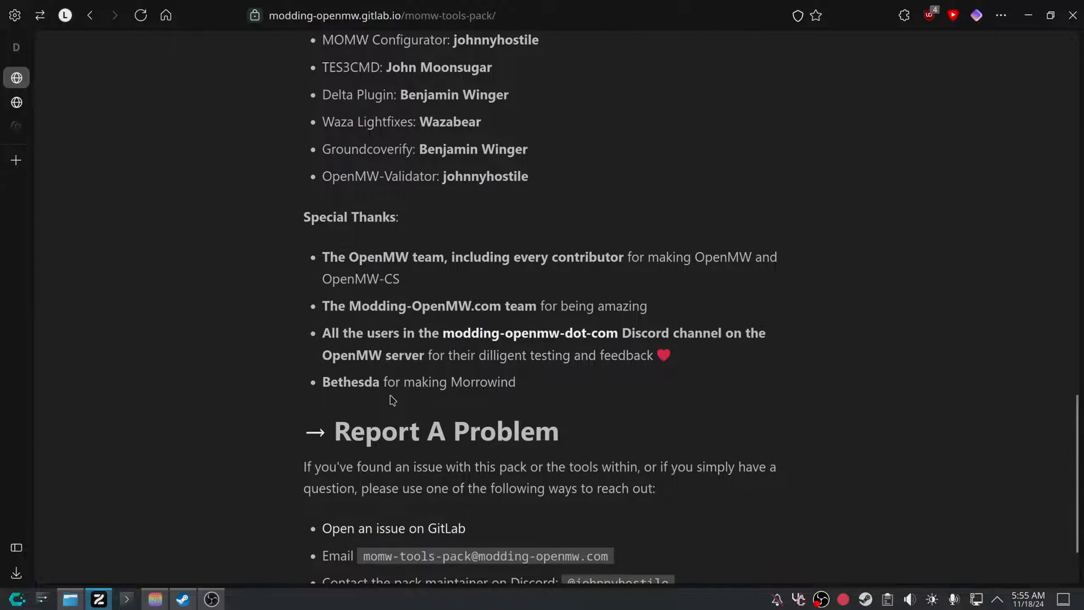
{"action": "scroll", "scroll_direction": "down", "scroll_amount": 3}
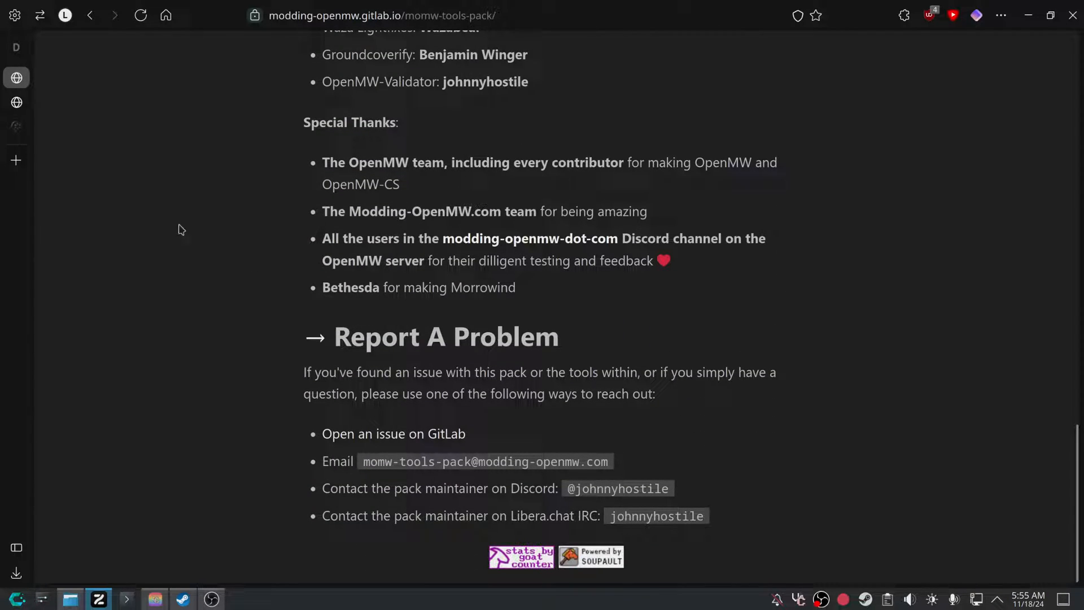
{"action": "mouse_move", "coordinate": [31, 111]}
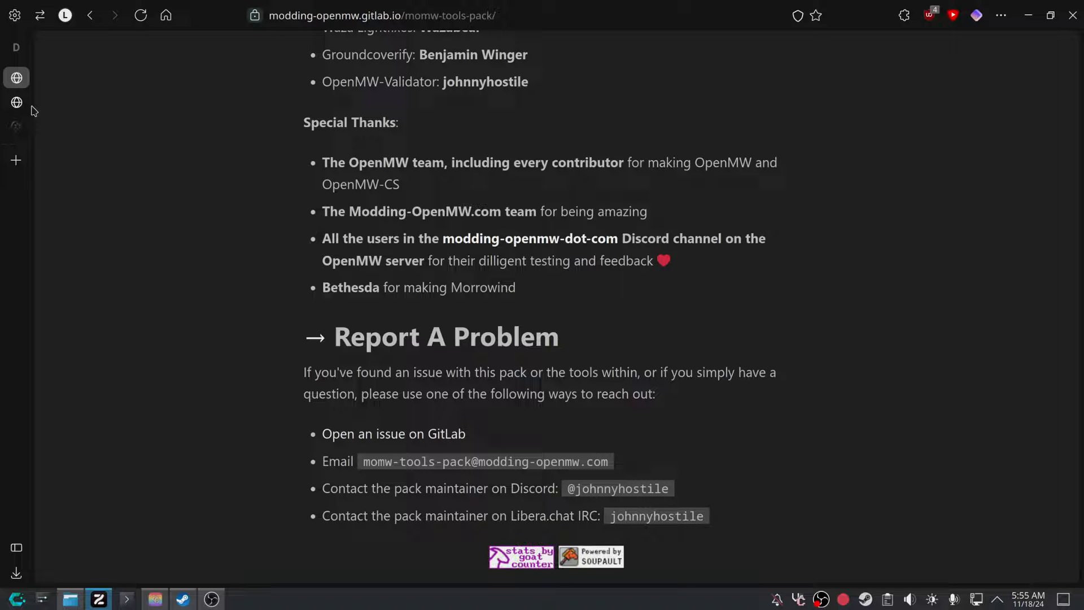
{"action": "mouse_move", "coordinate": [352, 240]}
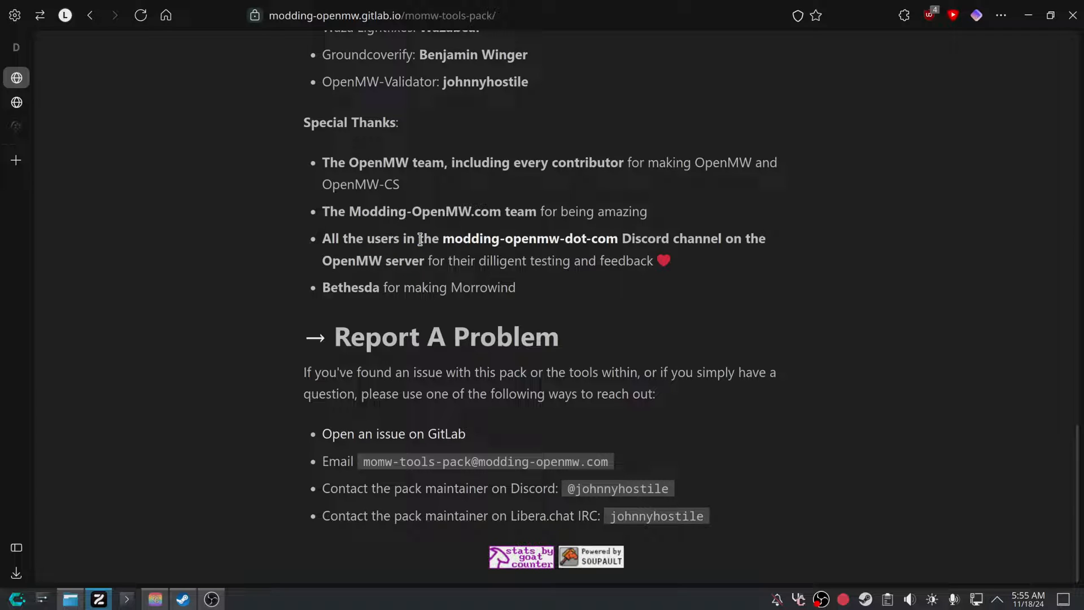
{"action": "mouse_move", "coordinate": [416, 241]}
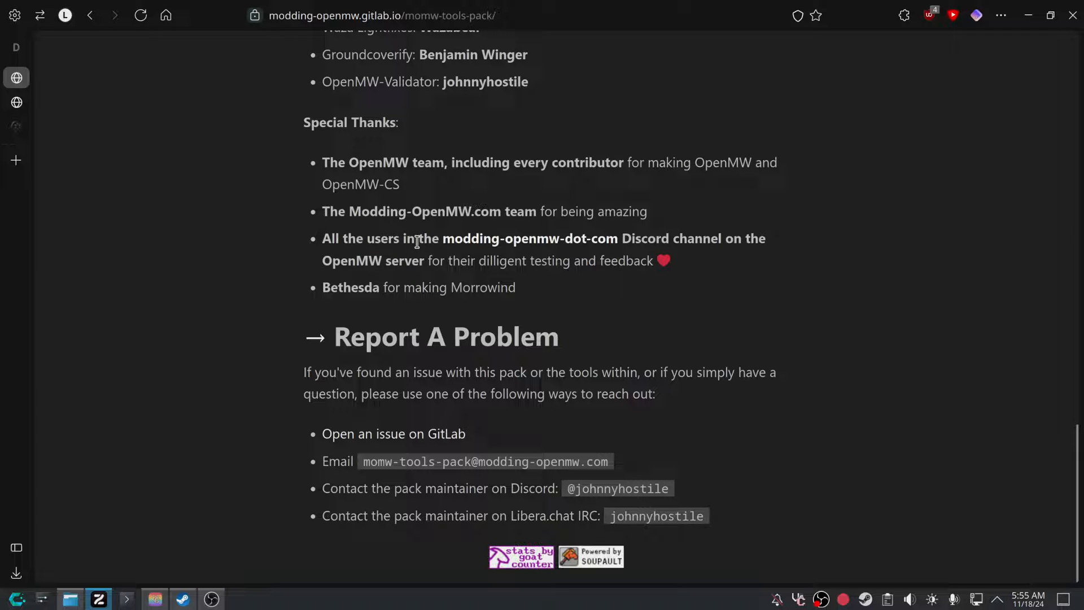
{"action": "mouse_move", "coordinate": [415, 241]}
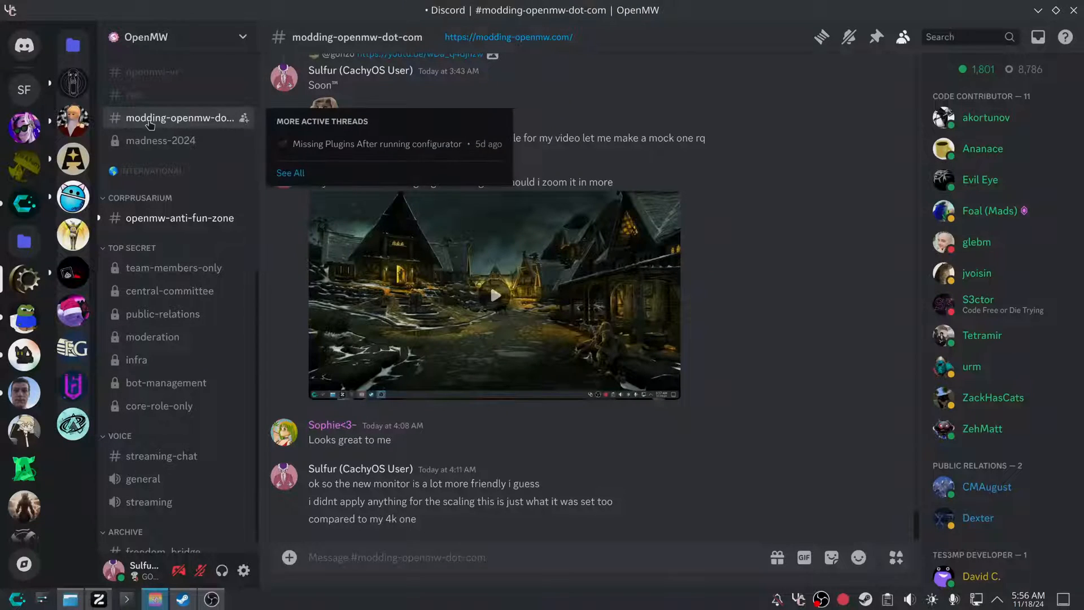
Scroll through recent messages in the OpenMW Discord's #modding-openmw-dot-com channel.
{"action": "scroll", "scroll_direction": "up", "scroll_amount": 3}
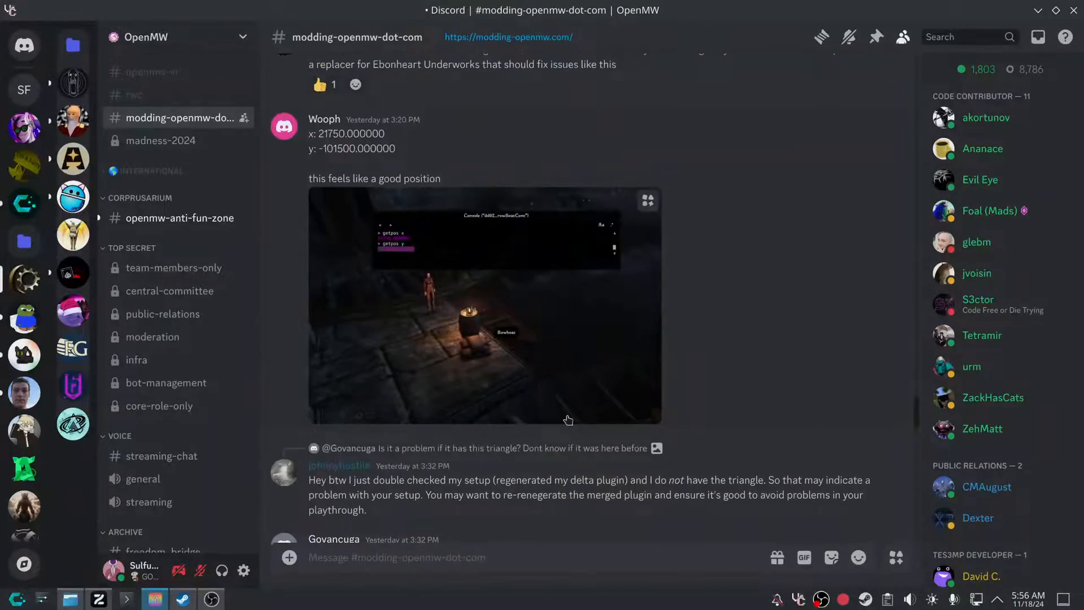
{"action": "scroll", "scroll_direction": "down", "scroll_amount": 3}
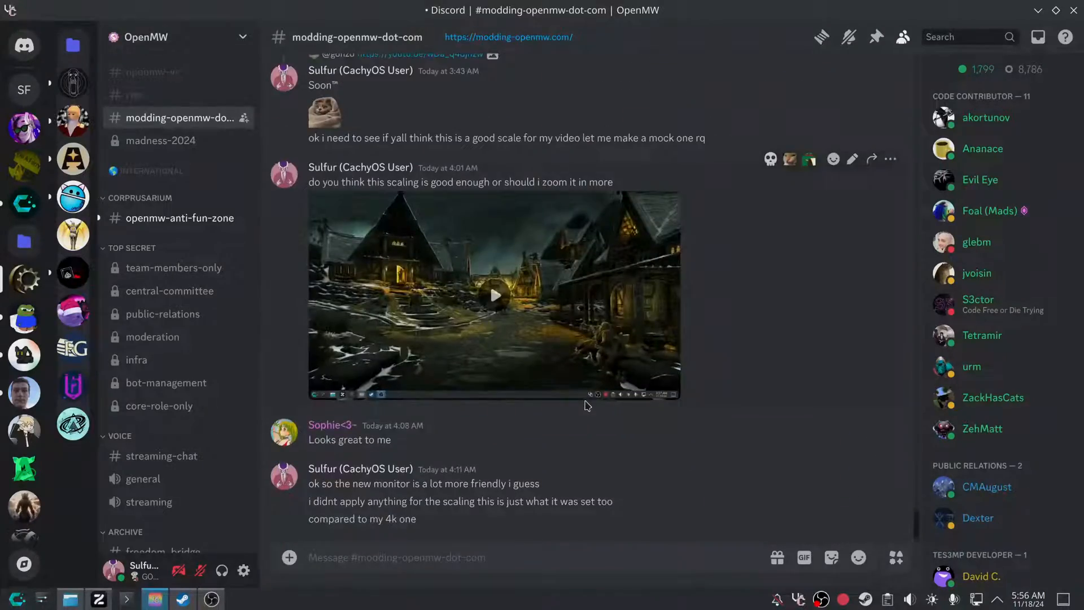
{"action": "scroll", "scroll_direction": "up", "scroll_amount": 3}
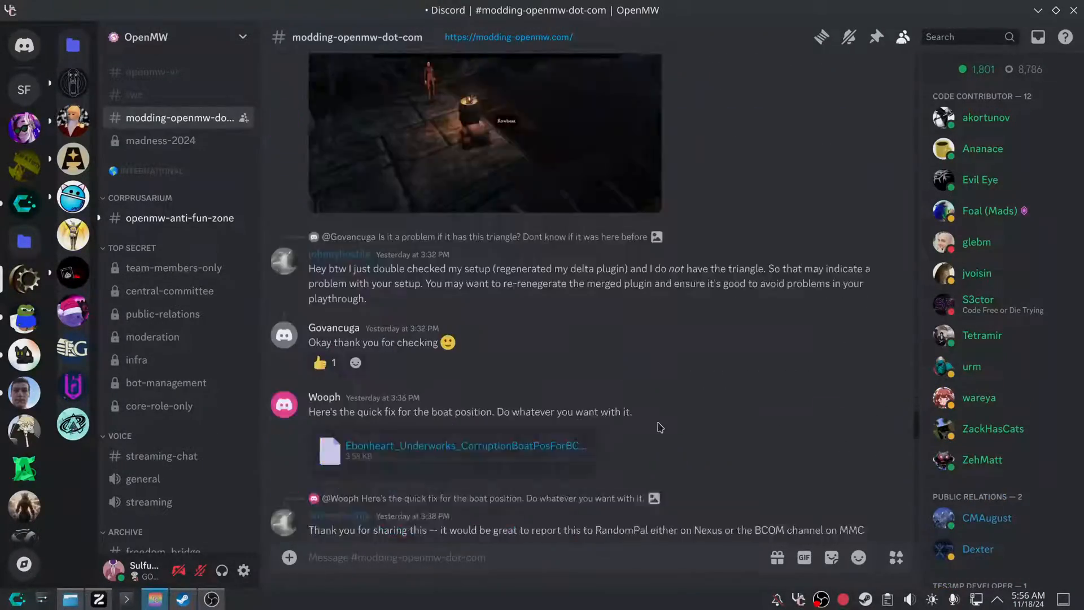
{"action": "scroll", "scroll_direction": "down", "scroll_amount": 3}
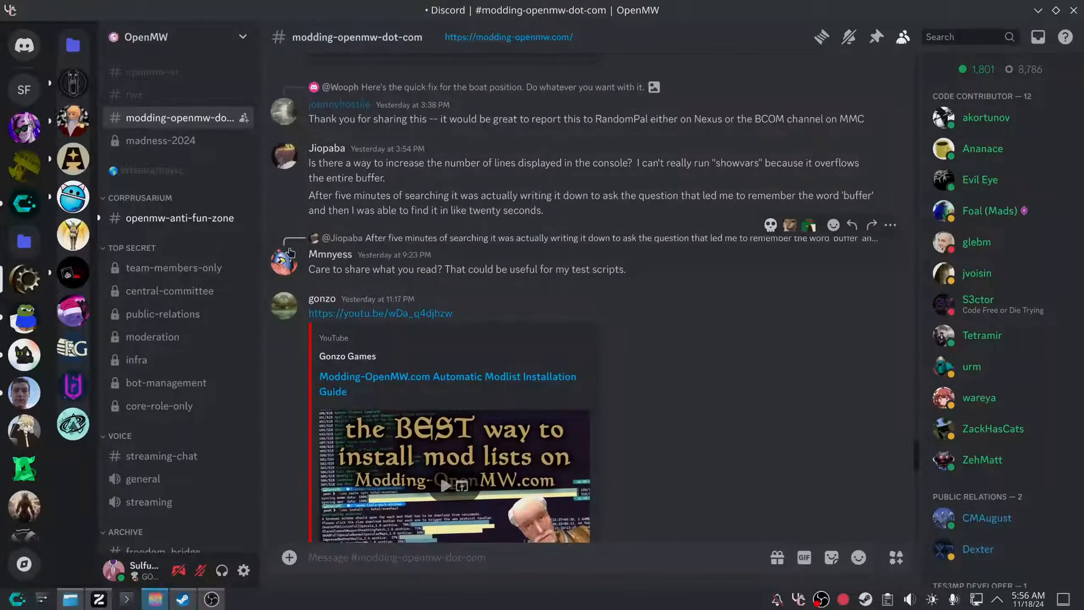
{"action": "scroll", "scroll_direction": "down", "scroll_amount": 3}
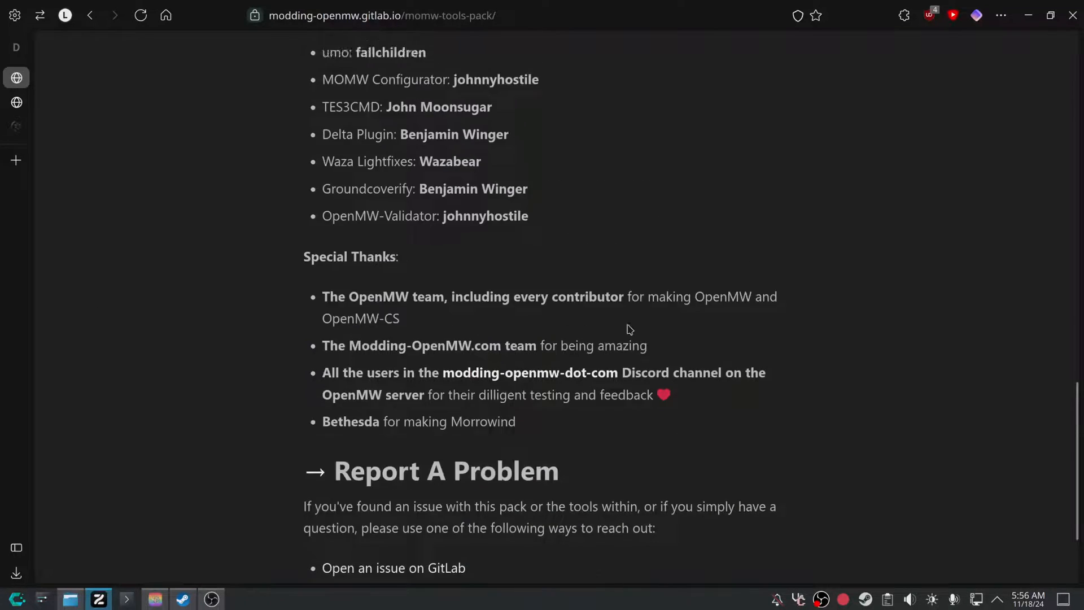
Scroll to the top of the Tools Pack page and download the Linux release.
{"action": "scroll", "scroll_direction": "up", "scroll_amount": 3}
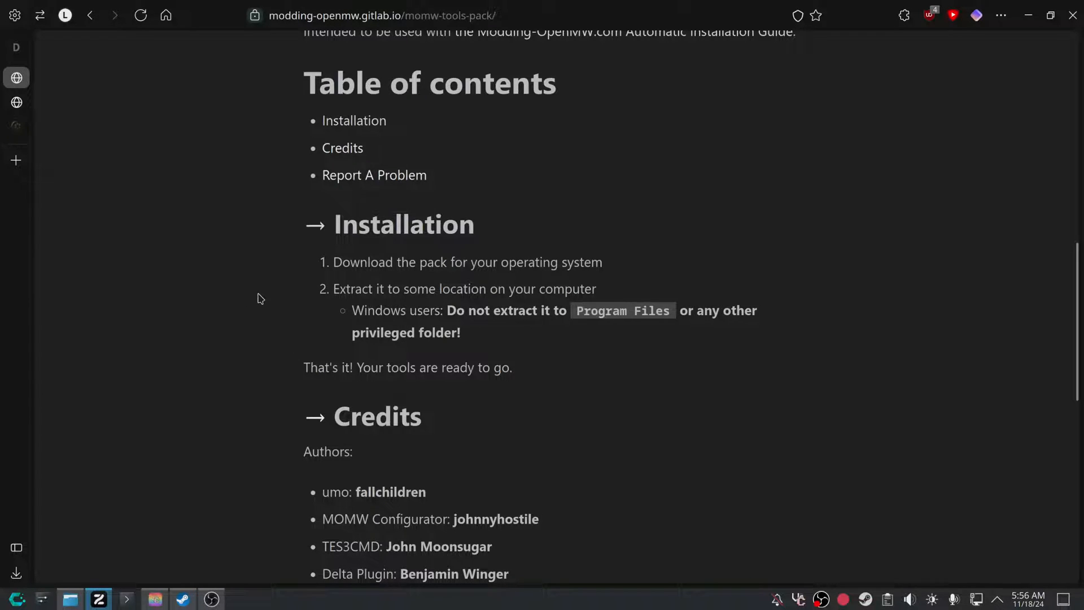
{"action": "scroll", "scroll_direction": "up", "scroll_amount": 3}
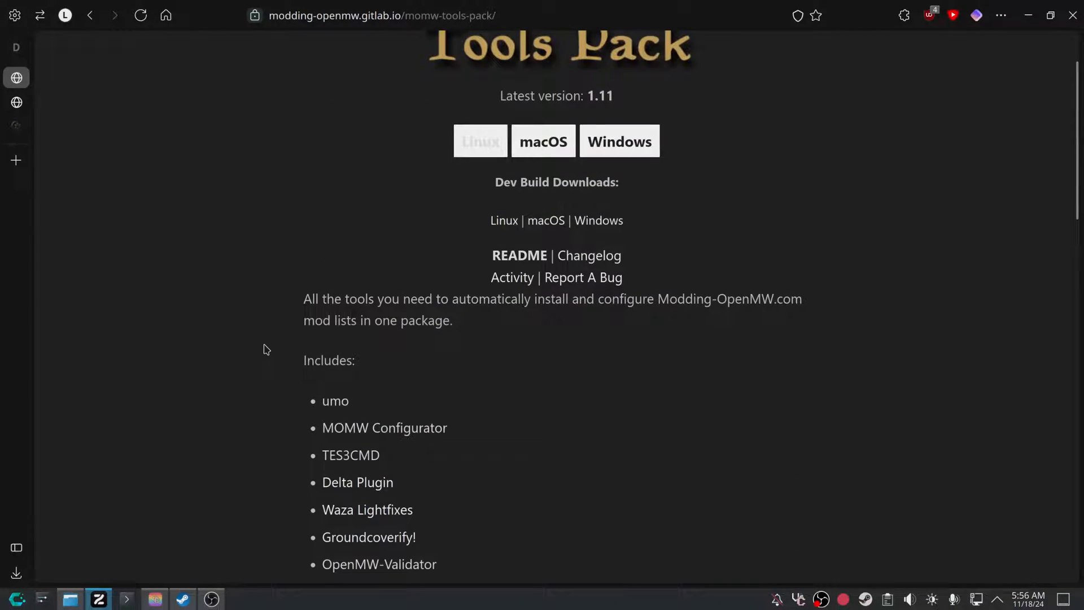
{"action": "scroll", "scroll_direction": "up", "scroll_amount": 3}
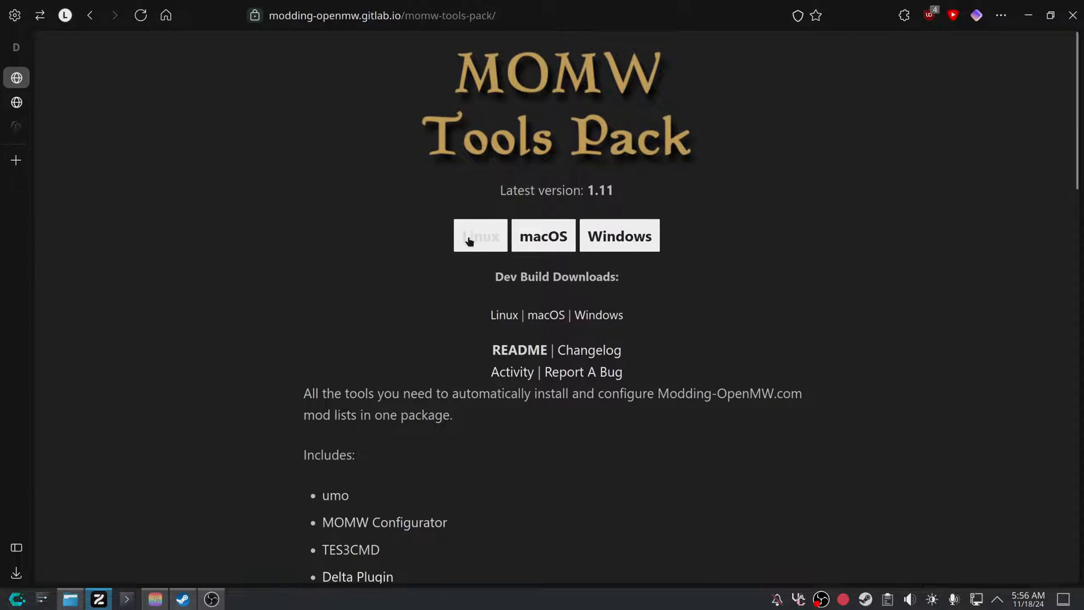
{"action": "left_click", "coordinate": [480, 236]}
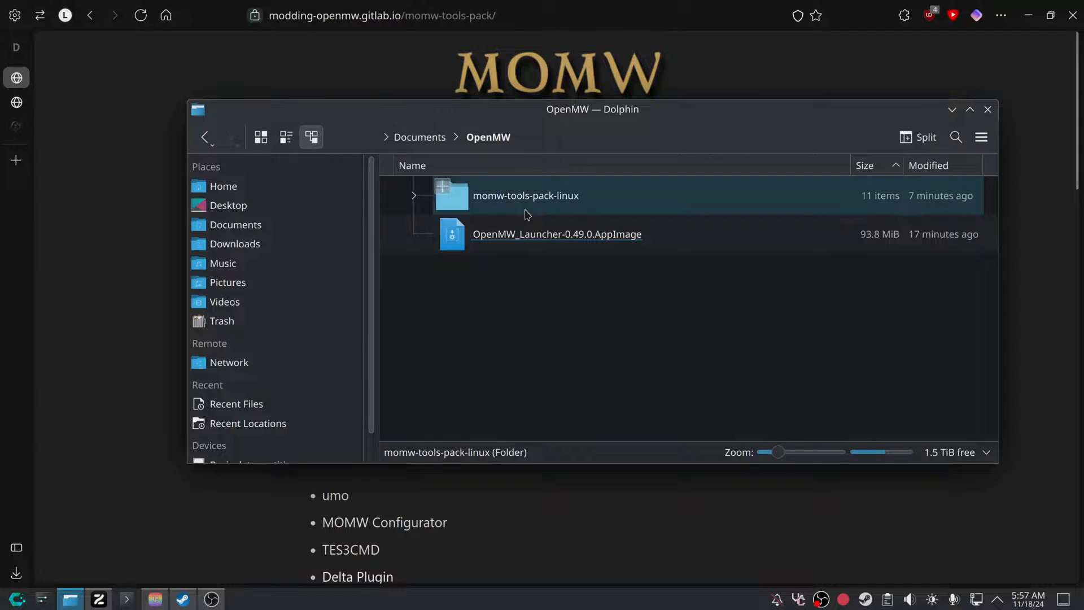
Open the momw-tools-pack-linux folder in Documents/OpenMW and select version.txt.
{"action": "double_click", "coordinate": [525, 195]}
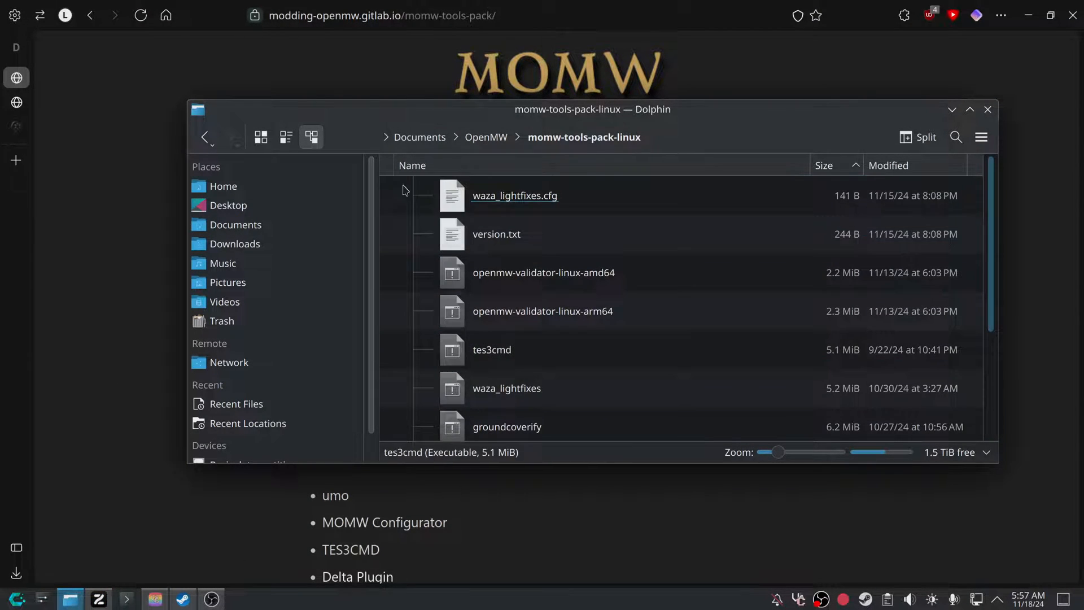
{"action": "left_click", "coordinate": [496, 234]}
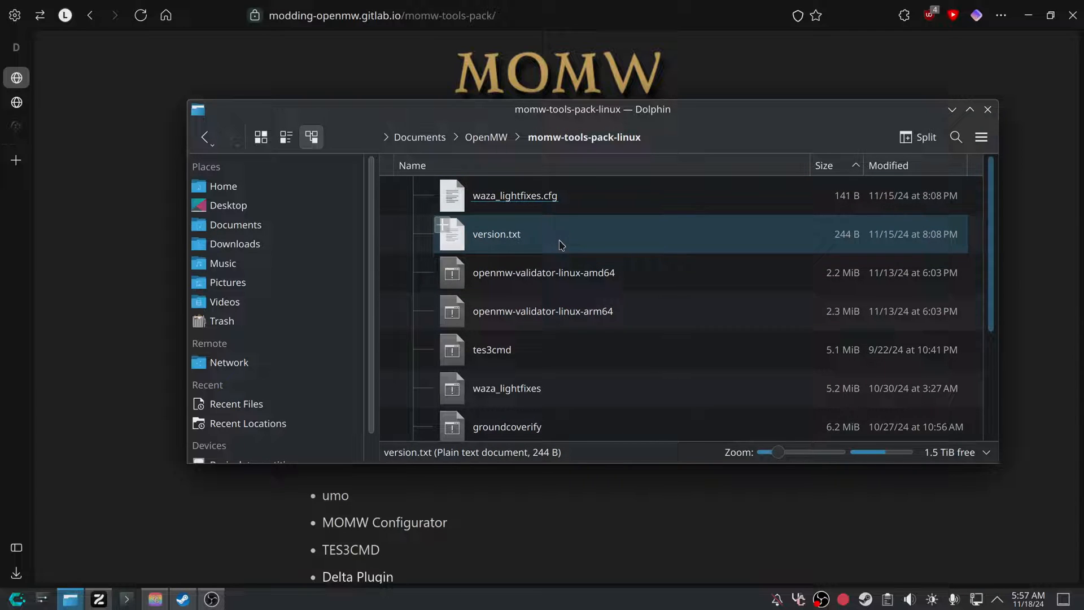
{"action": "scroll", "scroll_direction": "down", "scroll_amount": 3}
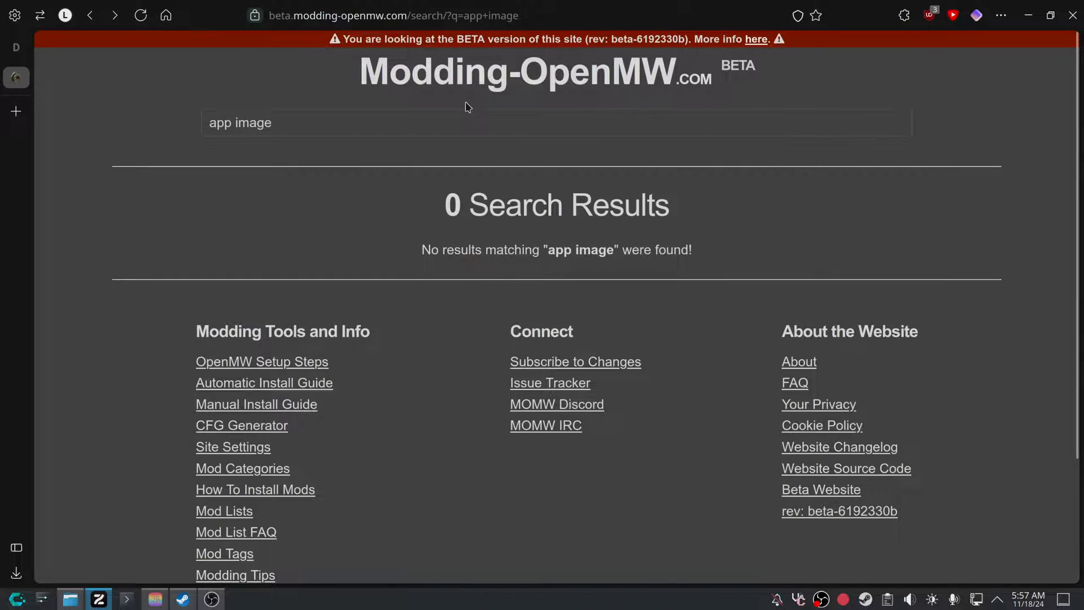
Open the automatic install guide and navigate to 'Install A Mod List With umo'.
{"action": "left_click", "coordinate": [264, 383]}
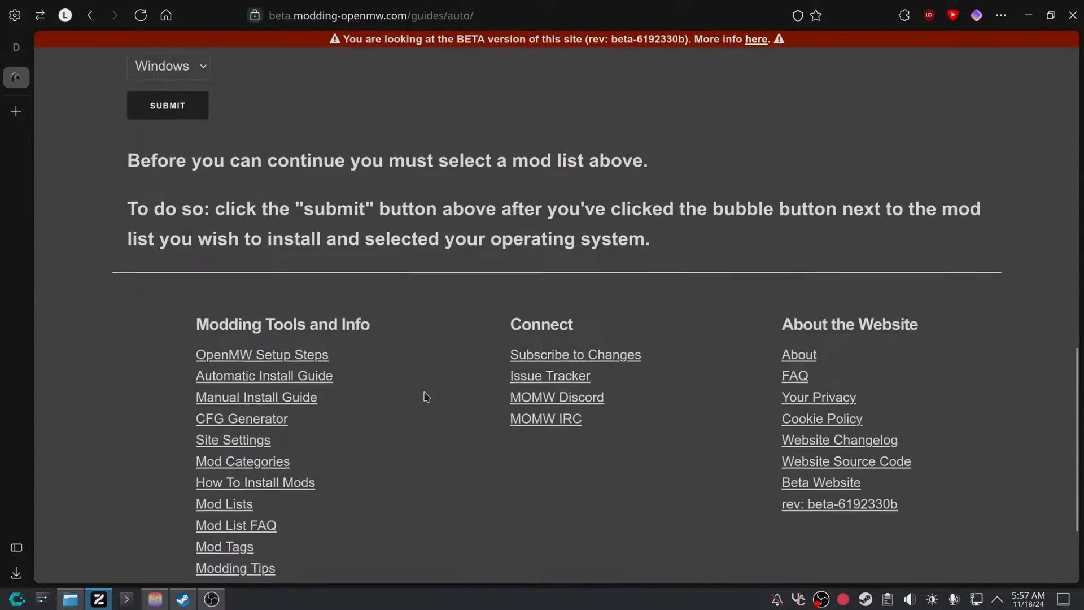
{"action": "scroll", "scroll_direction": "up", "scroll_amount": 3}
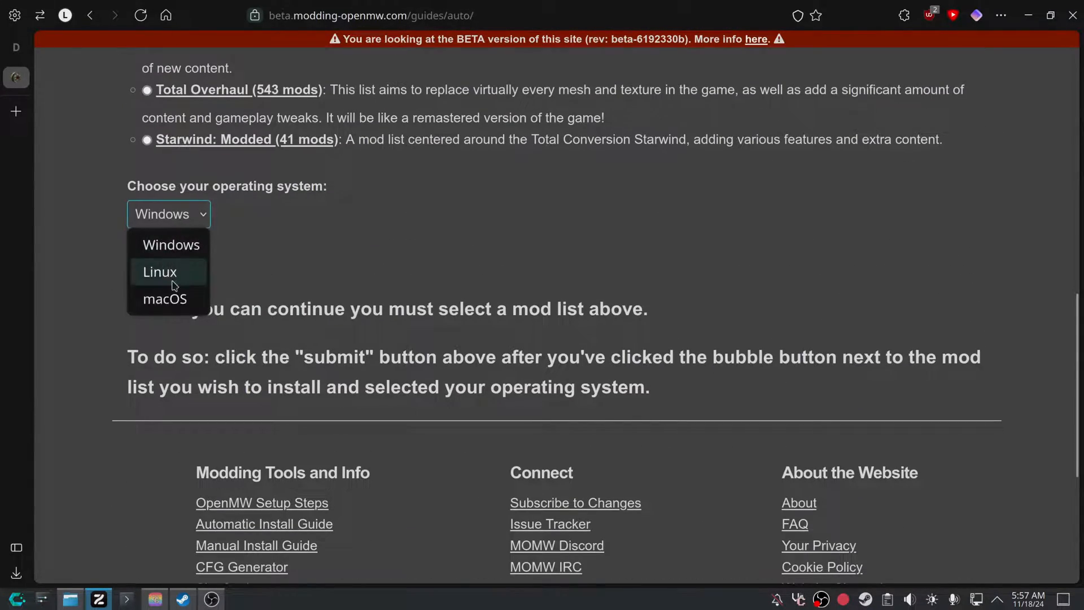
{"action": "left_click", "coordinate": [160, 271]}
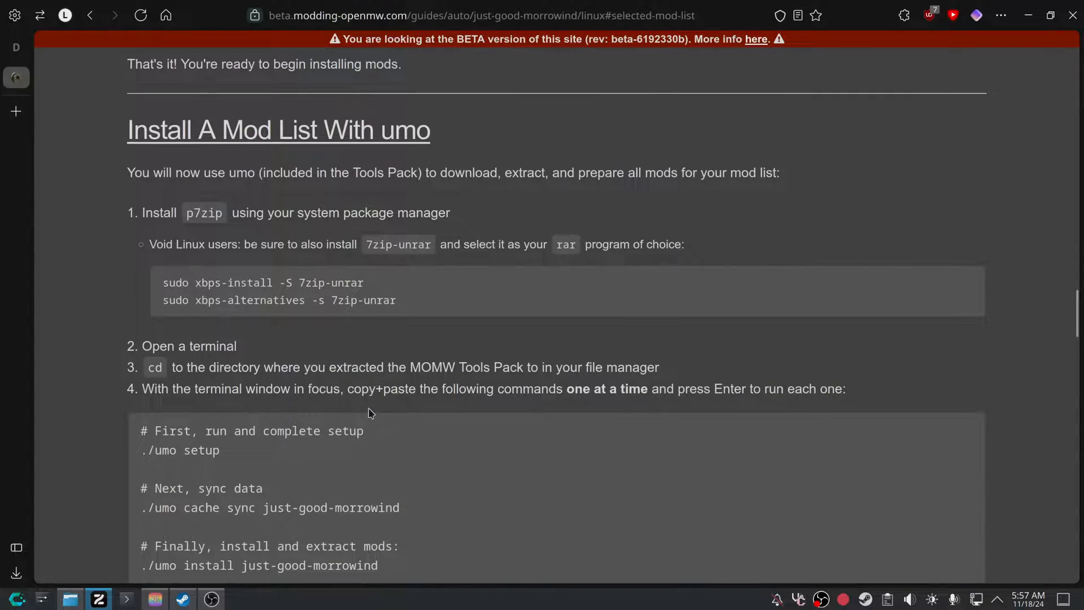
{"action": "mouse_move", "coordinate": [156, 178]}
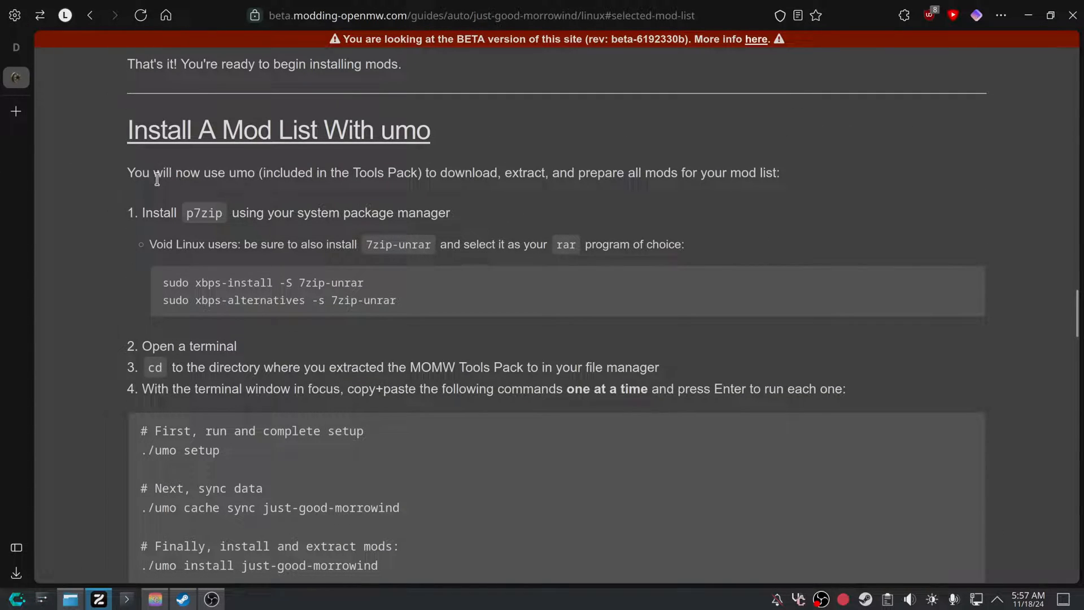
{"action": "mouse_move", "coordinate": [315, 216]}
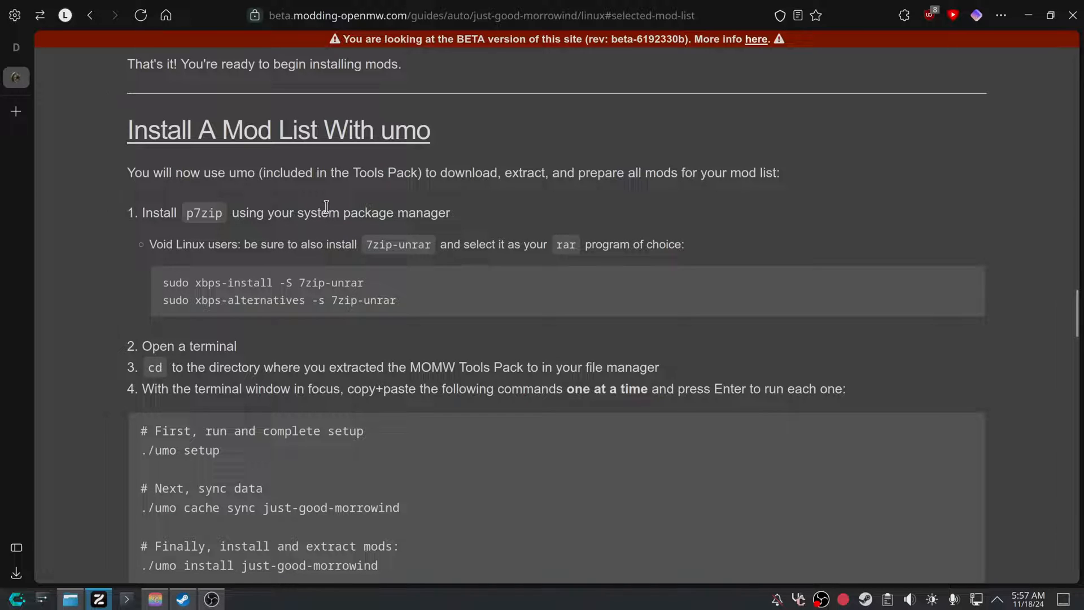
{"action": "mouse_move", "coordinate": [392, 240]}
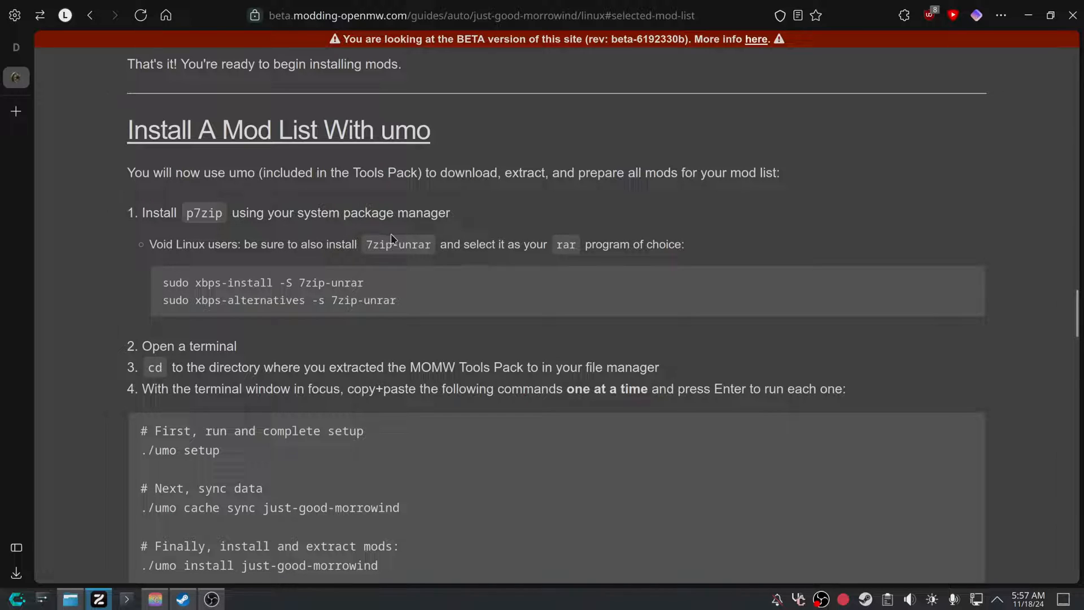
{"action": "mouse_move", "coordinate": [382, 306]}
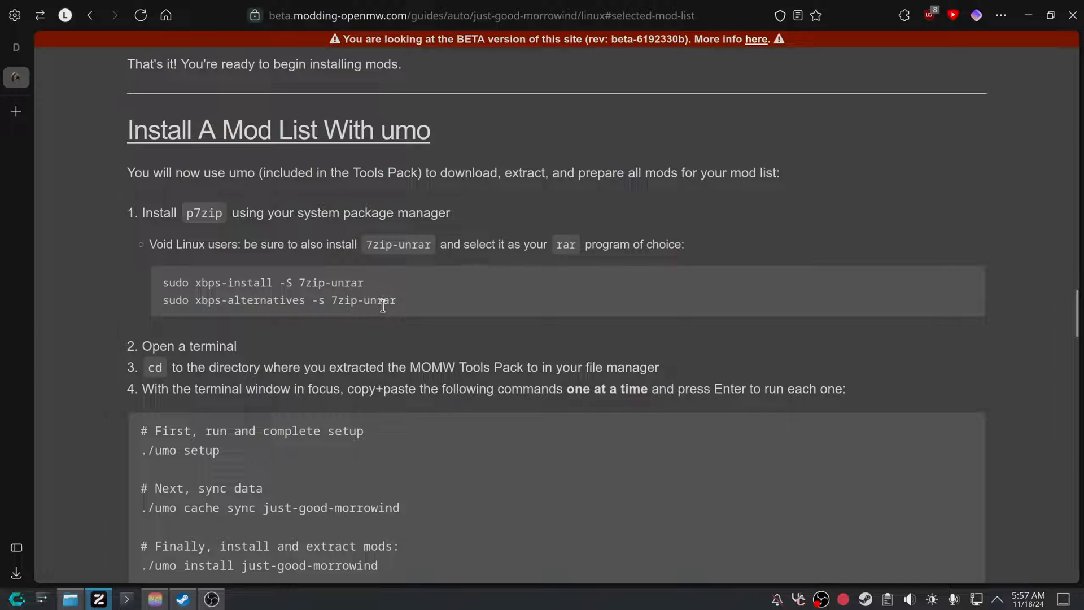
{"action": "mouse_move", "coordinate": [318, 245]}
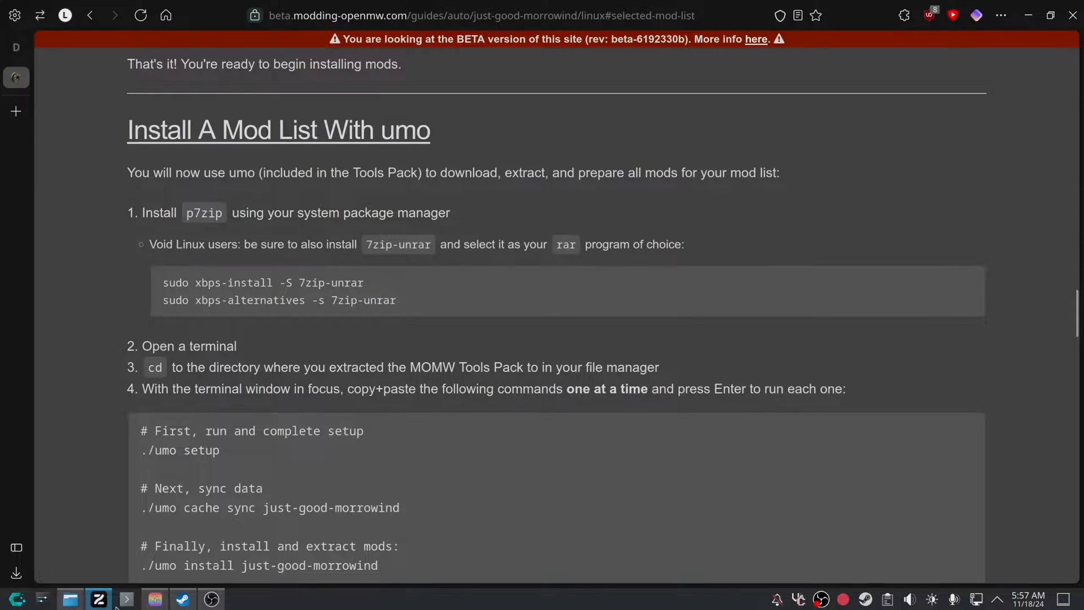
In the drop-down Konsole, search for p7zip packages with yay.
{"action": "left_click", "coordinate": [125, 598]}
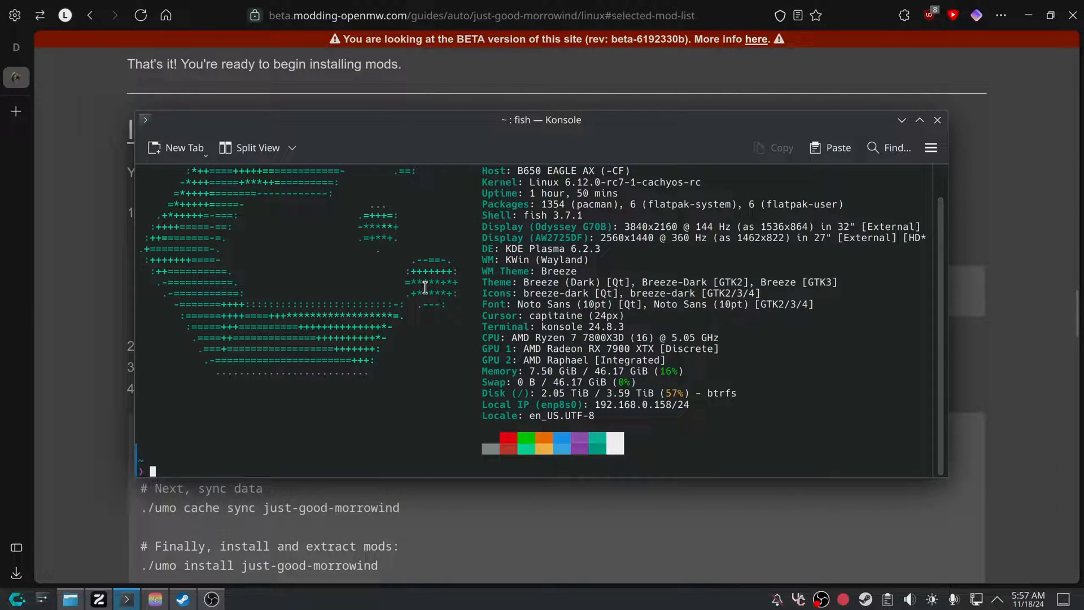
{"action": "type", "text": "sudo a"}
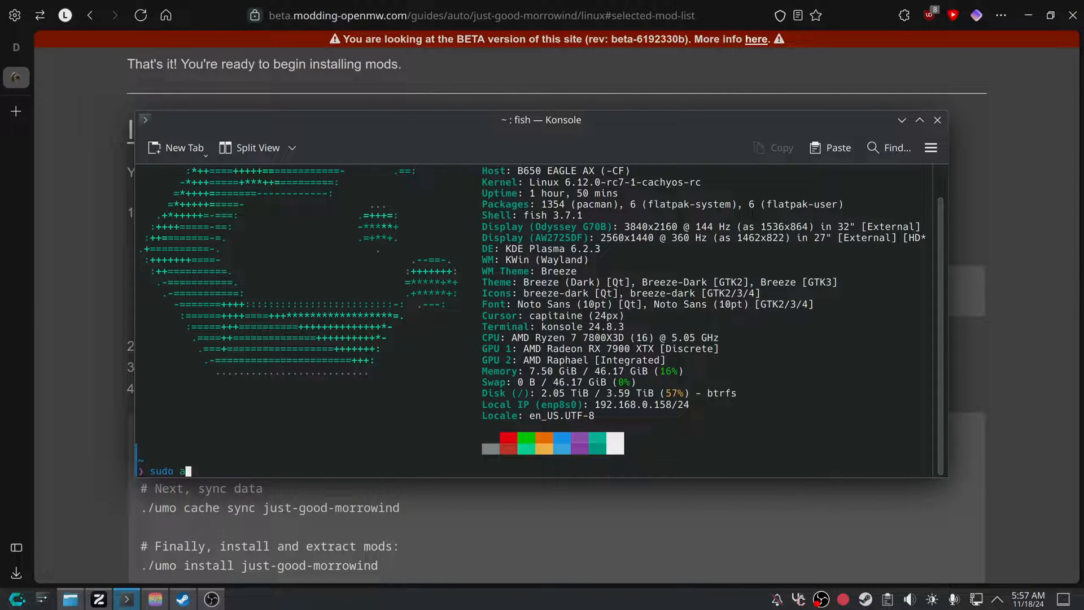
{"action": "type", "text": "pt inst"}
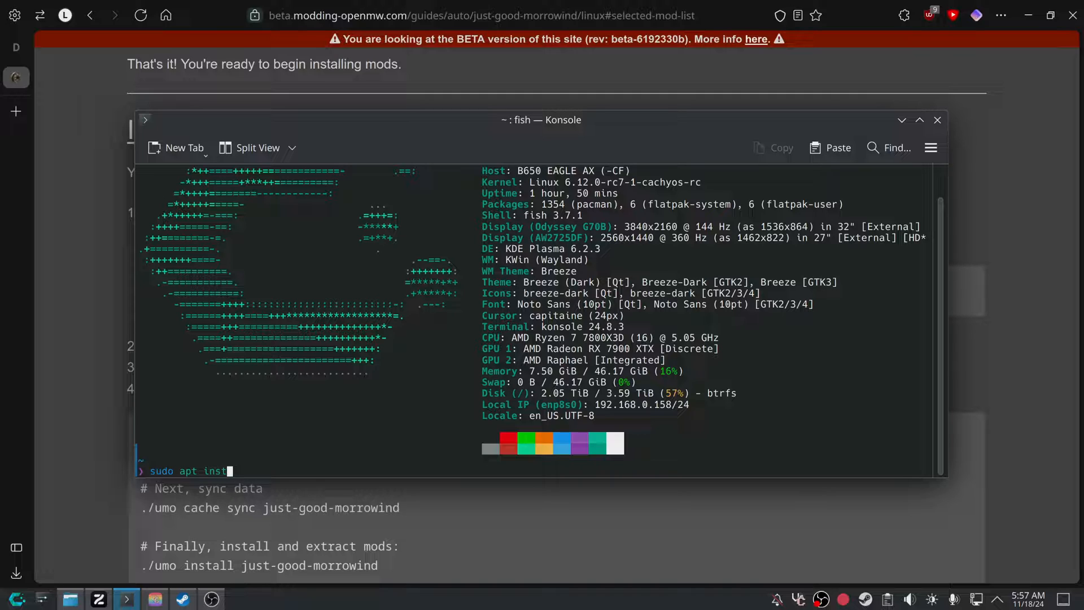
{"action": "type", "text": "all p7zip["}
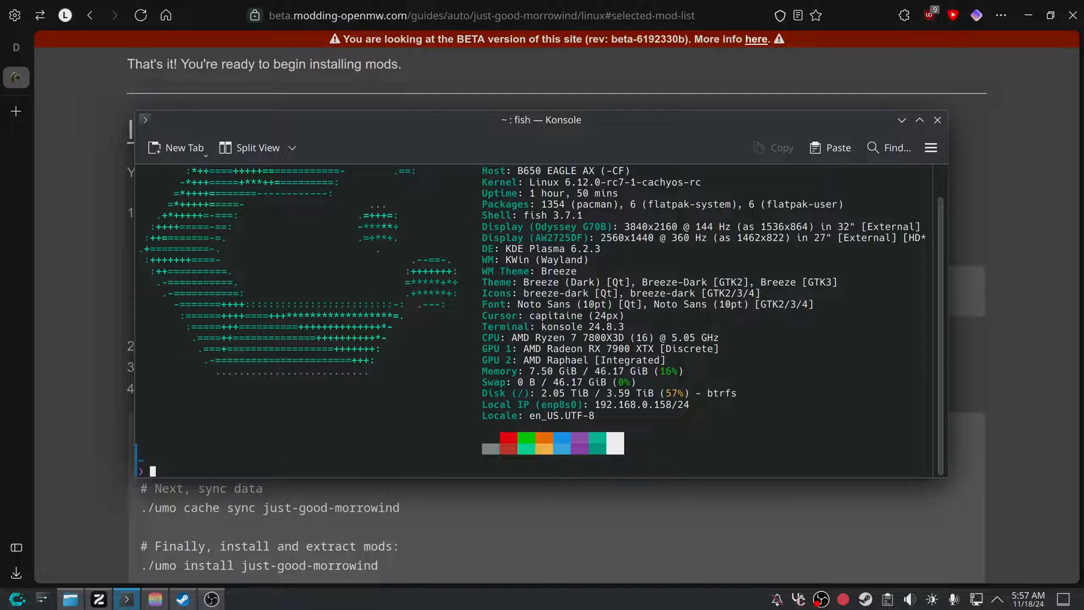
{"action": "type", "text": "yay"}
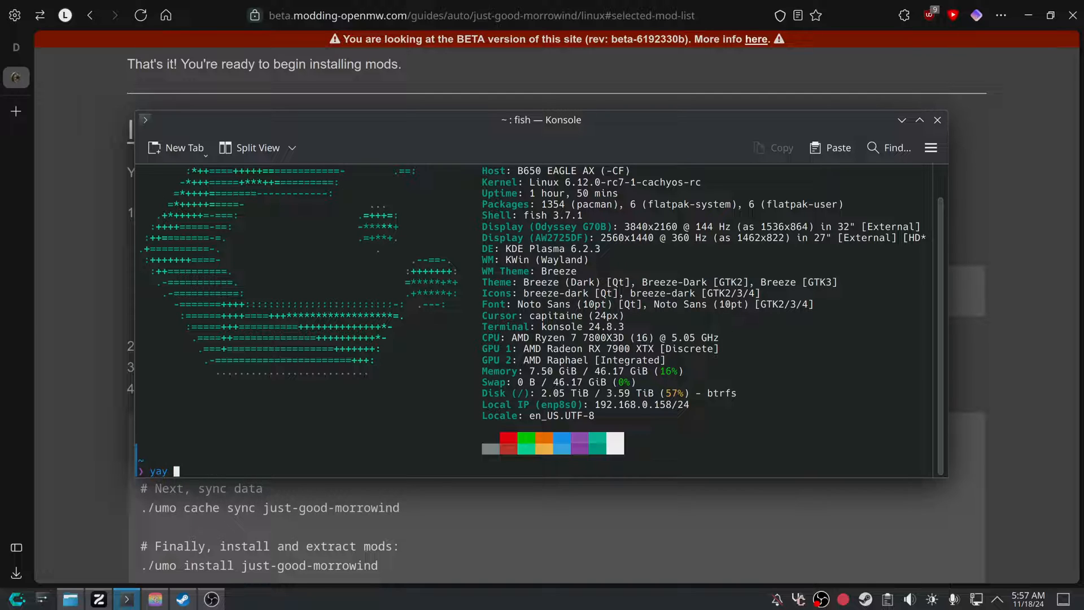
{"action": "key", "text": "Return"}
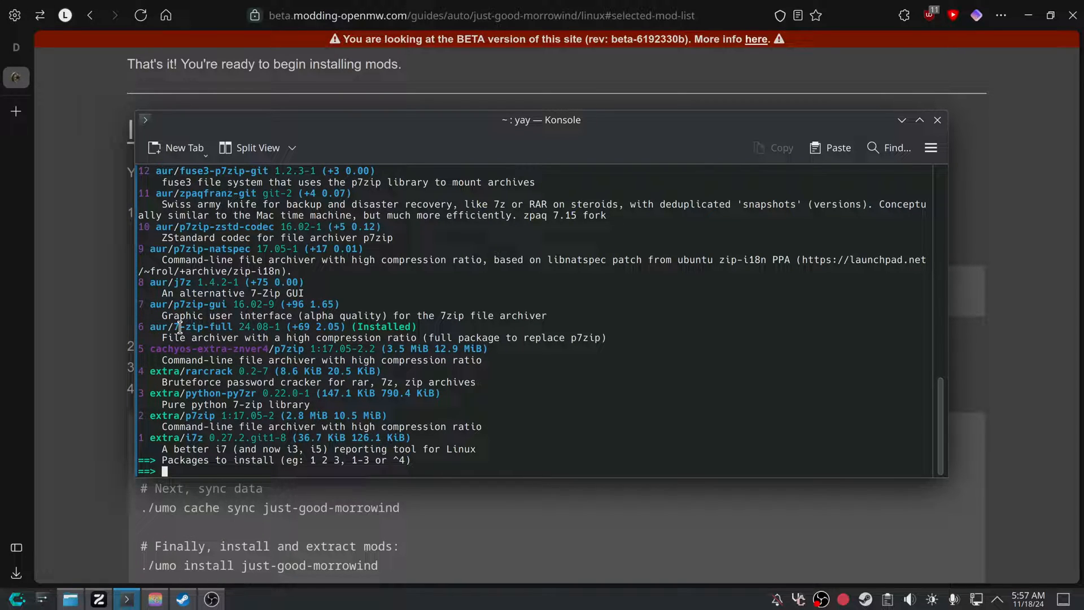
{"action": "mouse_move", "coordinate": [641, 282]}
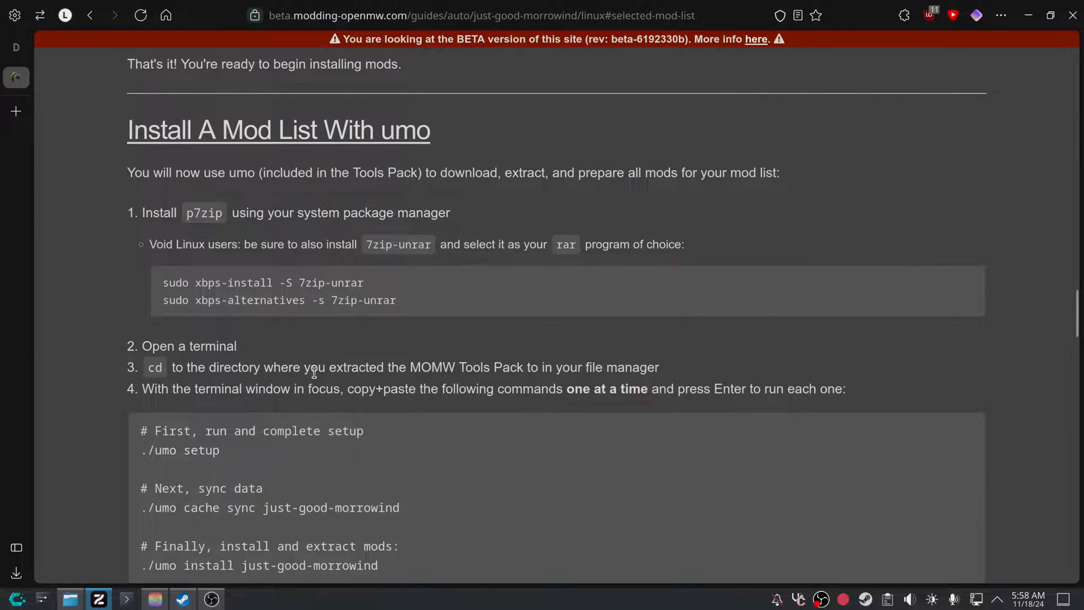
{"action": "mouse_move", "coordinate": [161, 244]}
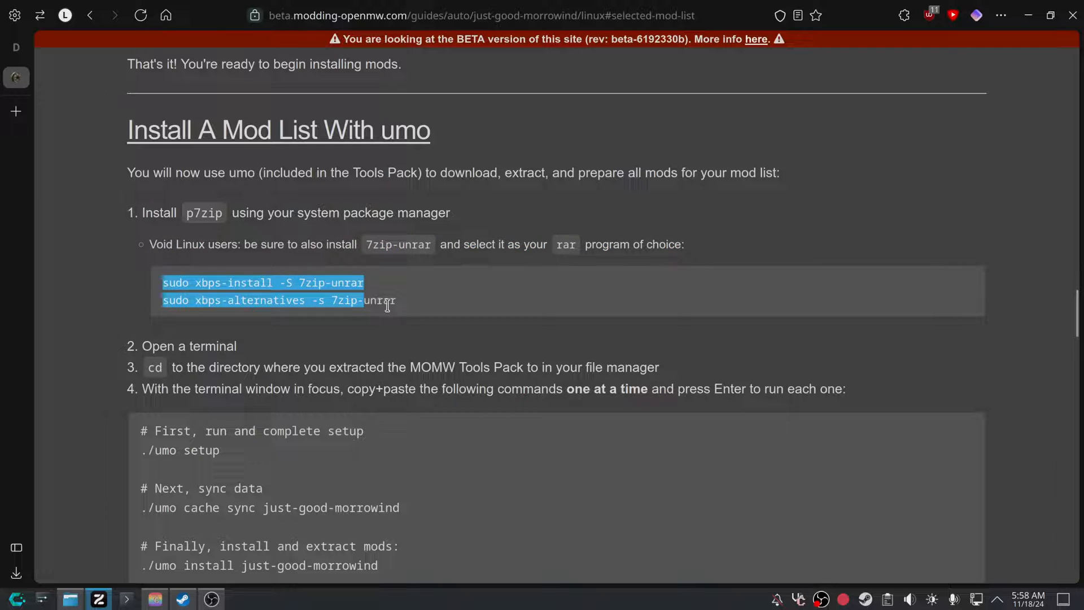
Scroll to the umo command block and bring Konsole back up.
{"action": "scroll", "scroll_direction": "down", "scroll_amount": 3}
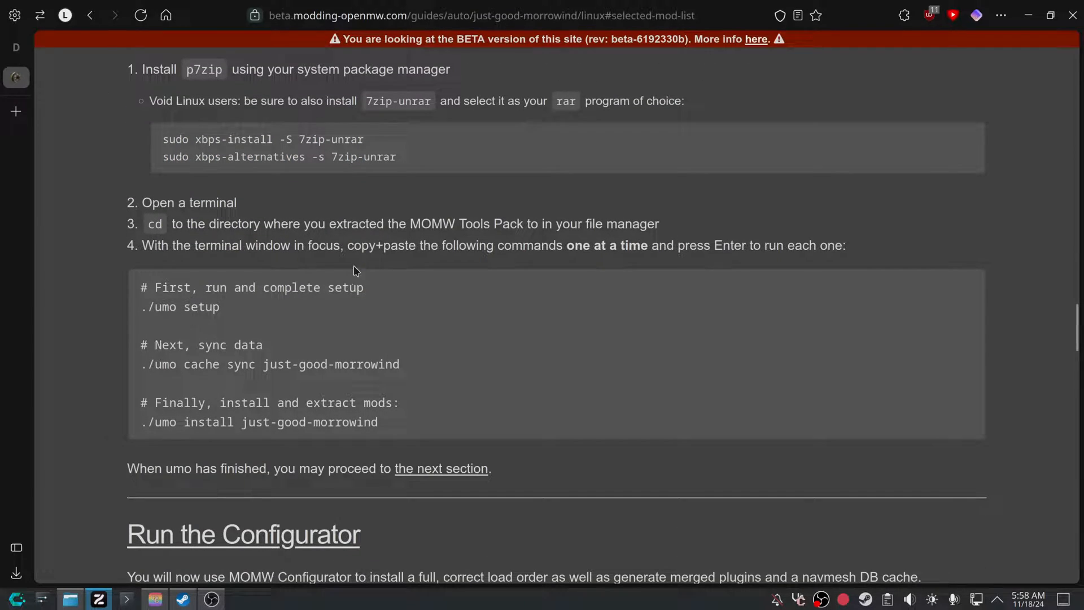
{"action": "mouse_move", "coordinate": [53, 557]}
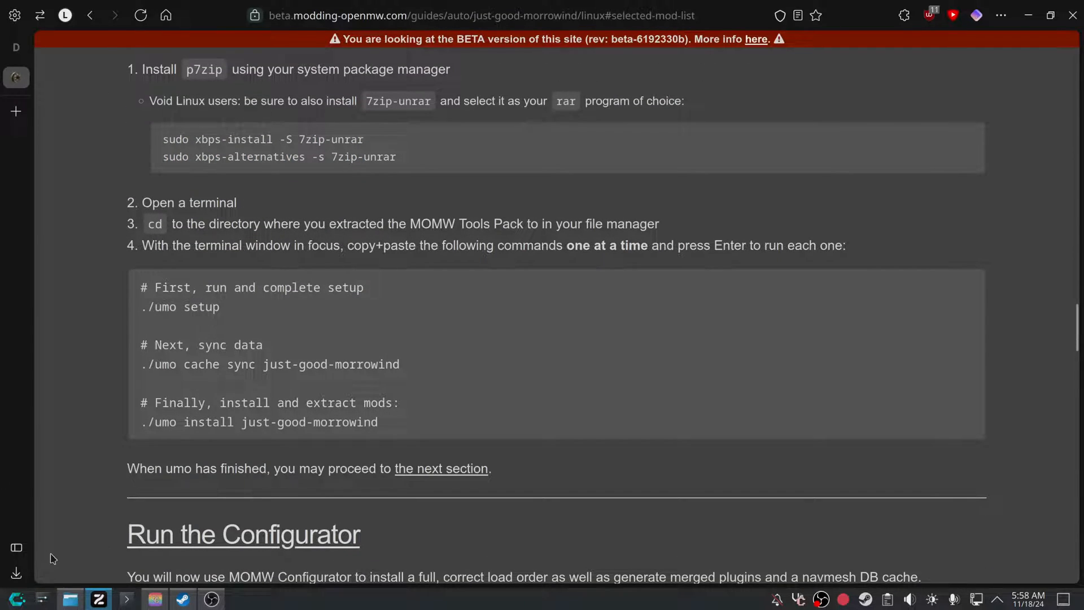
{"action": "left_click", "coordinate": [69, 598]}
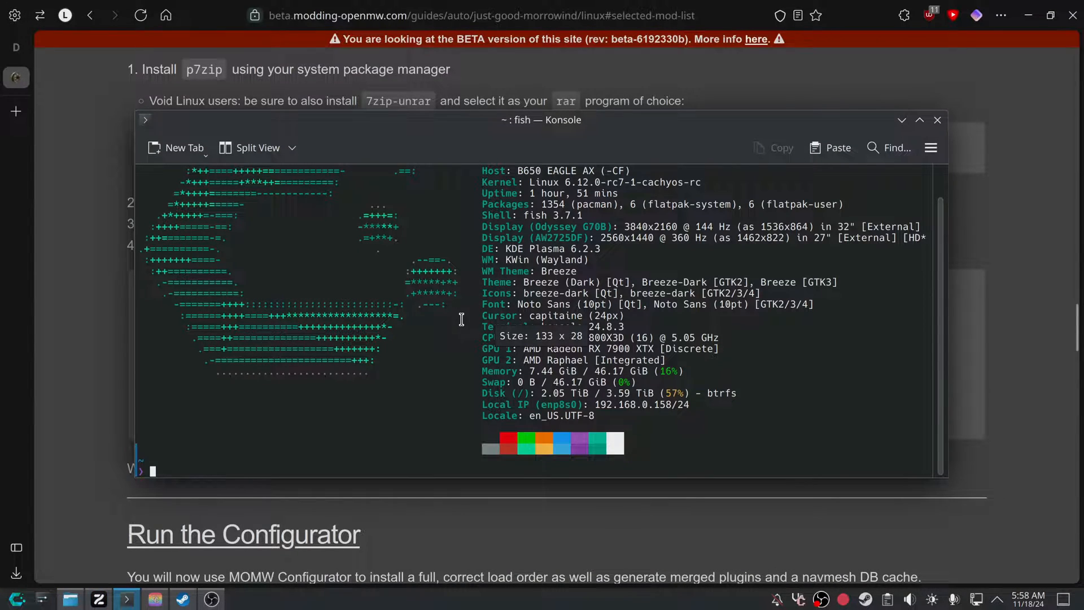
Run './umo setup' from inside the momw-tools-pack-linux folder.
{"action": "type", "text": "cd $HOMEWabbajack ; WINEPREFIX=$HOME/Wabbajack/.wine wine $HOME/Wabbajack/Wabbajack.exe"}
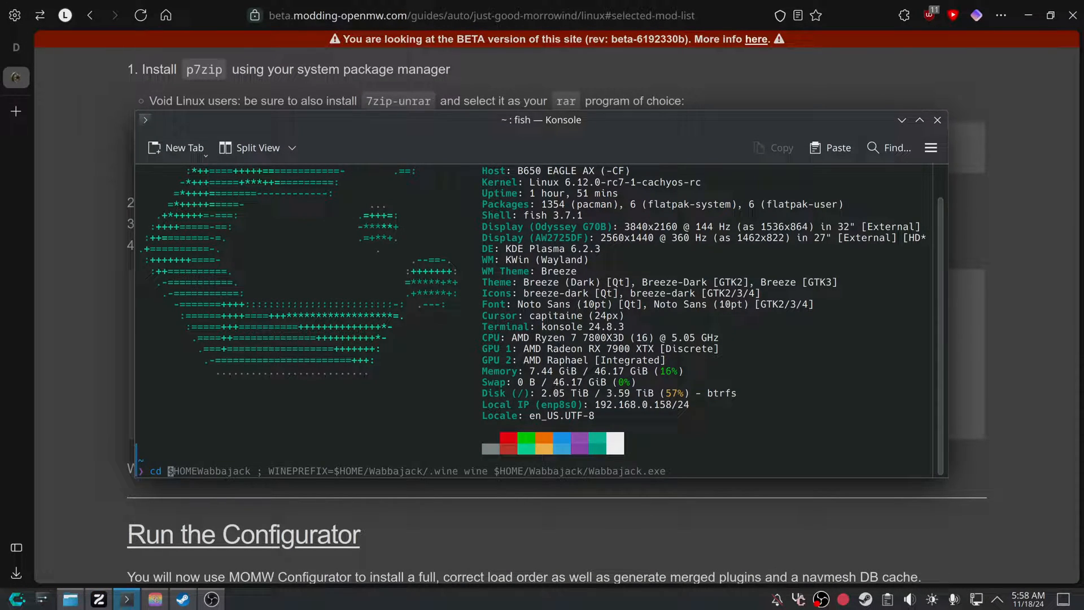
{"action": "key", "text": "Return"}
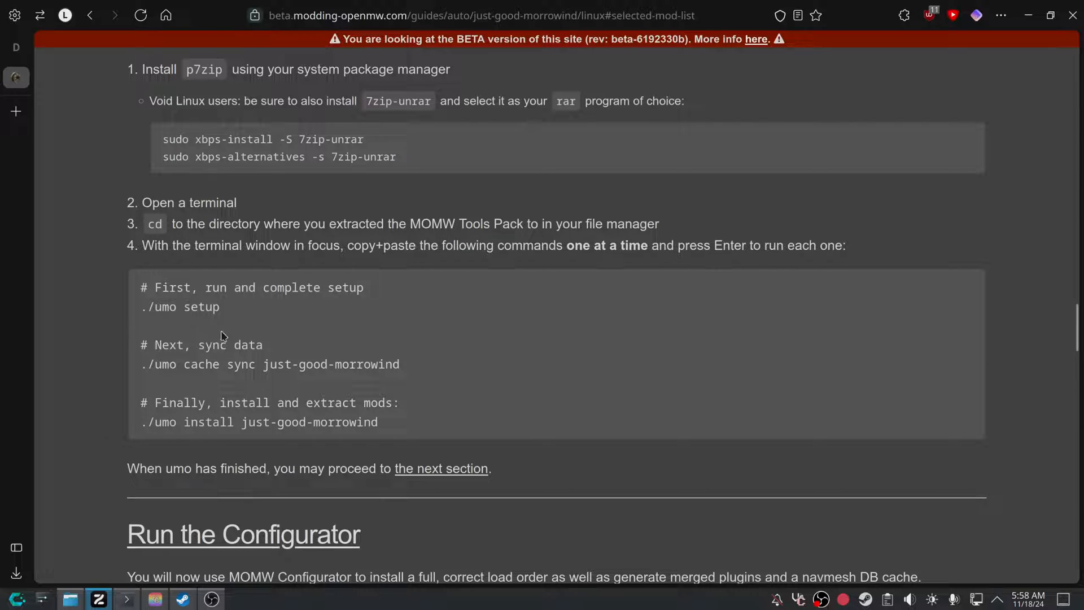
{"action": "double_click", "coordinate": [179, 306]}
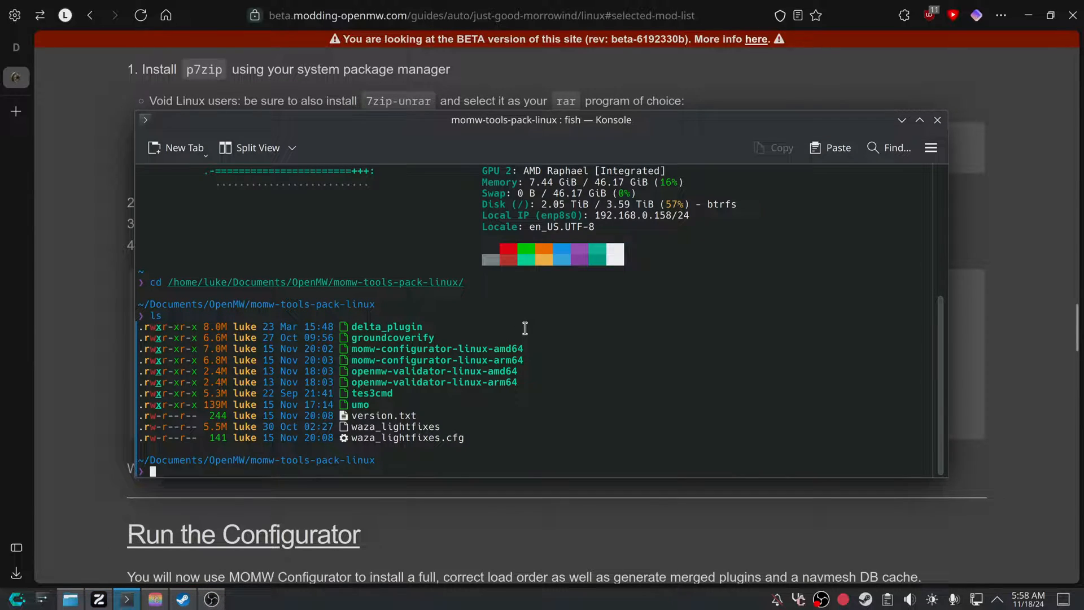
{"action": "type", "text": "./umo setup"}
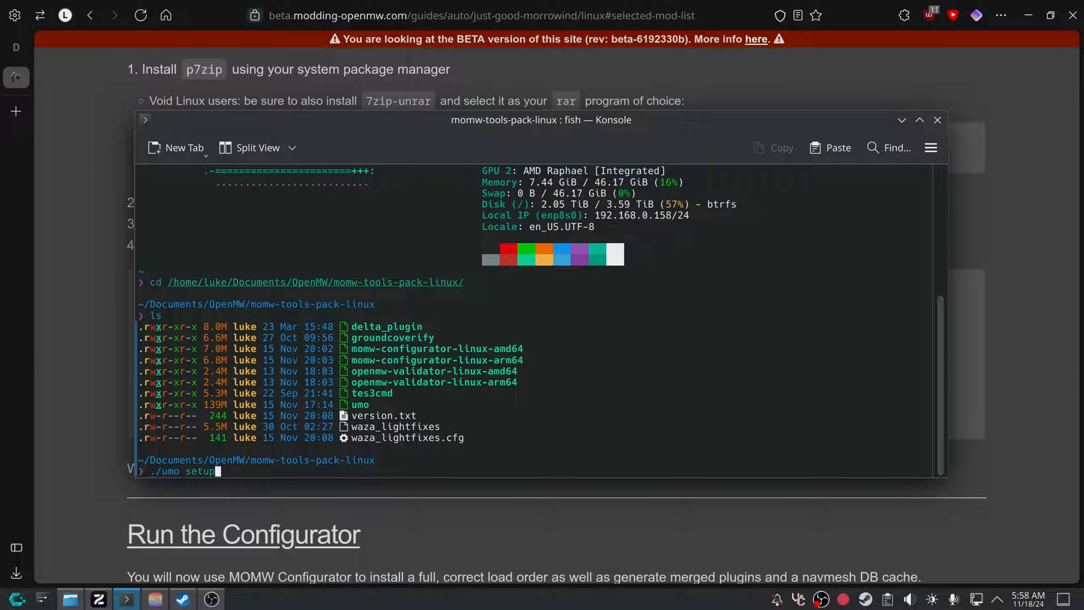
{"action": "key", "text": "Return"}
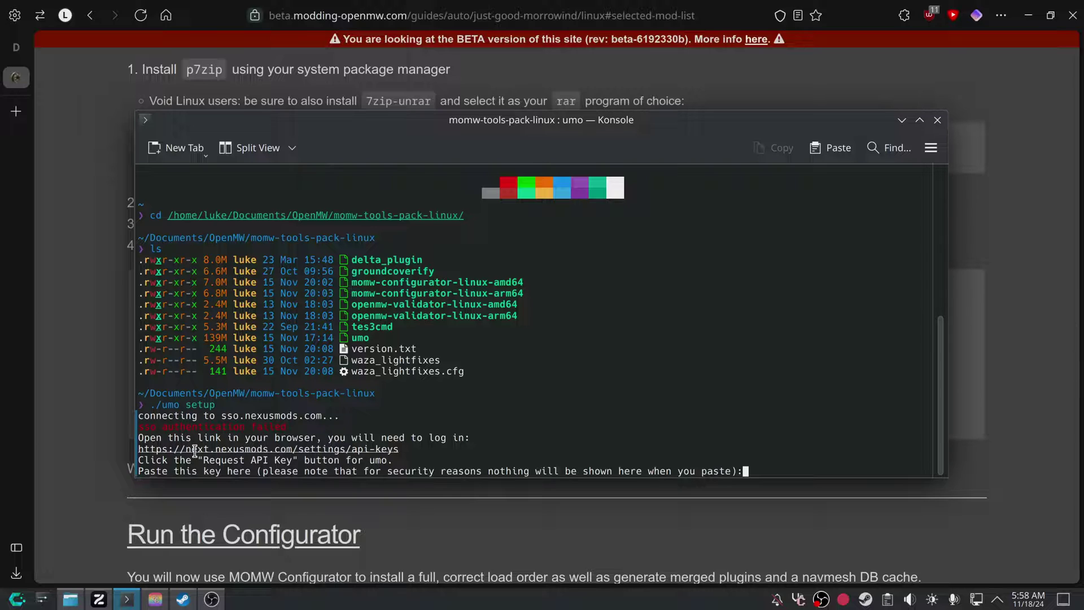
{"action": "mouse_move", "coordinate": [868, 14]}
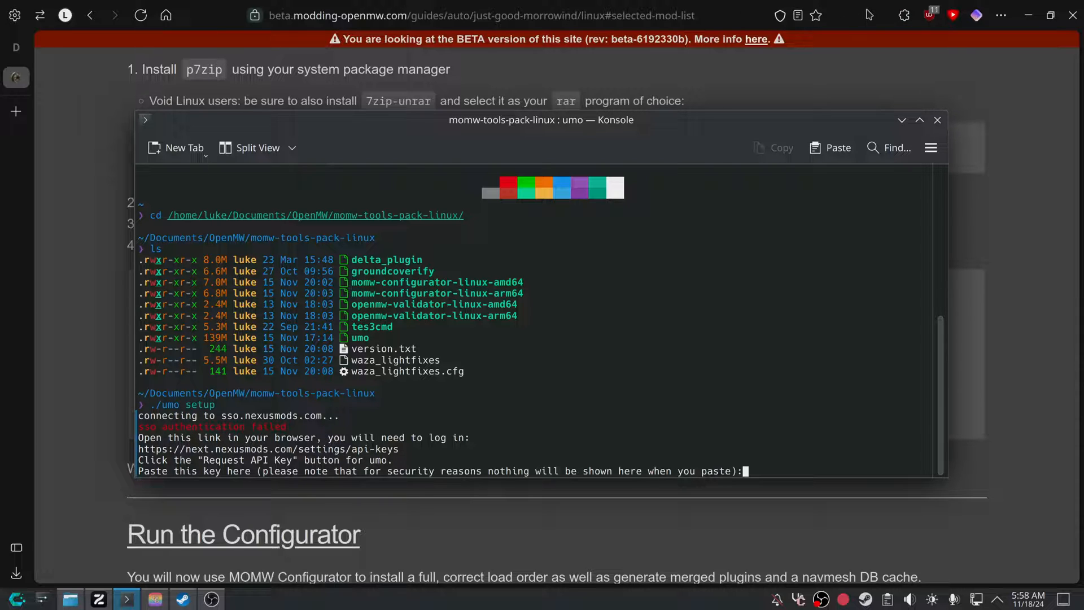
{"action": "mouse_move", "coordinate": [319, 455]}
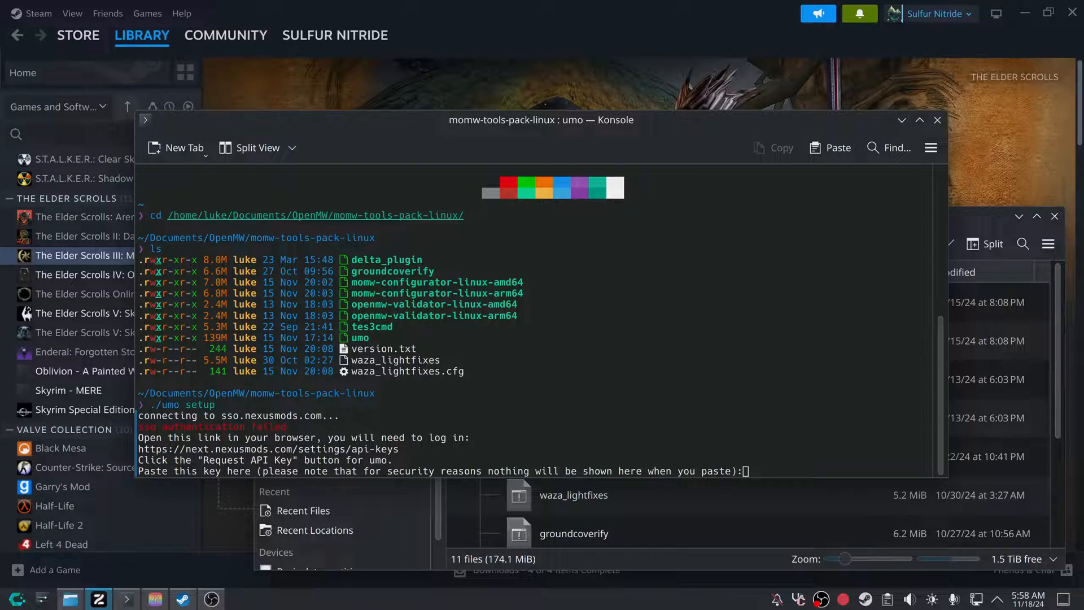
{"action": "mouse_move", "coordinate": [268, 449]}
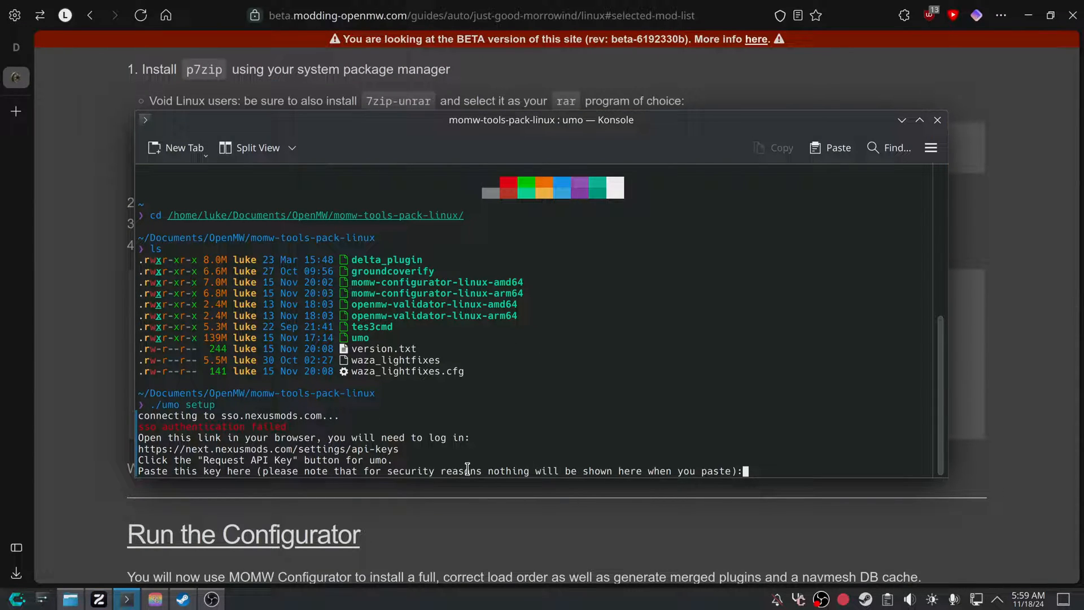
{"action": "mouse_move", "coordinate": [617, 438]}
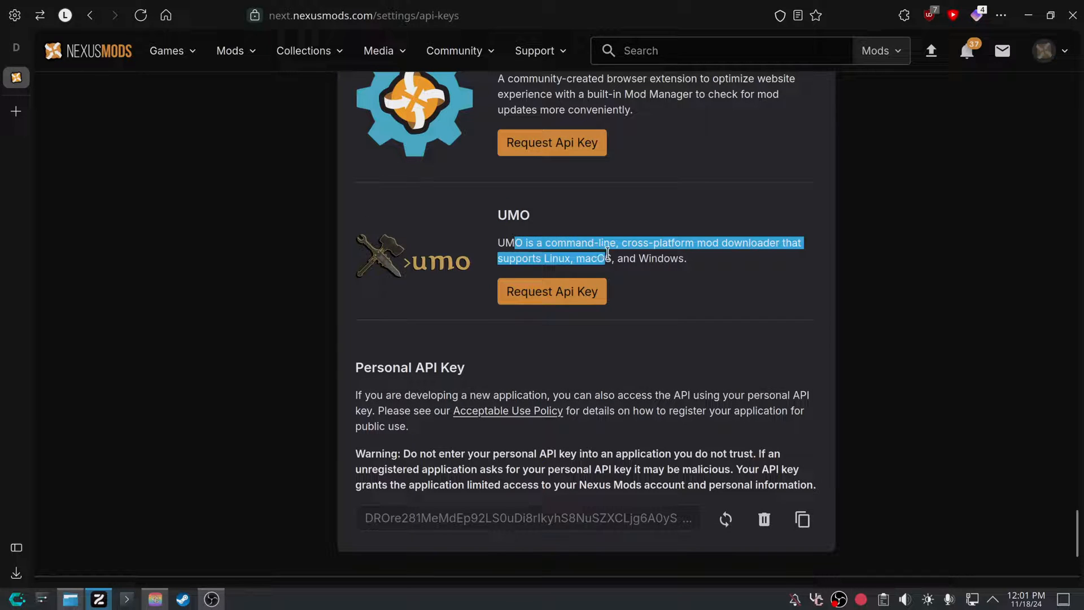
Request a Nexus Mods API key for UMO and paste it into umo setup.
{"action": "double_click", "coordinate": [410, 367]}
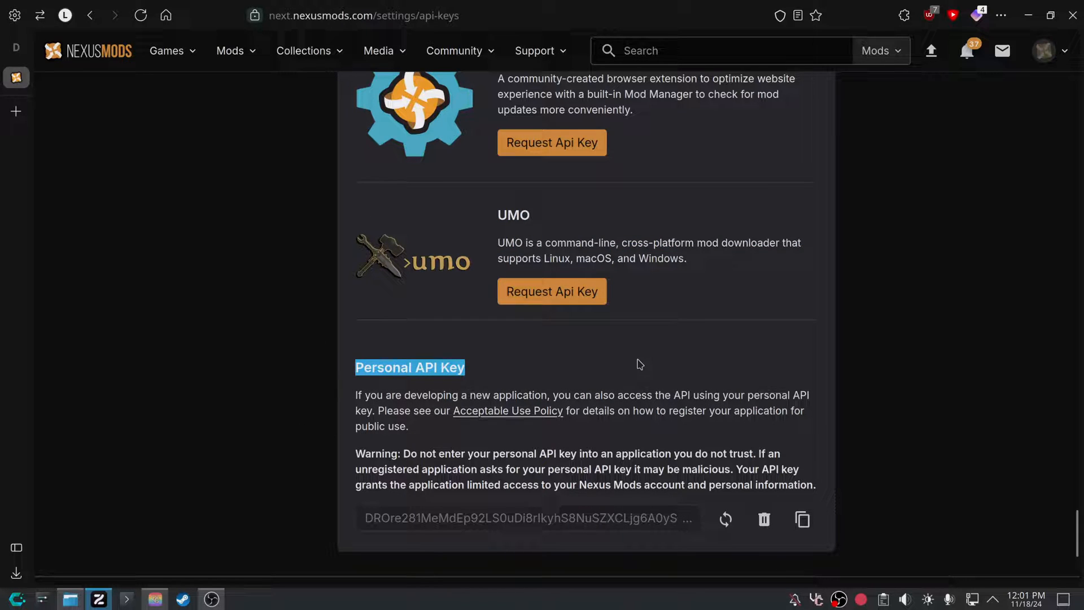
{"action": "left_click", "coordinate": [551, 290]}
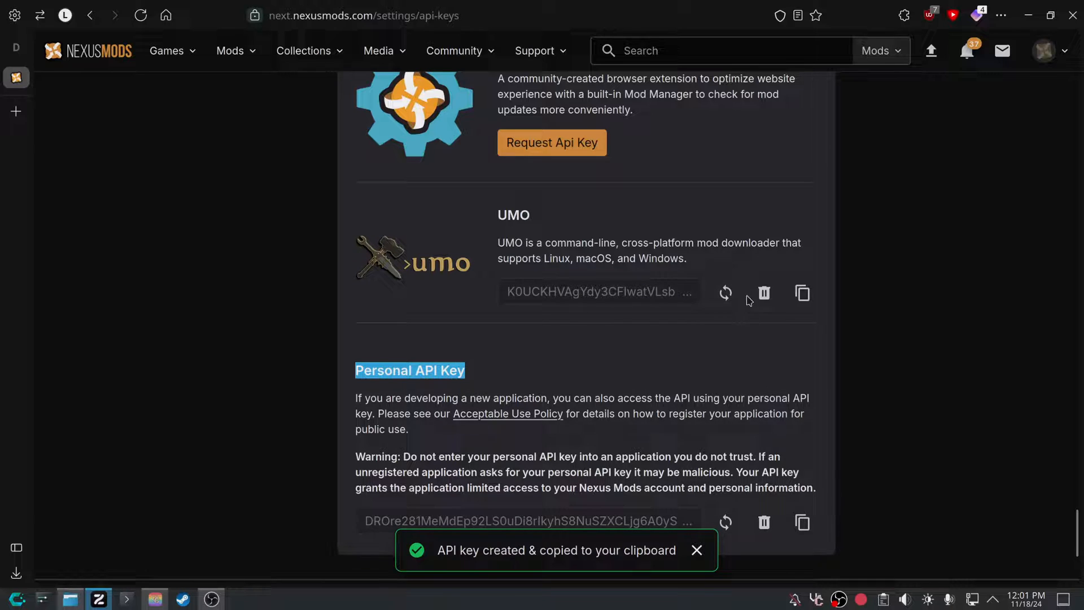
{"action": "left_click", "coordinate": [802, 522]}
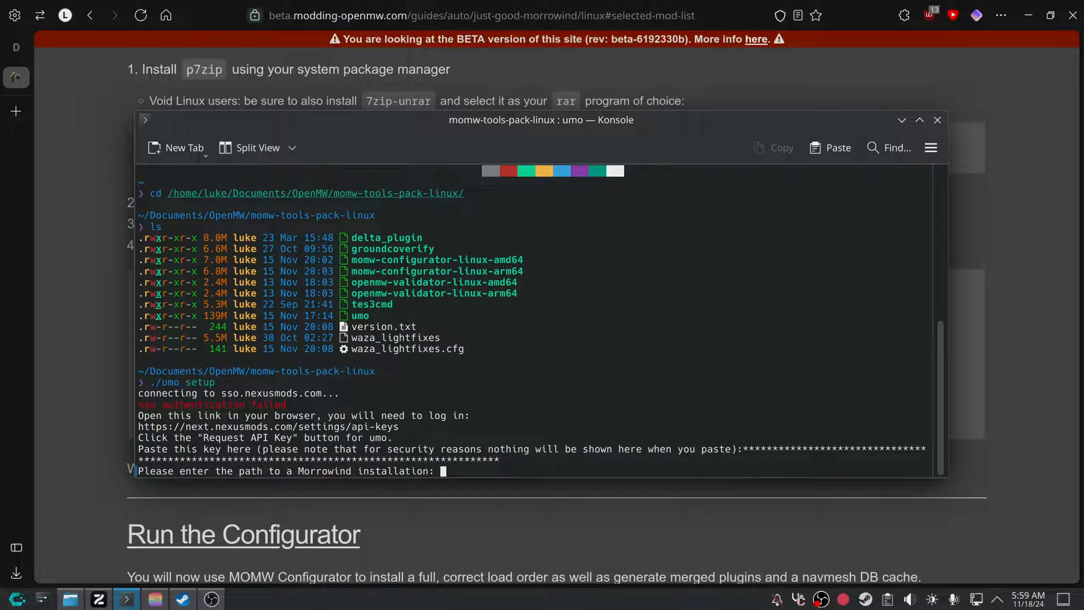
{"action": "mouse_move", "coordinate": [116, 534]}
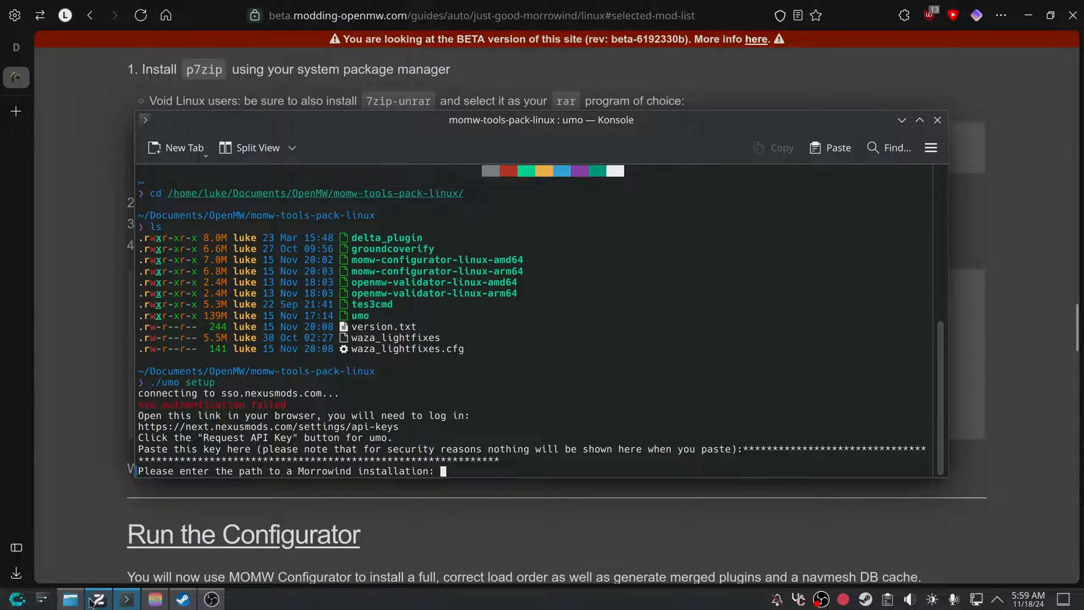
Find Morrowind's Steam install folder and give its path to umo setup.
{"action": "left_click", "coordinate": [181, 598]}
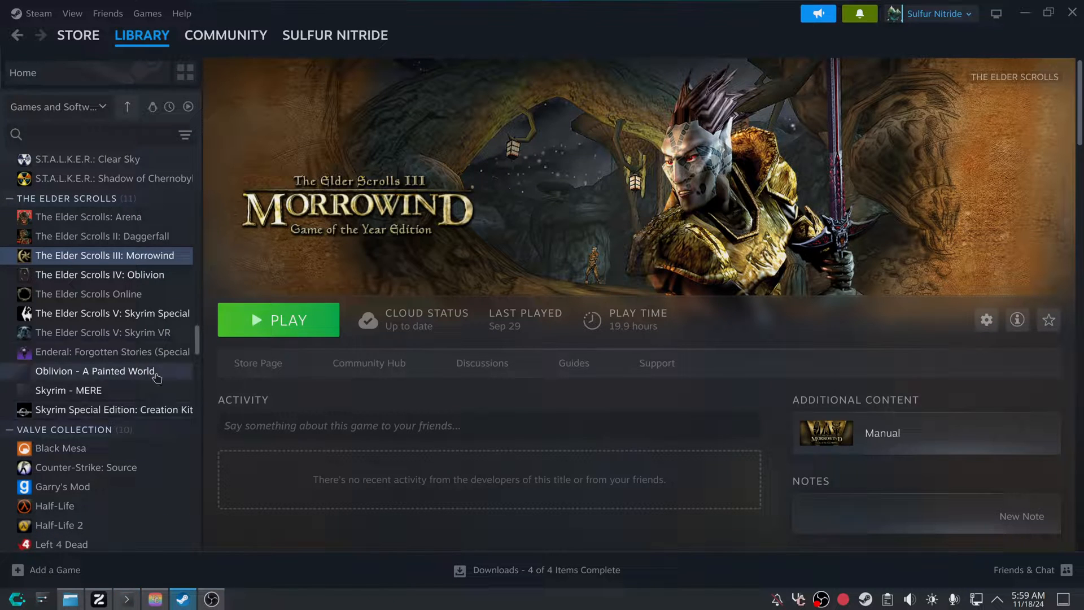
{"action": "right_click", "coordinate": [106, 255]}
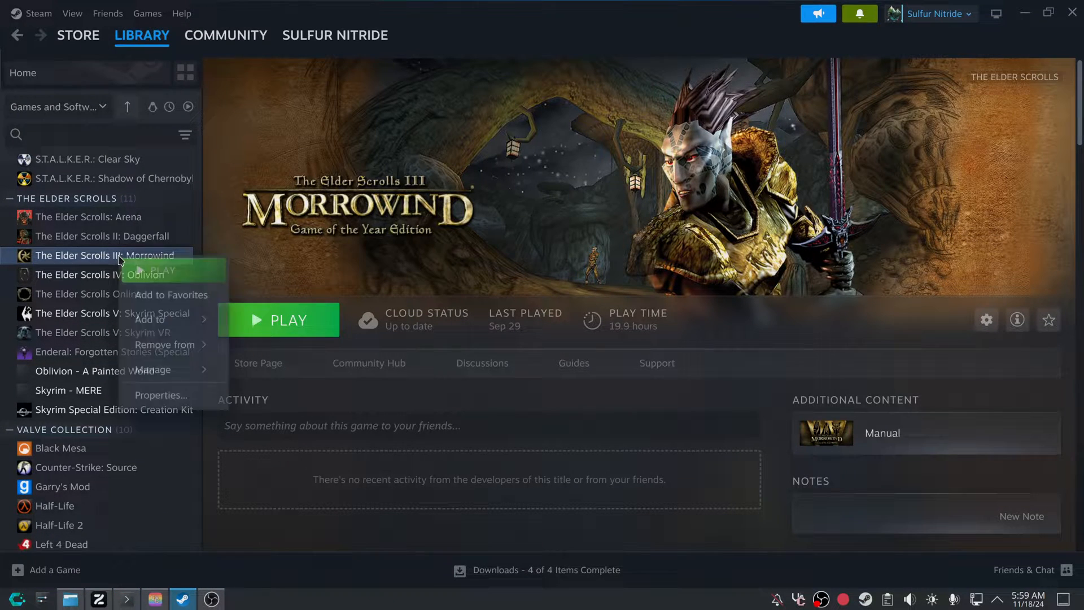
{"action": "left_click", "coordinate": [263, 394]}
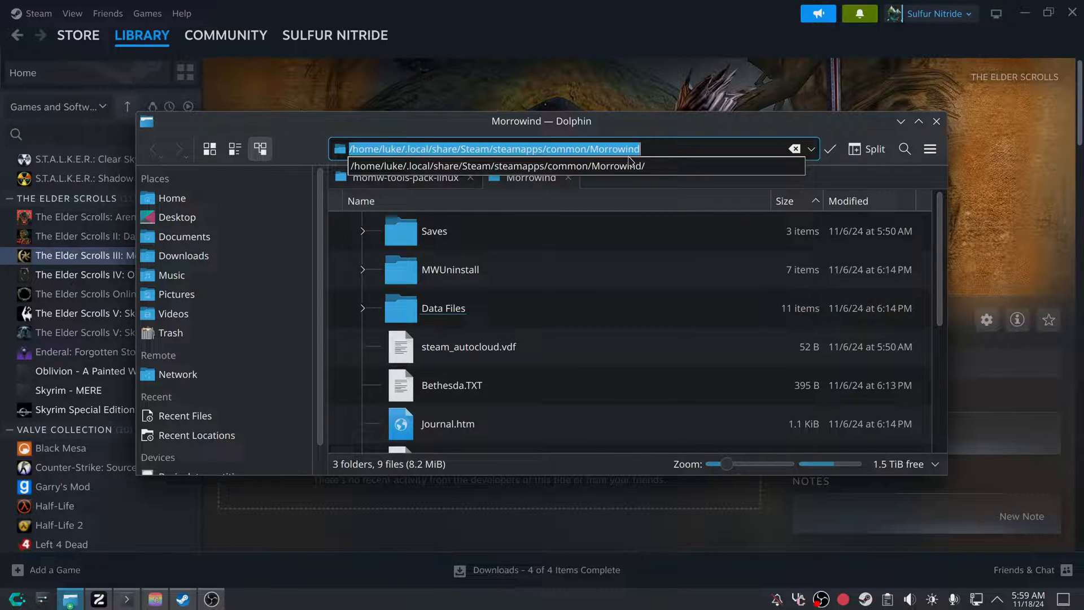
{"action": "mouse_move", "coordinate": [668, 130]}
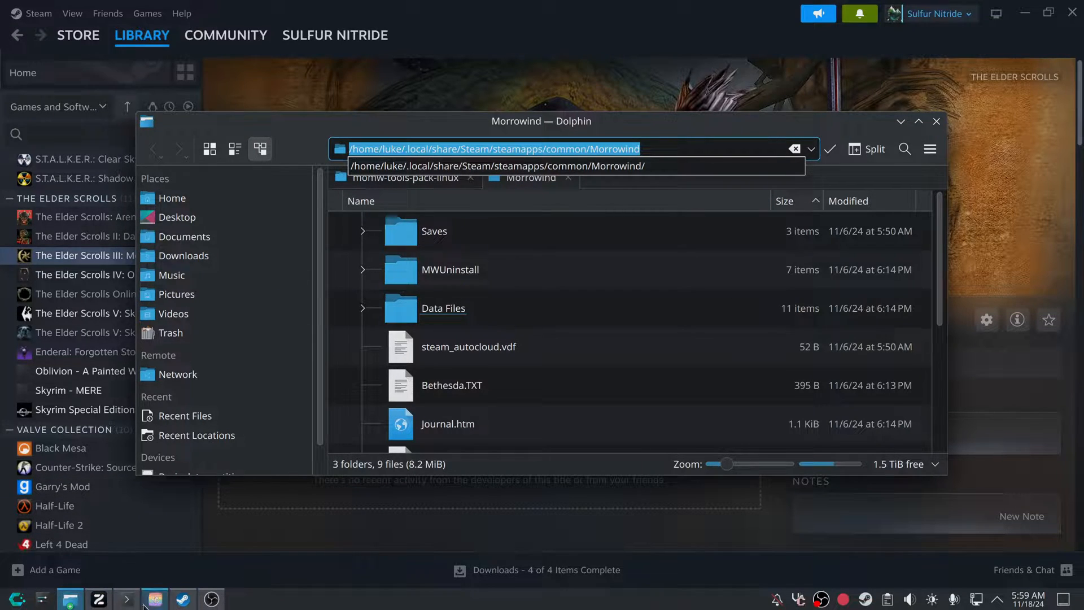
{"action": "left_click", "coordinate": [125, 598]}
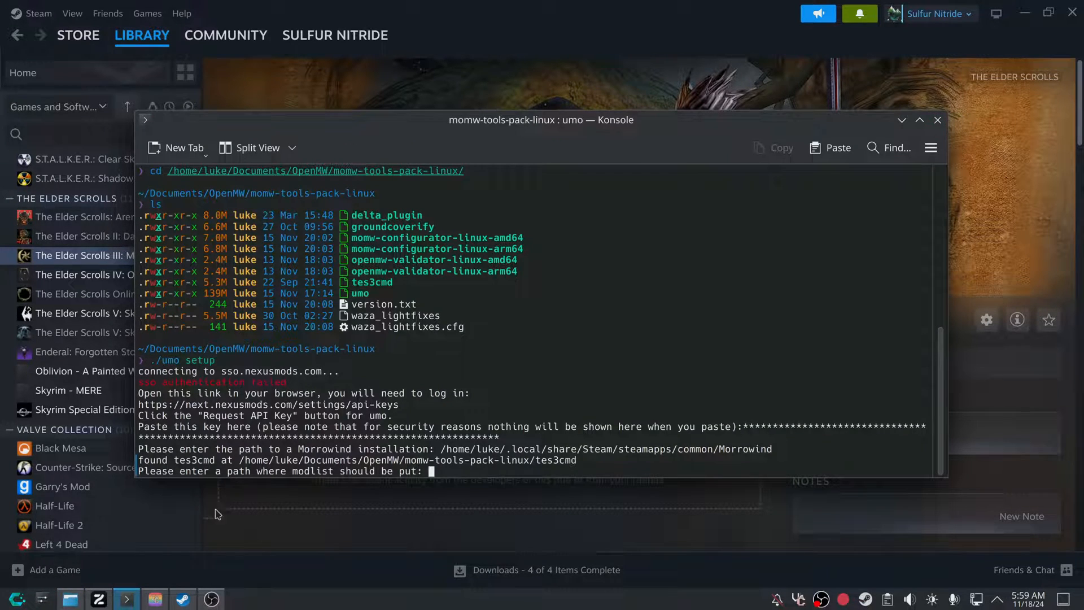
Create a new Modlist folder in Documents/OpenMW and open it.
{"action": "left_click", "coordinate": [69, 598]}
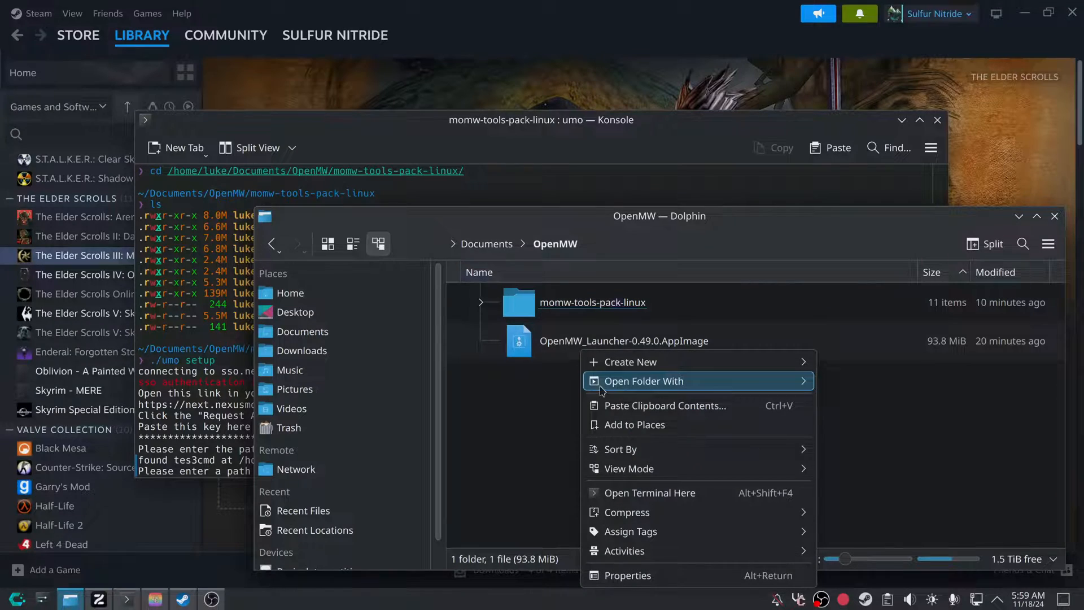
{"action": "left_click", "coordinate": [632, 361]}
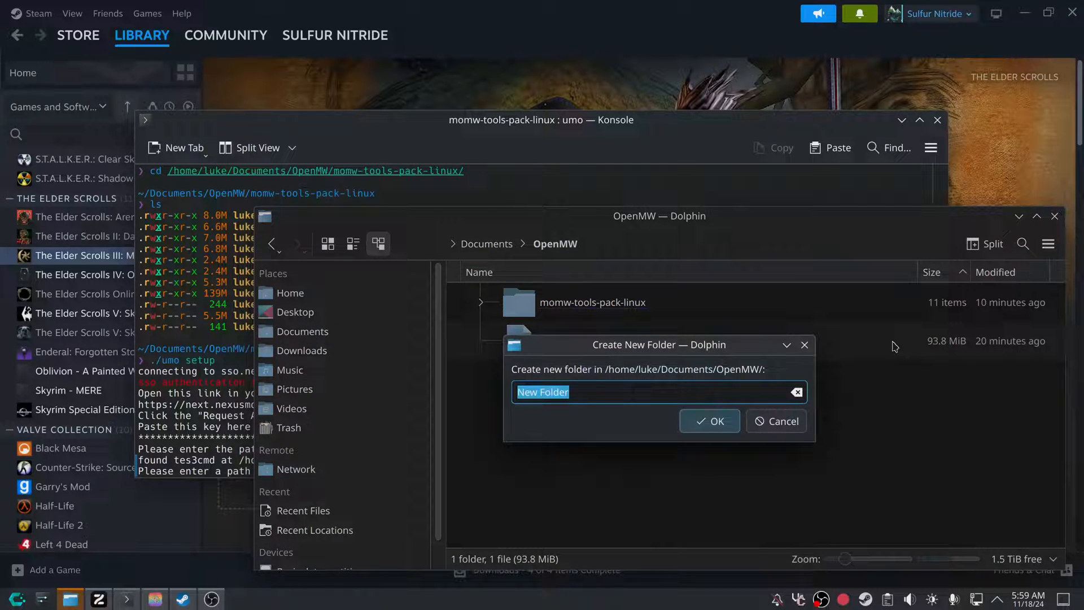
{"action": "left_click", "coordinate": [709, 422]}
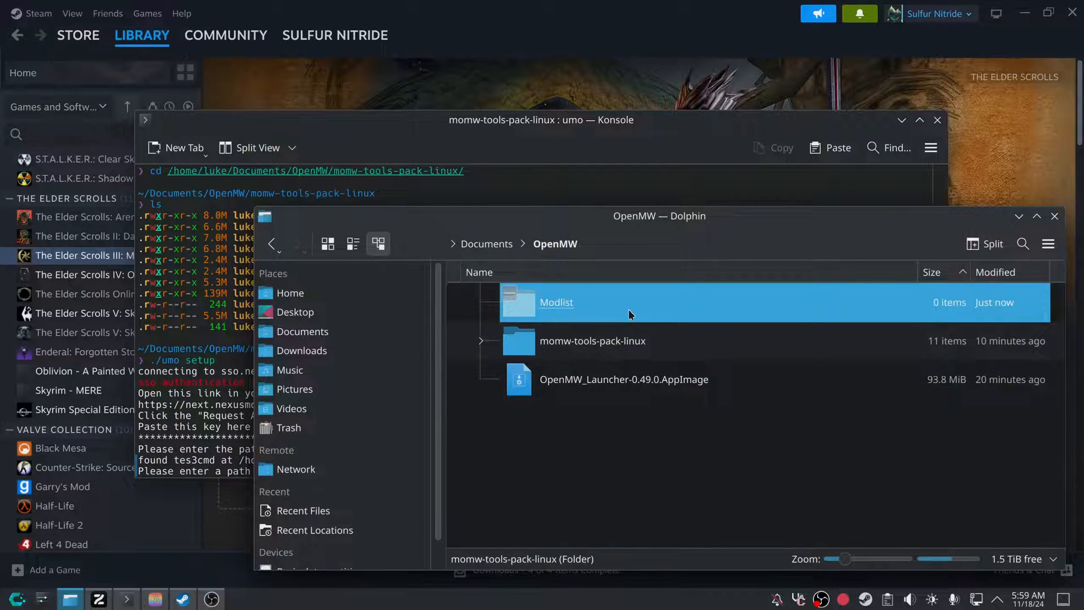
{"action": "double_click", "coordinate": [556, 302]}
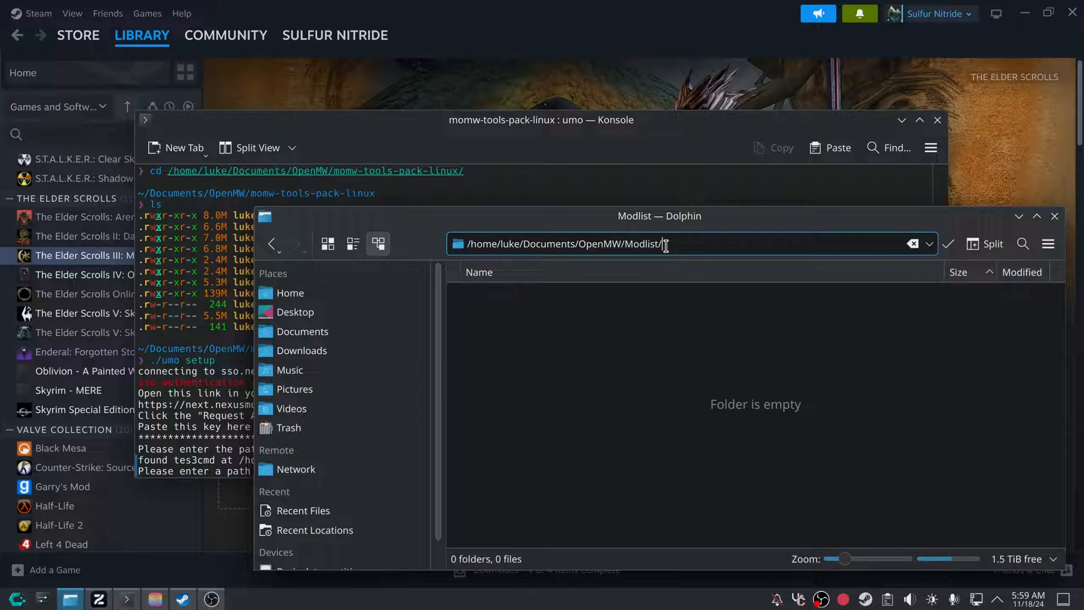
Give the Modlist folder path to umo setup and accept the default cache location.
{"action": "triple_click", "coordinate": [560, 243]}
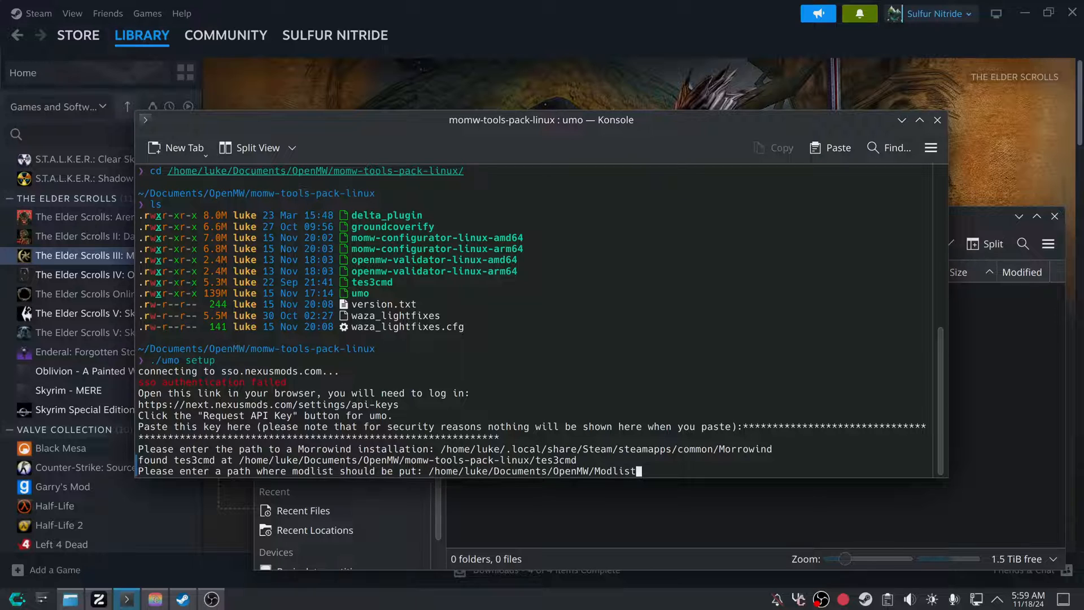
{"action": "key", "text": "Return"}
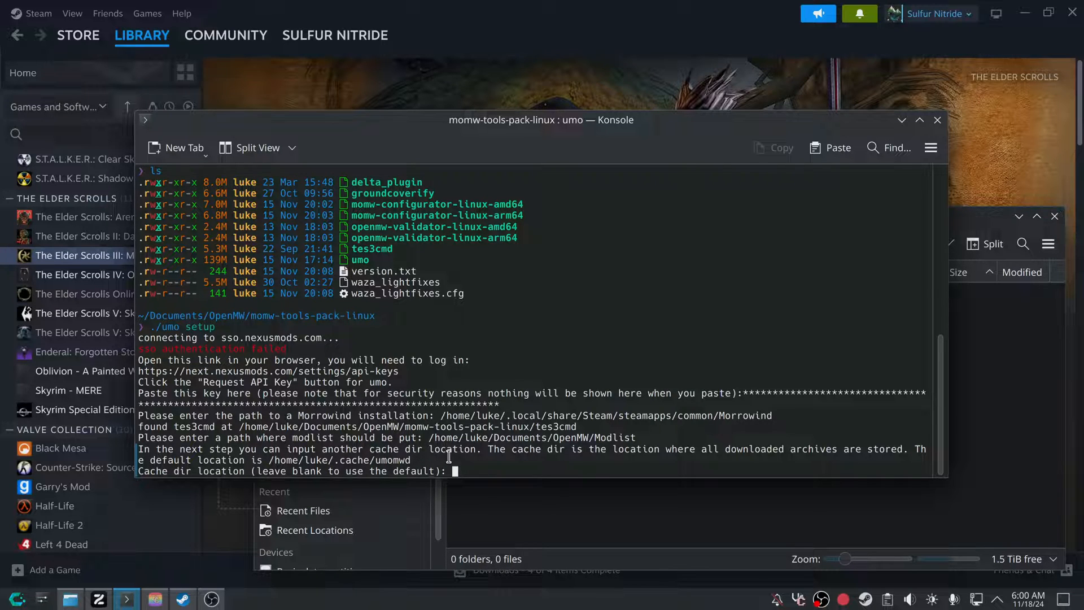
{"action": "mouse_move", "coordinate": [498, 458]}
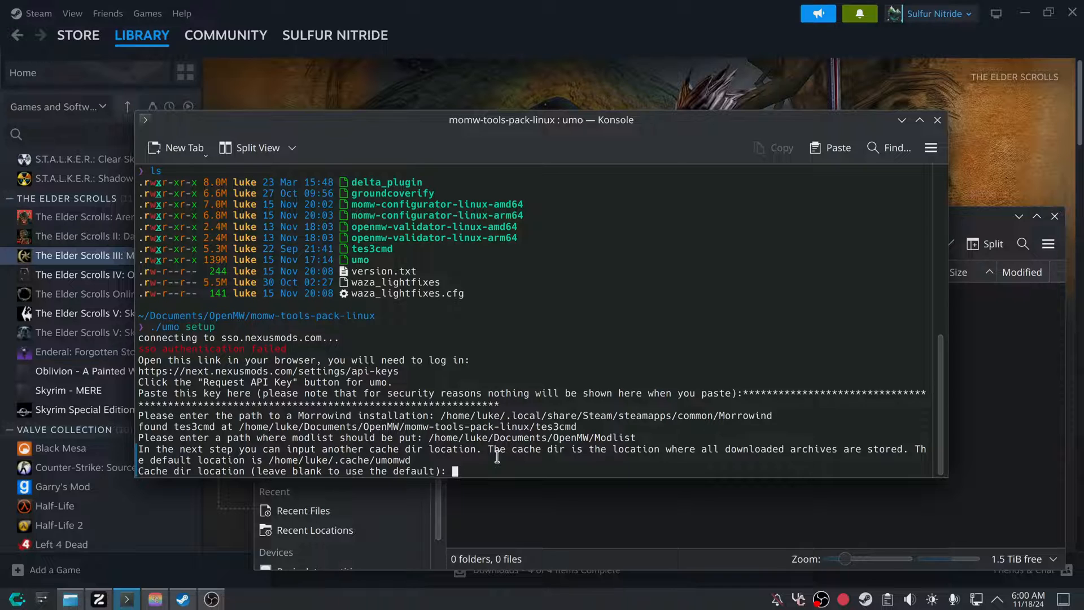
{"action": "key", "text": "Return"}
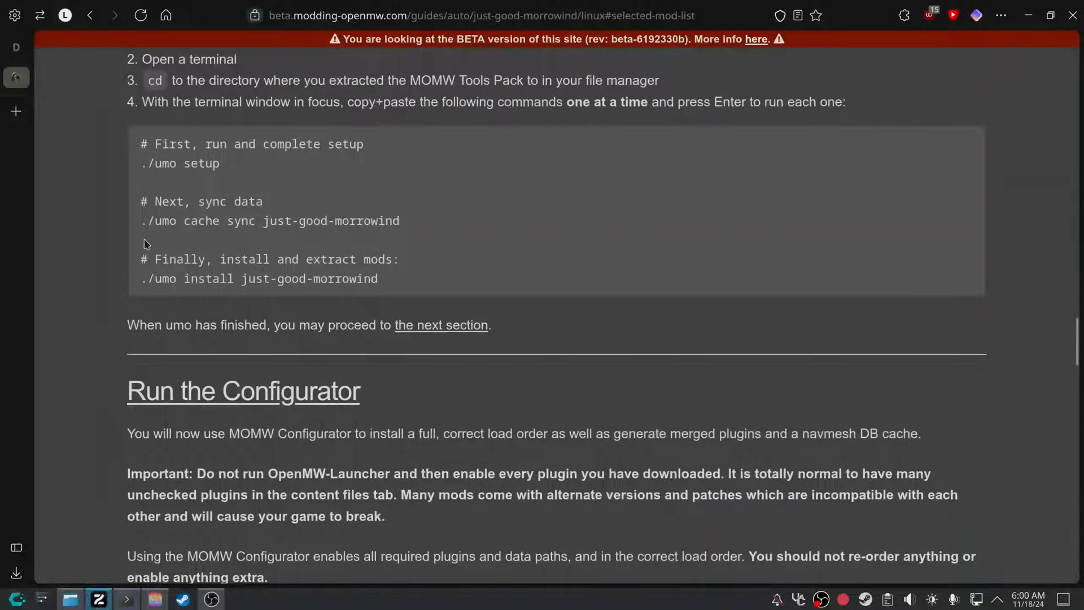
{"action": "mouse_move", "coordinate": [154, 298]}
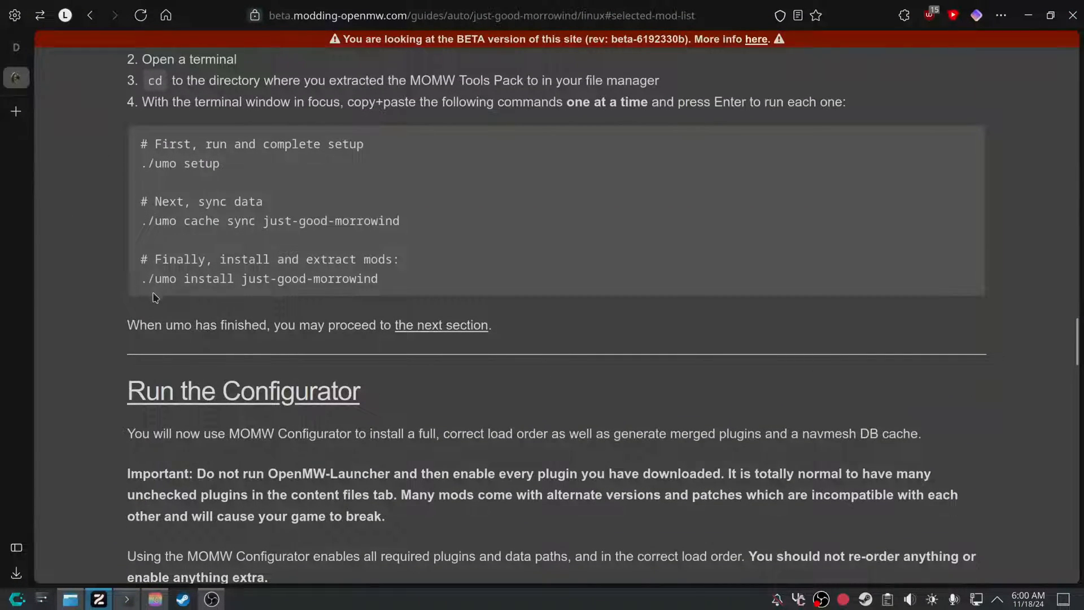
Choose Just Good Morrowind on Linux and copy './umo cache sync just-good-morrowind'.
{"action": "scroll", "scroll_direction": "up", "scroll_amount": 3}
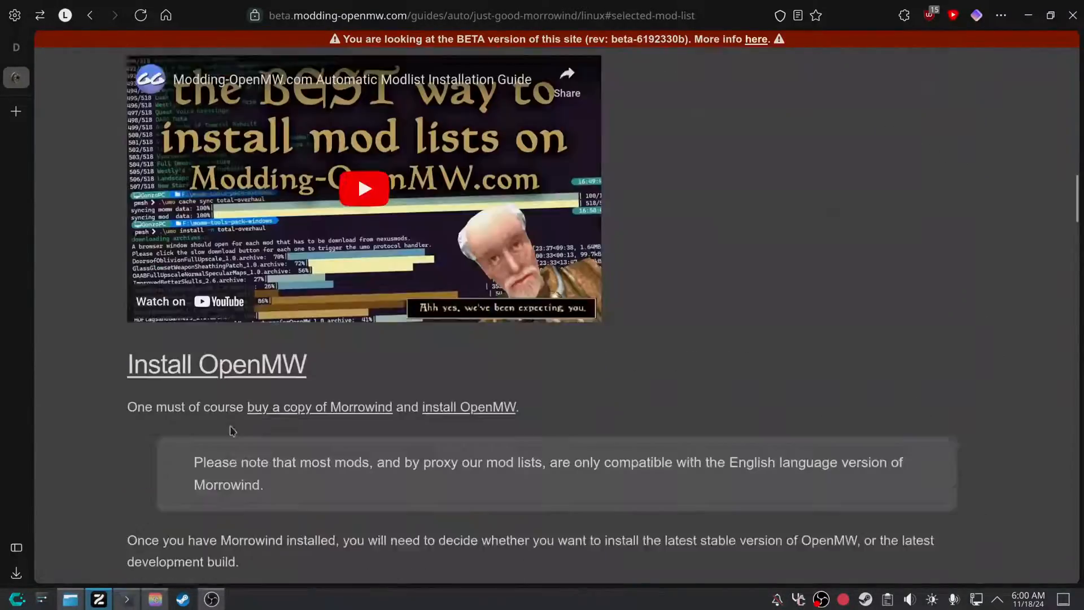
{"action": "scroll", "scroll_direction": "down", "scroll_amount": 3}
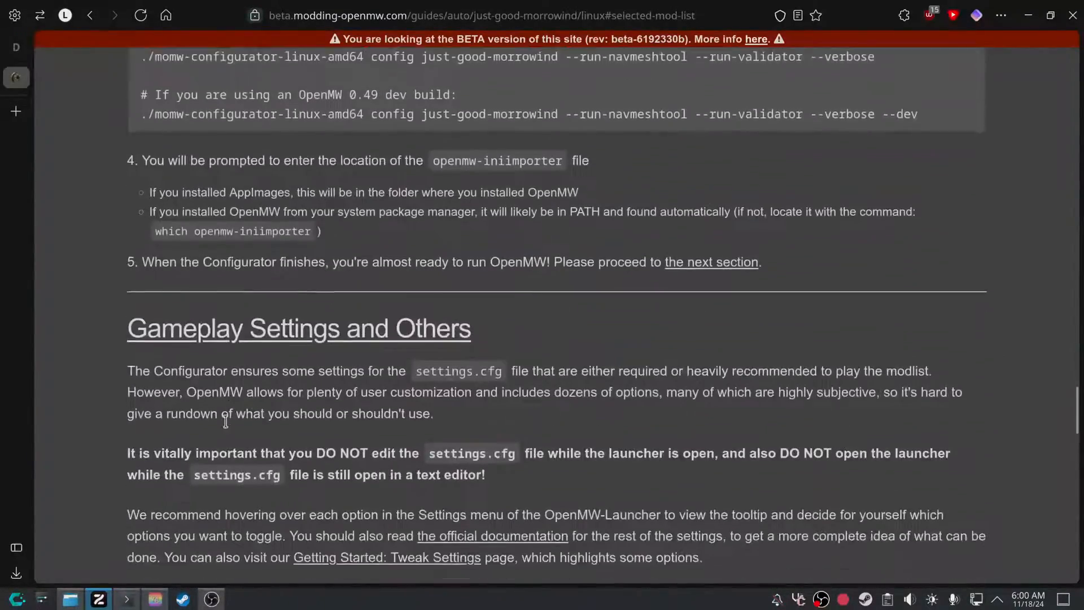
{"action": "scroll", "scroll_direction": "up", "scroll_amount": 3}
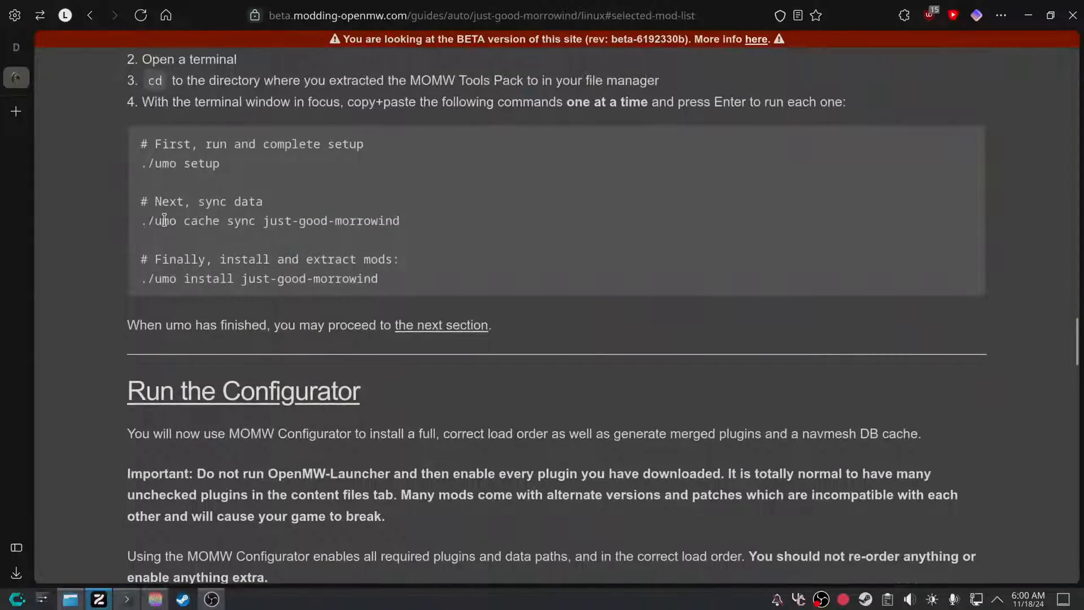
{"action": "left_click", "coordinate": [89, 15]}
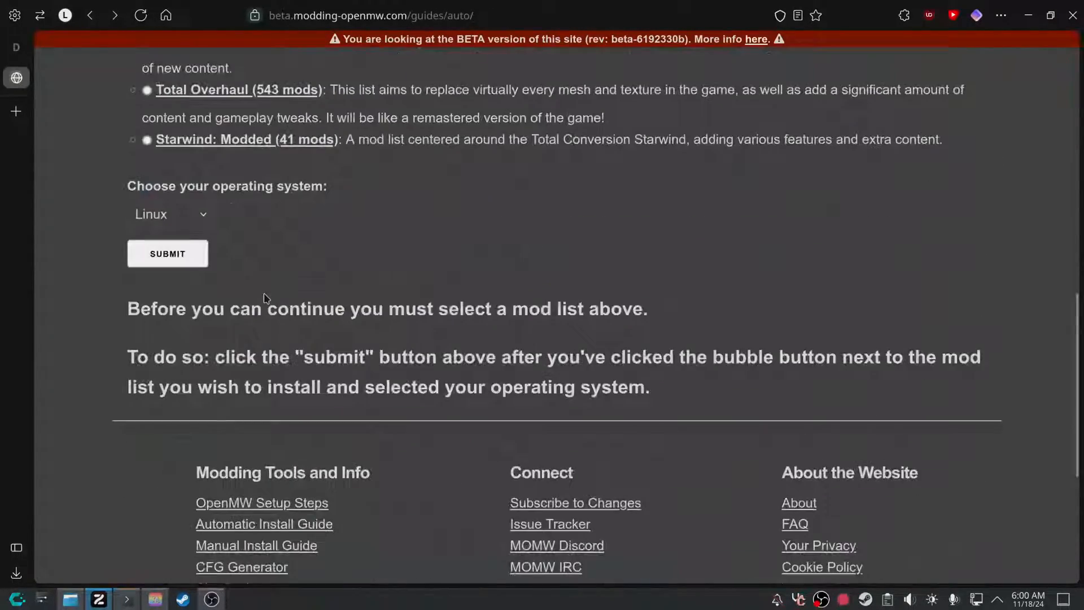
{"action": "left_click", "coordinate": [167, 253]}
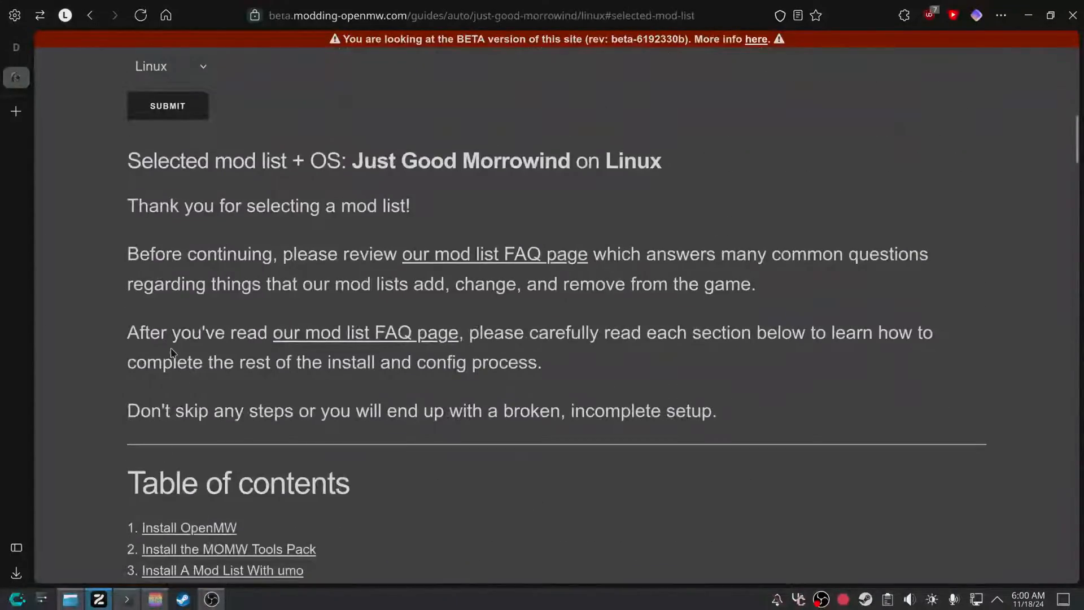
{"action": "scroll", "scroll_direction": "down", "scroll_amount": 3}
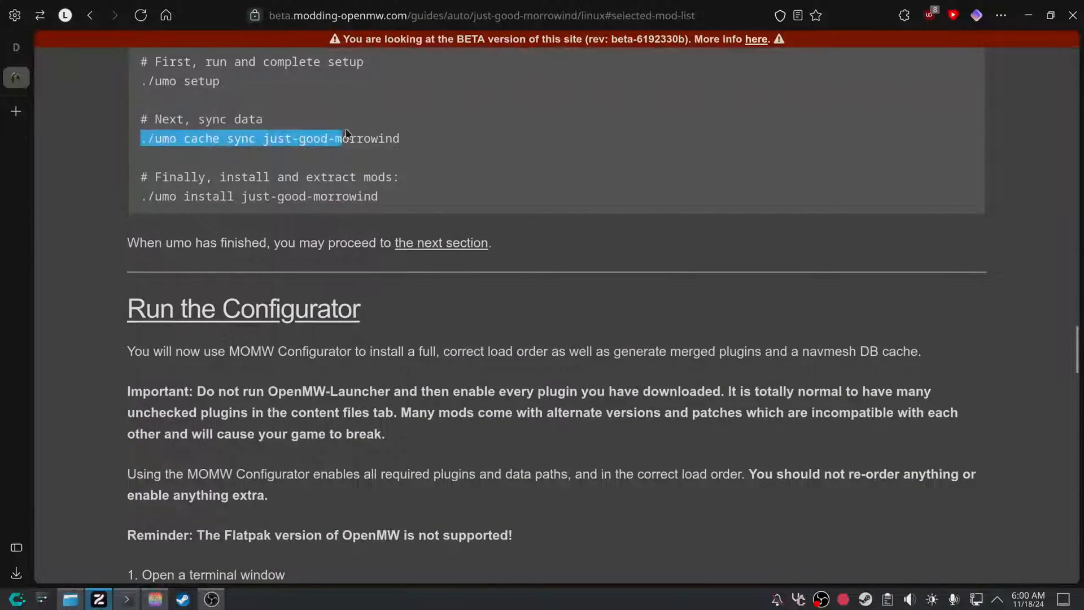
{"action": "left_click", "coordinate": [412, 146]}
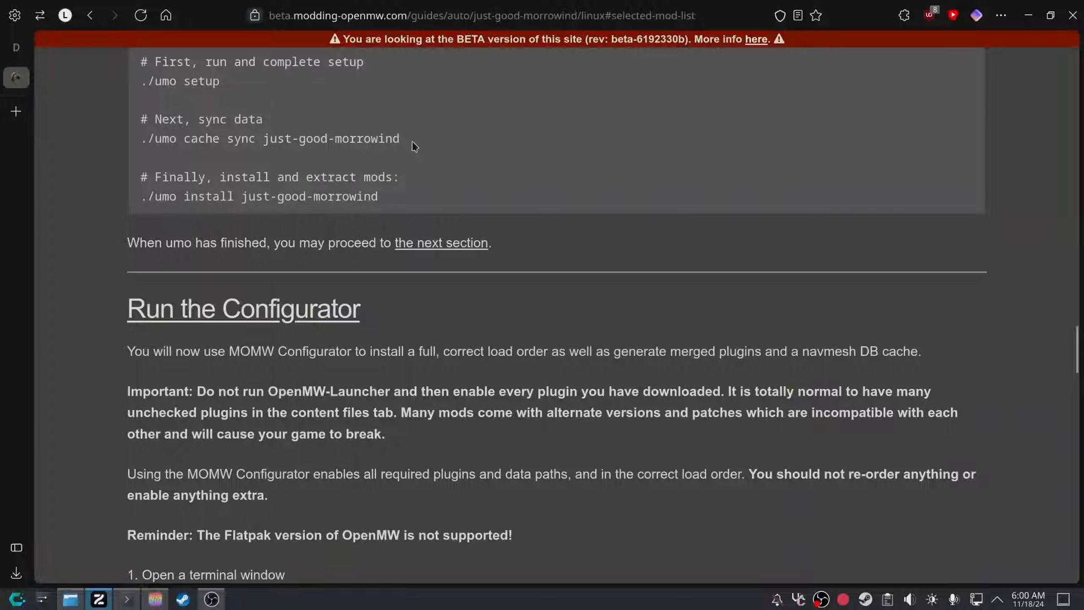
{"action": "scroll", "scroll_direction": "up", "scroll_amount": 3}
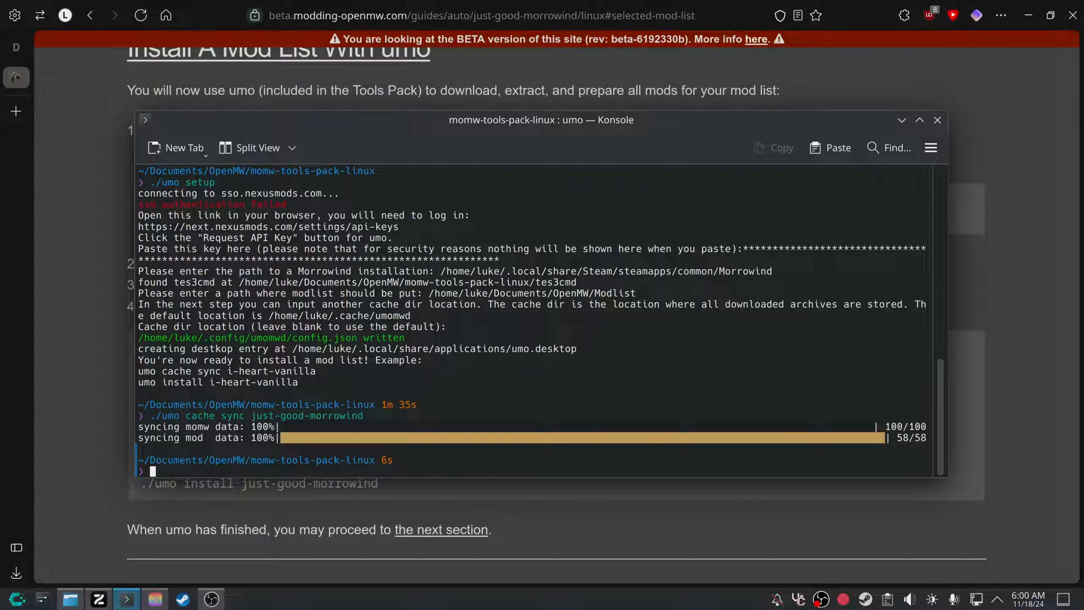
Run './umo check', then install all 58 just-good-morrowind mods.
{"action": "type", "text": "./umo s"}
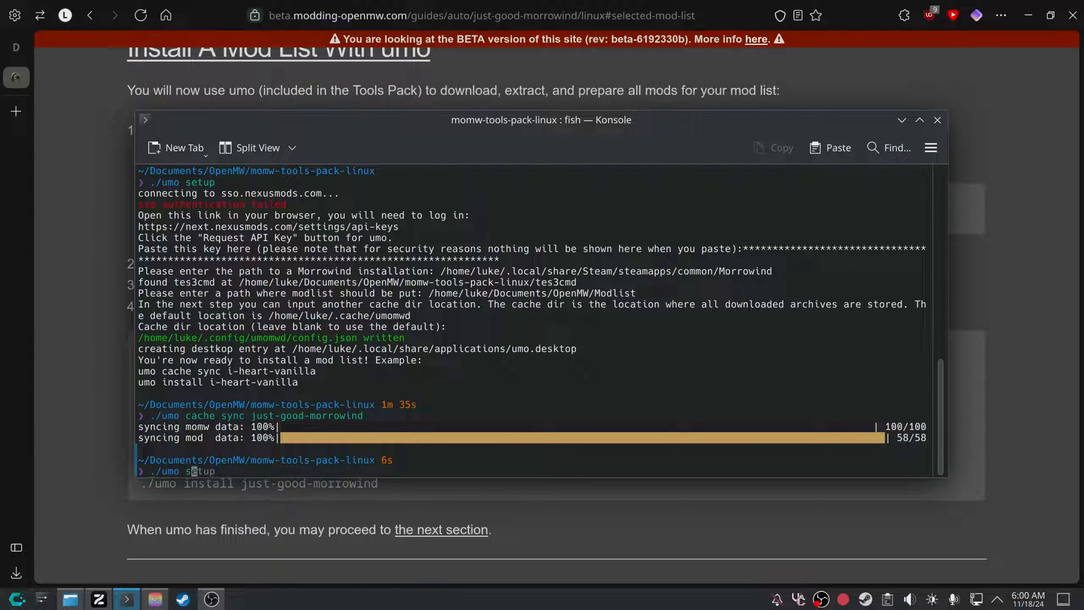
{"action": "type", "text": "check"}
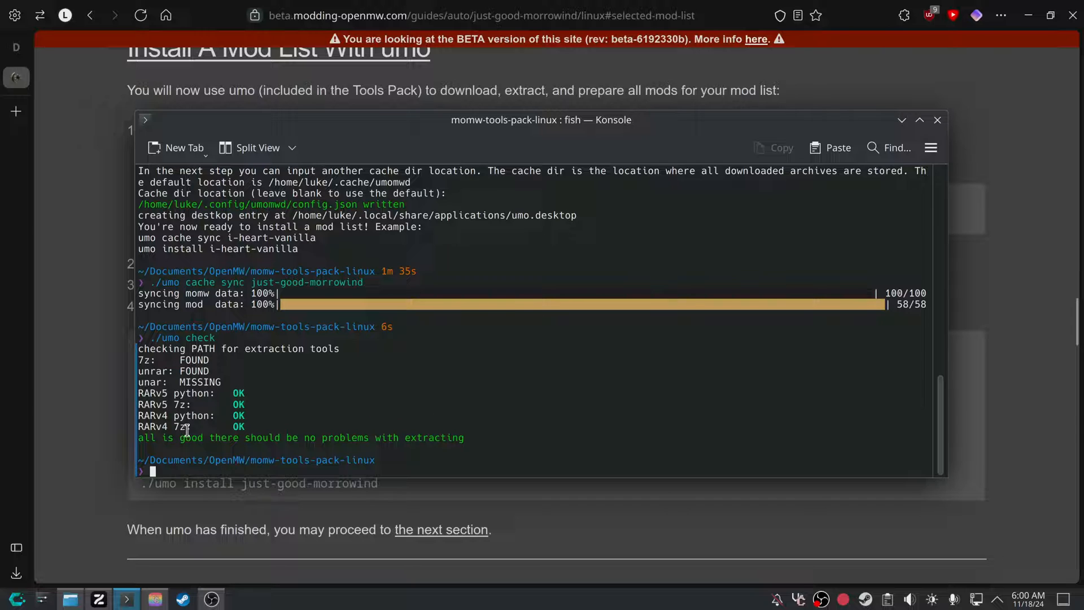
{"action": "mouse_move", "coordinate": [170, 365]}
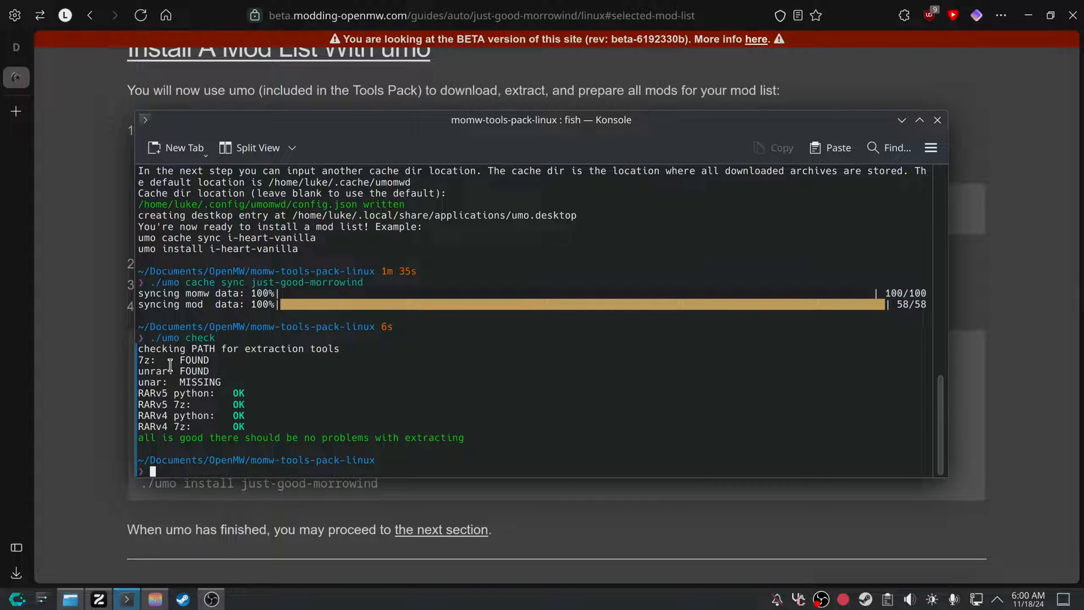
{"action": "mouse_move", "coordinate": [379, 423]}
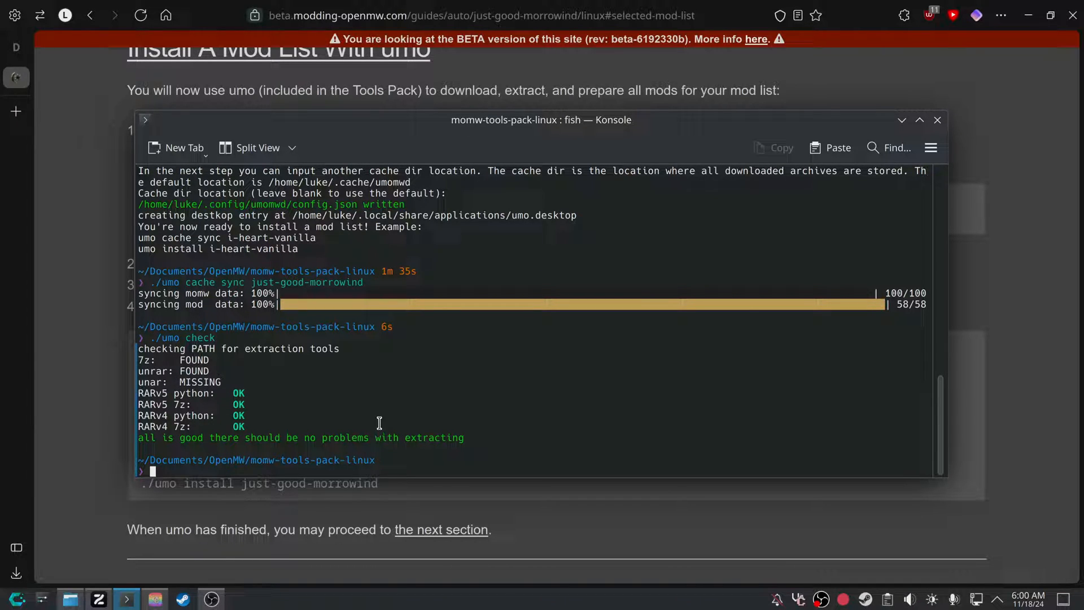
{"action": "mouse_move", "coordinate": [301, 372]}
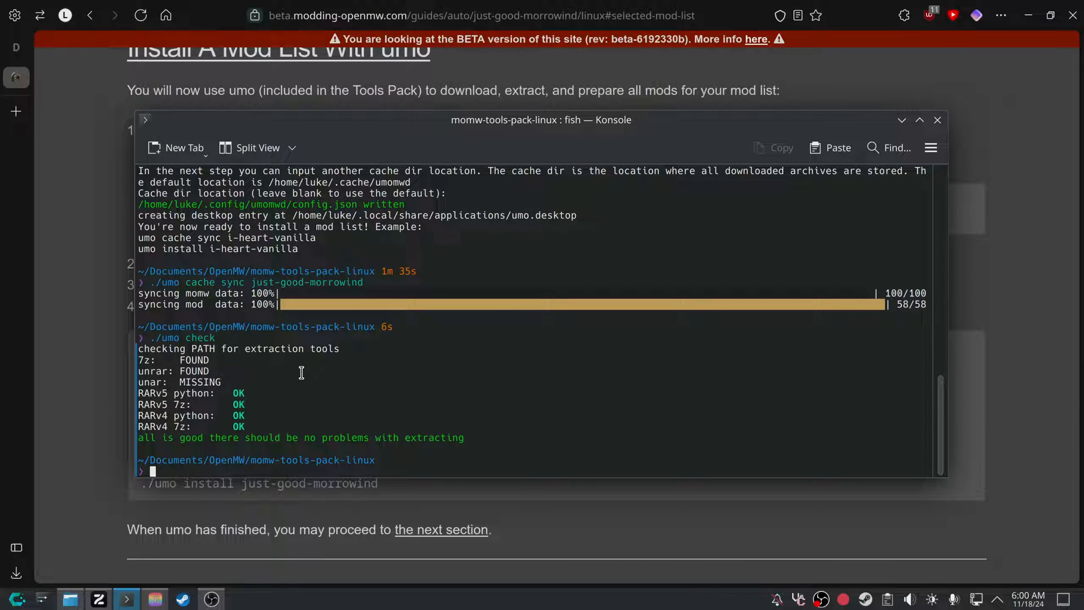
{"action": "mouse_move", "coordinate": [262, 414]}
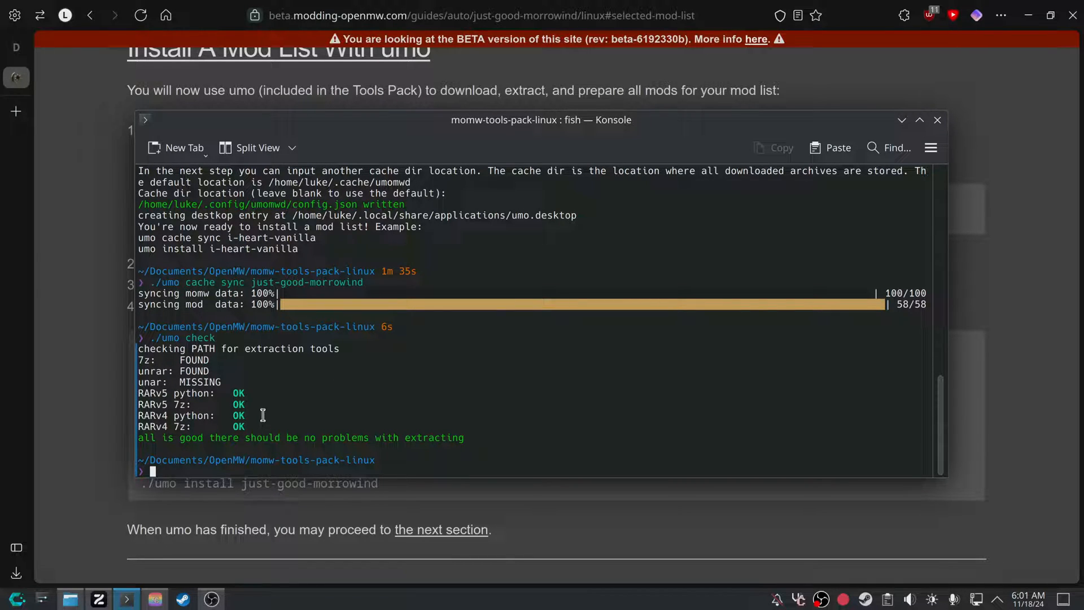
{"action": "mouse_move", "coordinate": [367, 416]}
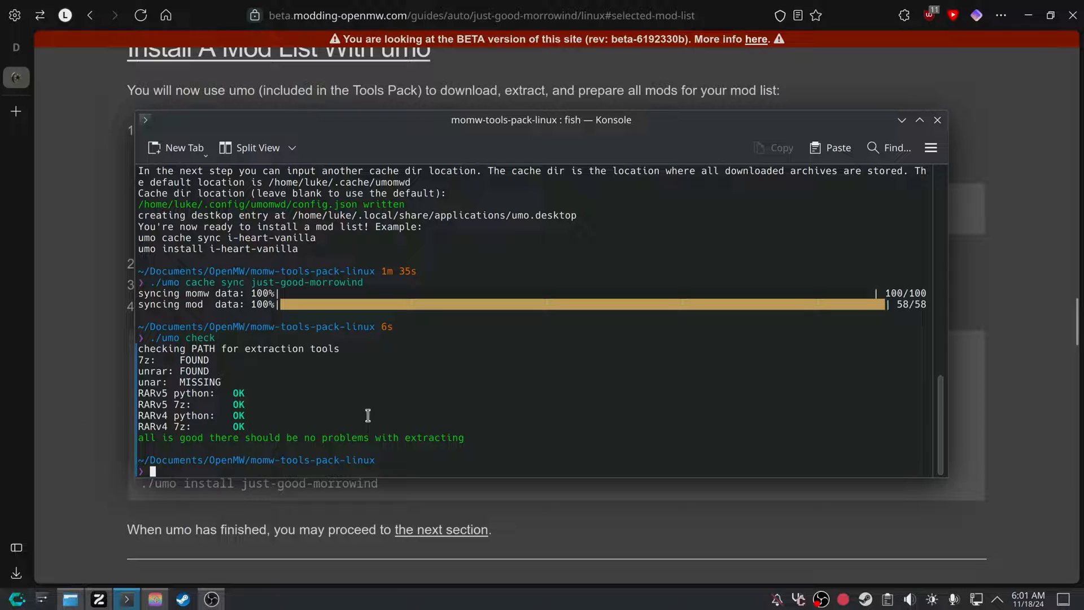
{"action": "type", "text": "./umo check"}
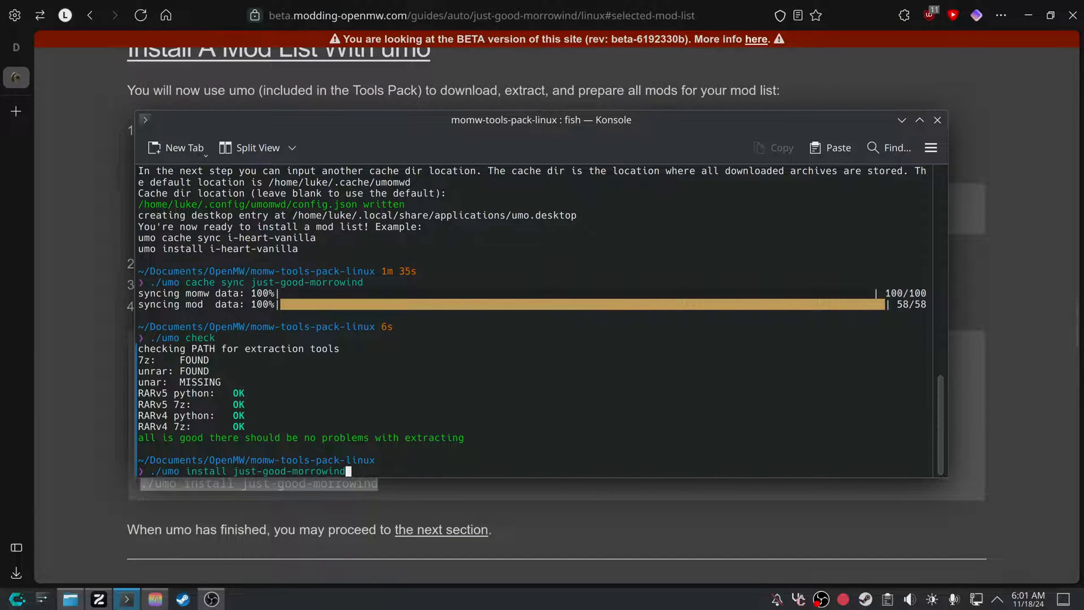
{"action": "key", "text": "Return"}
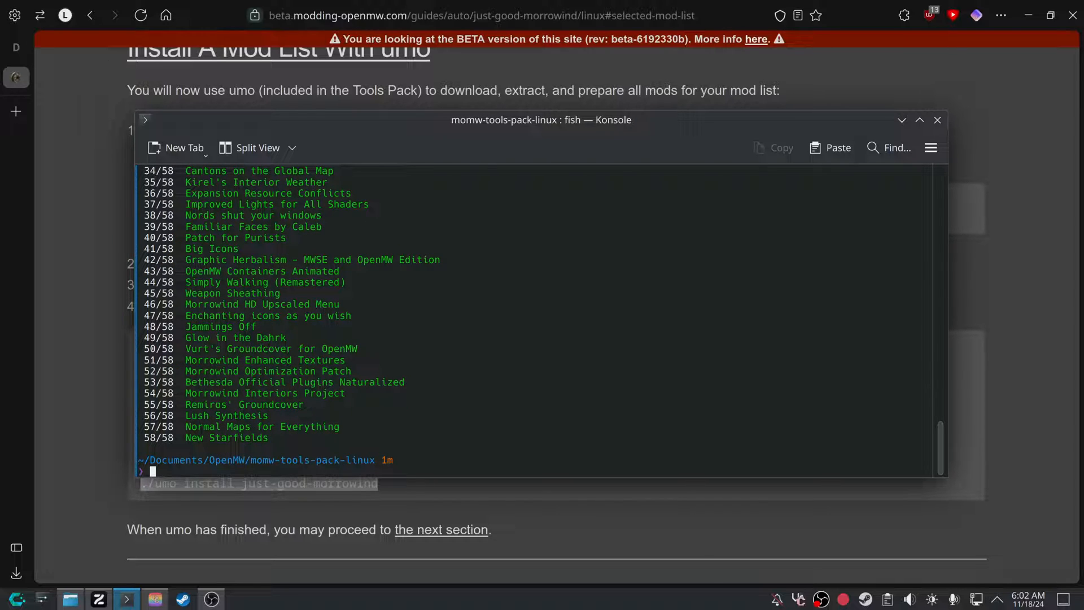
{"action": "mouse_move", "coordinate": [64, 483]}
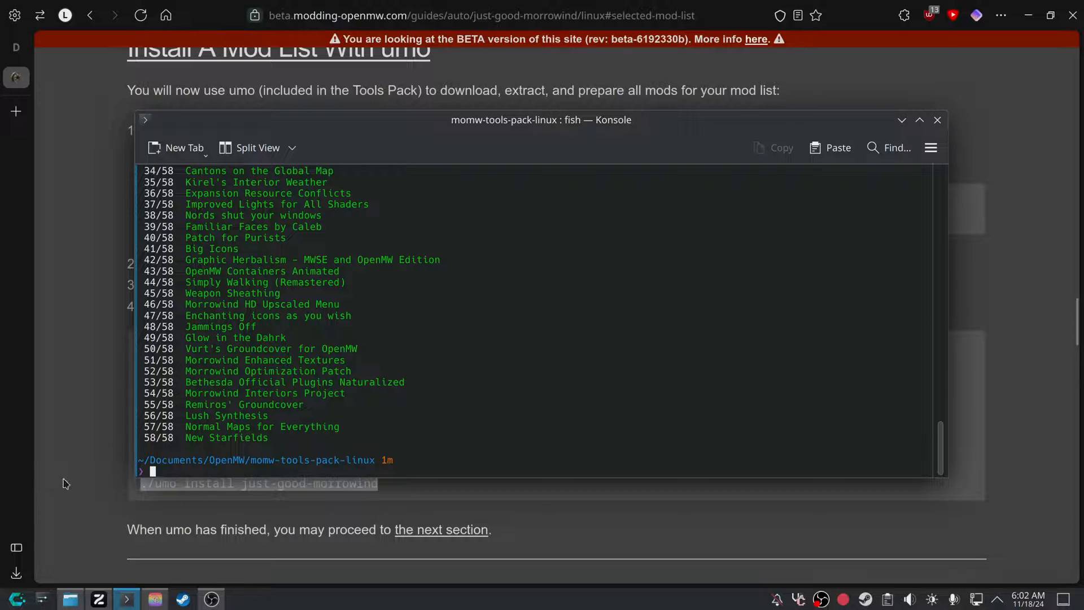
Scroll to Run the Configurator and select the OpenMW 0.49 dev build command.
{"action": "scroll", "scroll_direction": "down", "scroll_amount": 3}
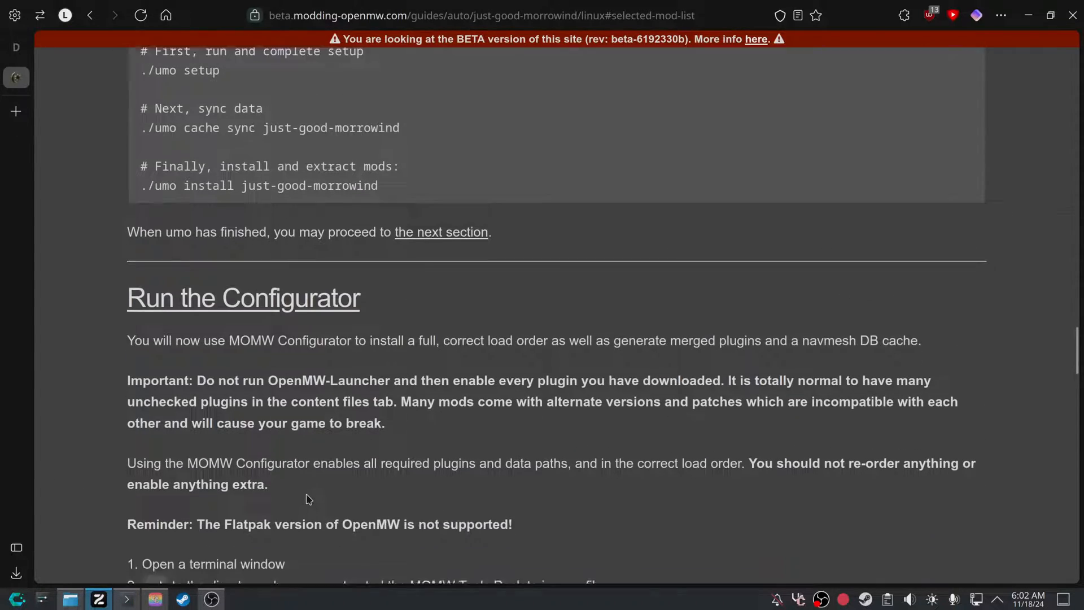
{"action": "scroll", "scroll_direction": "down", "scroll_amount": 3}
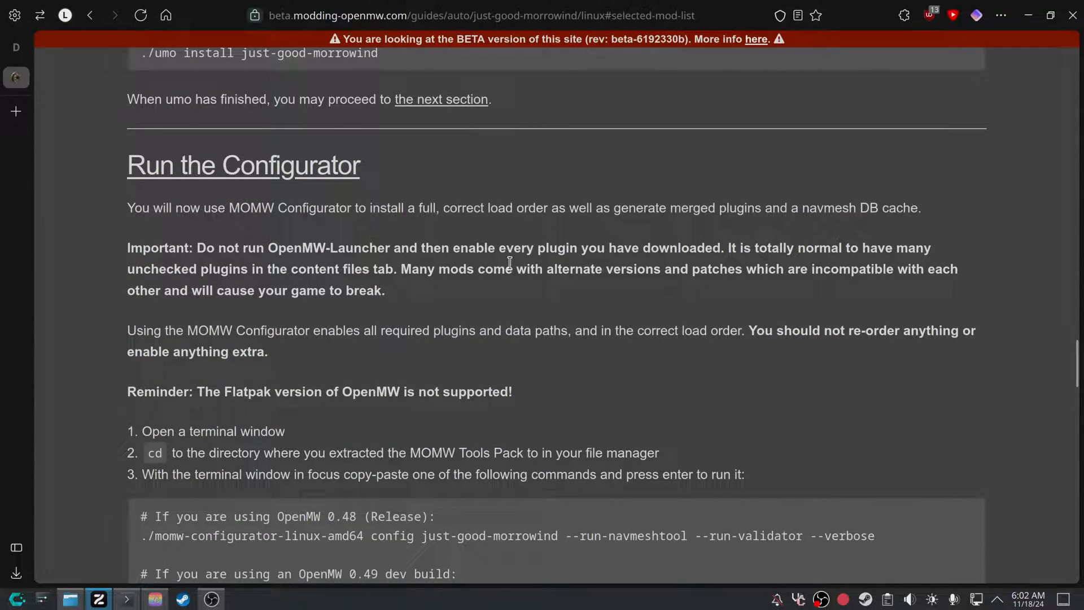
{"action": "mouse_move", "coordinate": [484, 222]}
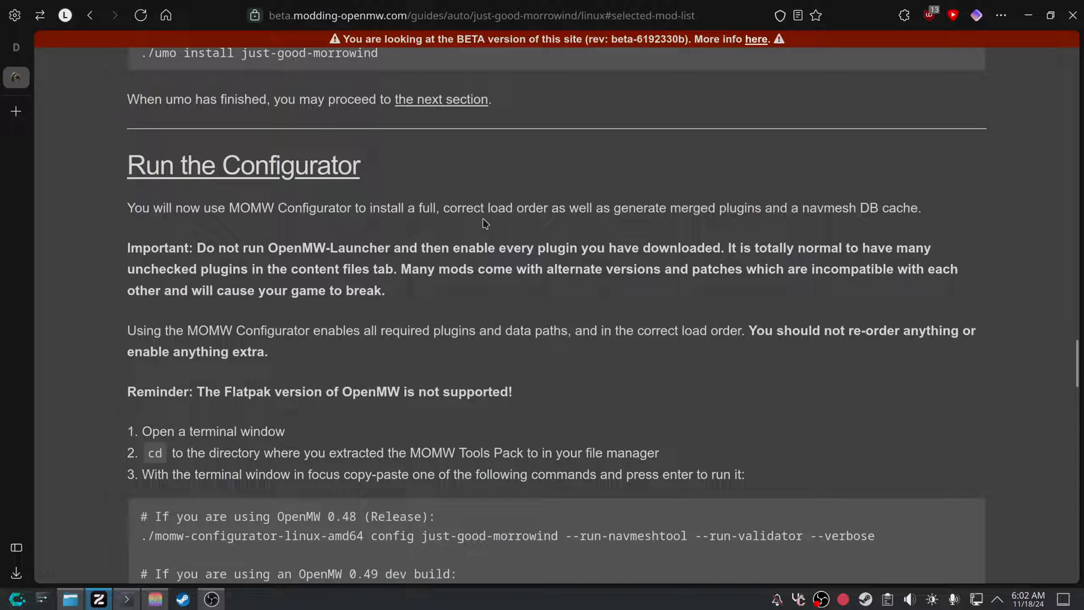
{"action": "mouse_move", "coordinate": [373, 270]}
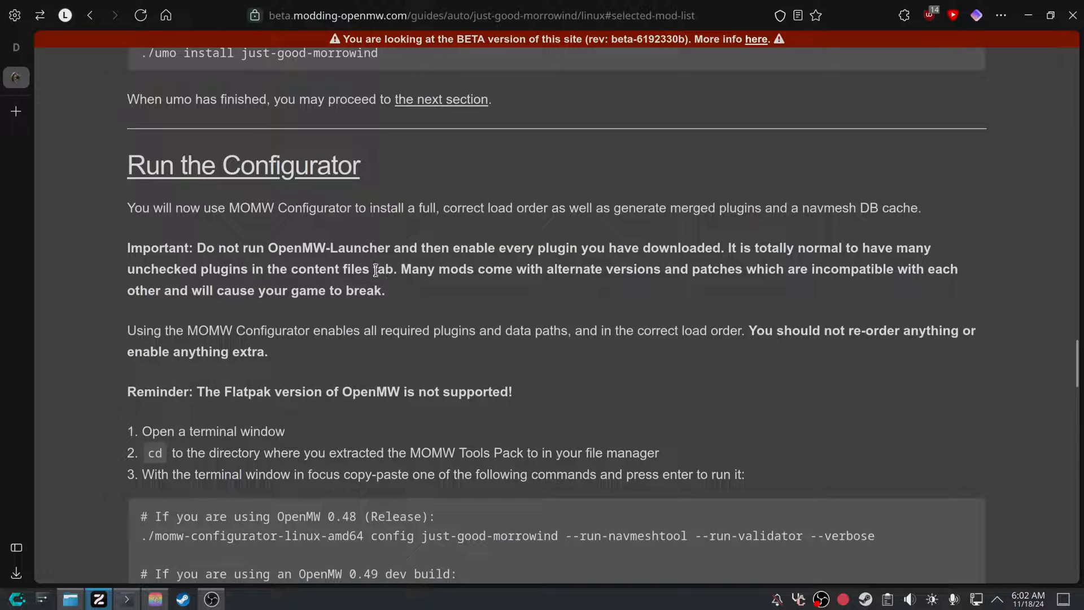
{"action": "mouse_move", "coordinate": [444, 265]}
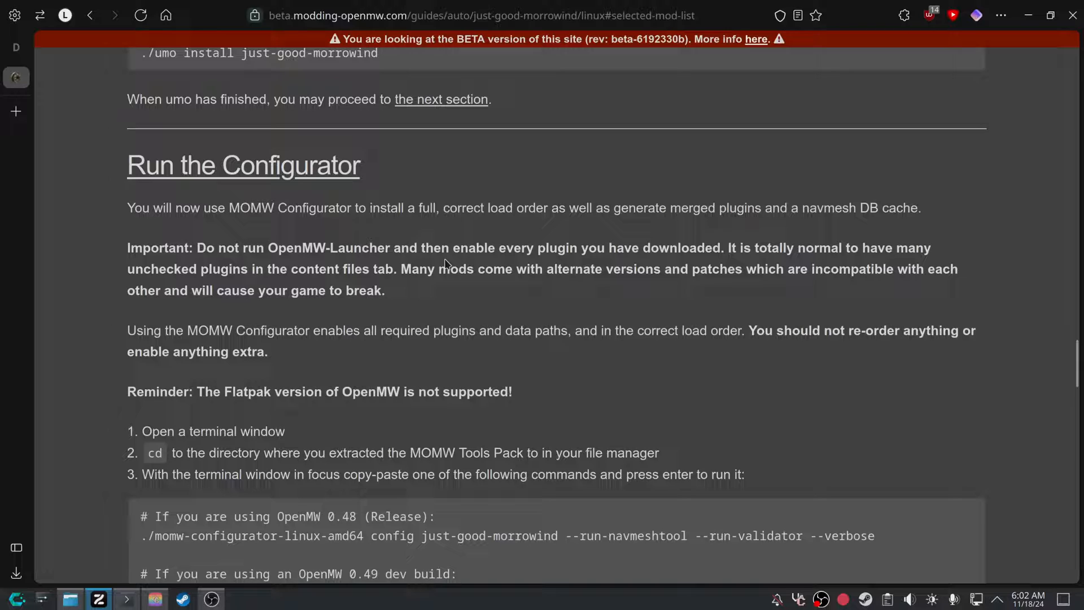
{"action": "mouse_move", "coordinate": [542, 262]}
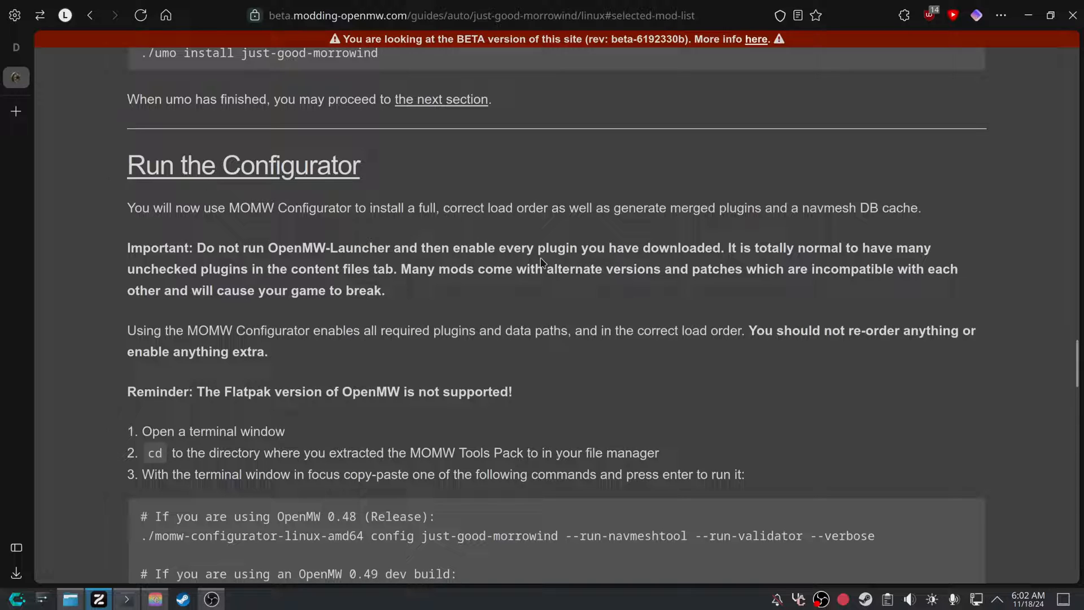
{"action": "mouse_move", "coordinate": [446, 250]}
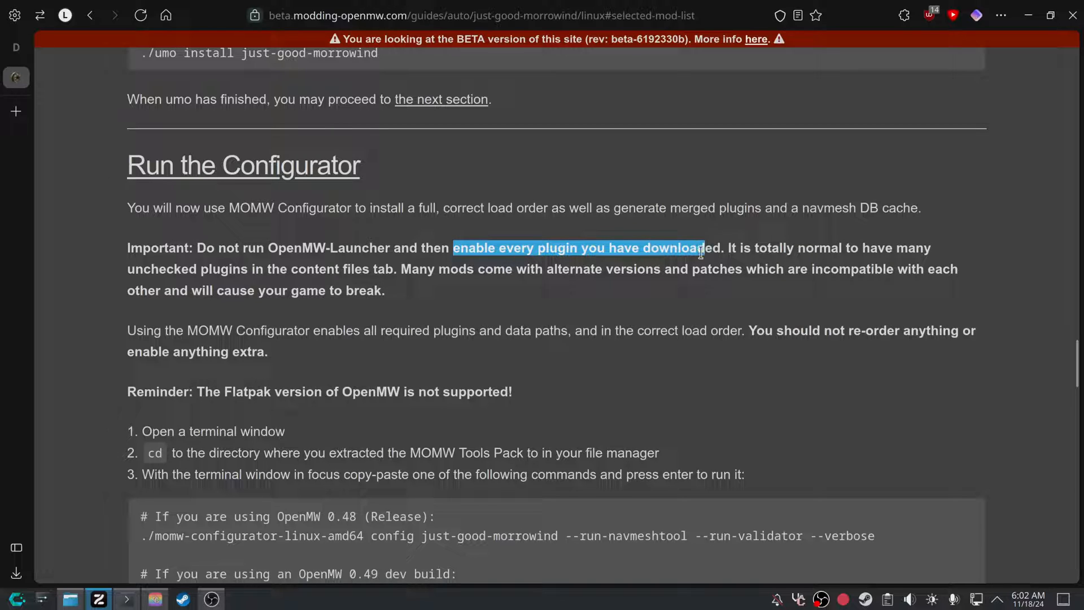
{"action": "scroll", "scroll_direction": "down", "scroll_amount": 3}
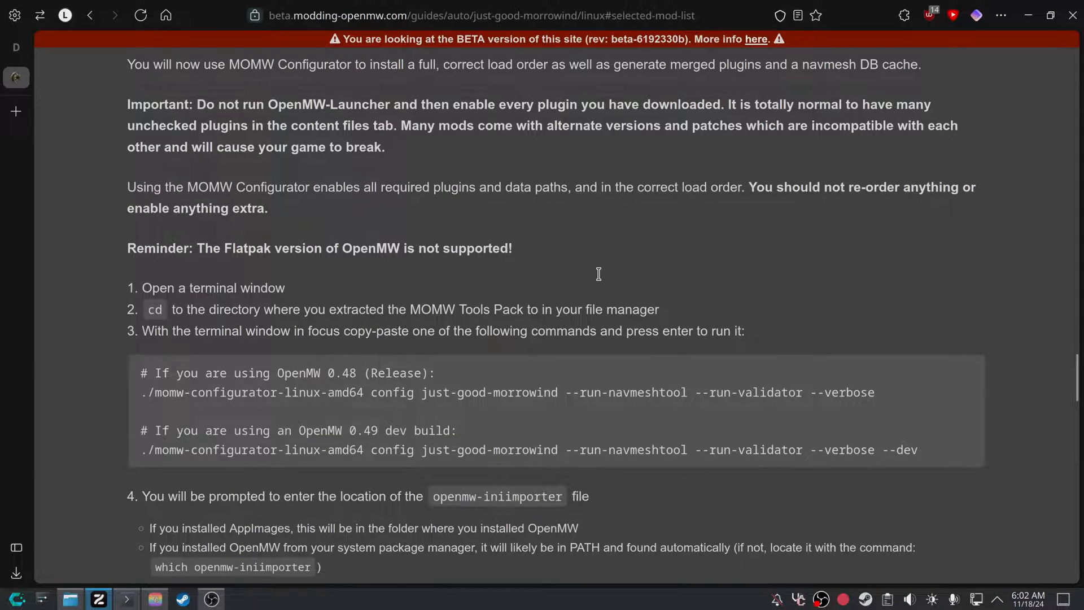
{"action": "mouse_move", "coordinate": [164, 183]}
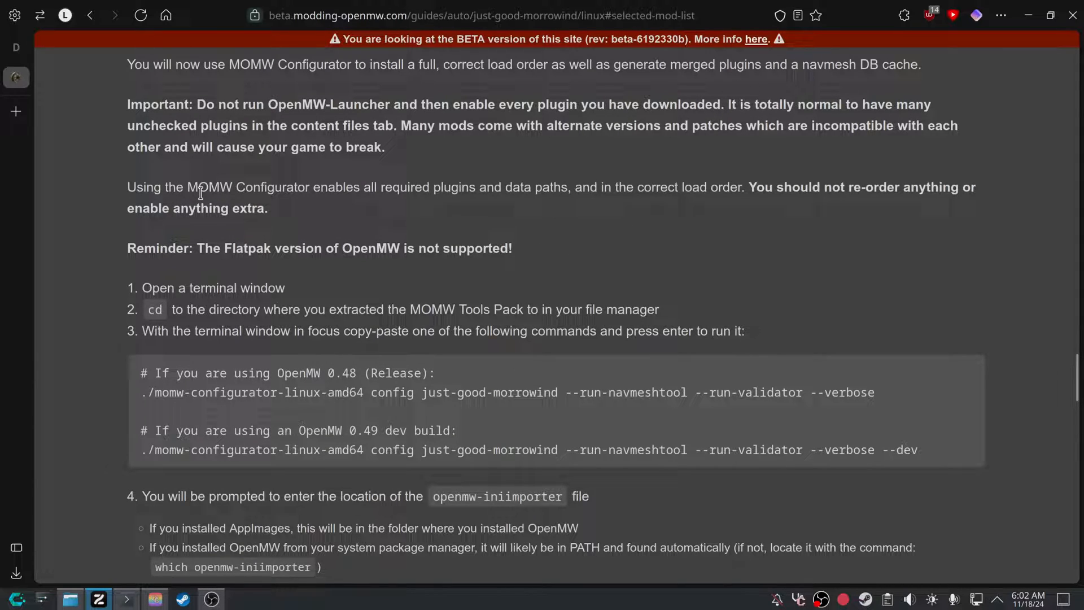
{"action": "mouse_move", "coordinate": [223, 206]}
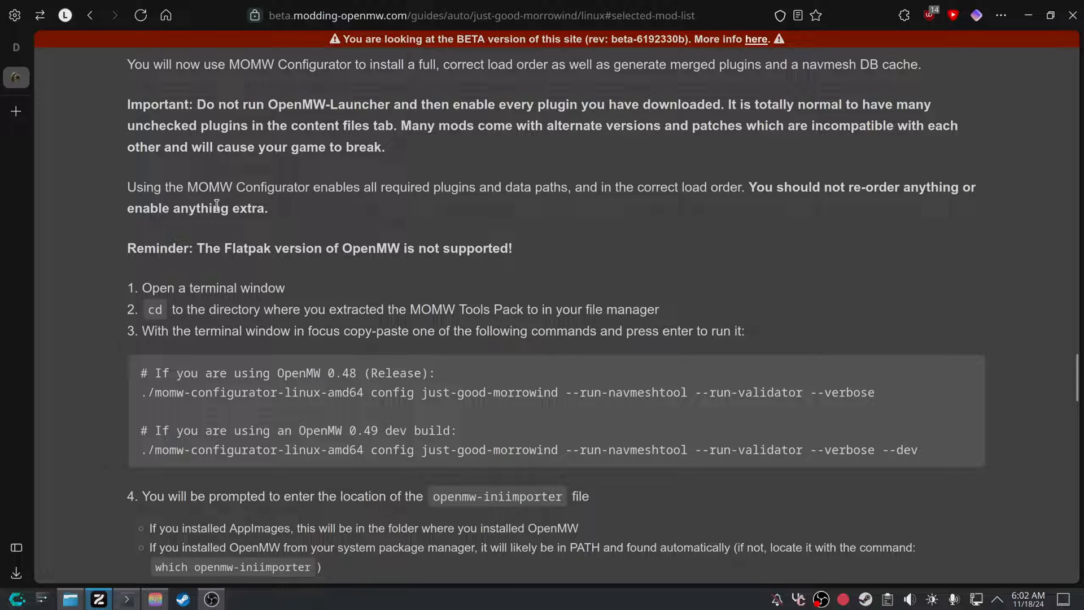
{"action": "mouse_move", "coordinate": [232, 208]}
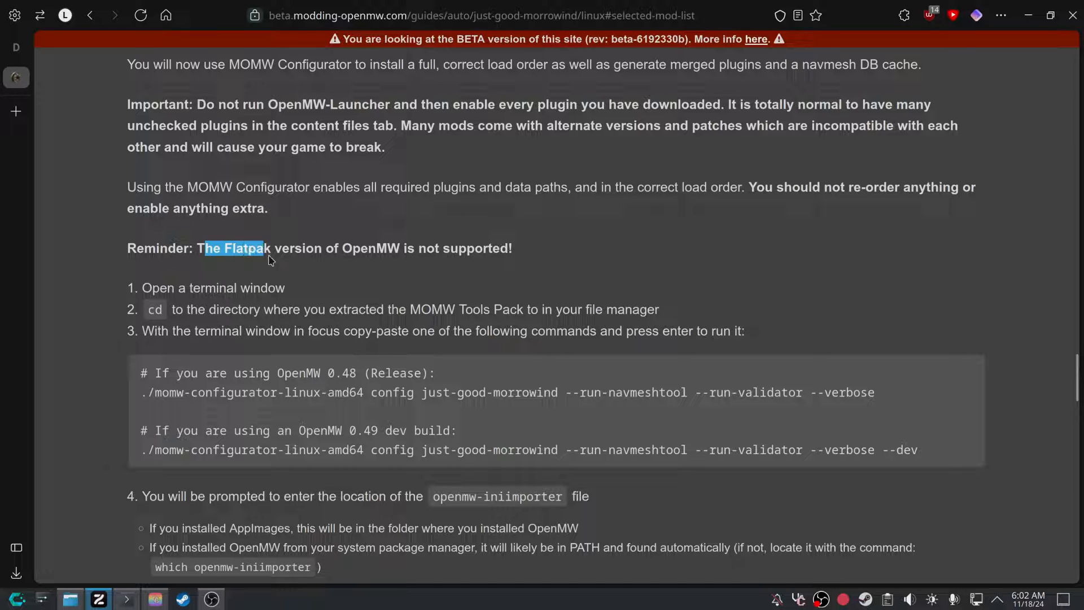
{"action": "left_click", "coordinate": [204, 262]}
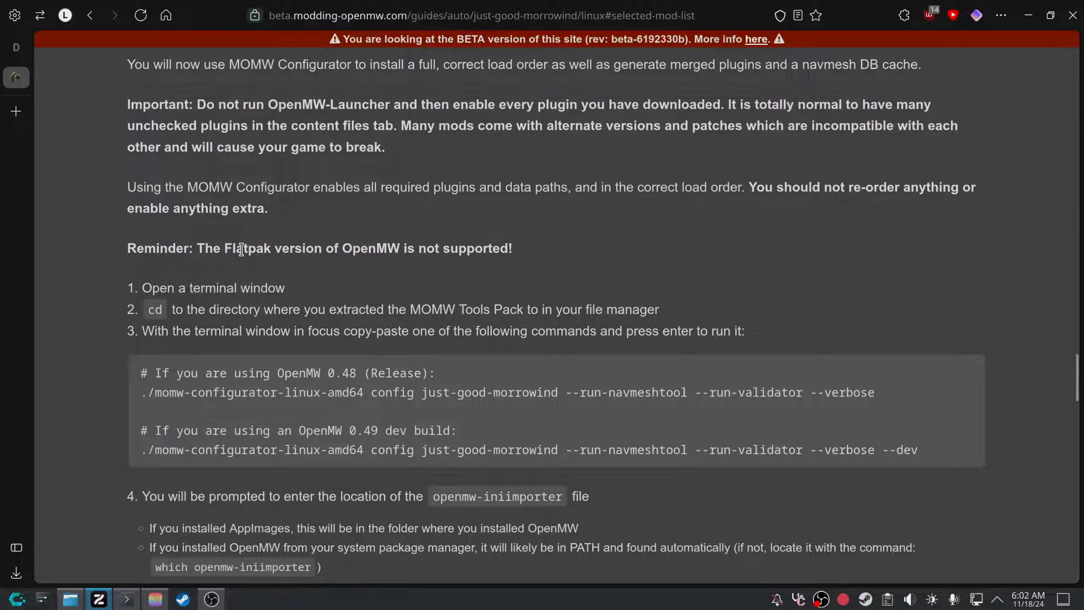
{"action": "scroll", "scroll_direction": "down", "scroll_amount": 3}
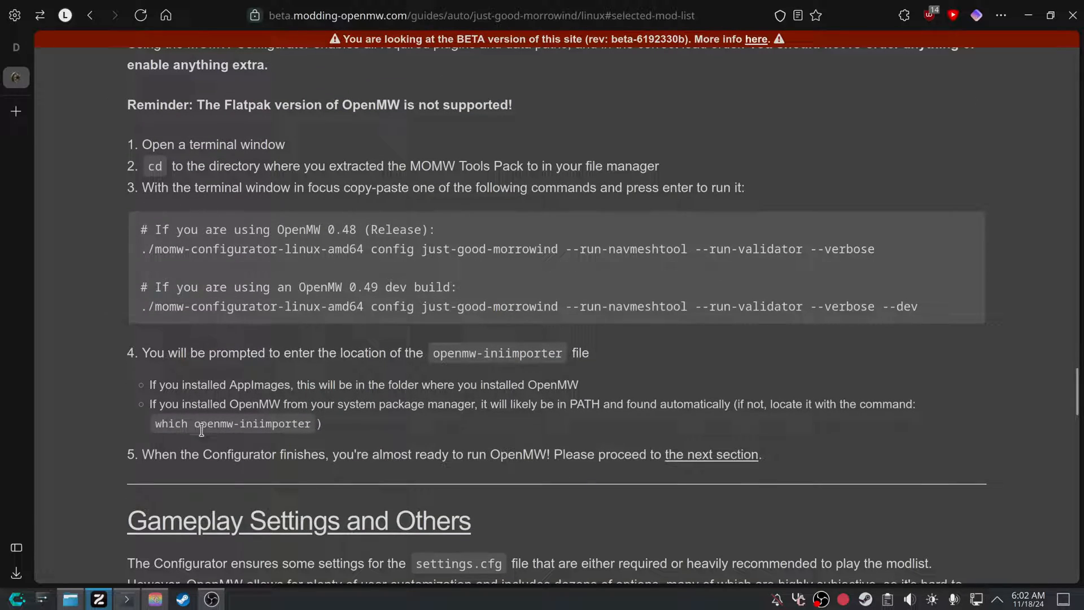
{"action": "left_click", "coordinate": [126, 598]}
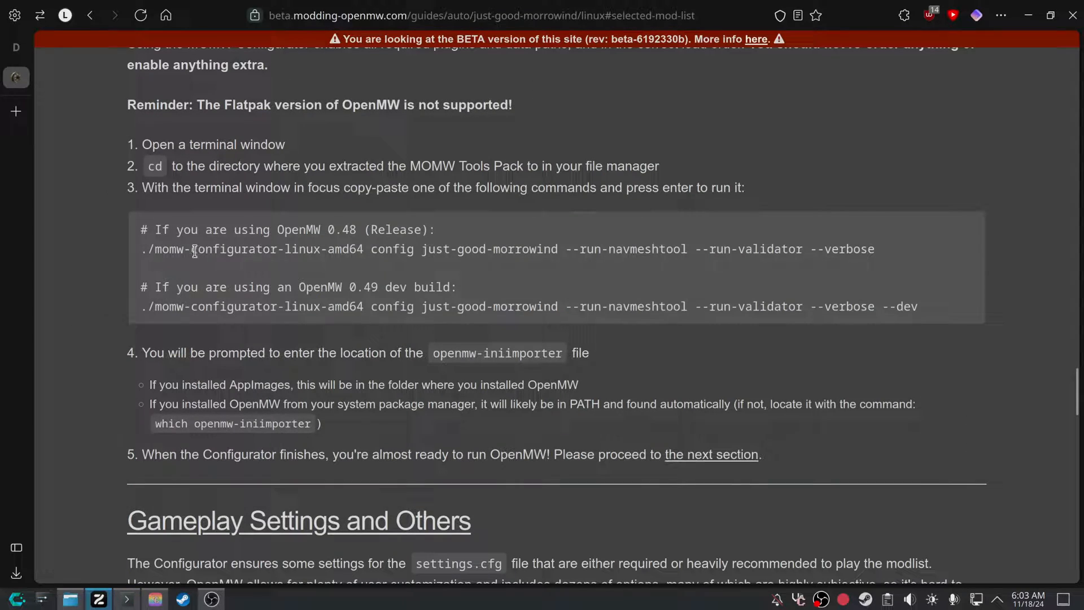
{"action": "mouse_move", "coordinate": [148, 319]}
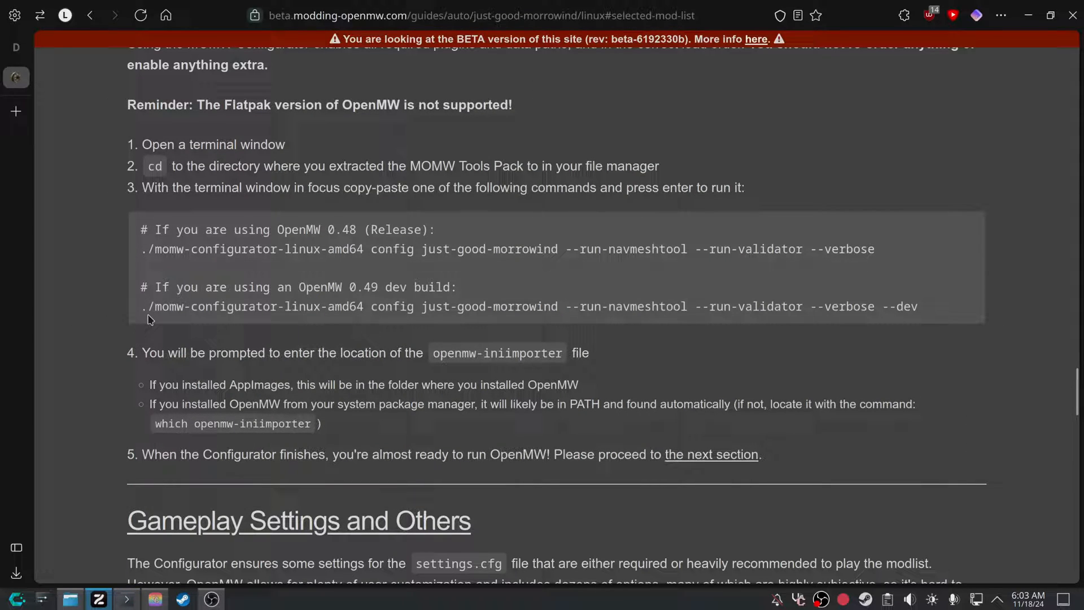
{"action": "mouse_move", "coordinate": [370, 286]}
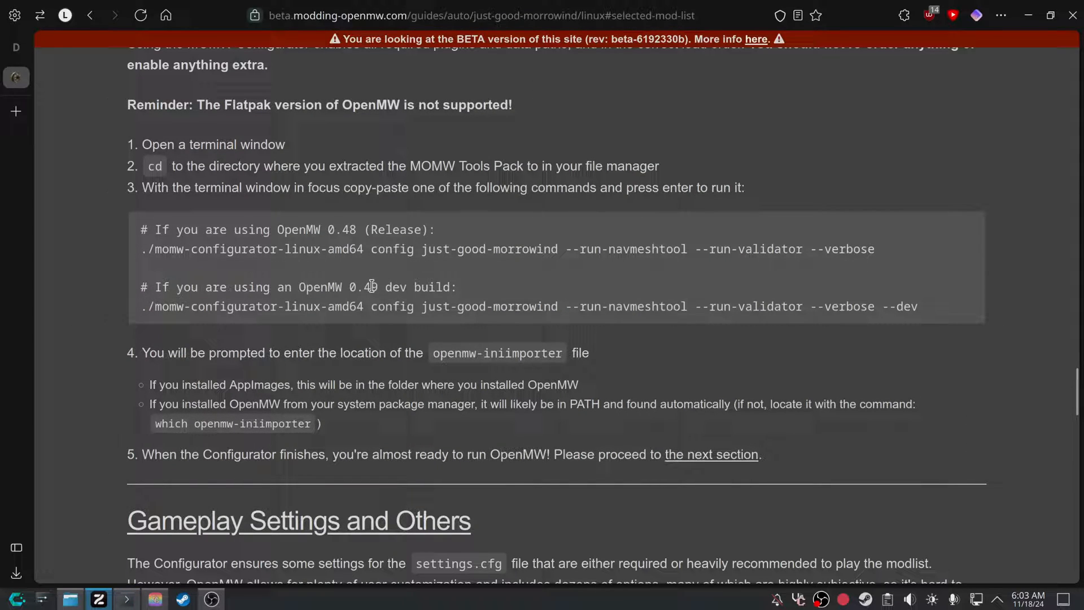
{"action": "mouse_move", "coordinate": [939, 311]}
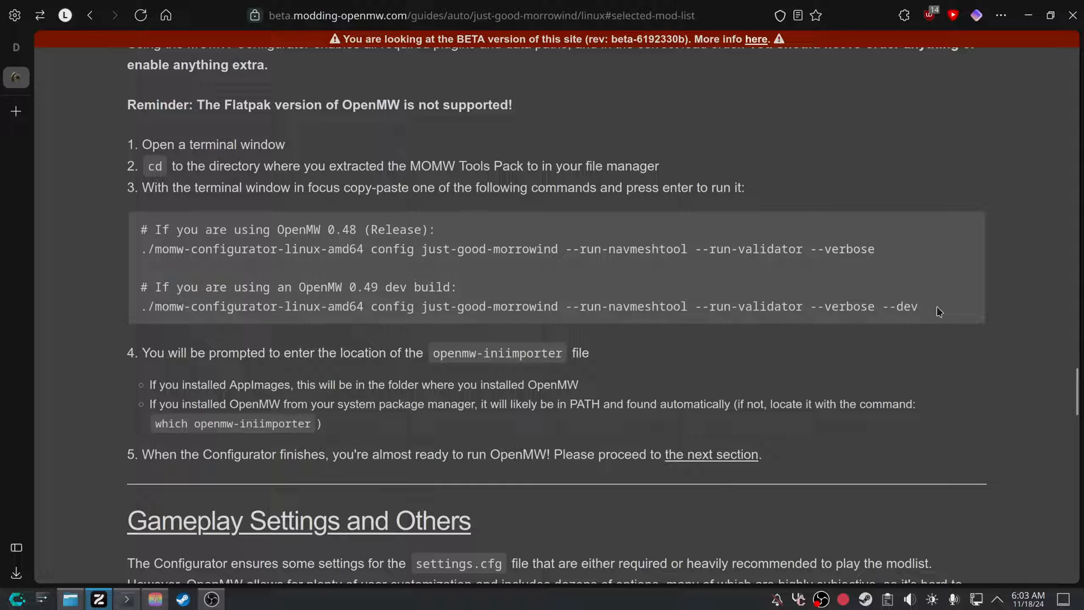
{"action": "mouse_move", "coordinate": [396, 253]}
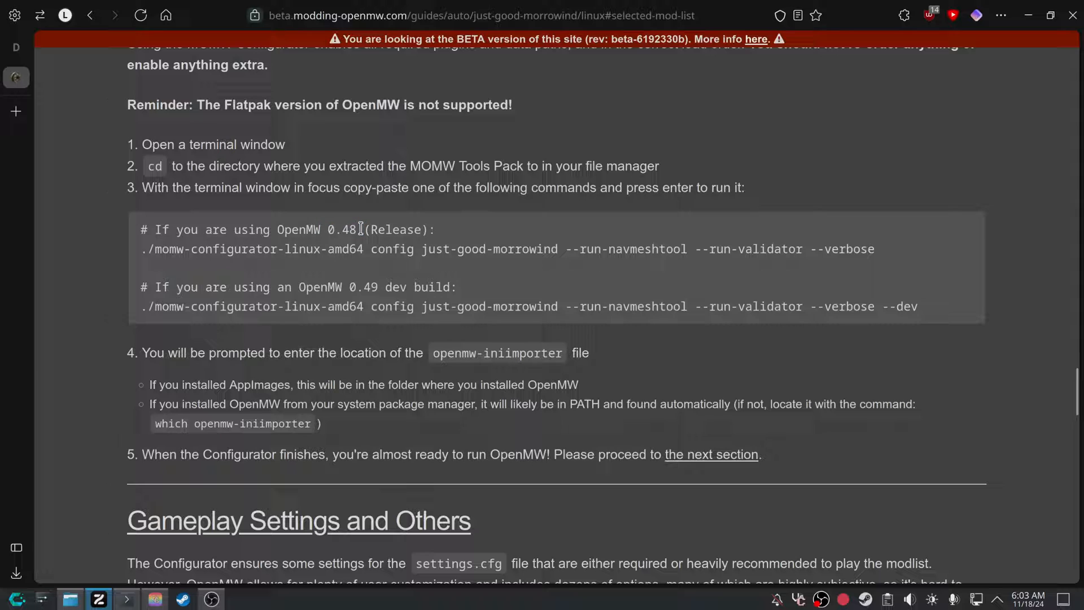
{"action": "mouse_move", "coordinate": [368, 299]}
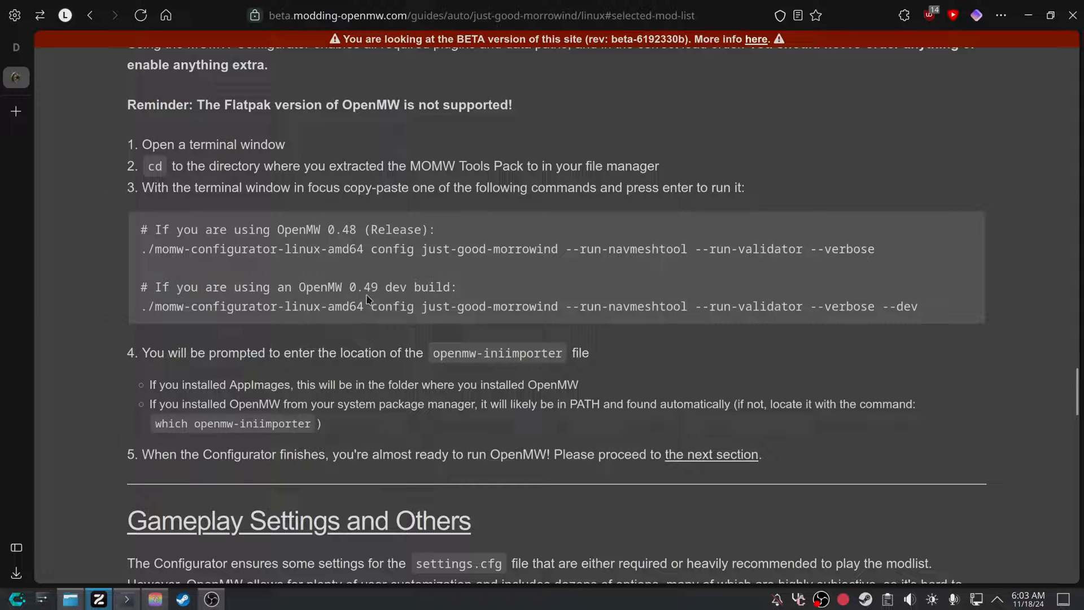
{"action": "mouse_move", "coordinate": [850, 298]}
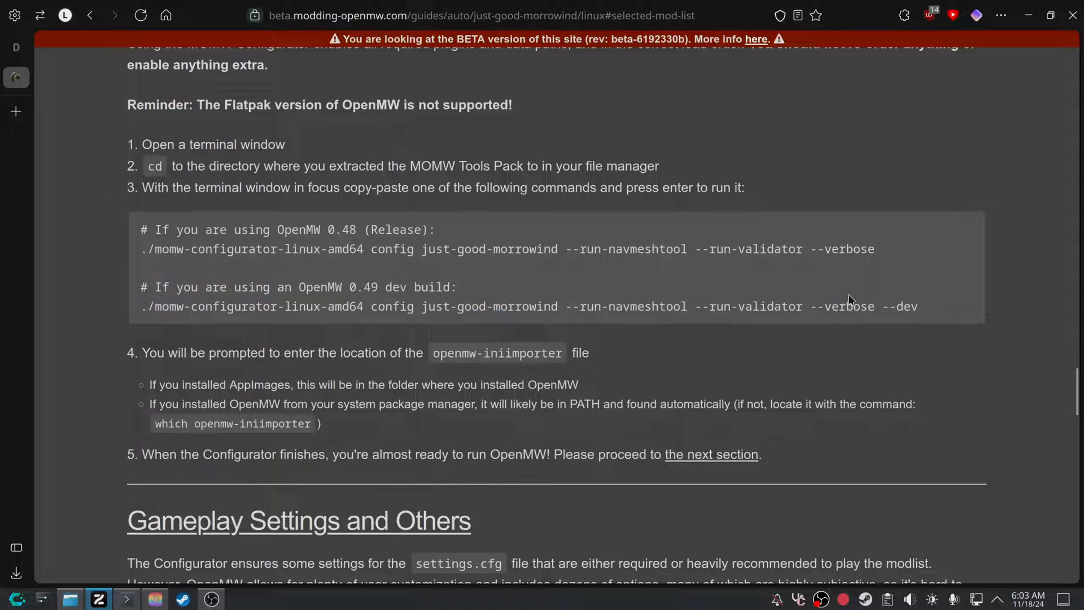
{"action": "triple_click", "coordinate": [484, 306]}
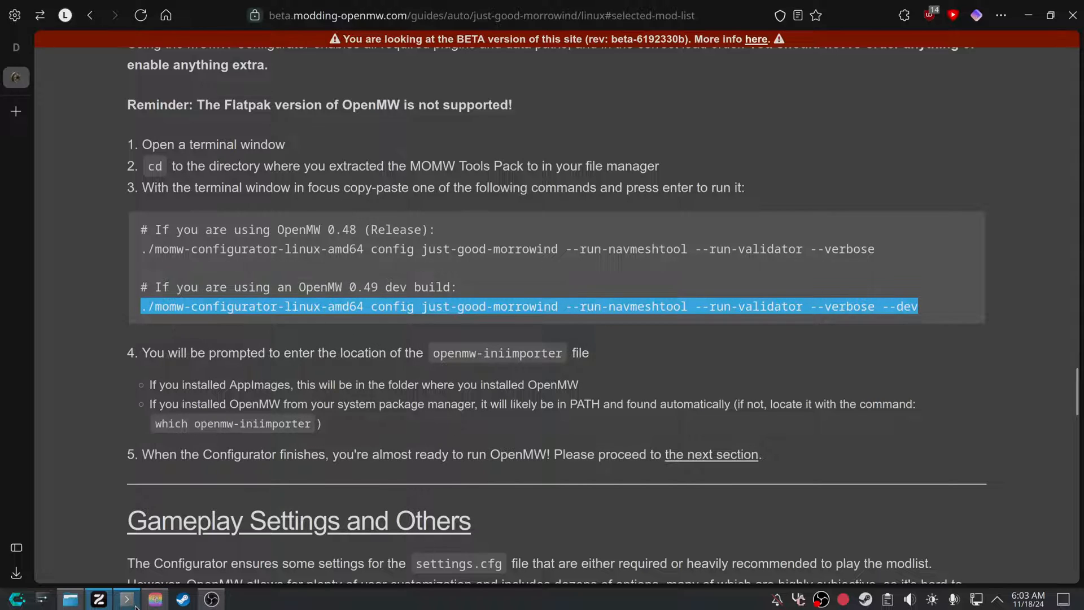
Return to Konsole and run the copied configurator command in the tools pack folder.
{"action": "left_click", "coordinate": [126, 598]}
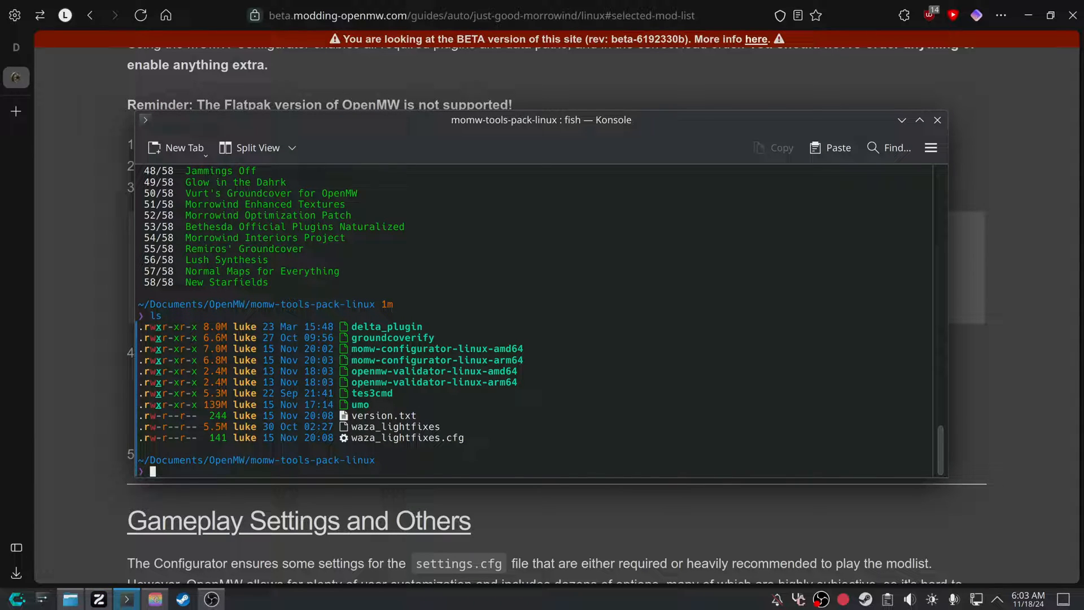
{"action": "key", "text": "Return"}
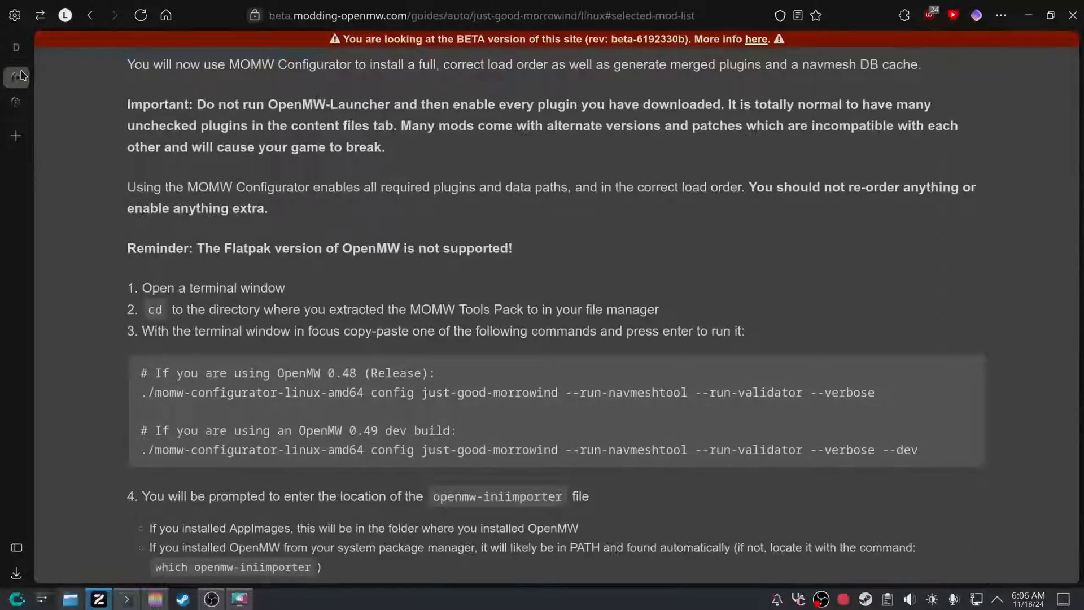
Answer the configurator's openmw-iniimporter path prompt, which rejects the entry as not a file.
{"action": "scroll", "scroll_direction": "down", "scroll_amount": 3}
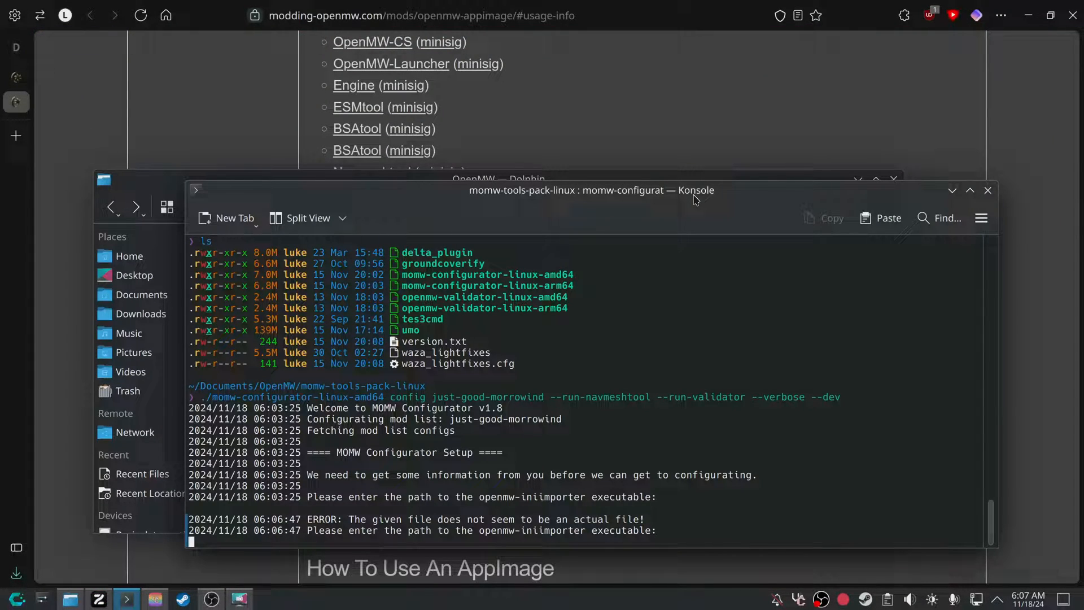
{"action": "right_click", "coordinate": [427, 342]}
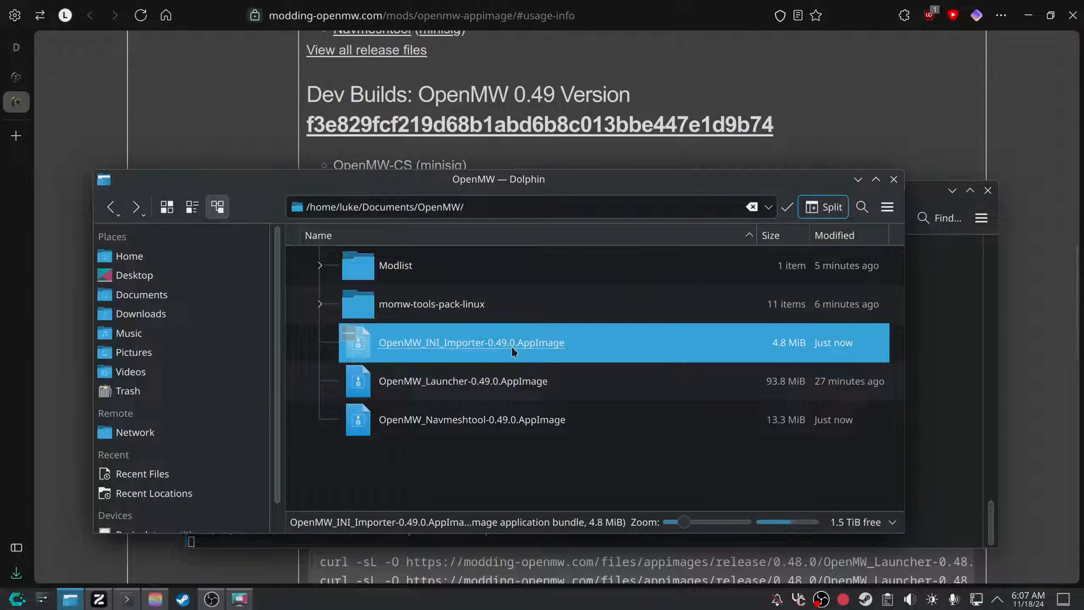
Mark the OpenMW INI Importer and Navmeshtool 0.49.0 AppImages as executable.
{"action": "right_click", "coordinate": [471, 419]}
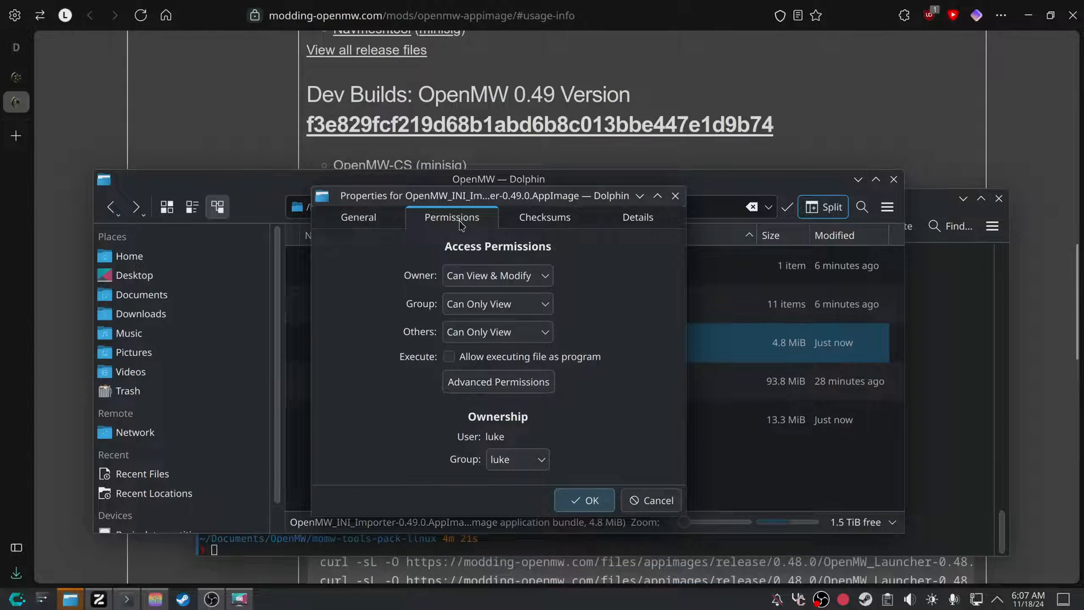
{"action": "left_click", "coordinate": [449, 356]}
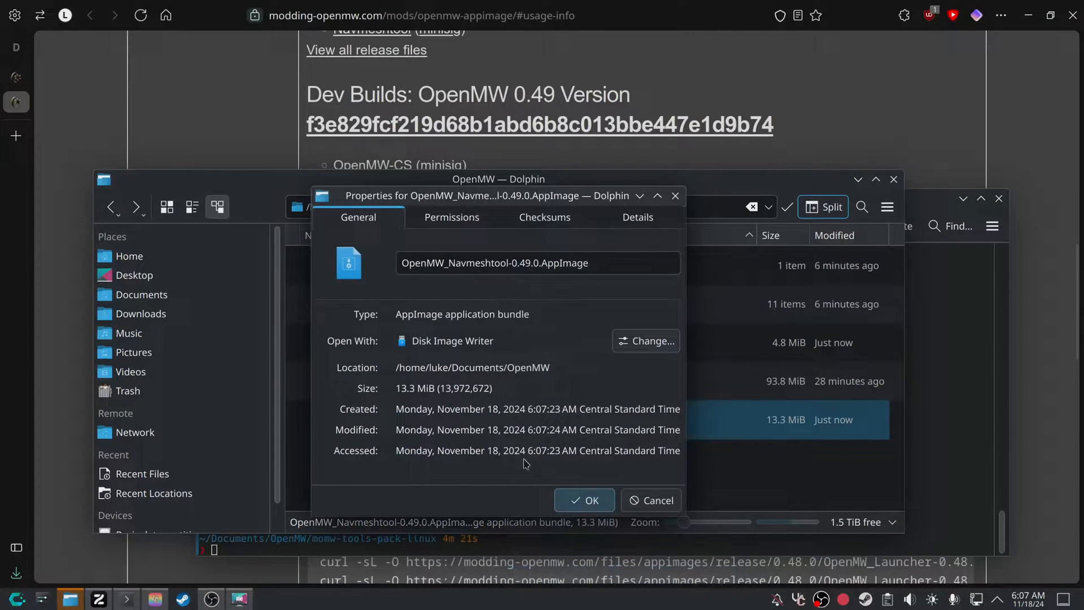
{"action": "left_click", "coordinate": [451, 226]}
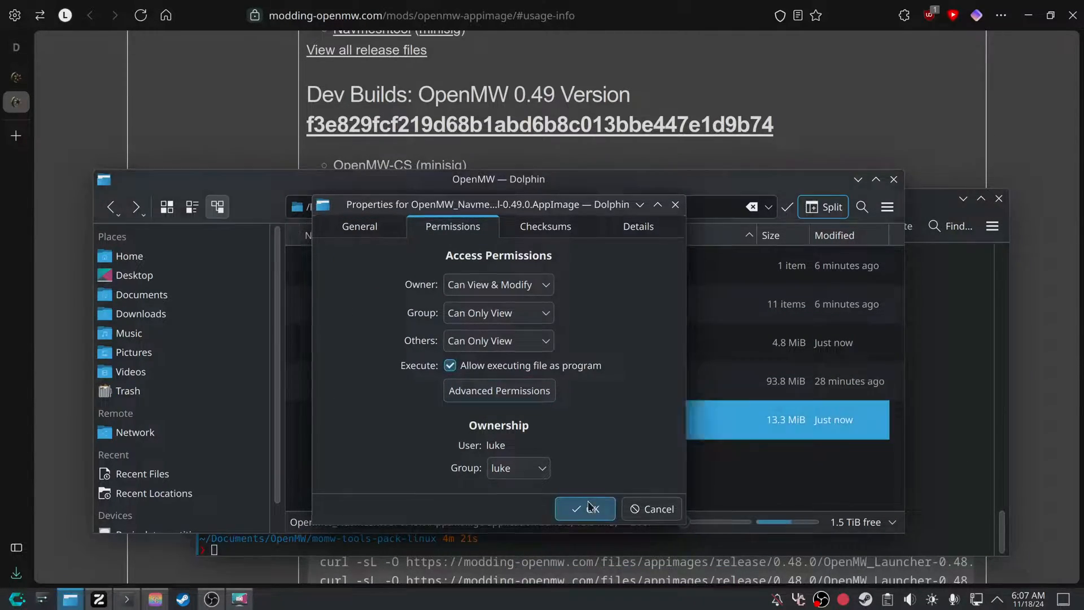
{"action": "left_click", "coordinate": [584, 508]}
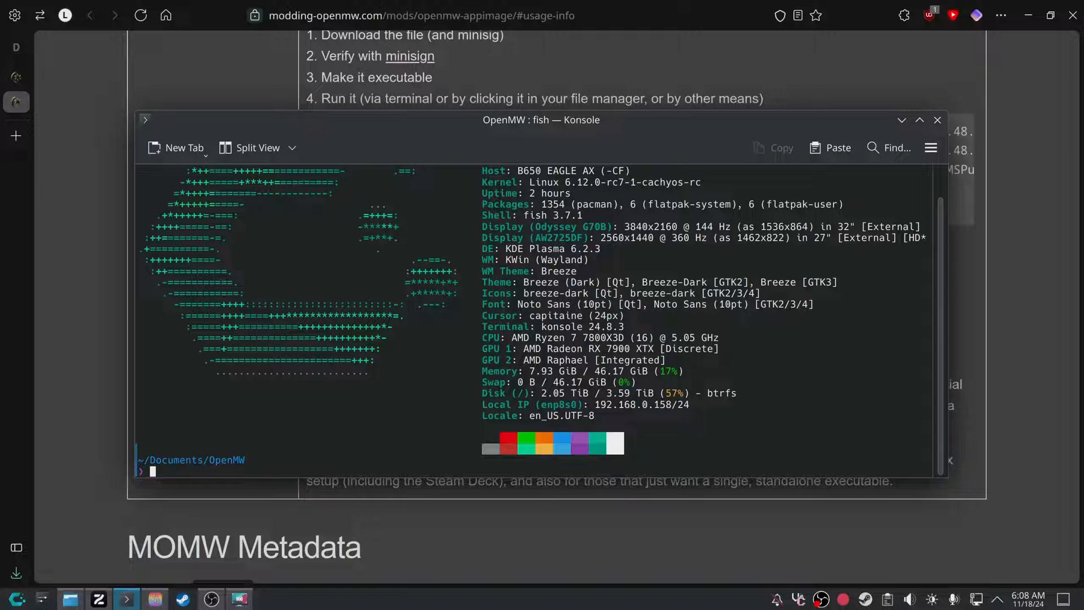
Change into momw-tools-pack-linux and rerun the momw-configurator command.
{"action": "type", "text": "cd /home/luke/Documents/OpenMW/momw-tools-pack-linux/"}
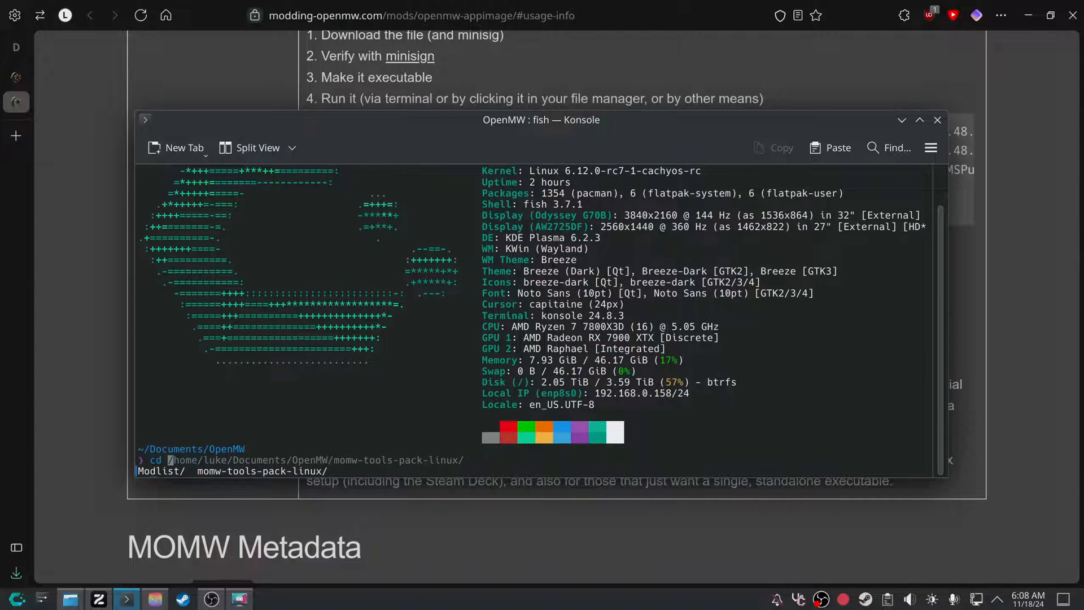
{"action": "key", "text": "Return"}
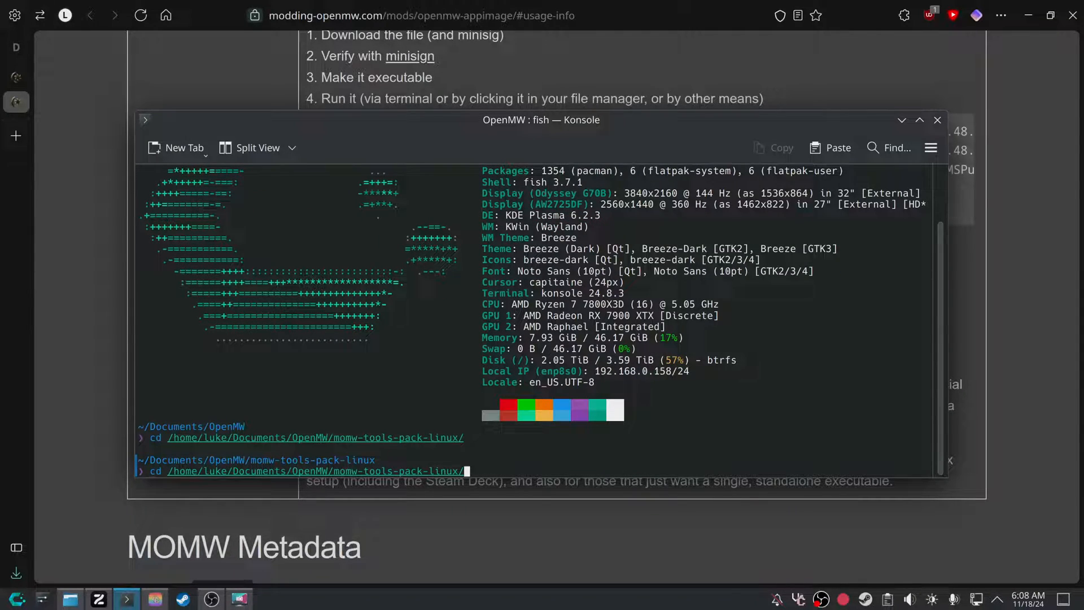
{"action": "key", "text": "Return"}
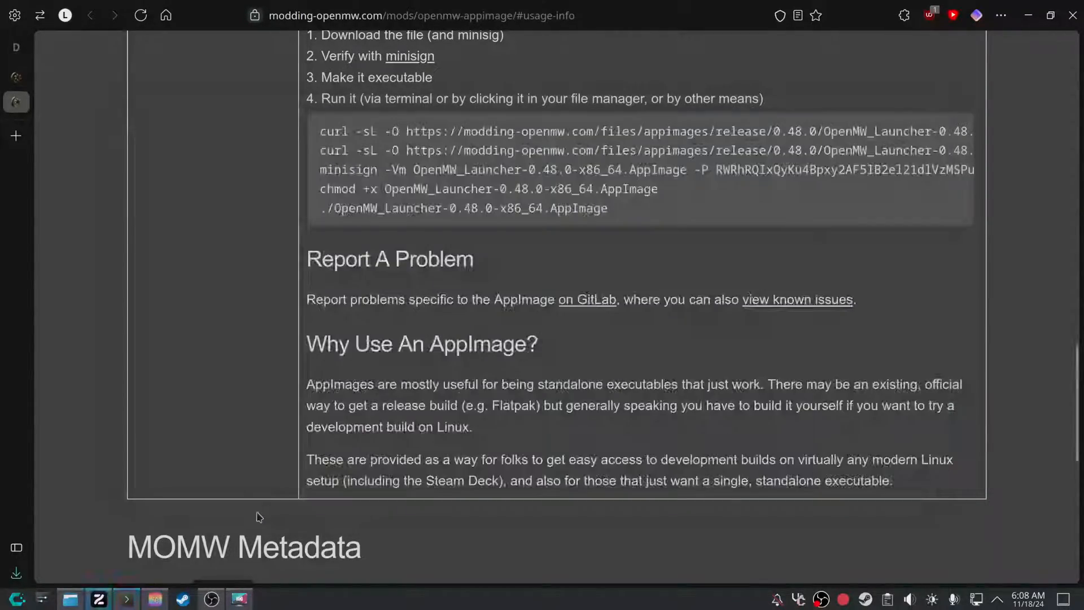
Review the navmesh generation output, then return to the beta configurator guide.
{"action": "scroll", "scroll_direction": "up", "scroll_amount": 3}
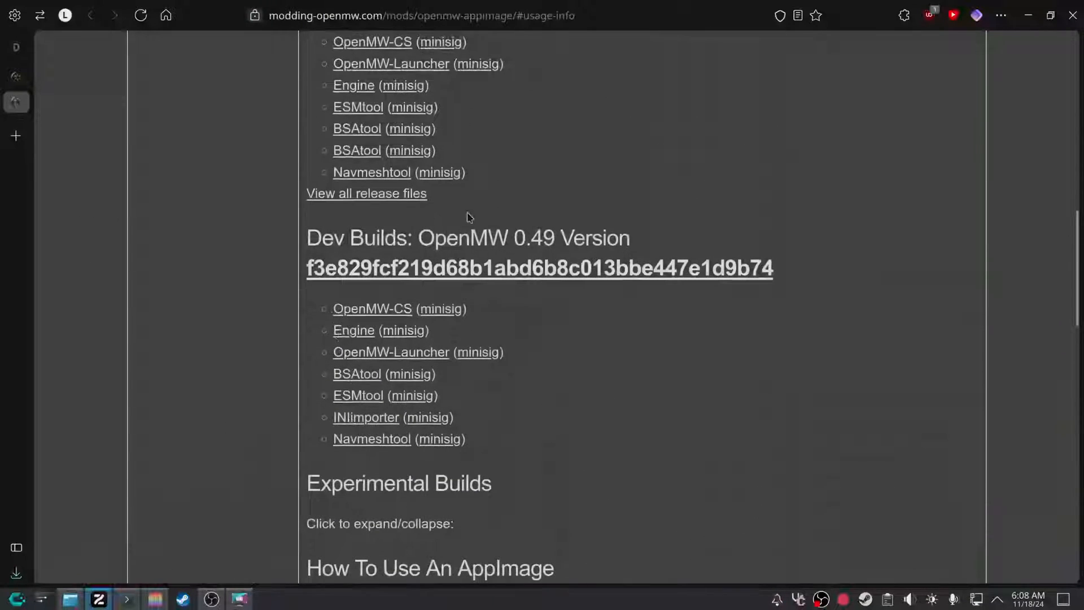
{"action": "mouse_move", "coordinate": [391, 351]}
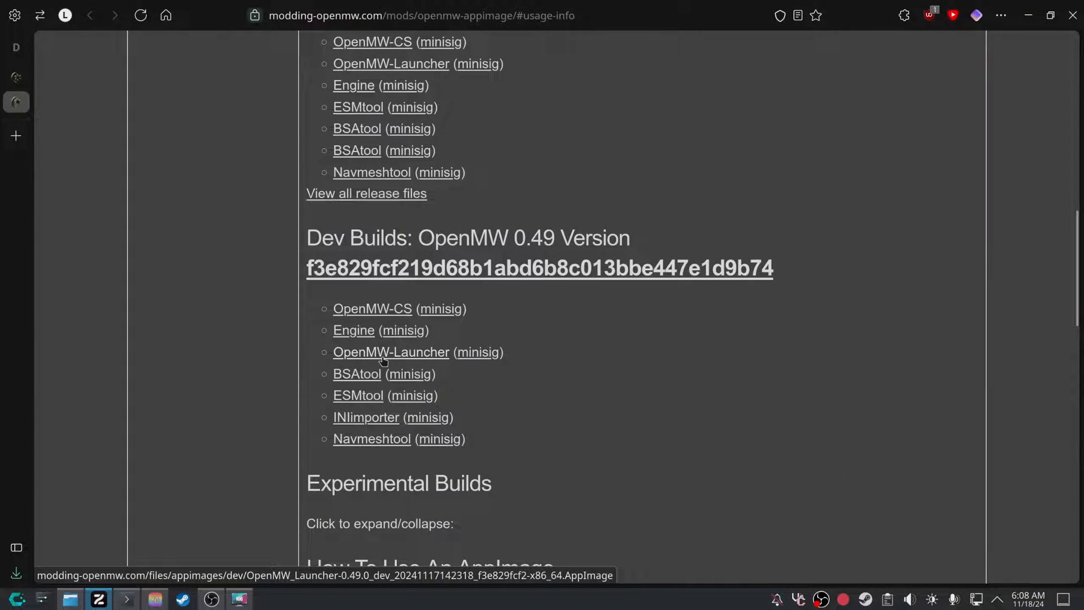
{"action": "mouse_move", "coordinate": [366, 417]}
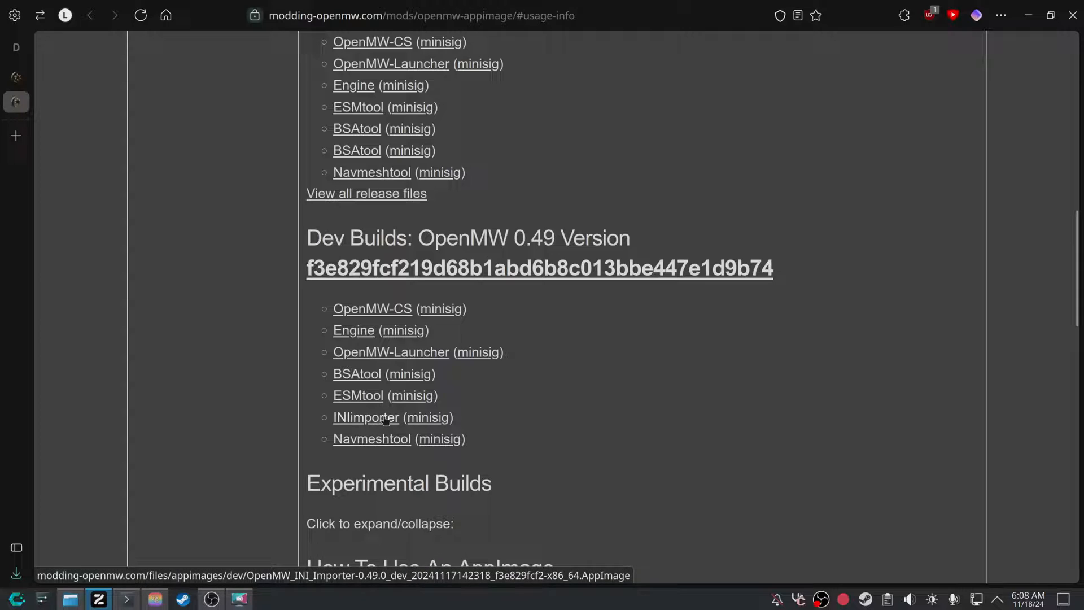
{"action": "scroll", "scroll_direction": "down", "scroll_amount": 3}
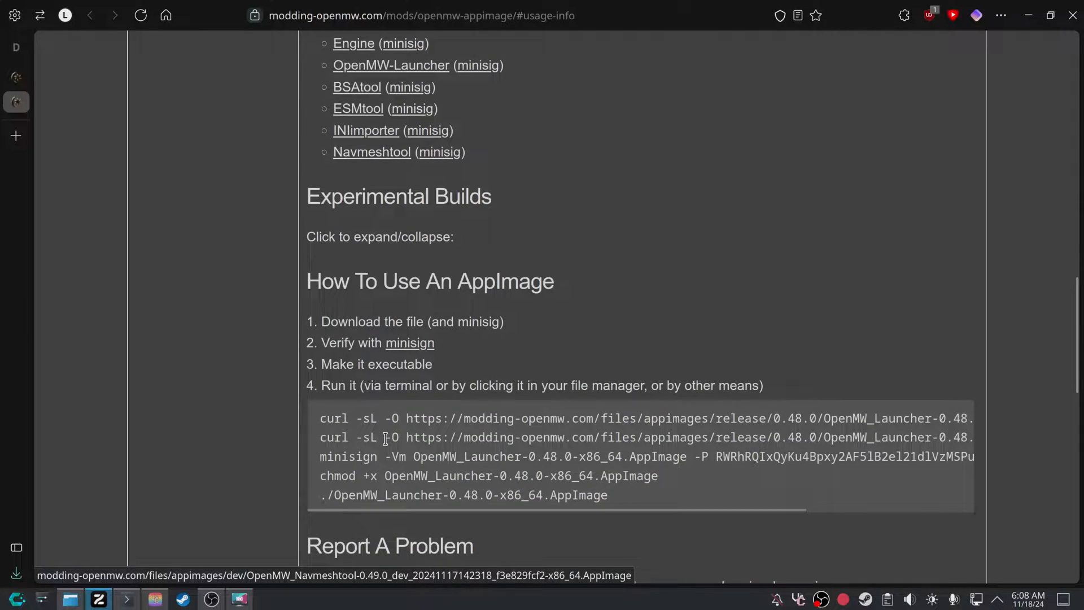
{"action": "scroll", "scroll_direction": "up", "scroll_amount": 3}
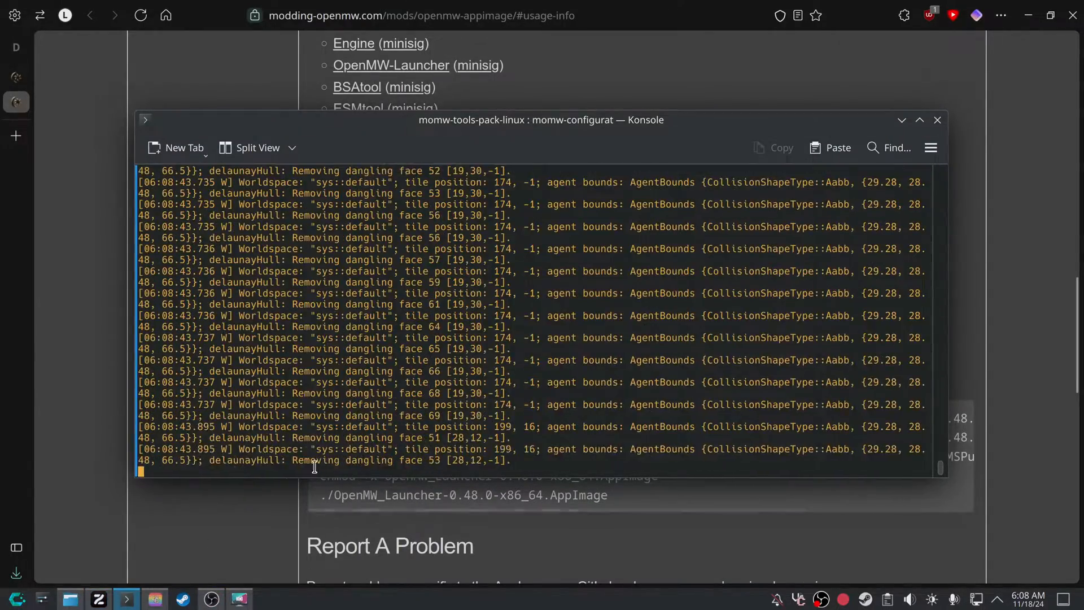
{"action": "left_click", "coordinate": [919, 120]}
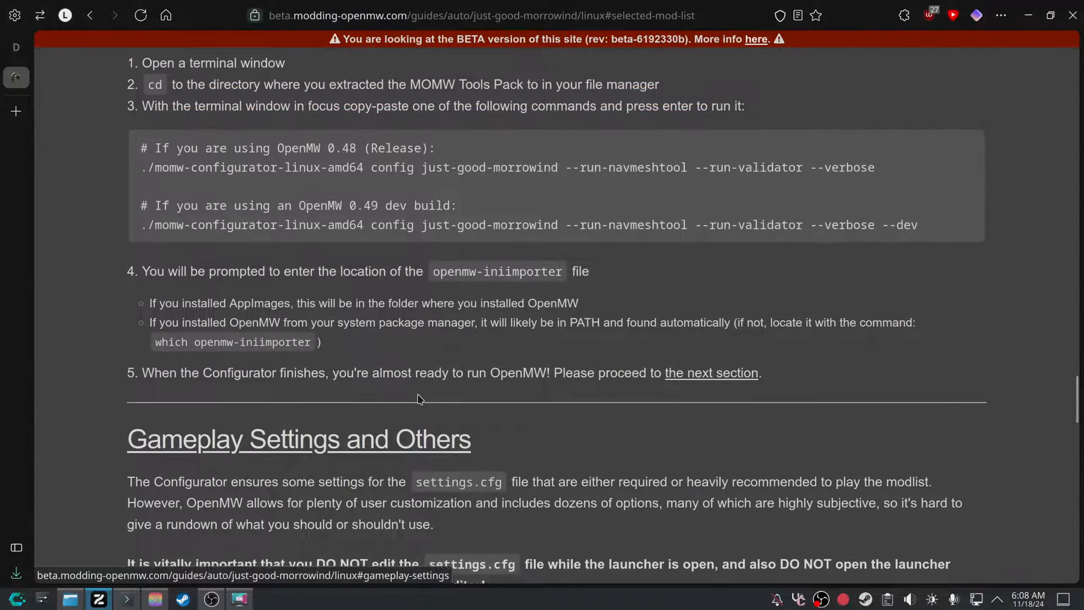
Scroll the guide to Gameplay Settings and Others with its settings.cfg warning.
{"action": "scroll", "scroll_direction": "up", "scroll_amount": 3}
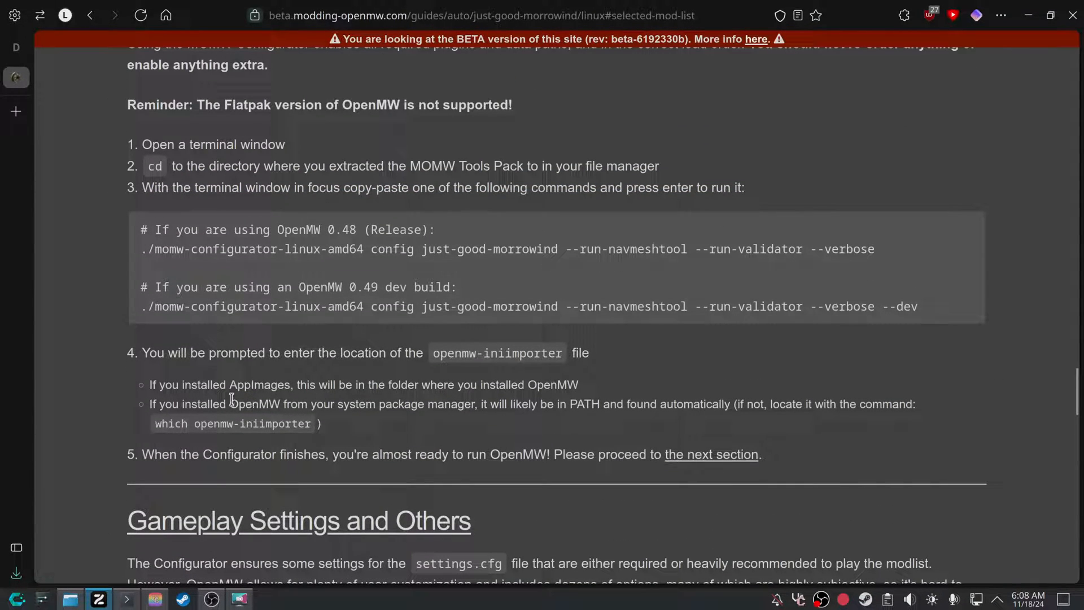
{"action": "scroll", "scroll_direction": "down", "scroll_amount": 3}
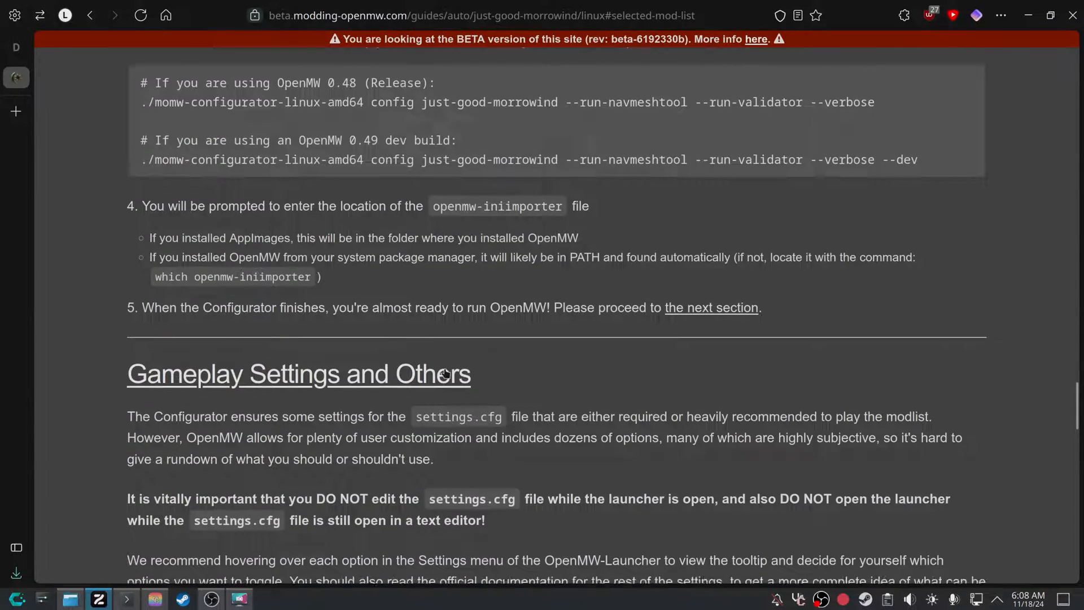
{"action": "scroll", "scroll_direction": "down", "scroll_amount": 3}
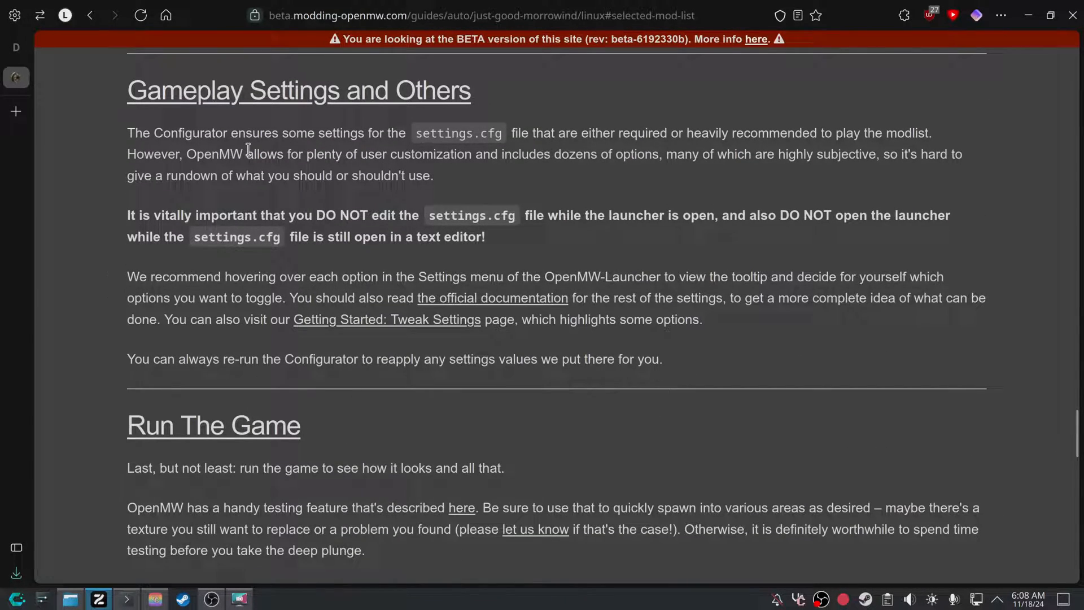
{"action": "mouse_move", "coordinate": [462, 172]}
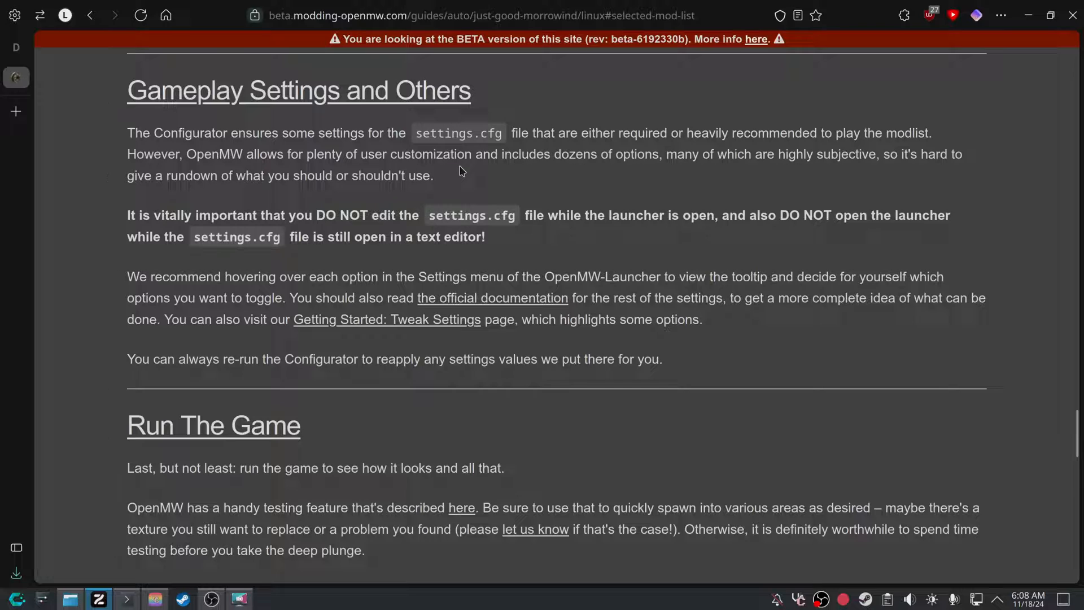
{"action": "mouse_move", "coordinate": [437, 181]}
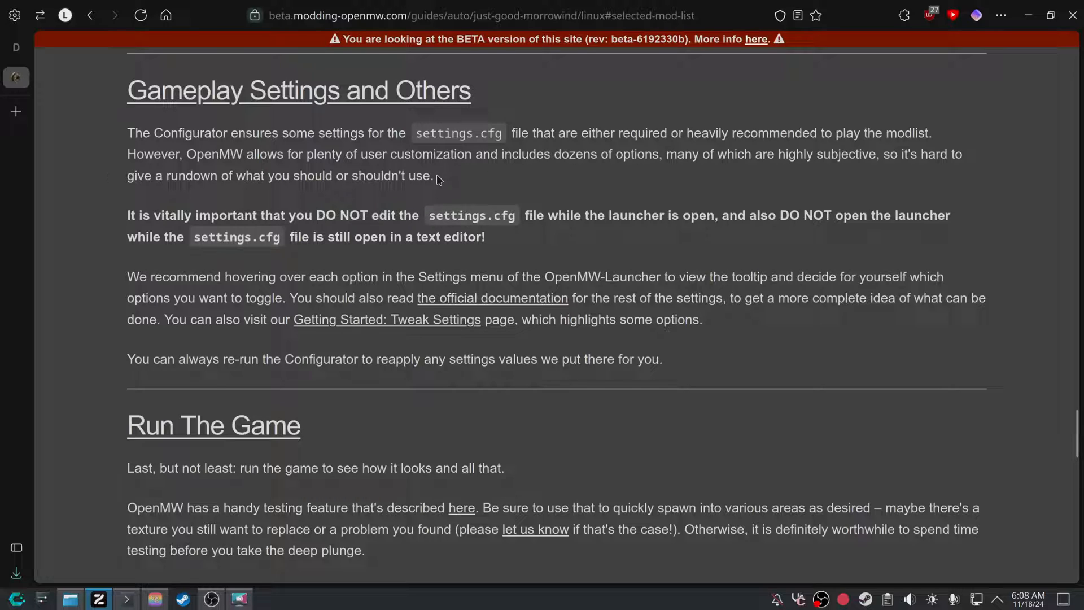
{"action": "mouse_move", "coordinate": [502, 192]}
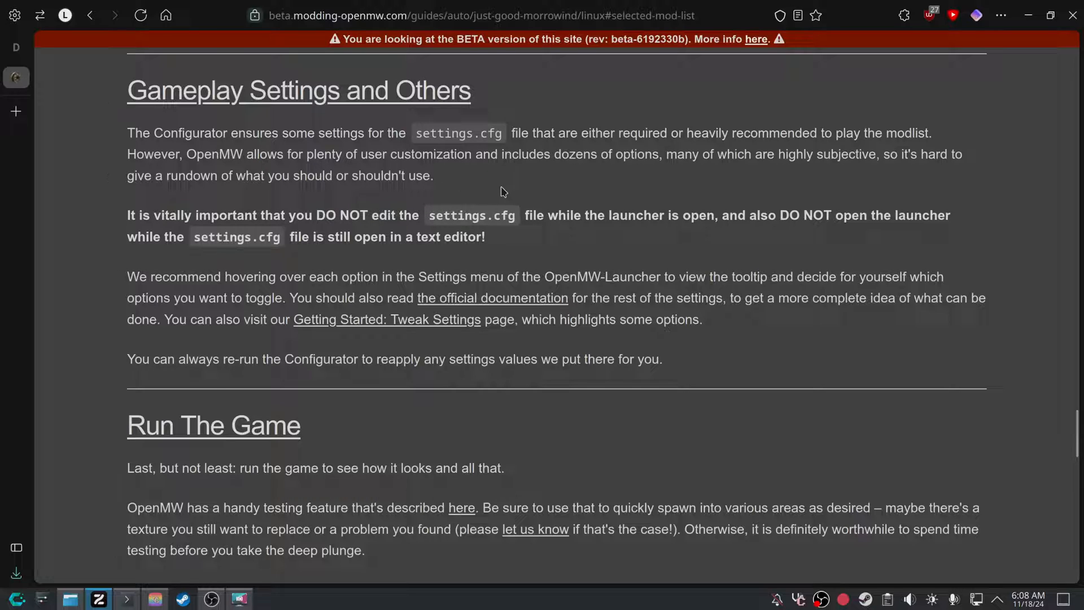
{"action": "mouse_move", "coordinate": [179, 213]}
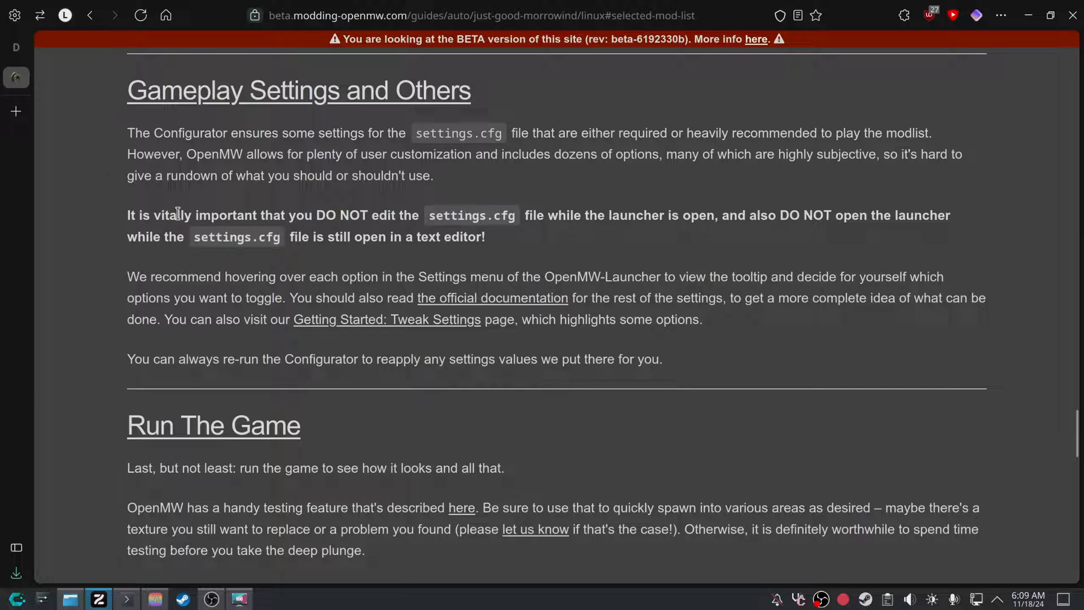
{"action": "mouse_move", "coordinate": [434, 216]}
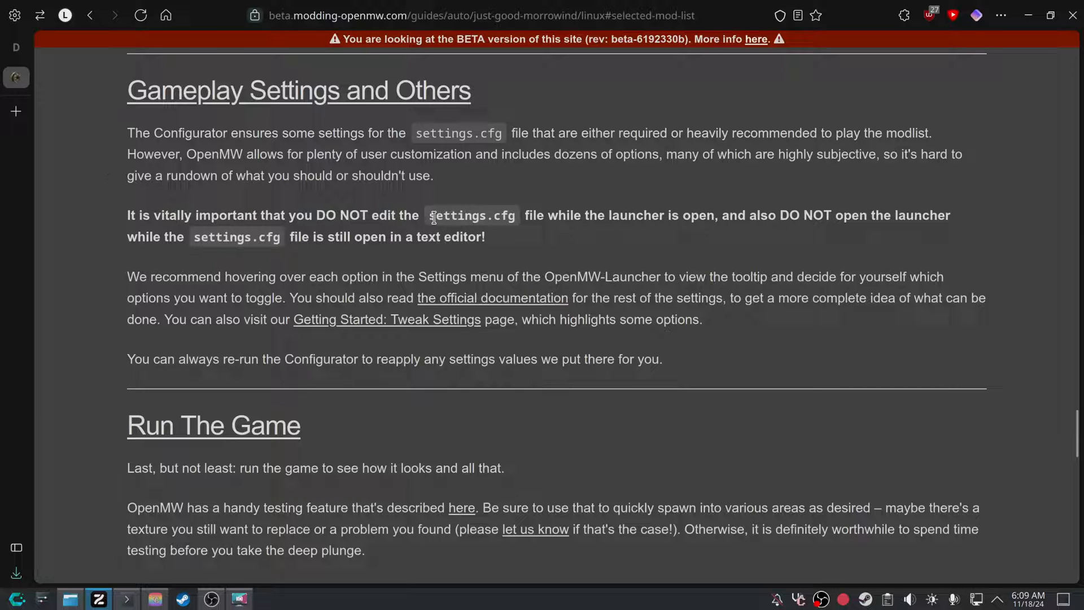
{"action": "mouse_move", "coordinate": [653, 230]}
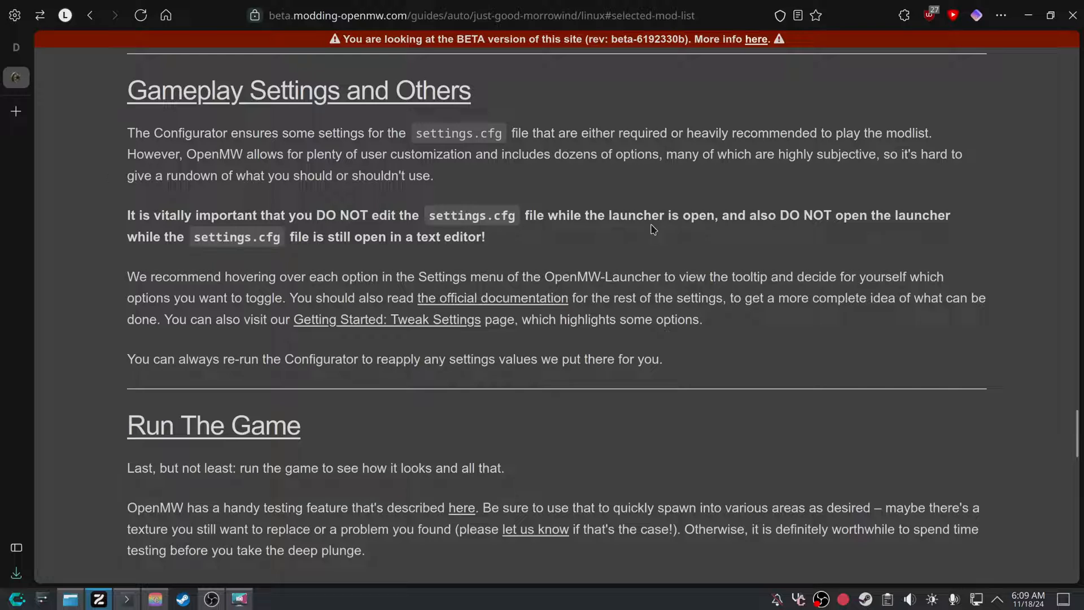
{"action": "mouse_move", "coordinate": [194, 233]}
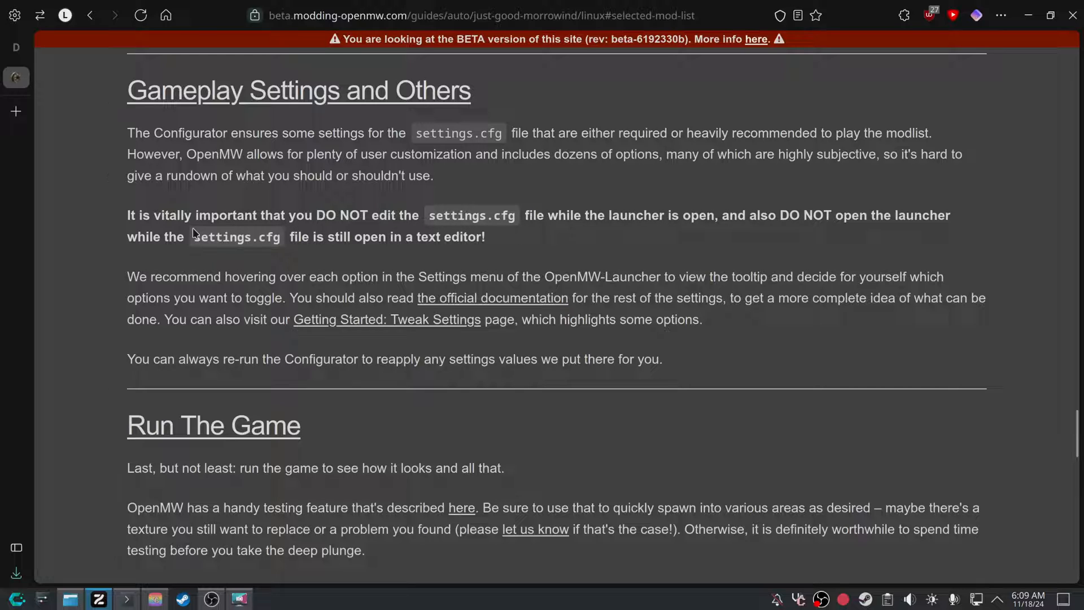
{"action": "mouse_move", "coordinate": [305, 231]}
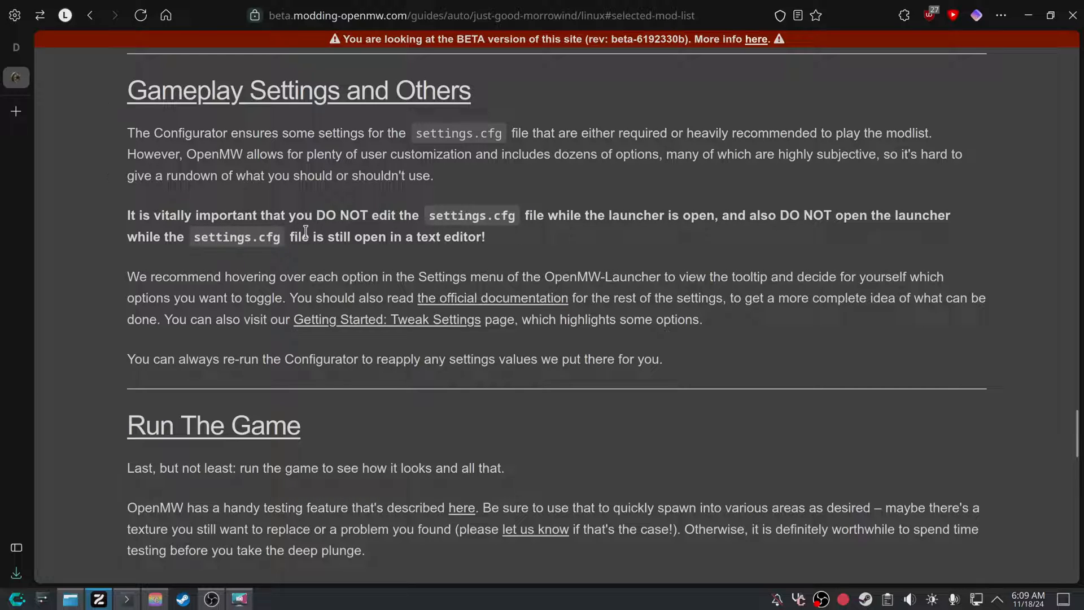
{"action": "mouse_move", "coordinate": [183, 280]}
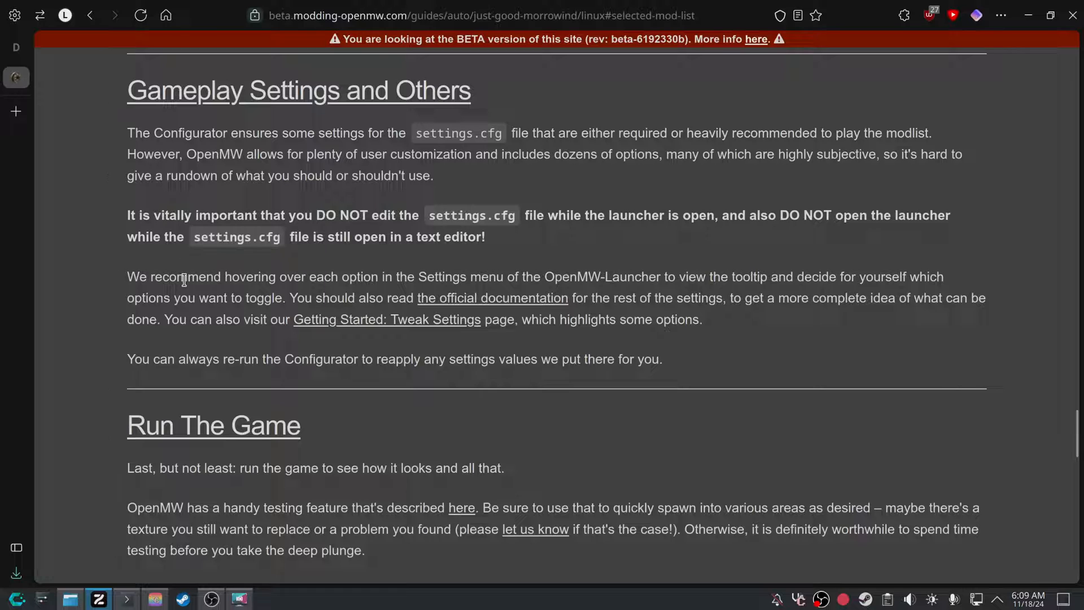
{"action": "mouse_move", "coordinate": [529, 284]}
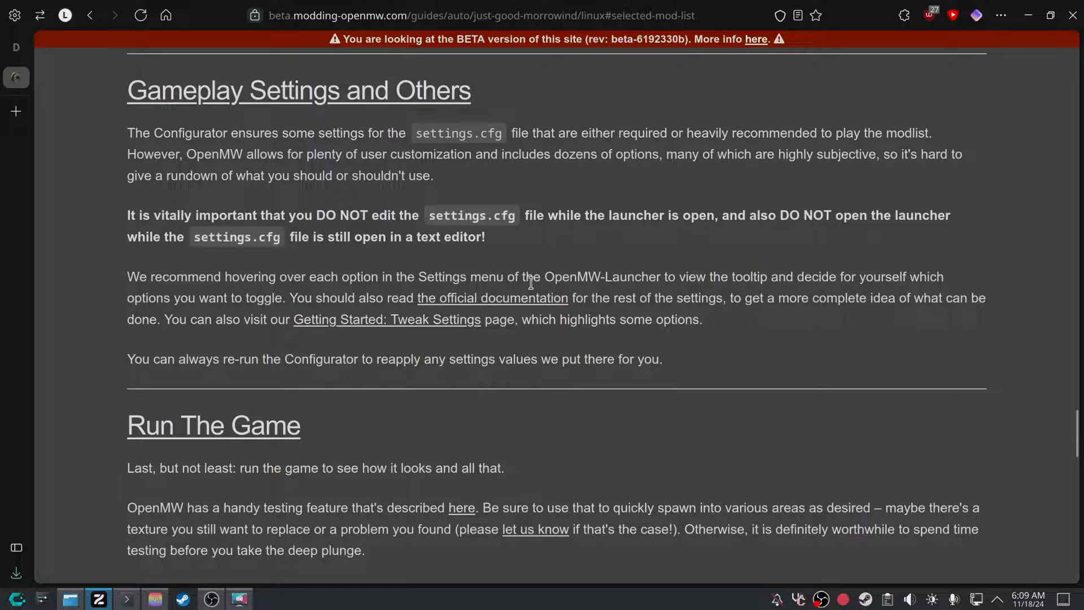
{"action": "mouse_move", "coordinate": [546, 308]}
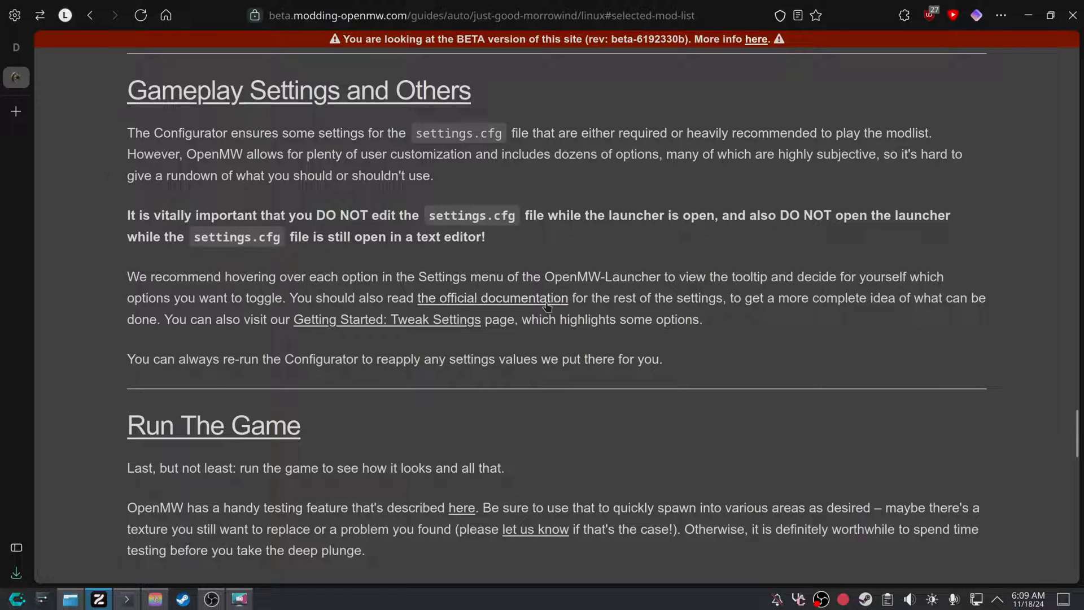
{"action": "mouse_move", "coordinate": [492, 298]}
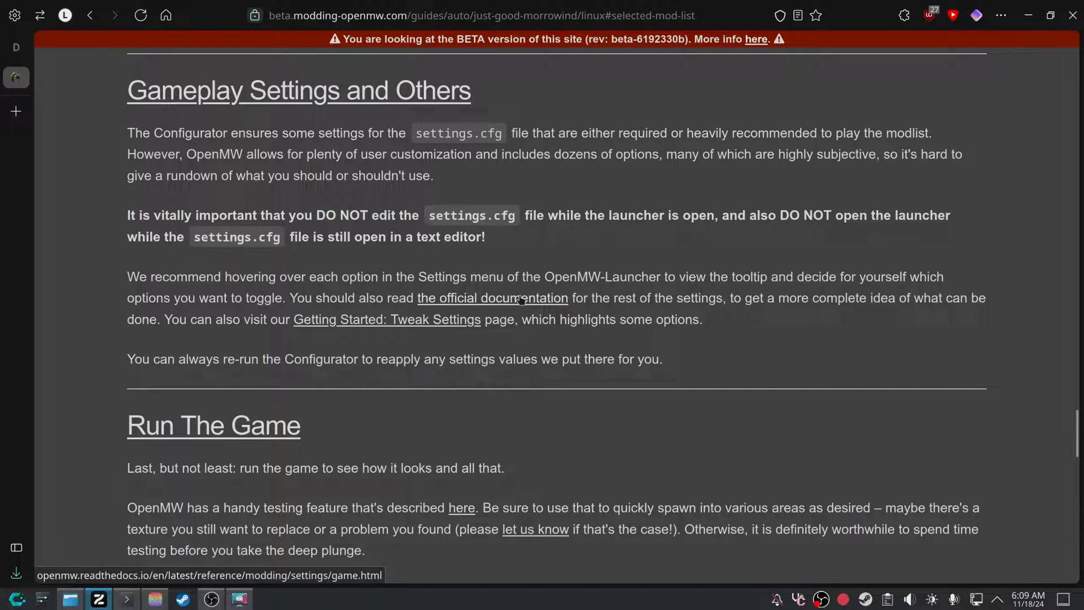
{"action": "mouse_move", "coordinate": [493, 294]}
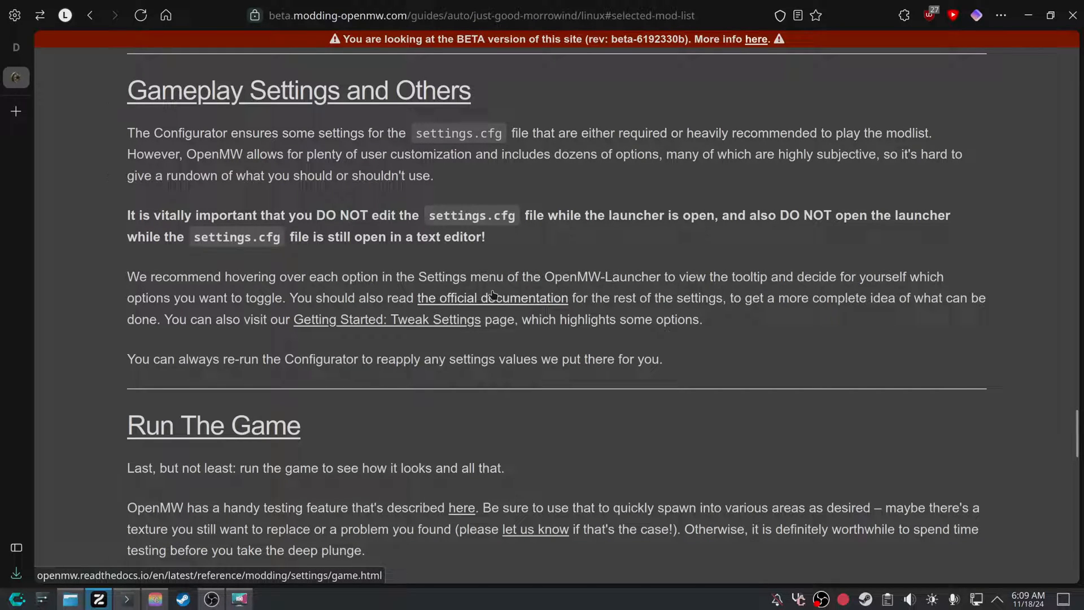
{"action": "mouse_move", "coordinate": [401, 311]}
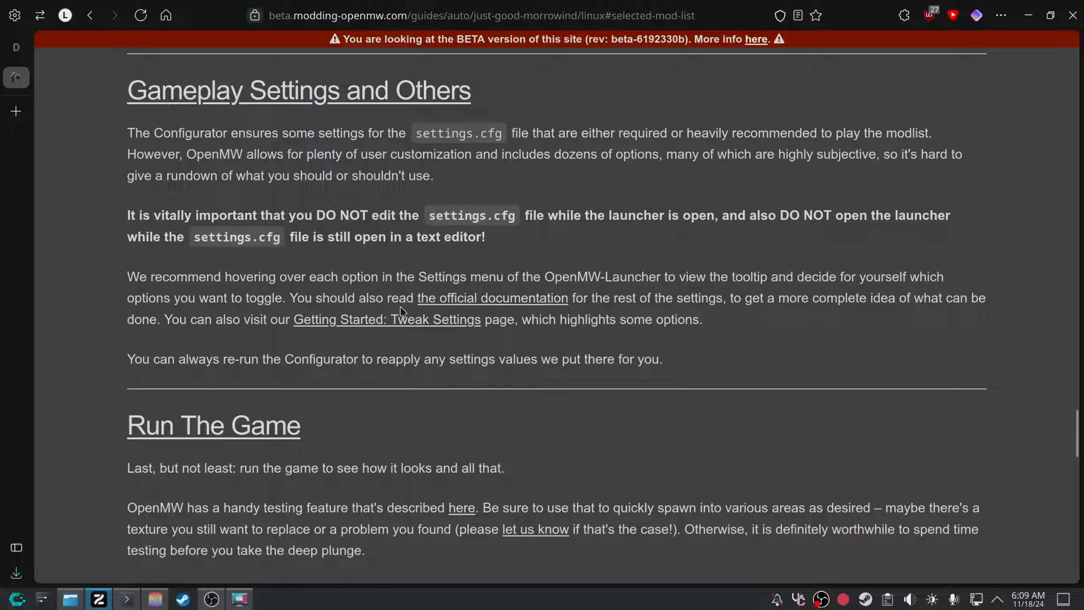
Open the OpenMW Game Settings documentation and read the Fonts page to its end.
{"action": "left_click", "coordinate": [492, 298]}
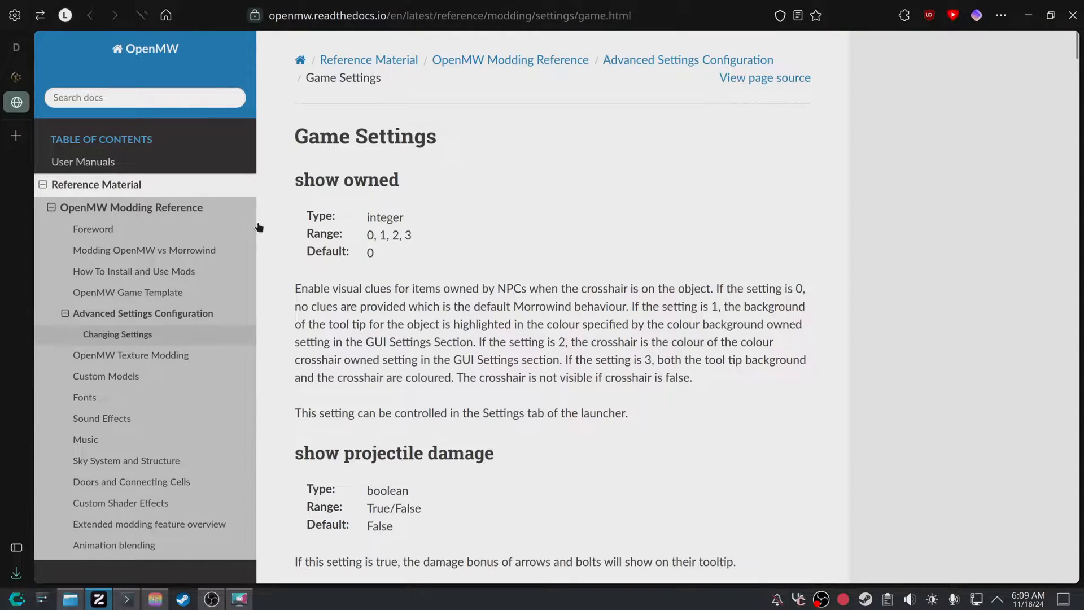
{"action": "scroll", "scroll_direction": "down", "scroll_amount": 3}
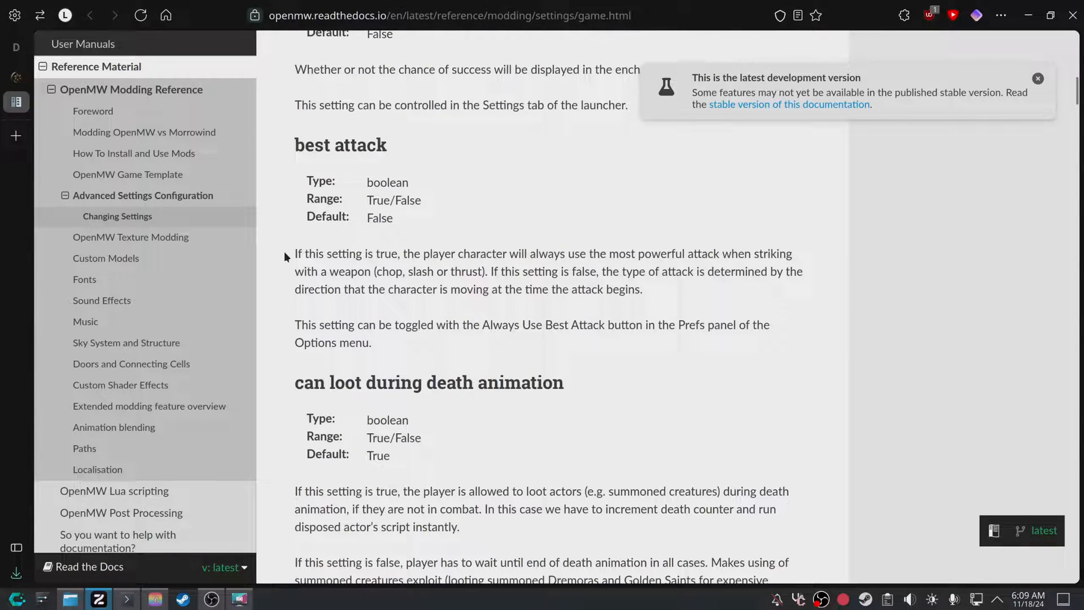
{"action": "scroll", "scroll_direction": "down", "scroll_amount": 3}
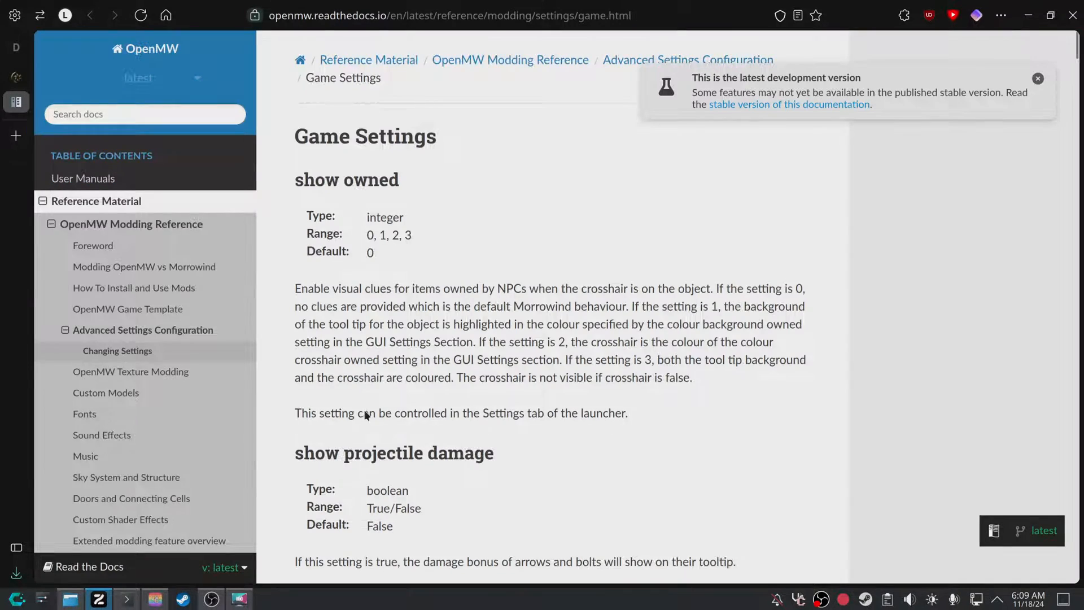
{"action": "left_click", "coordinate": [84, 413]}
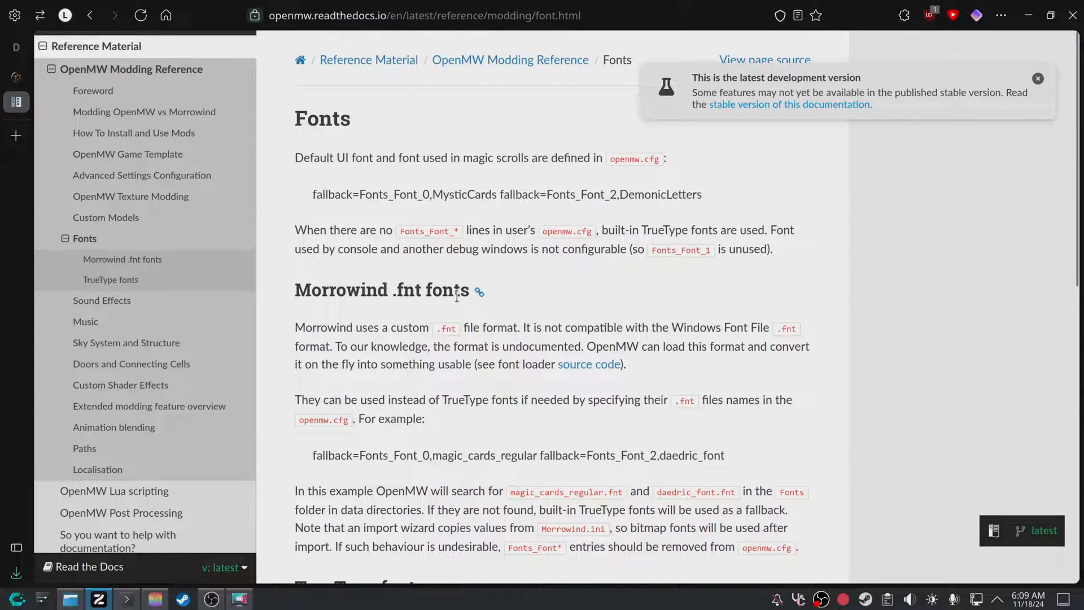
{"action": "scroll", "scroll_direction": "down", "scroll_amount": 3}
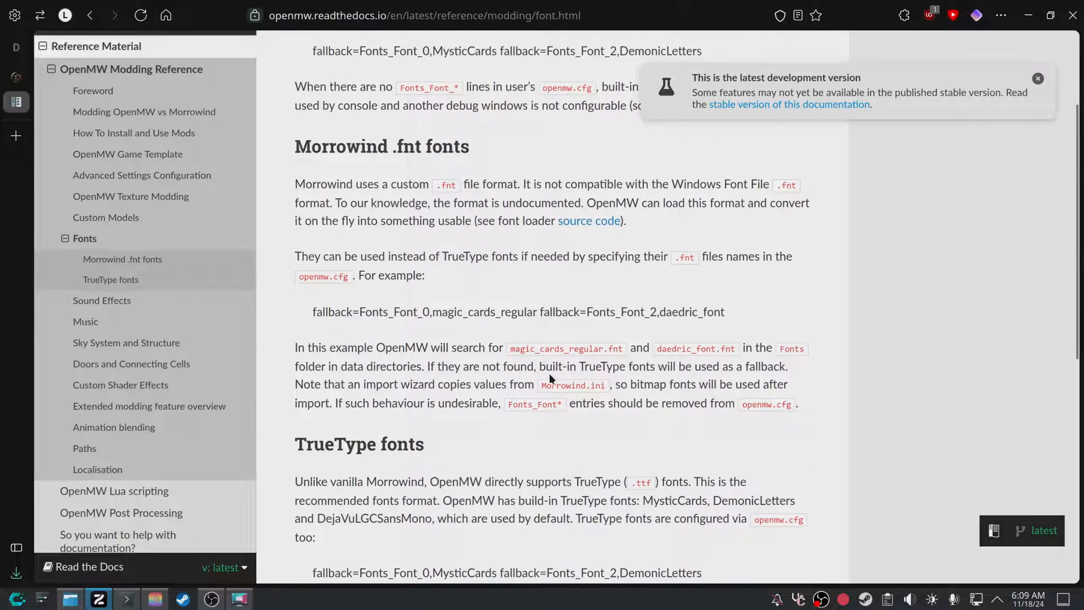
{"action": "scroll", "scroll_direction": "down", "scroll_amount": 3}
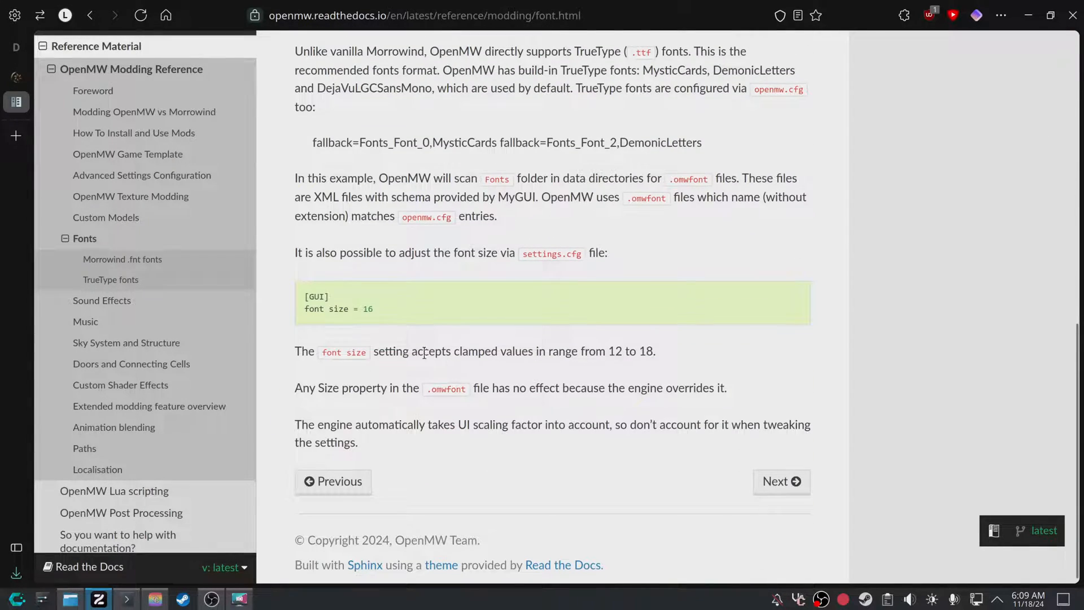
{"action": "mouse_move", "coordinate": [427, 293]}
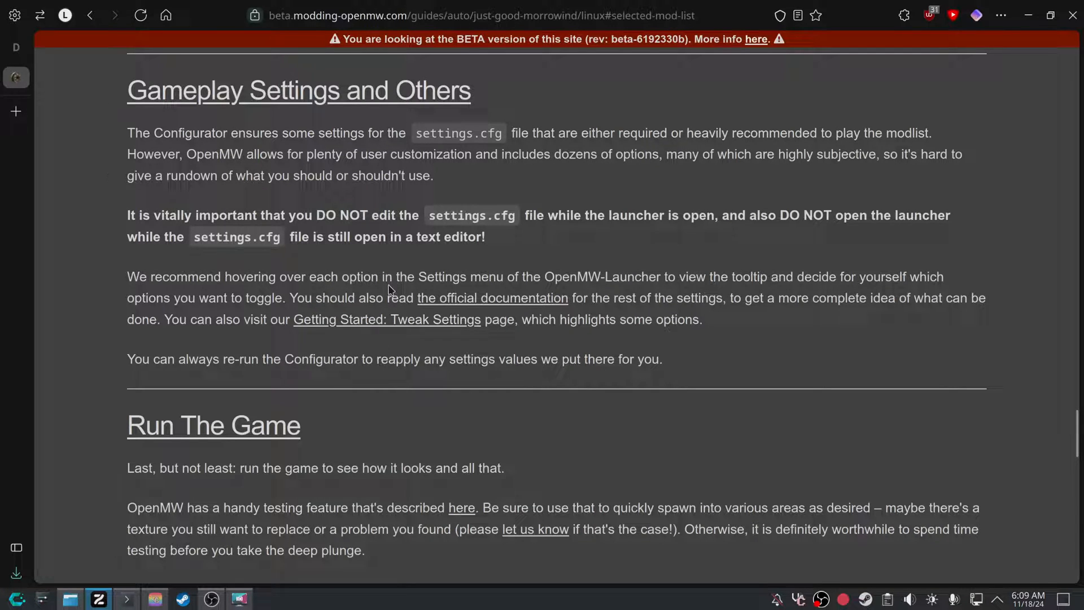
{"action": "mouse_move", "coordinate": [377, 319]}
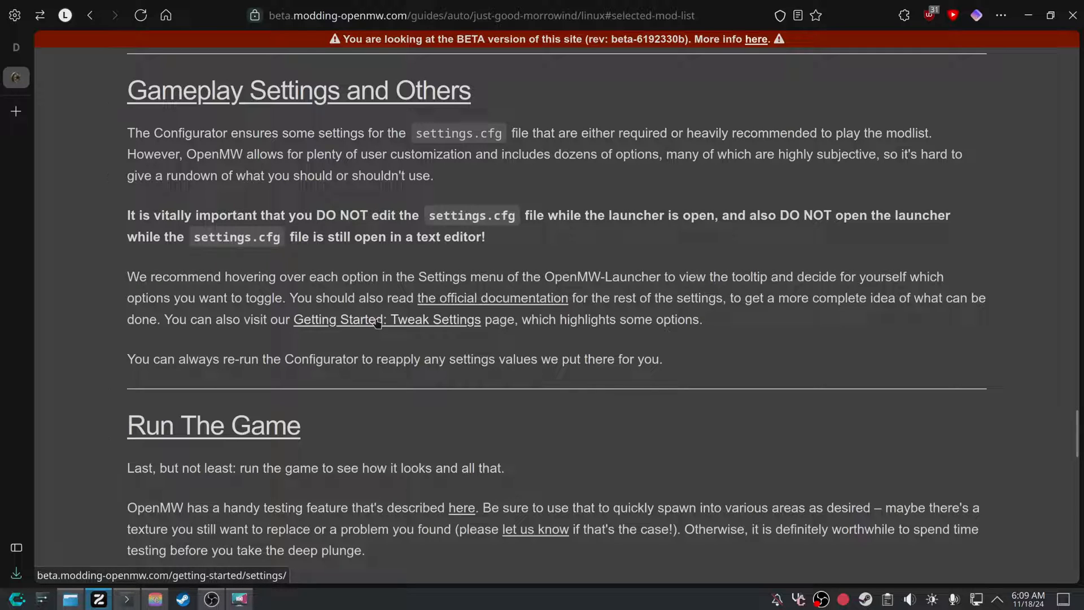
{"action": "mouse_move", "coordinate": [342, 306]}
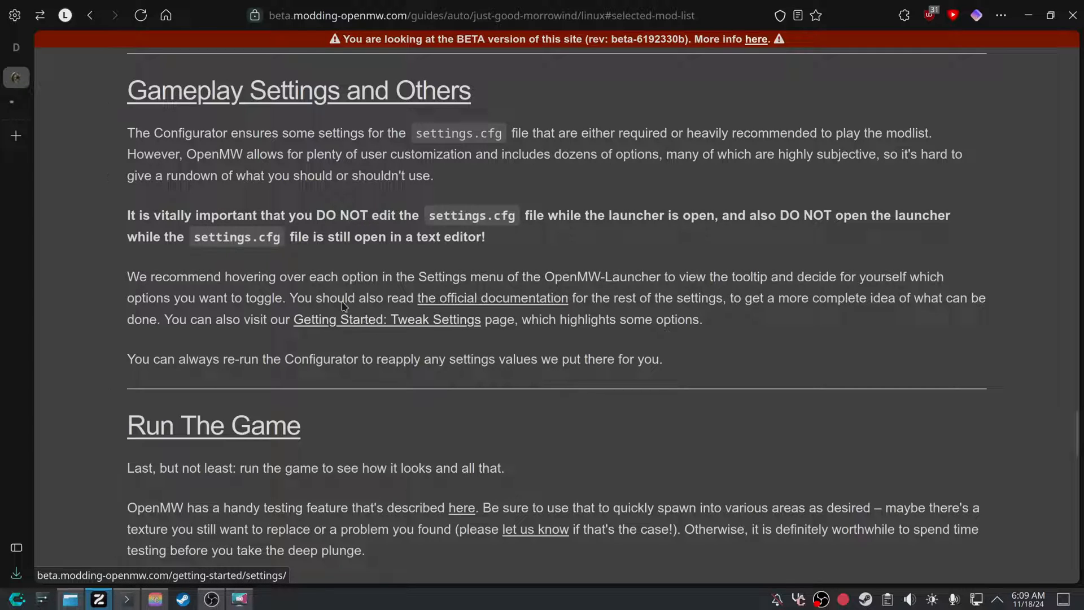
{"action": "left_click", "coordinate": [386, 319]}
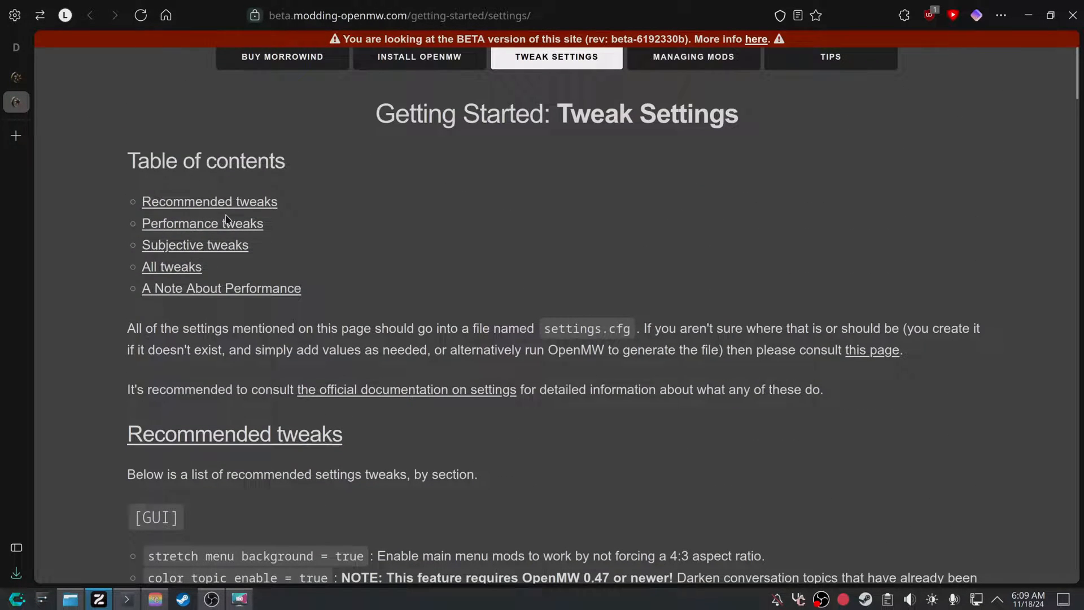
{"action": "scroll", "scroll_direction": "down", "scroll_amount": 3}
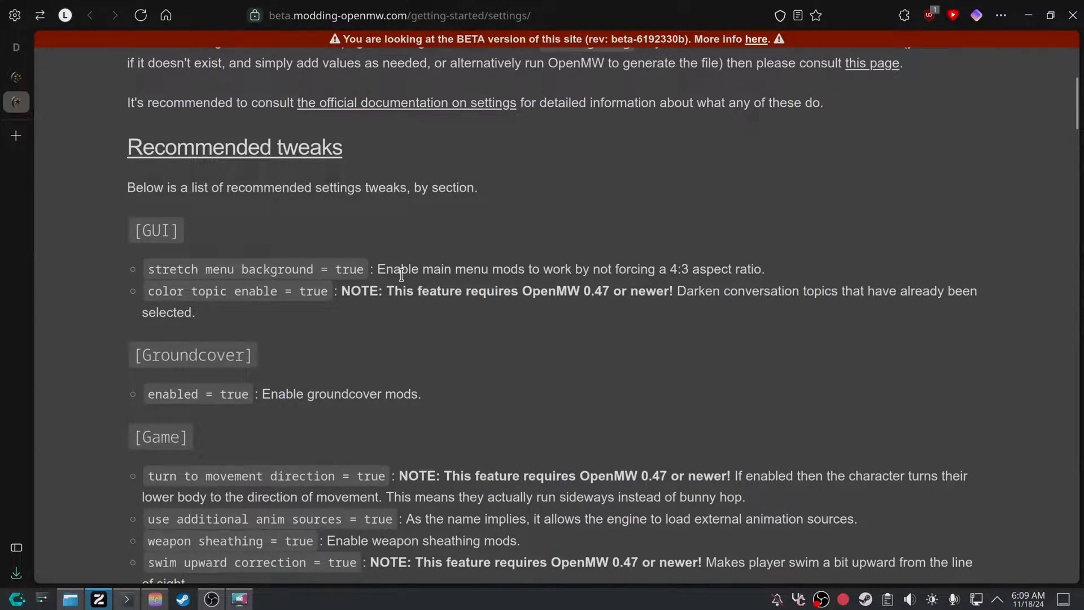
{"action": "scroll", "scroll_direction": "down", "scroll_amount": 3}
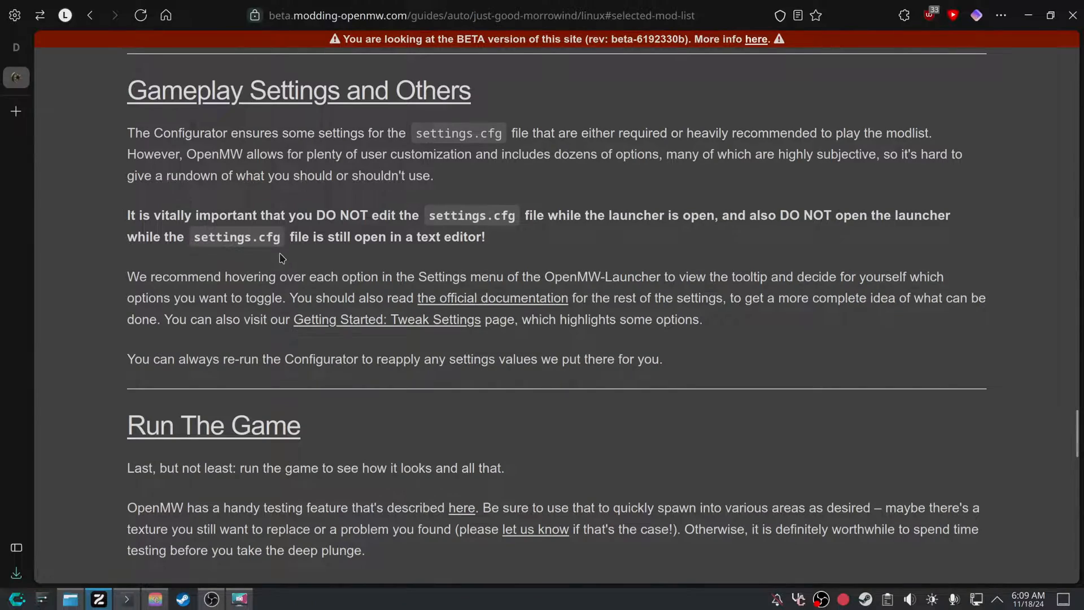
Scroll down to 'A Warning About Updating Mods' and its example umo update commands.
{"action": "scroll", "scroll_direction": "down", "scroll_amount": 3}
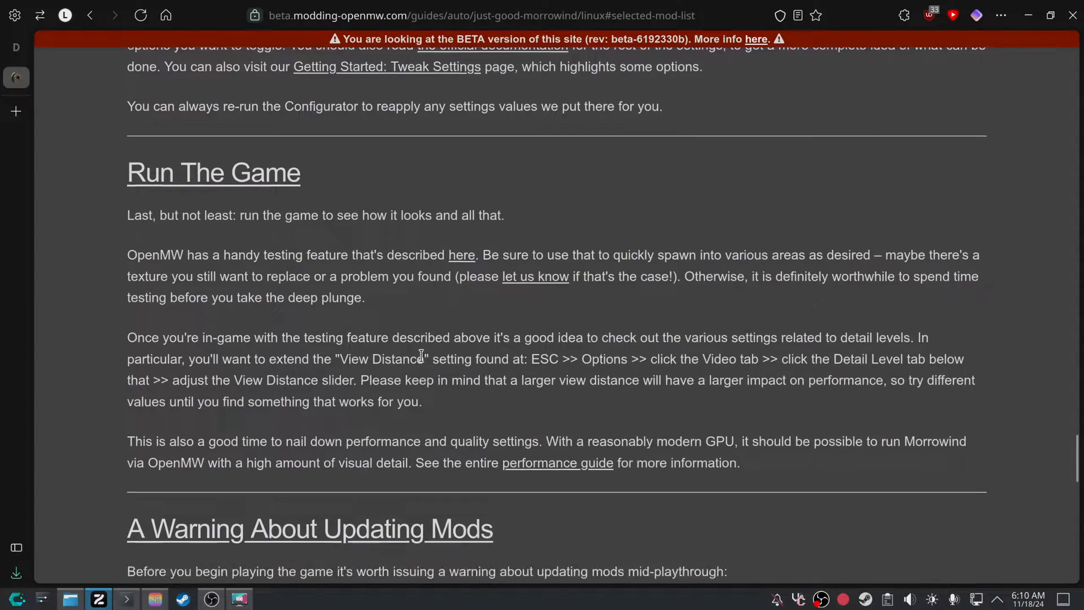
{"action": "scroll", "scroll_direction": "down", "scroll_amount": 3}
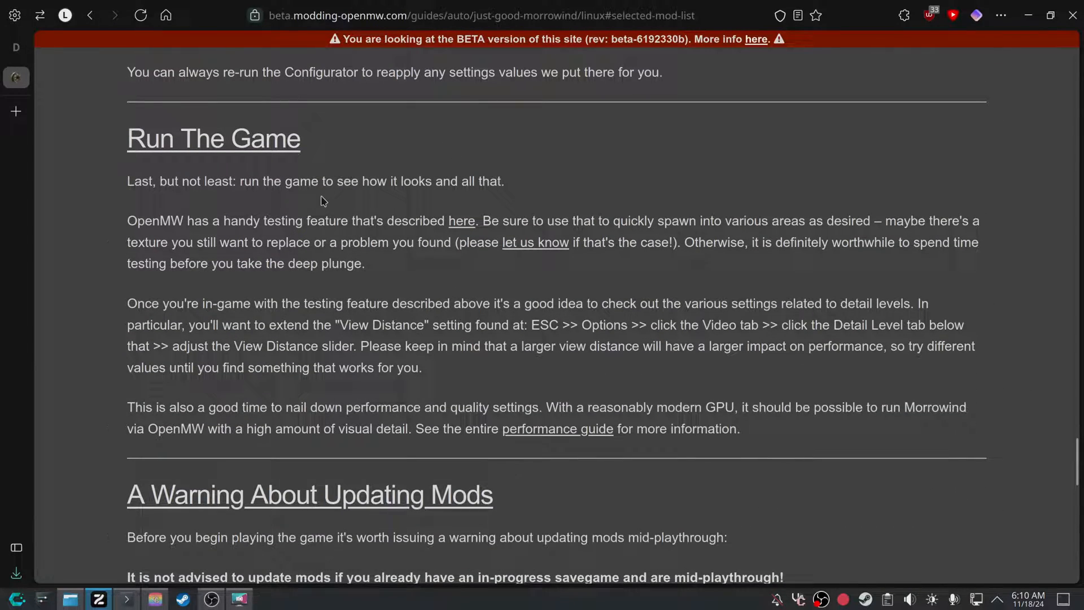
{"action": "mouse_move", "coordinate": [262, 264]}
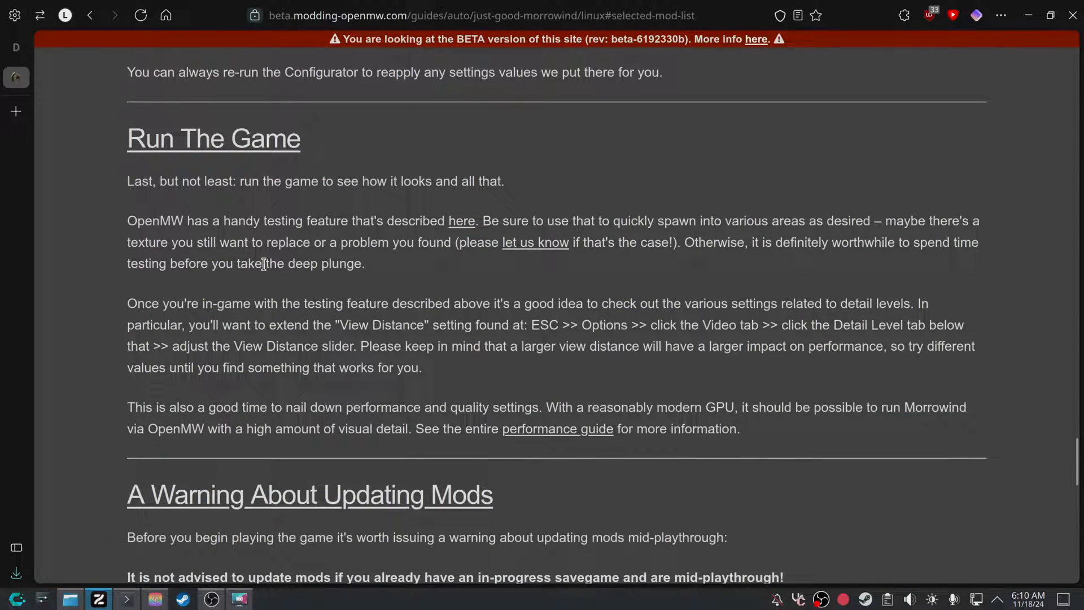
{"action": "mouse_move", "coordinate": [472, 235]}
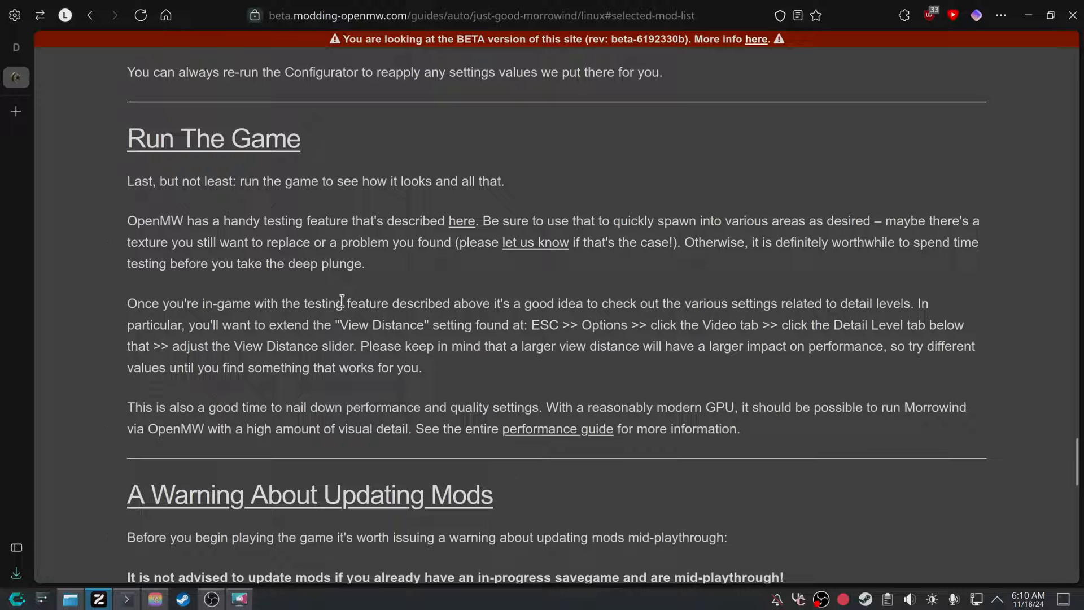
{"action": "mouse_move", "coordinate": [415, 344]}
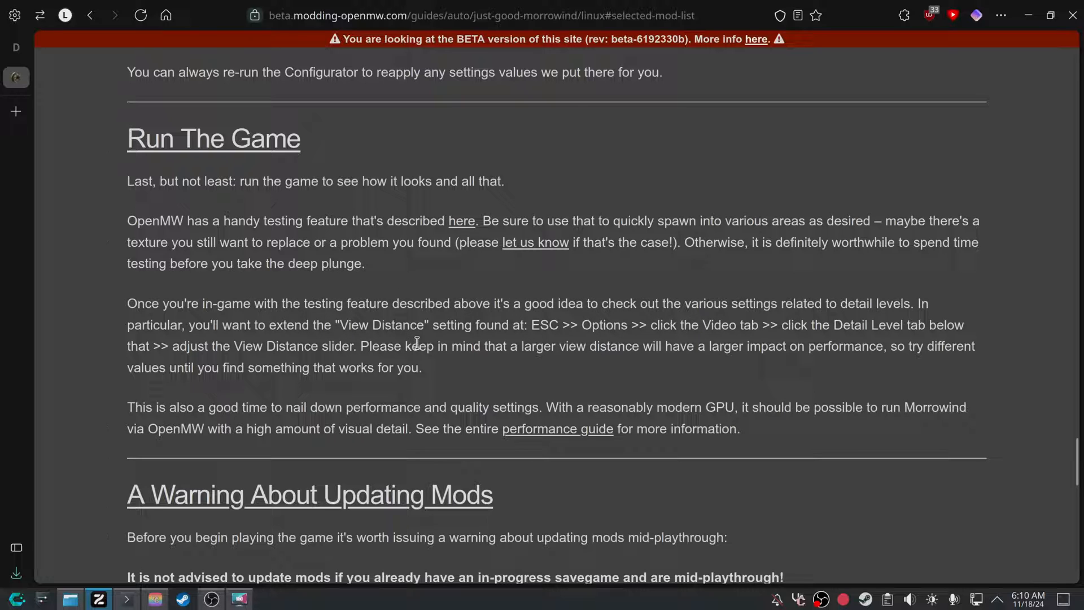
{"action": "mouse_move", "coordinate": [732, 372]}
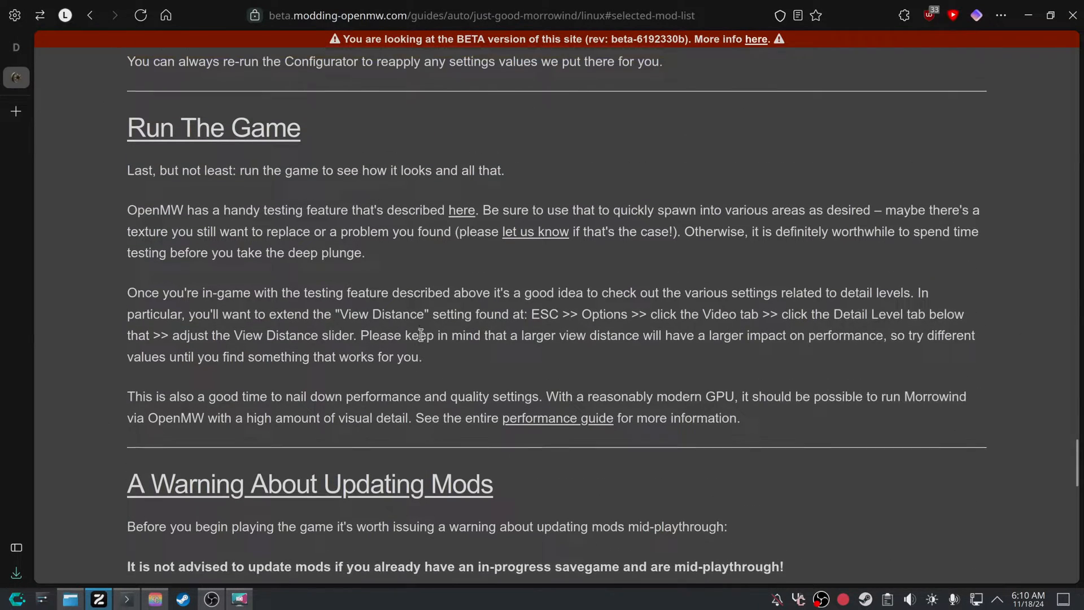
{"action": "scroll", "scroll_direction": "up", "scroll_amount": 3}
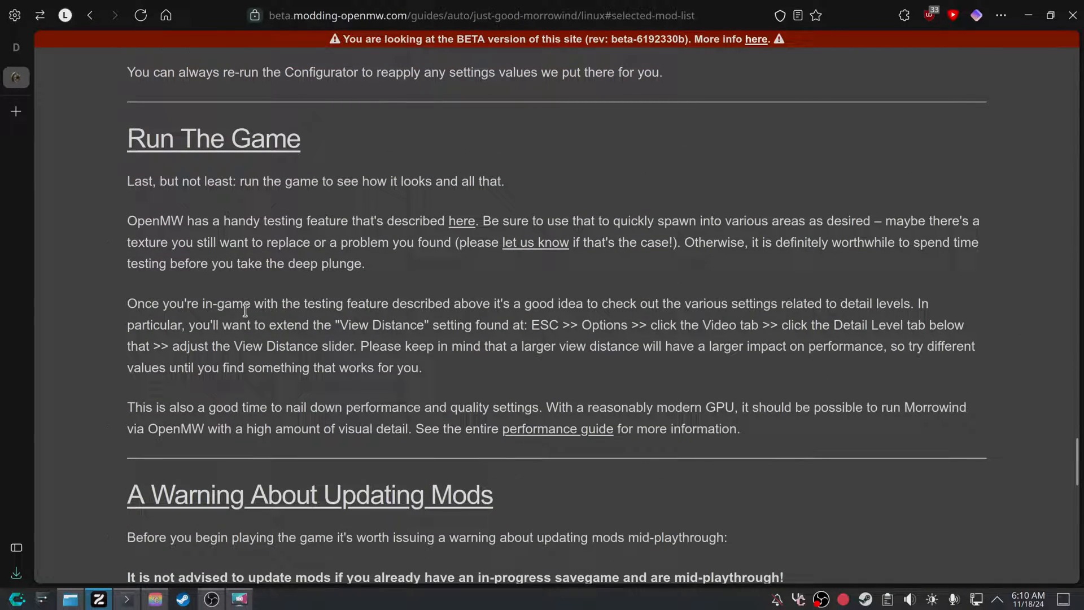
{"action": "mouse_move", "coordinate": [345, 360]}
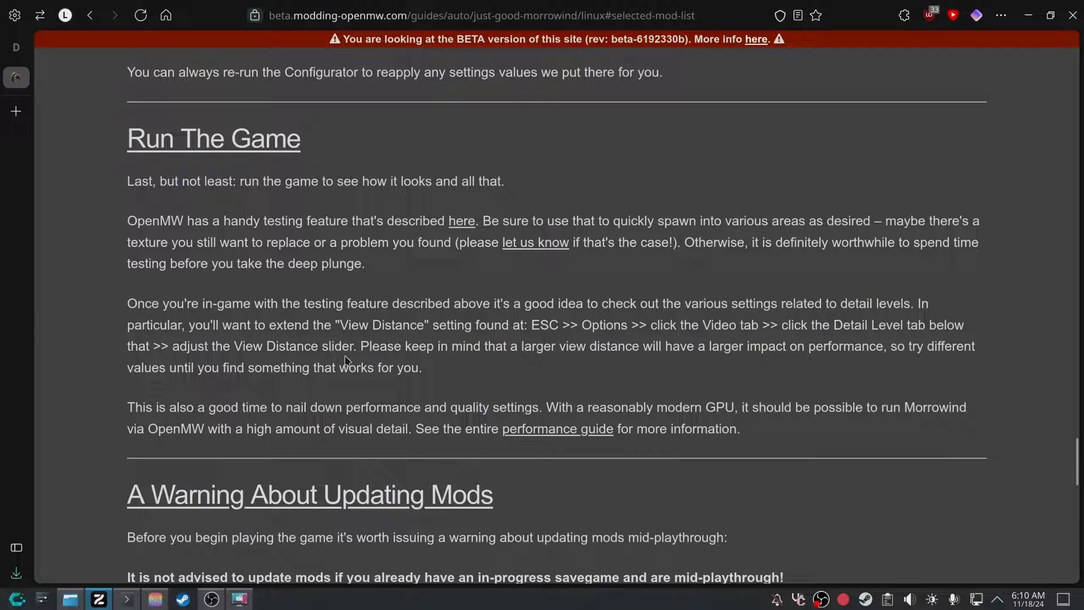
{"action": "scroll", "scroll_direction": "down", "scroll_amount": 3}
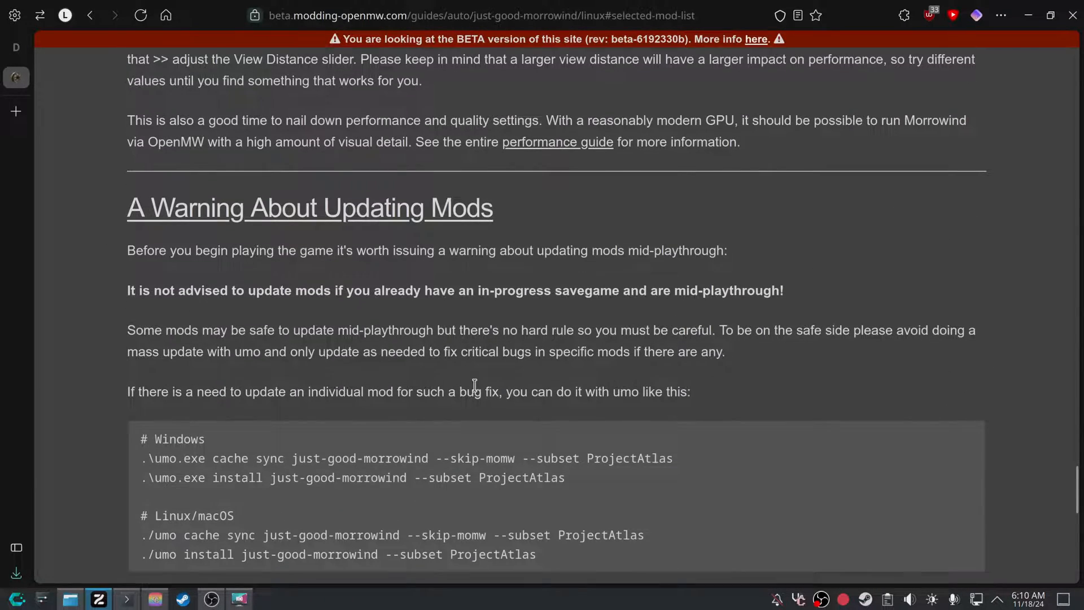
{"action": "scroll", "scroll_direction": "down", "scroll_amount": 3}
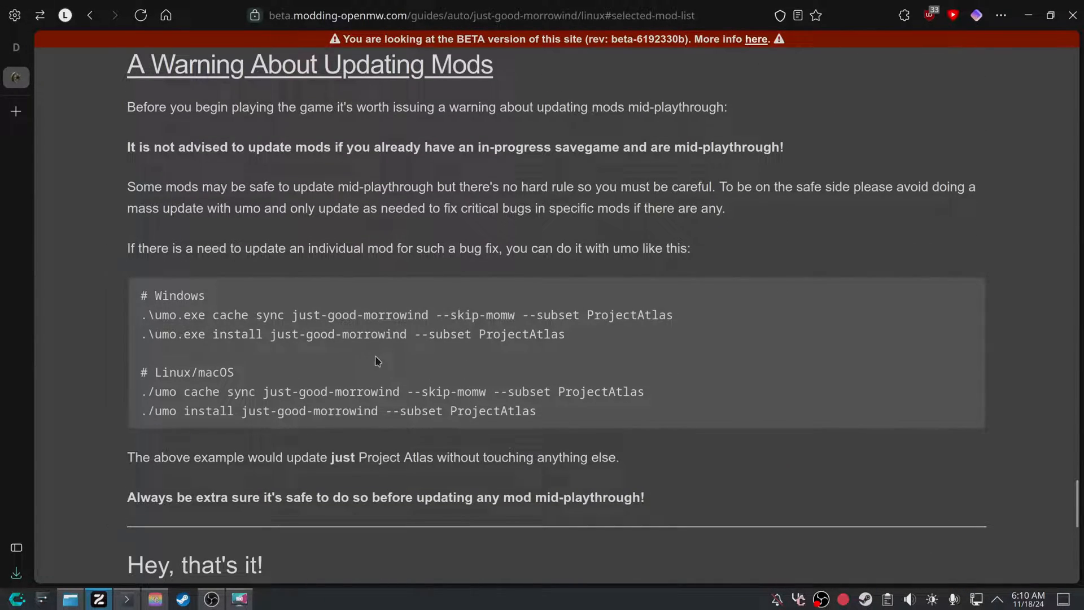
{"action": "mouse_move", "coordinate": [199, 157]}
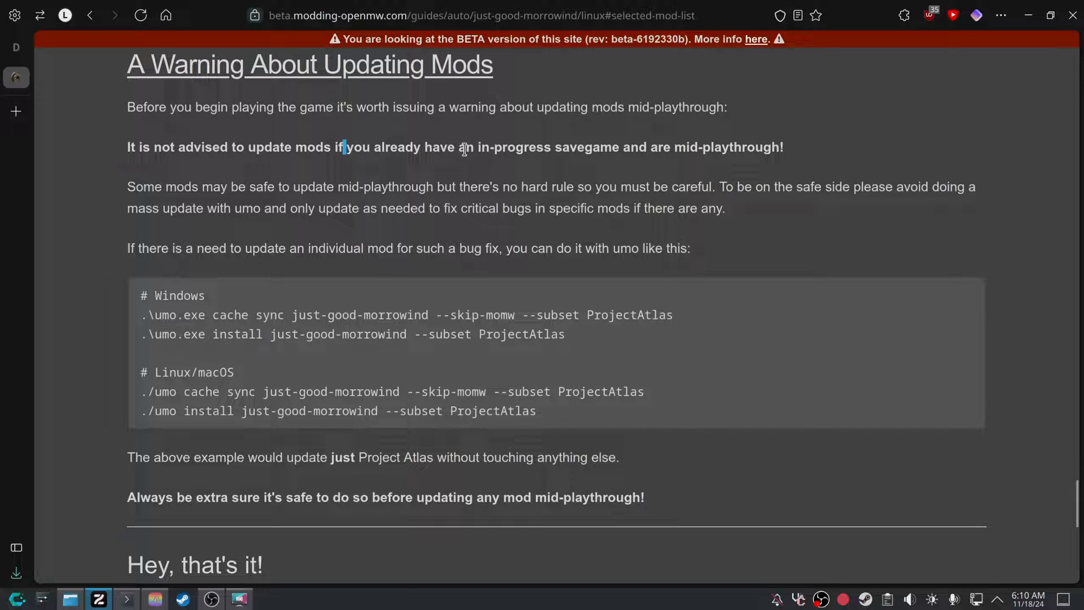
{"action": "mouse_move", "coordinate": [560, 151]}
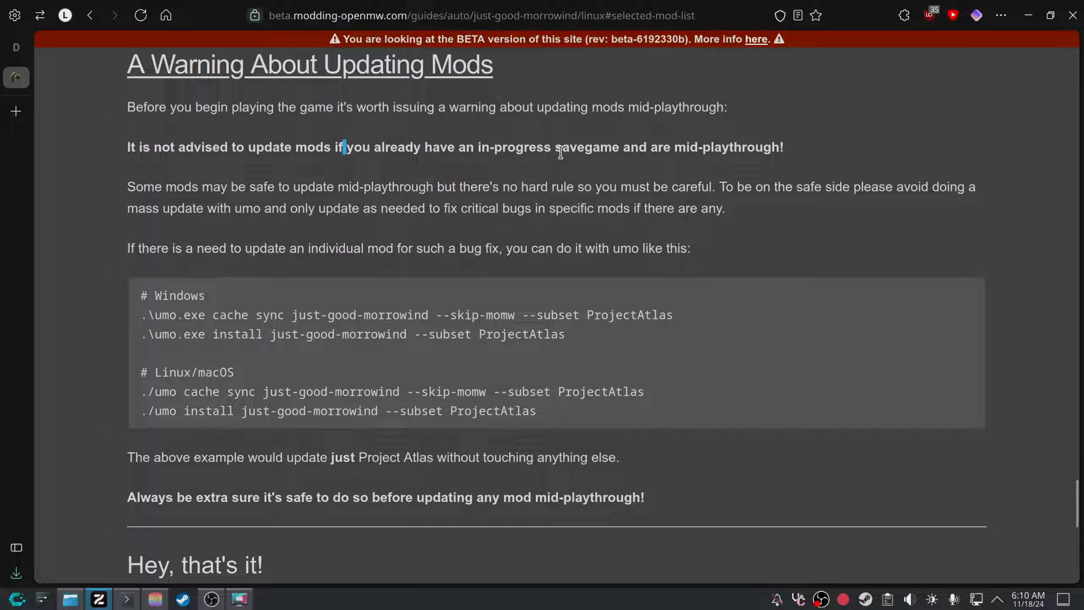
{"action": "mouse_move", "coordinate": [508, 170]}
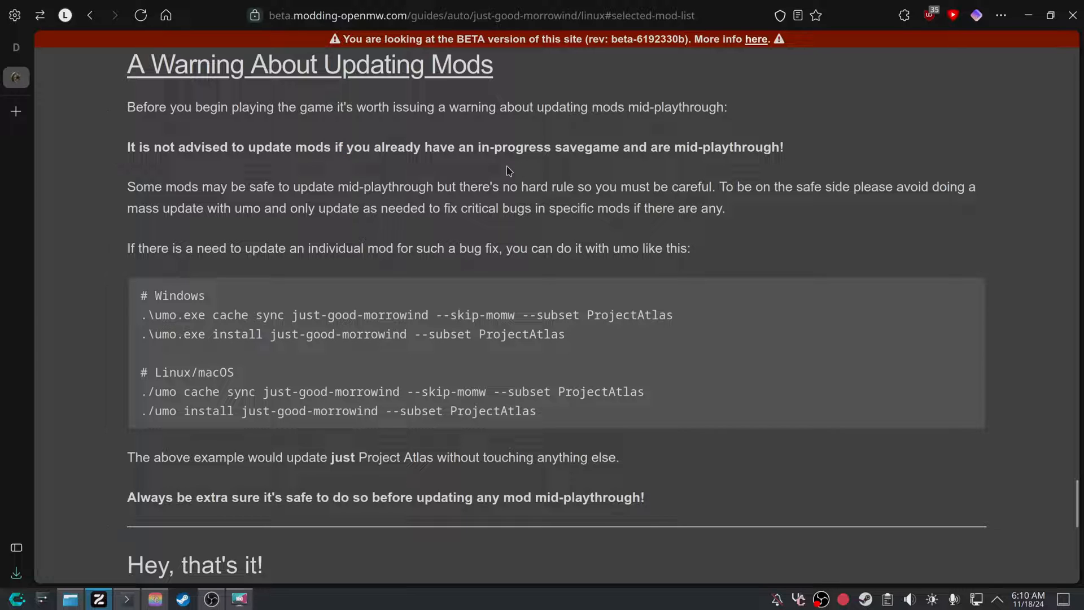
{"action": "scroll", "scroll_direction": "down", "scroll_amount": 3}
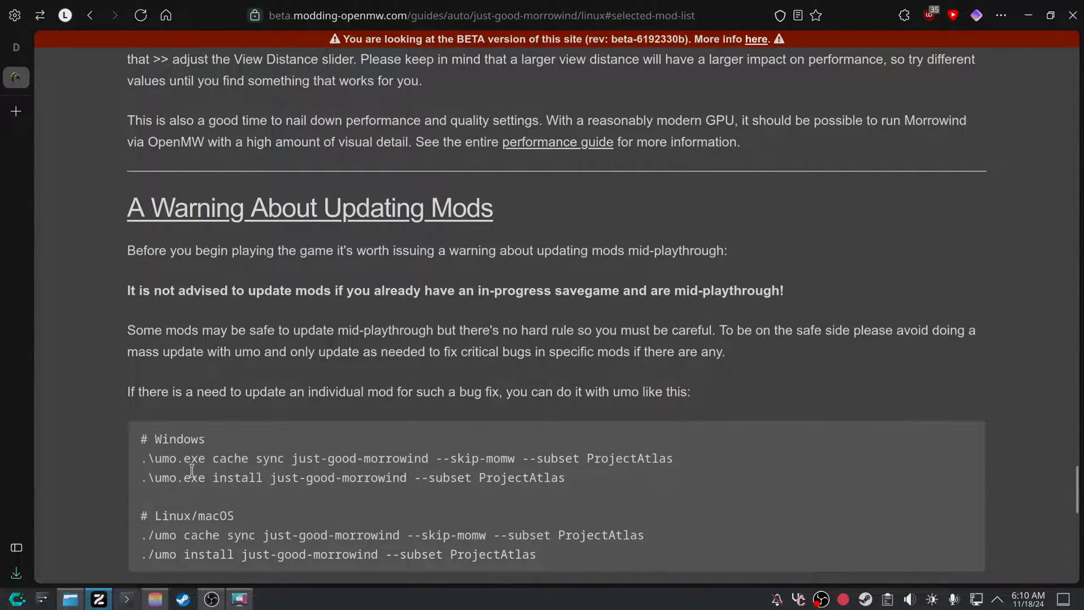
{"action": "scroll", "scroll_direction": "down", "scroll_amount": 3}
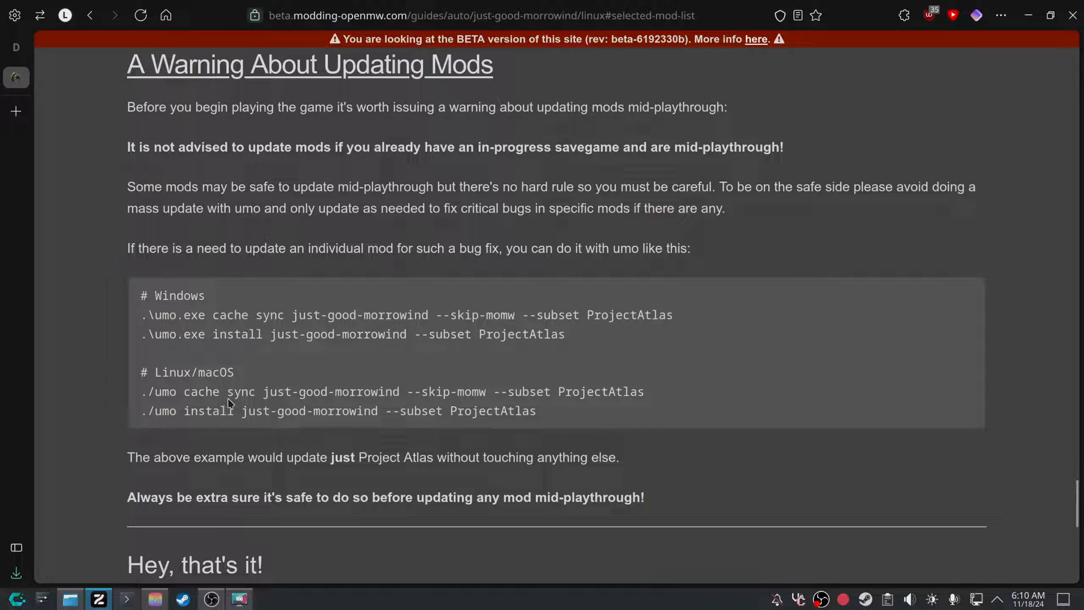
{"action": "mouse_move", "coordinate": [179, 364]}
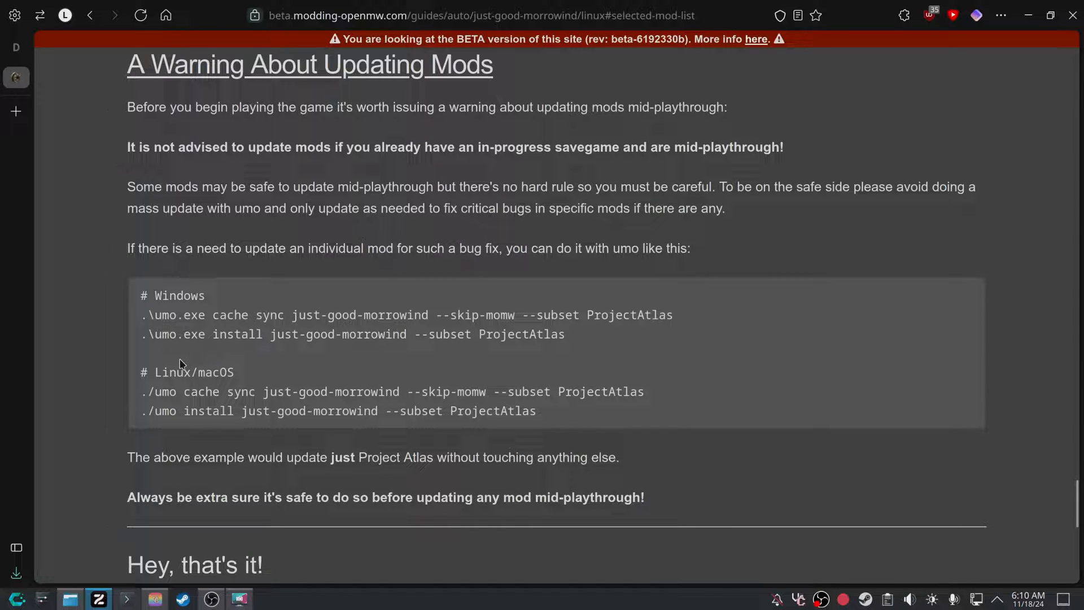
{"action": "double_click", "coordinate": [157, 391]}
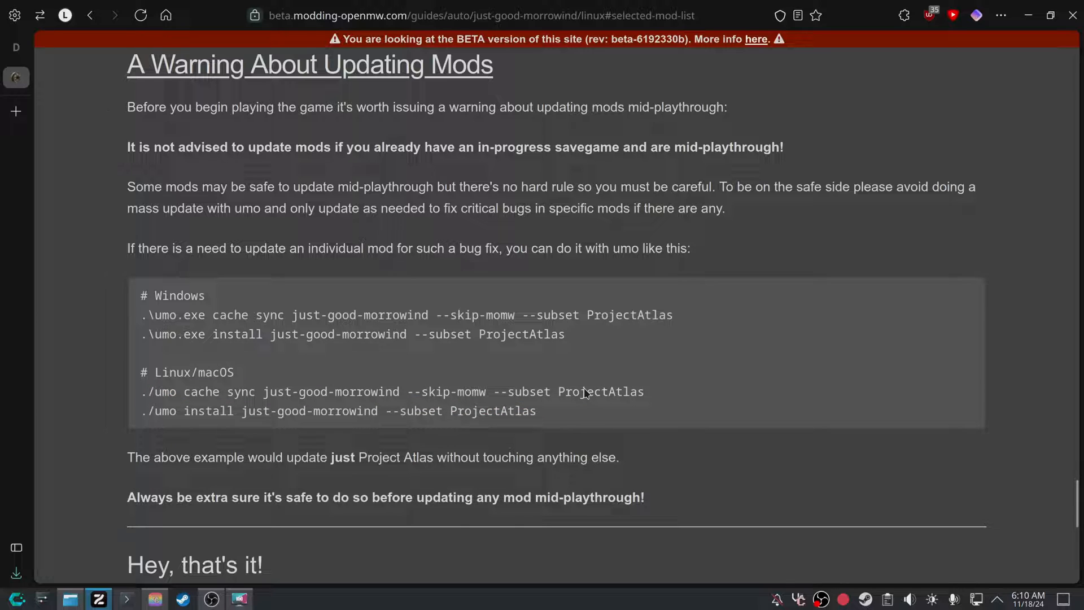
{"action": "mouse_move", "coordinate": [543, 402]}
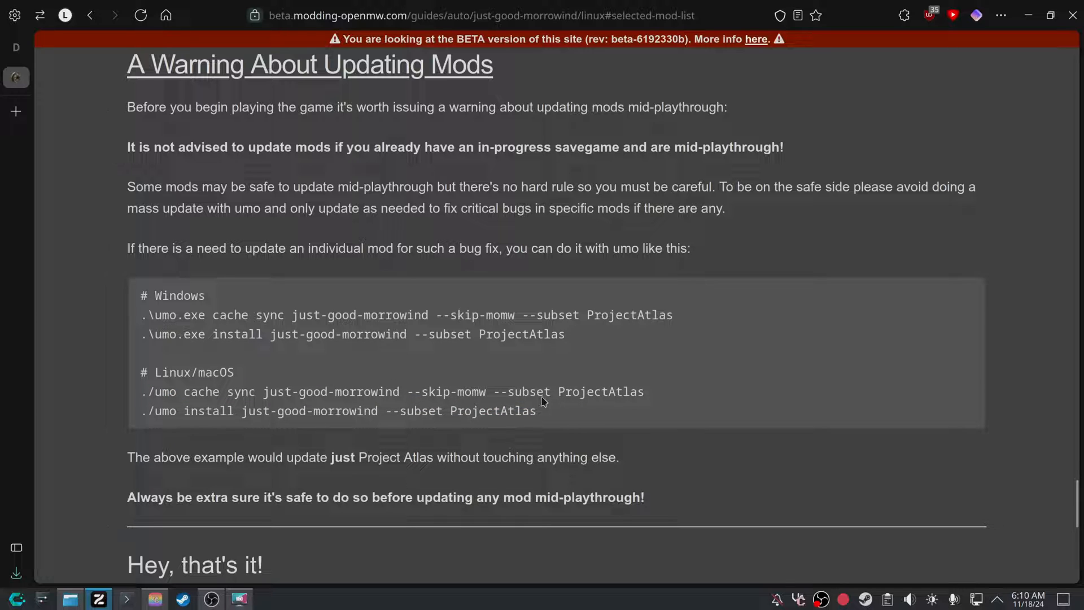
{"action": "mouse_move", "coordinate": [589, 427]}
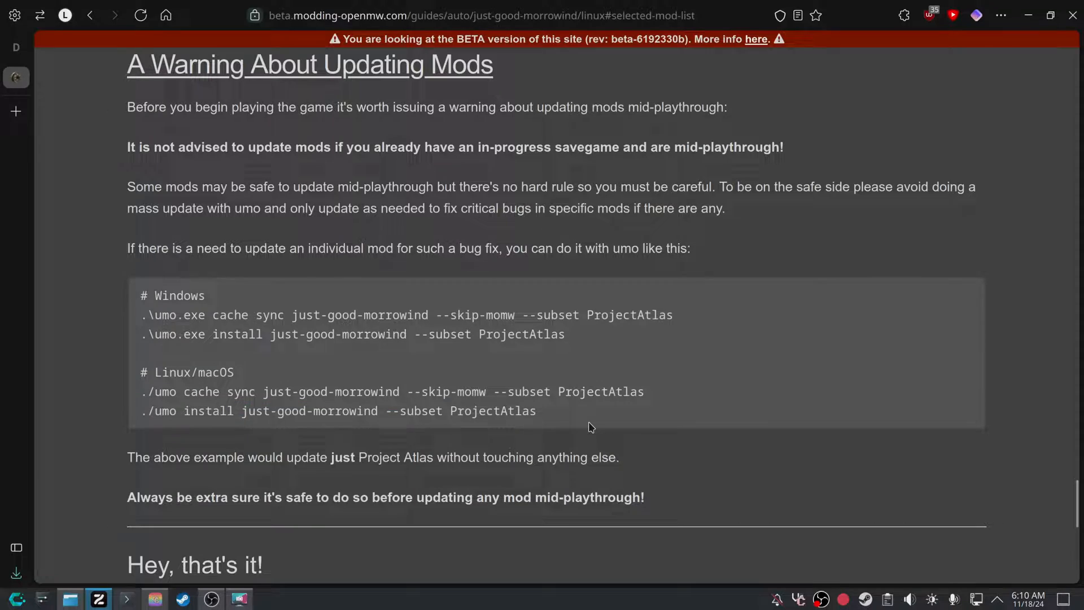
Preview the Graphics Overhaul mod list's install commands, then return to the chooser.
{"action": "scroll", "scroll_direction": "down", "scroll_amount": 3}
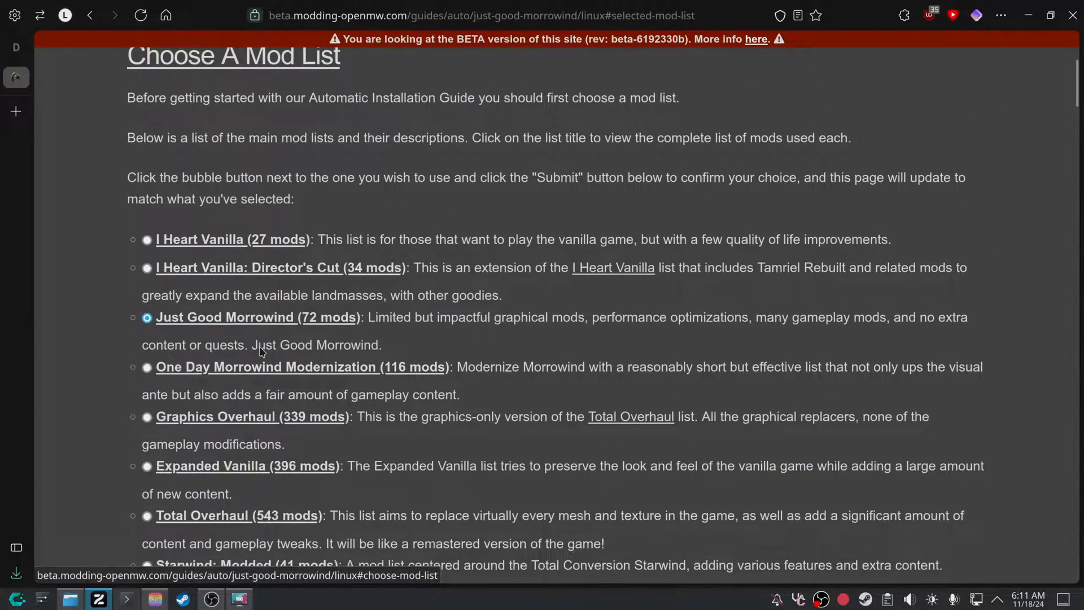
{"action": "scroll", "scroll_direction": "down", "scroll_amount": 3}
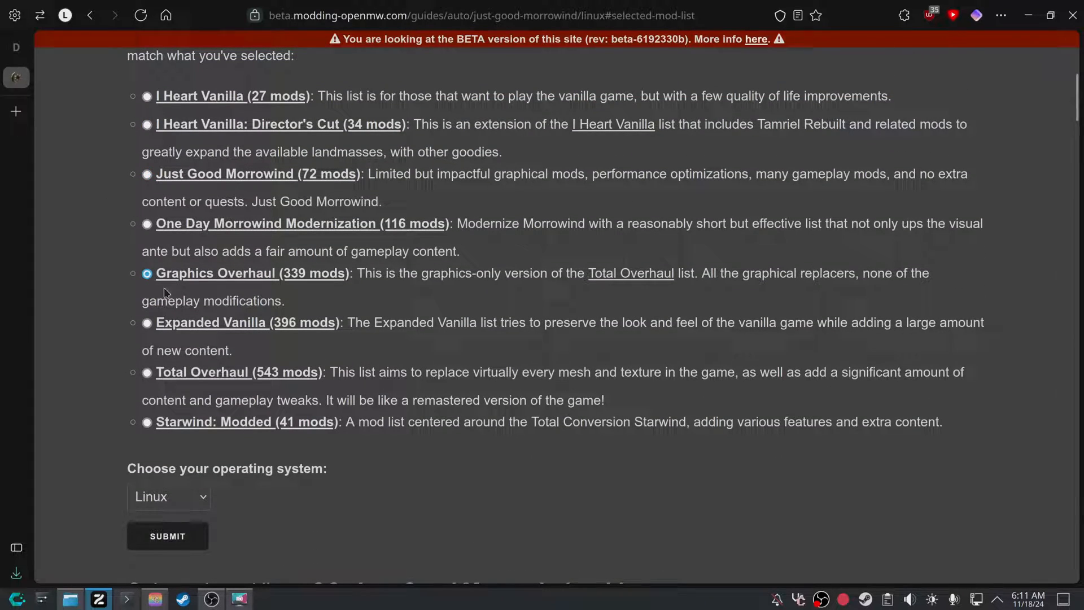
{"action": "left_click", "coordinate": [167, 536]}
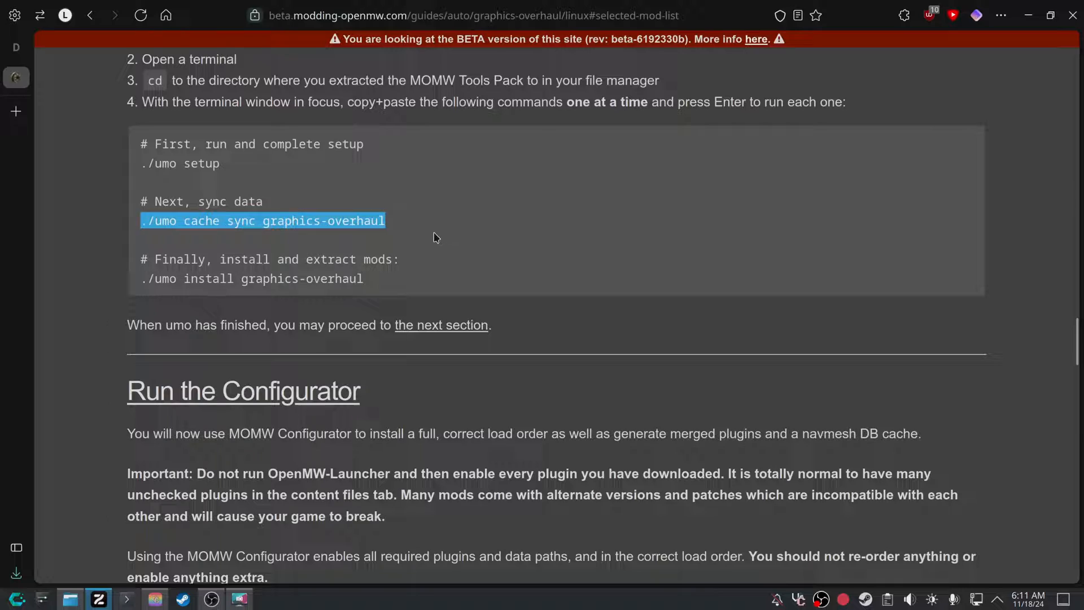
{"action": "left_click", "coordinate": [469, 277]}
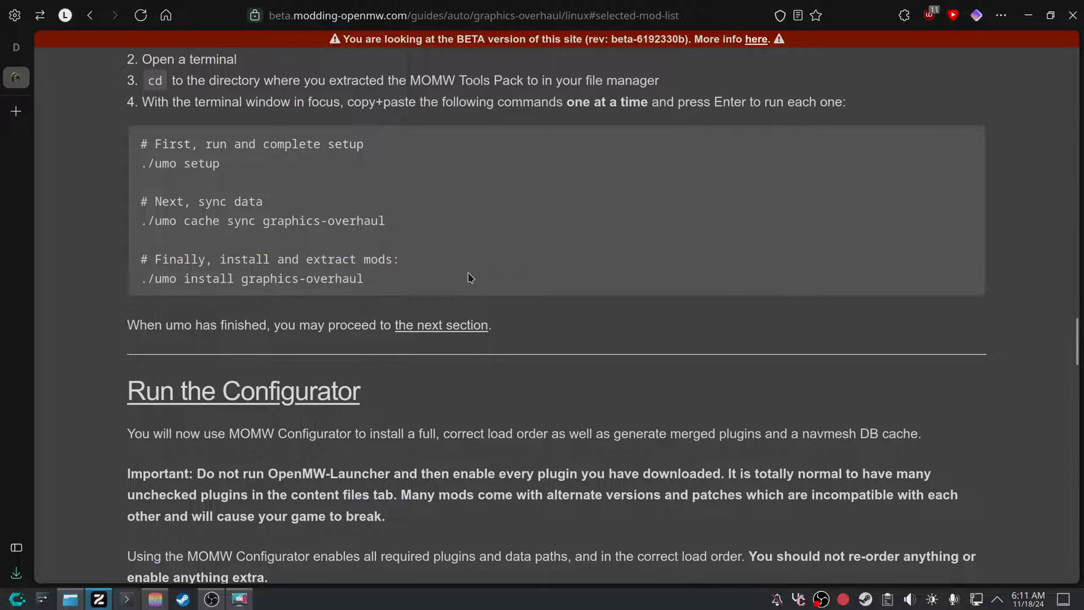
{"action": "scroll", "scroll_direction": "up", "scroll_amount": 3}
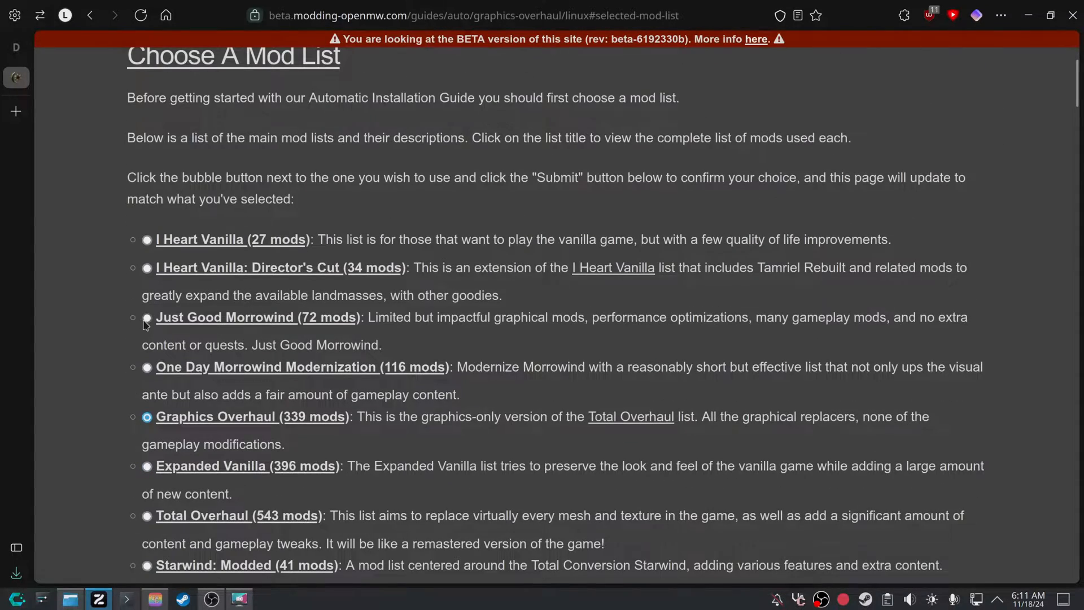
{"action": "scroll", "scroll_direction": "down", "scroll_amount": 3}
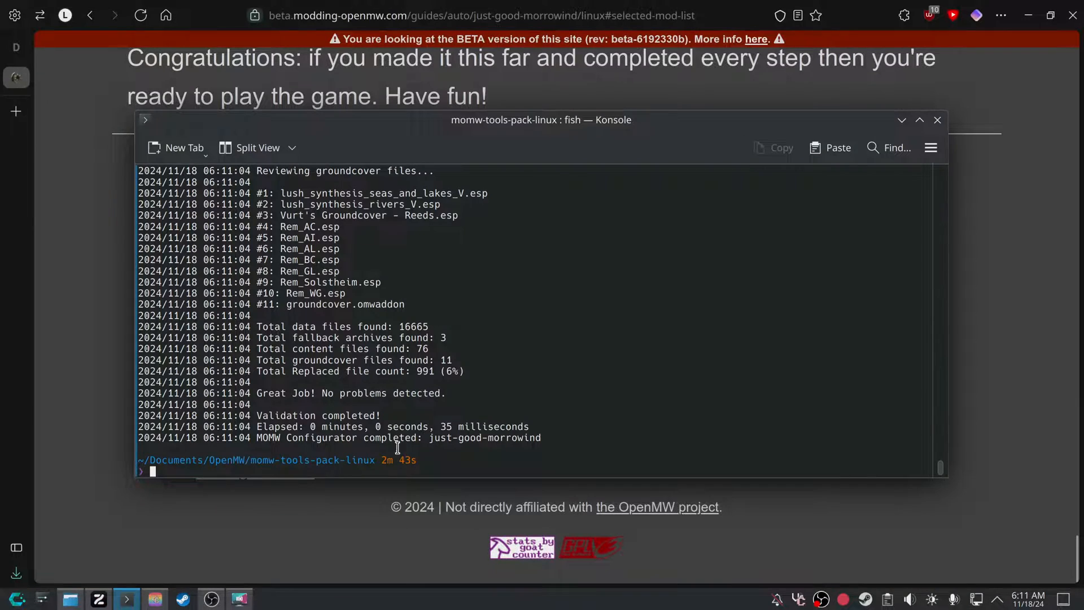
{"action": "mouse_move", "coordinate": [272, 404]}
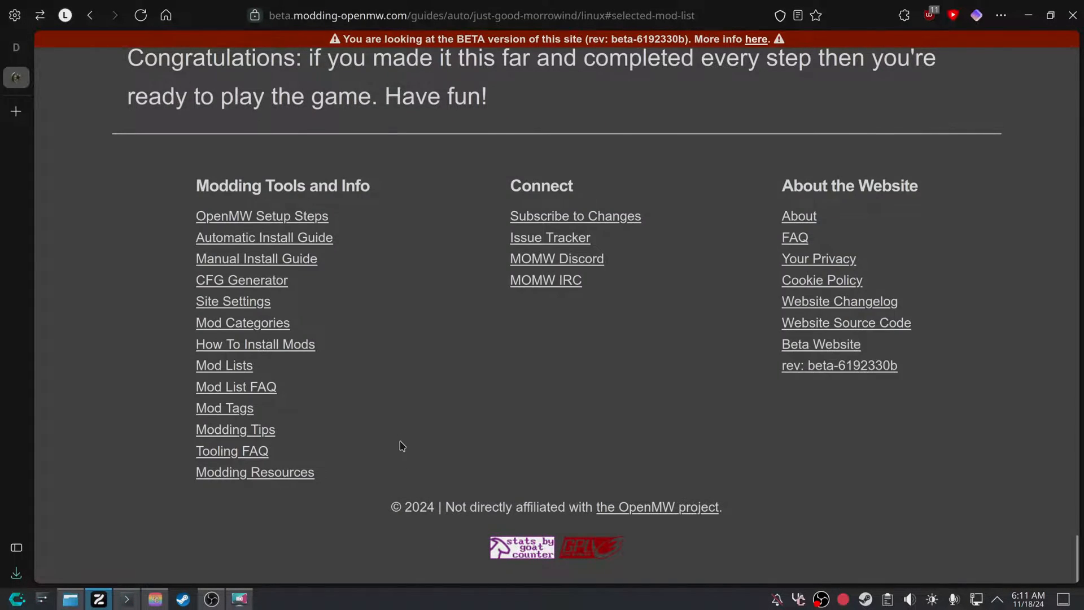
Scroll the guide back to the warning about updating mods mid-playthrough.
{"action": "scroll", "scroll_direction": "up", "scroll_amount": 3}
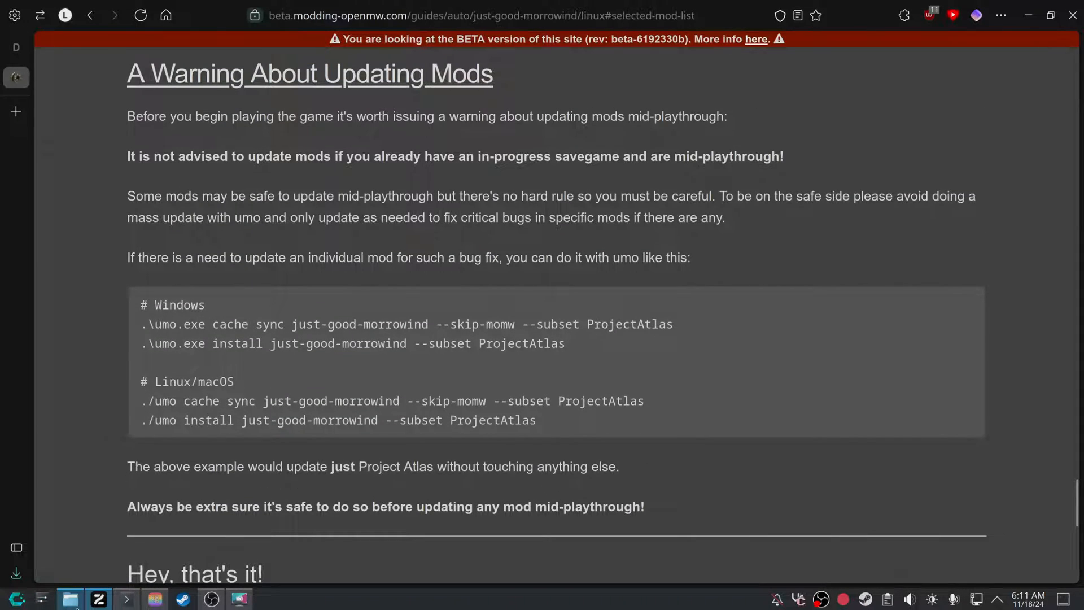
Start OpenMW_Launcher-0.49.0.AppImage from the OpenMW folder and browse the checked content files.
{"action": "left_click", "coordinate": [69, 599]}
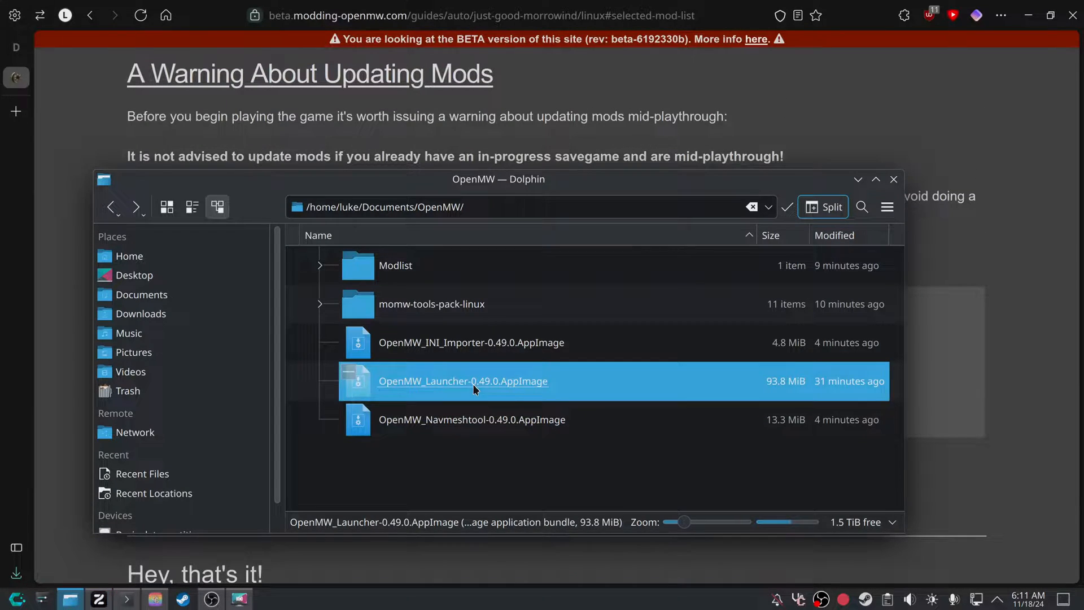
{"action": "double_click", "coordinate": [462, 382]}
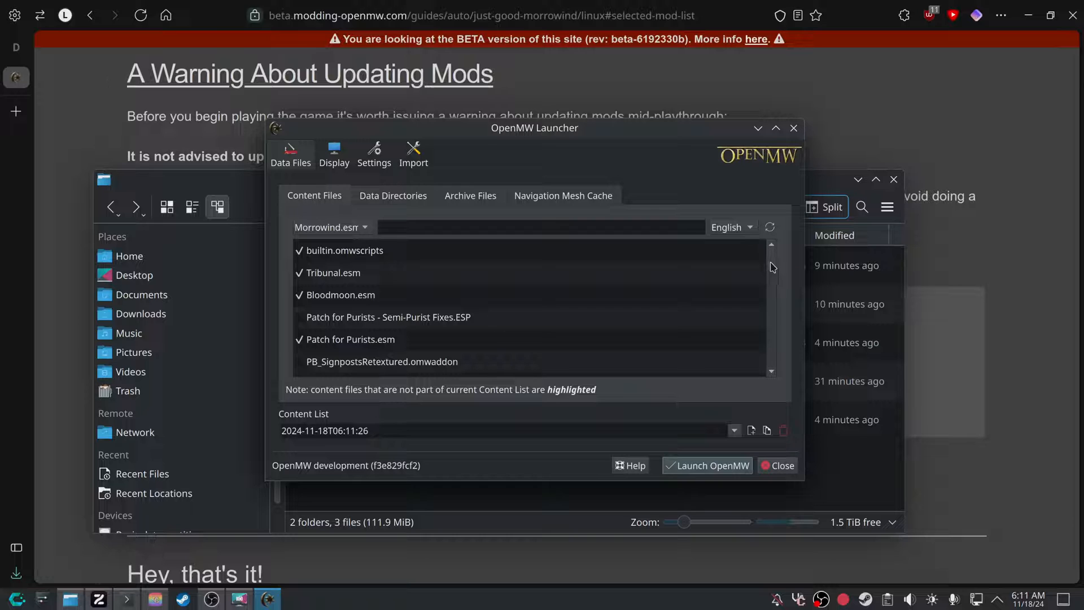
{"action": "scroll", "scroll_direction": "down", "scroll_amount": 3}
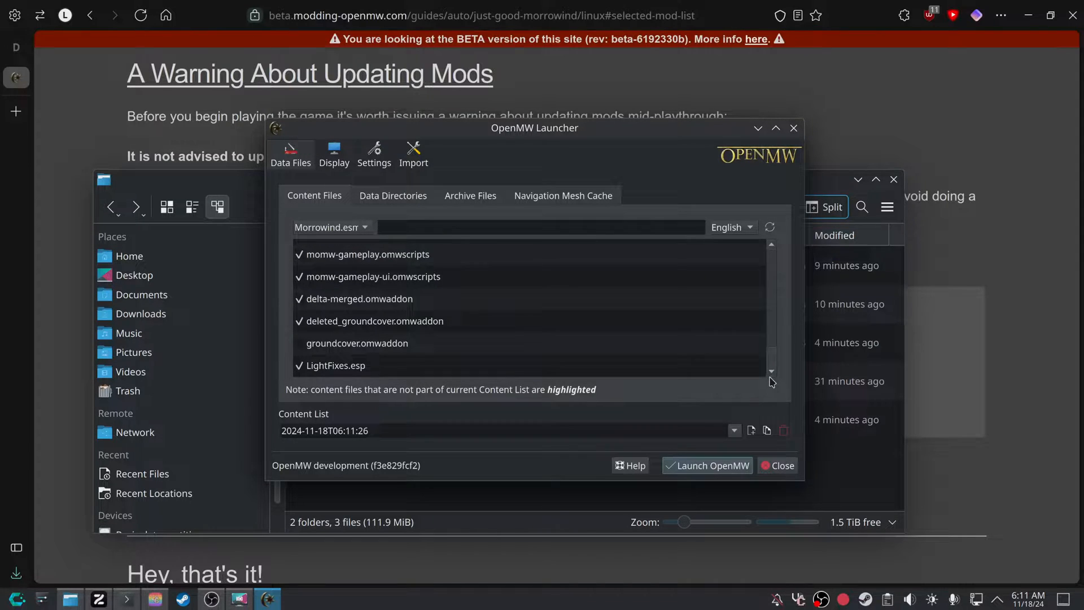
{"action": "scroll", "scroll_direction": "up", "scroll_amount": 3}
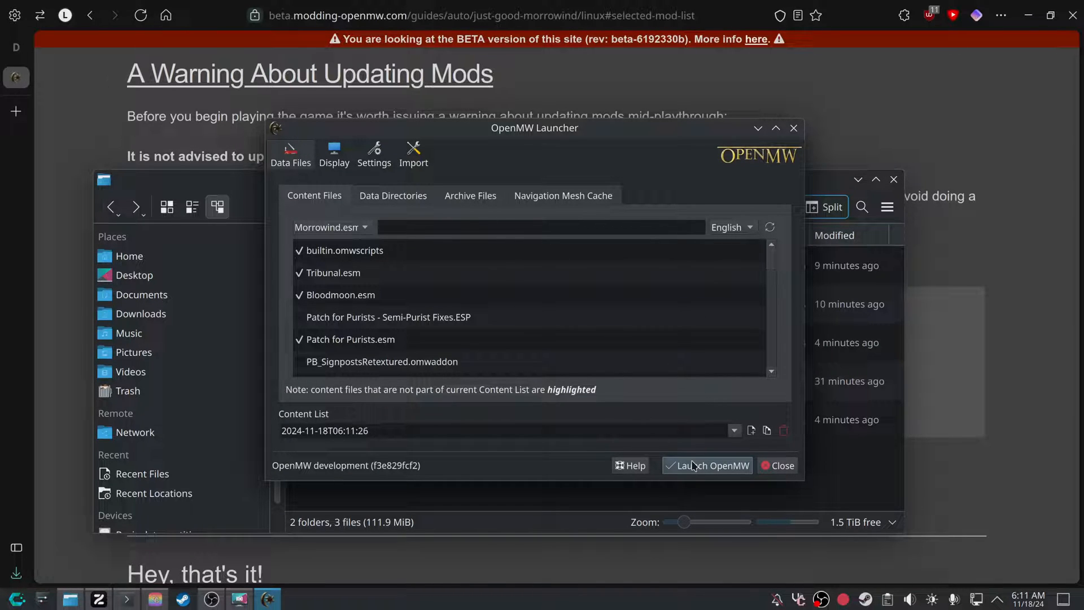
Launch the modded game, view the Video options from the main menu, then quit.
{"action": "left_click", "coordinate": [712, 465]}
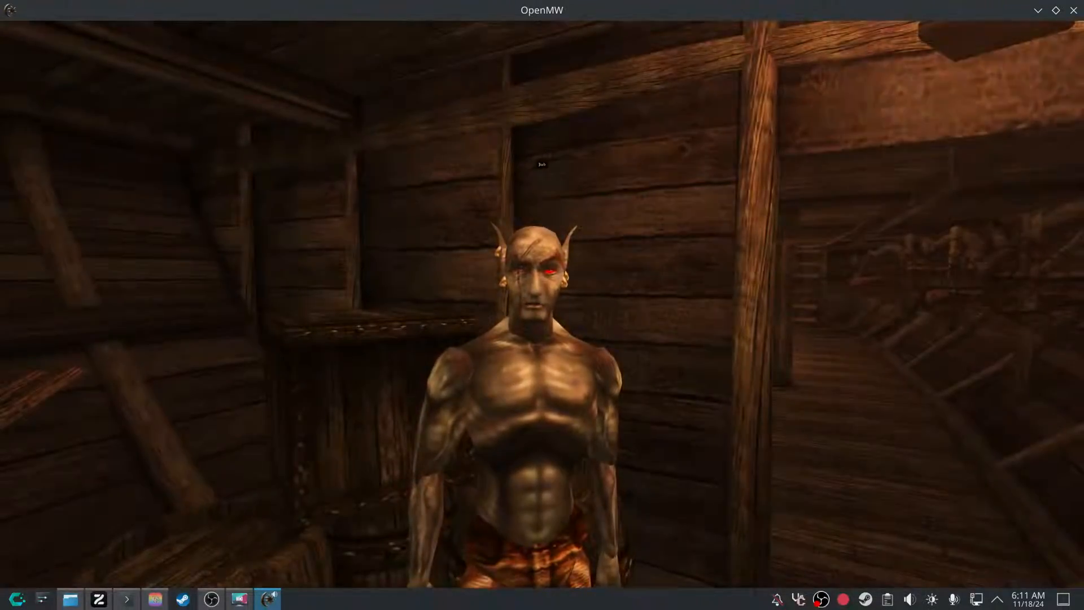
{"action": "key", "text": "Escape"}
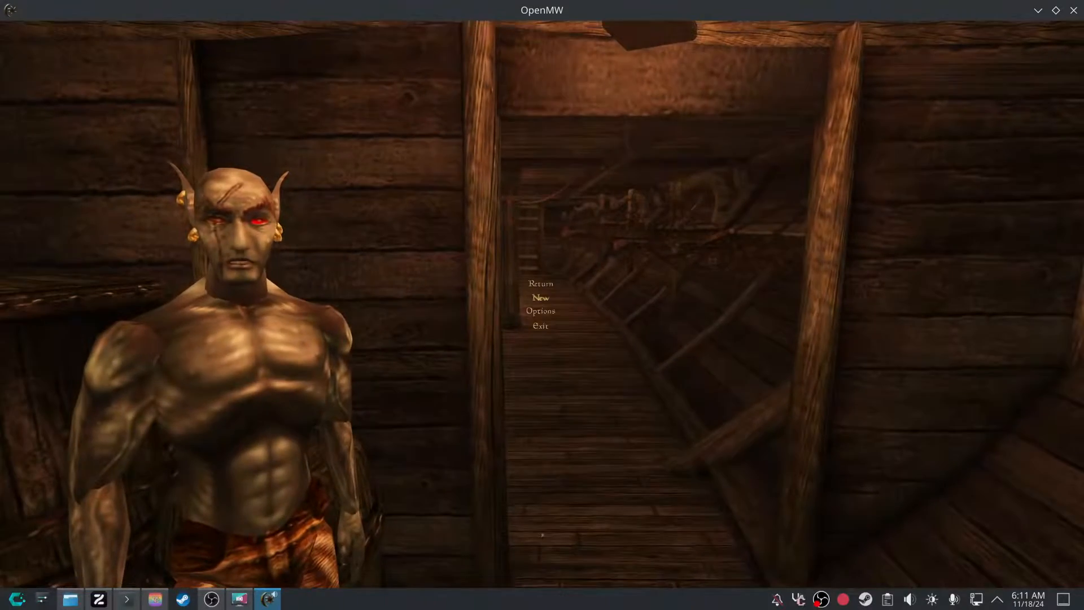
{"action": "left_click", "coordinate": [540, 311]}
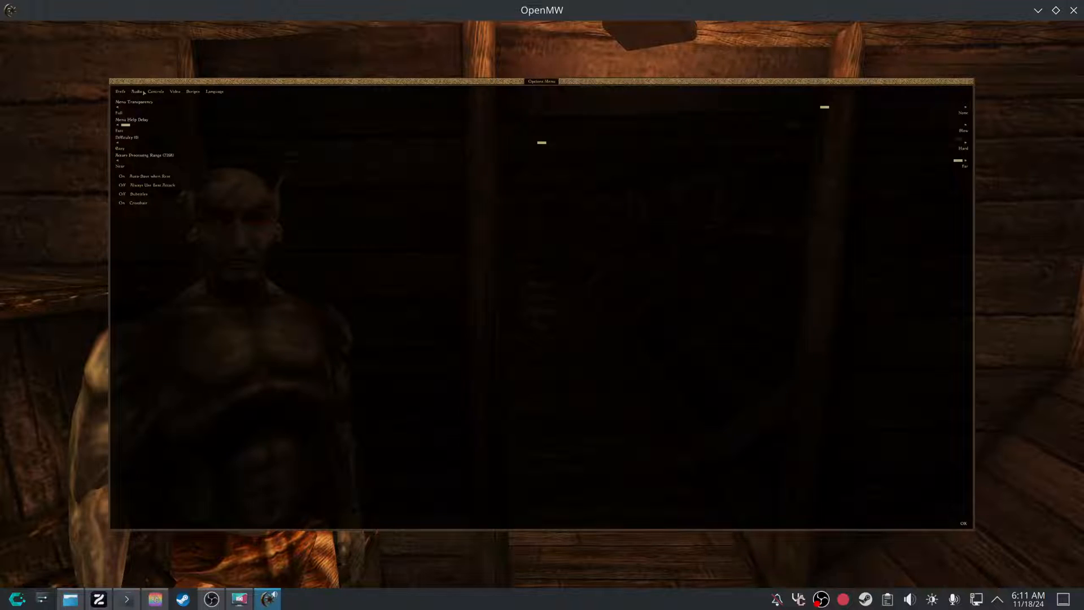
{"action": "left_click", "coordinate": [175, 91]}
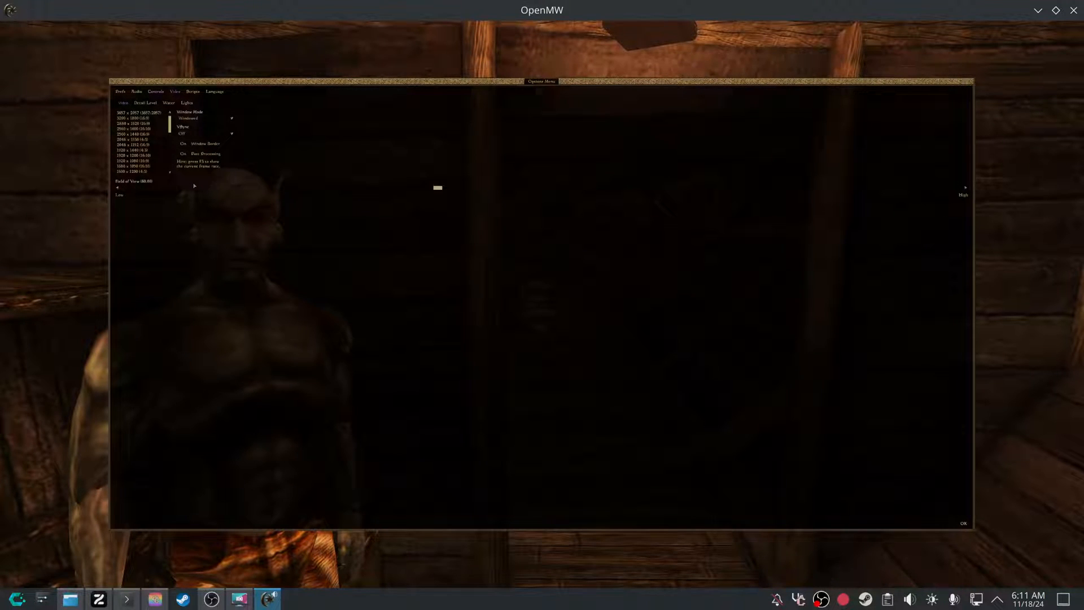
{"action": "left_click", "coordinate": [145, 102]}
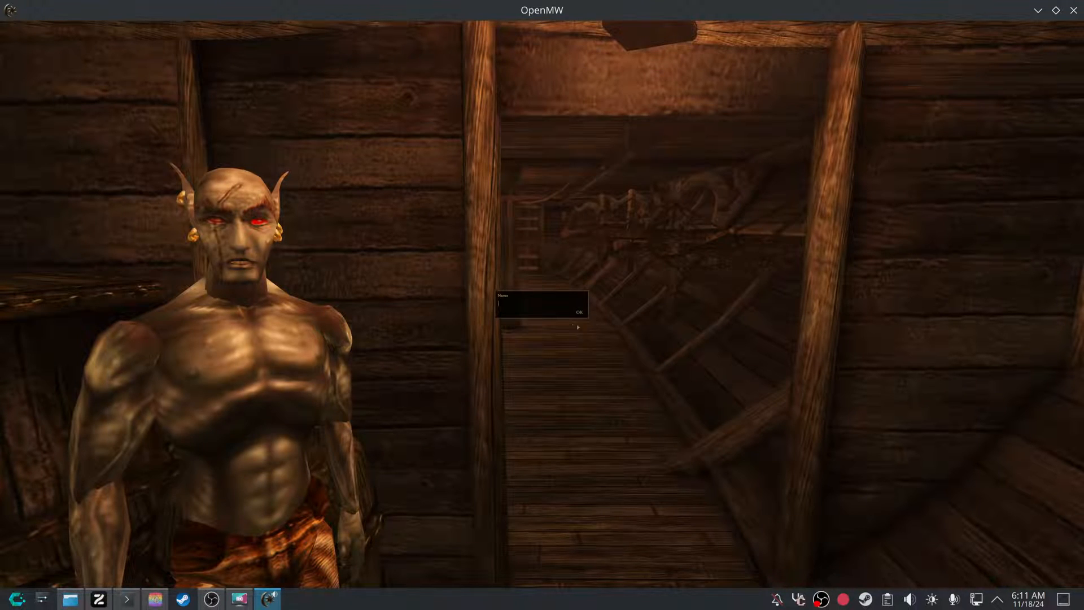
{"action": "left_click", "coordinate": [16, 598]}
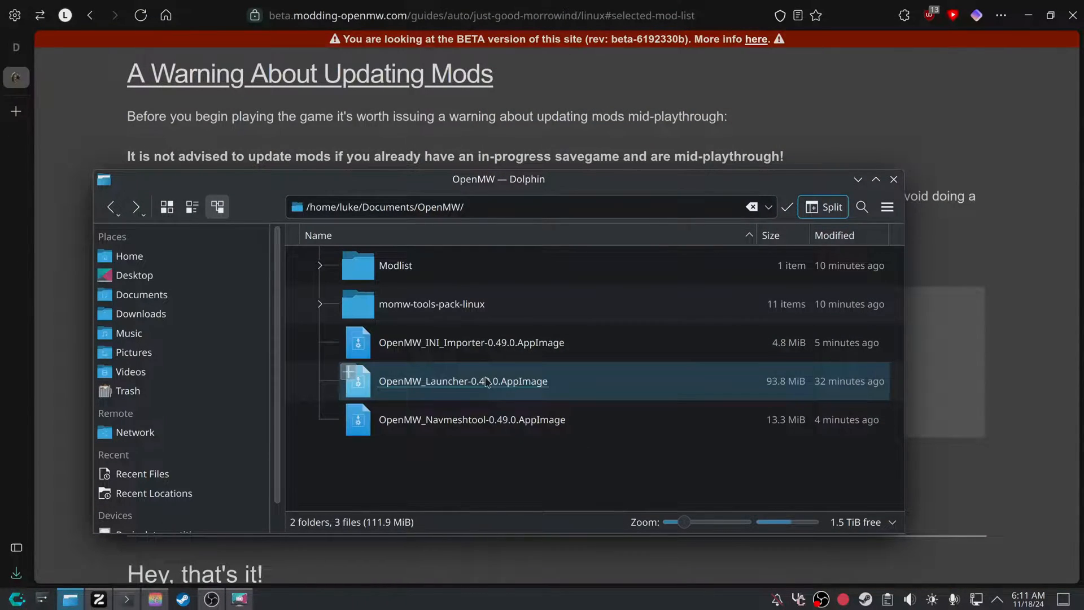
{"action": "double_click", "coordinate": [462, 381]}
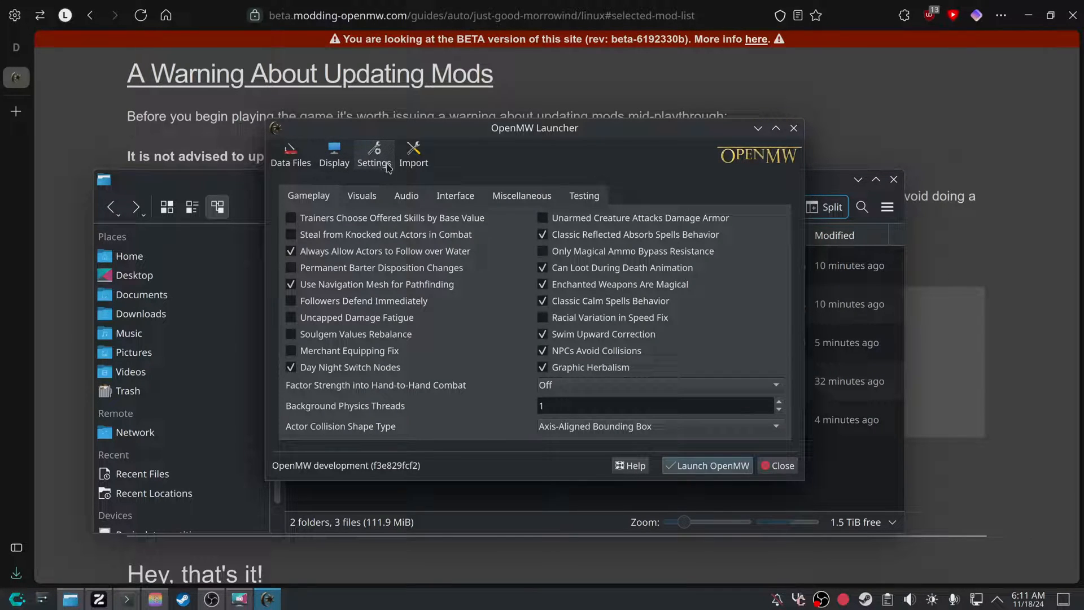
{"action": "left_click", "coordinate": [361, 196]}
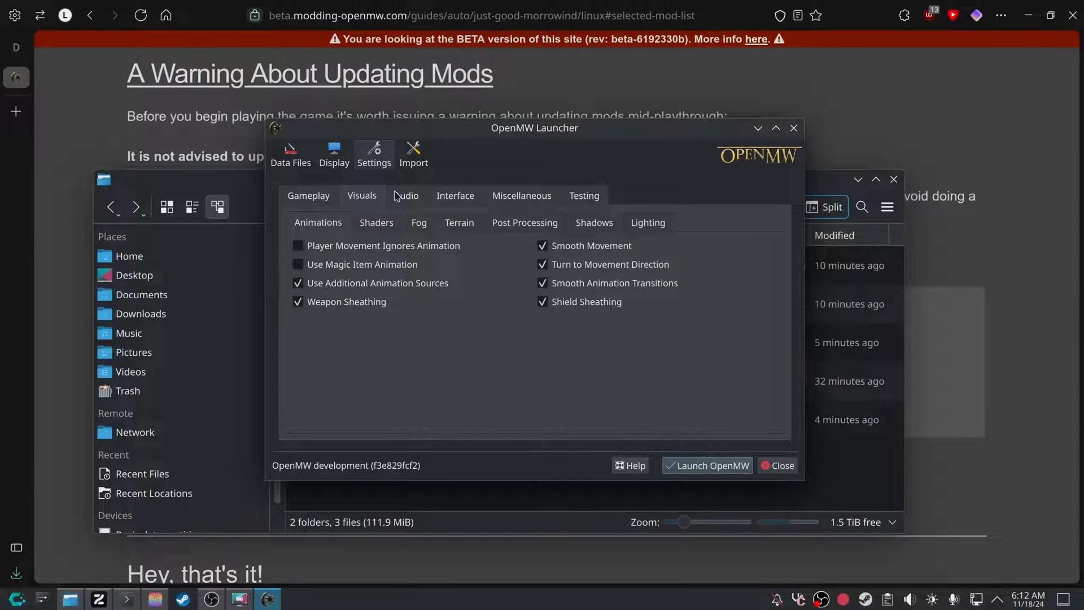
{"action": "left_click", "coordinate": [459, 222]}
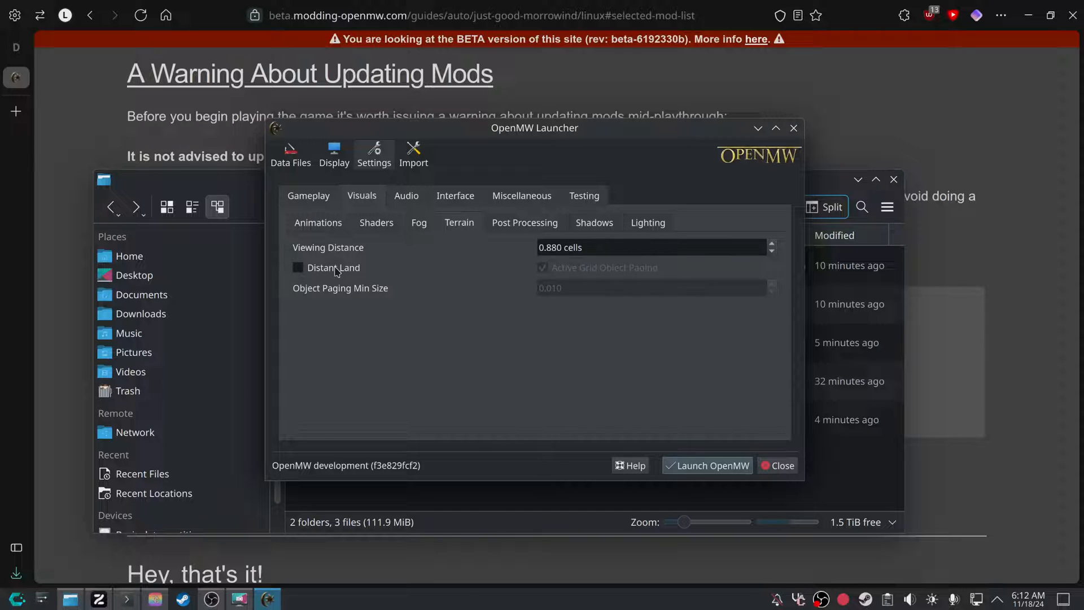
{"action": "left_click", "coordinate": [298, 268]}
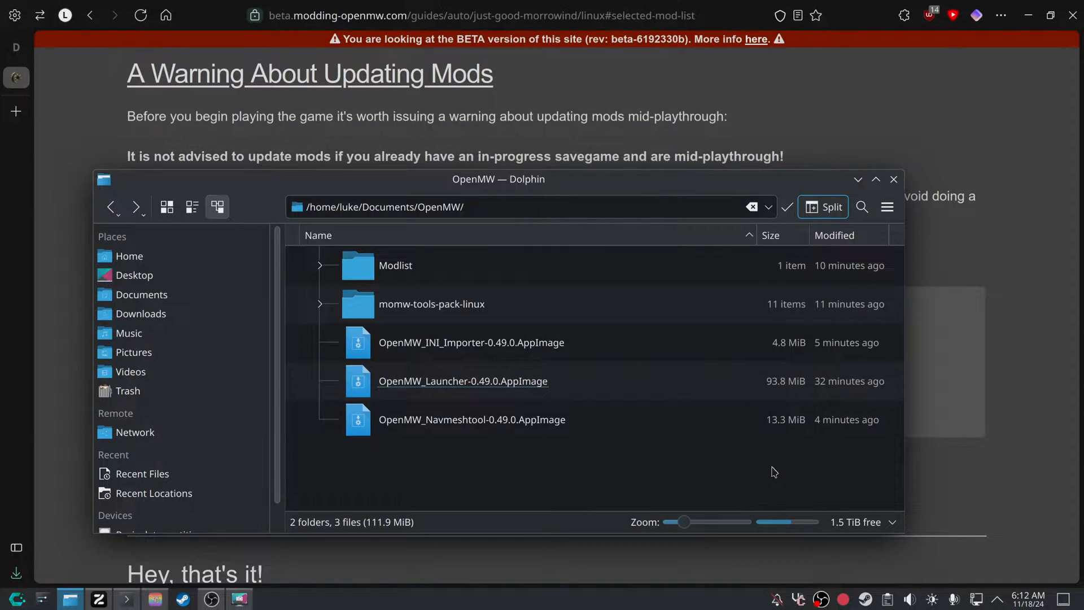
{"action": "mouse_move", "coordinate": [628, 147]}
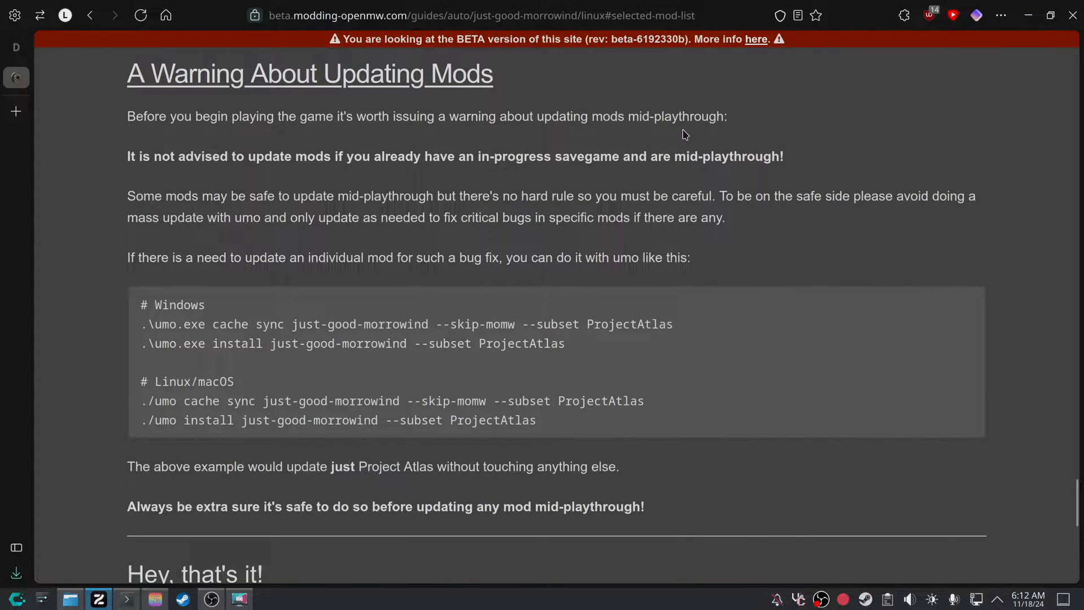
Scroll the guide to its congratulations ending and back up to Run the Configurator.
{"action": "scroll", "scroll_direction": "down", "scroll_amount": 3}
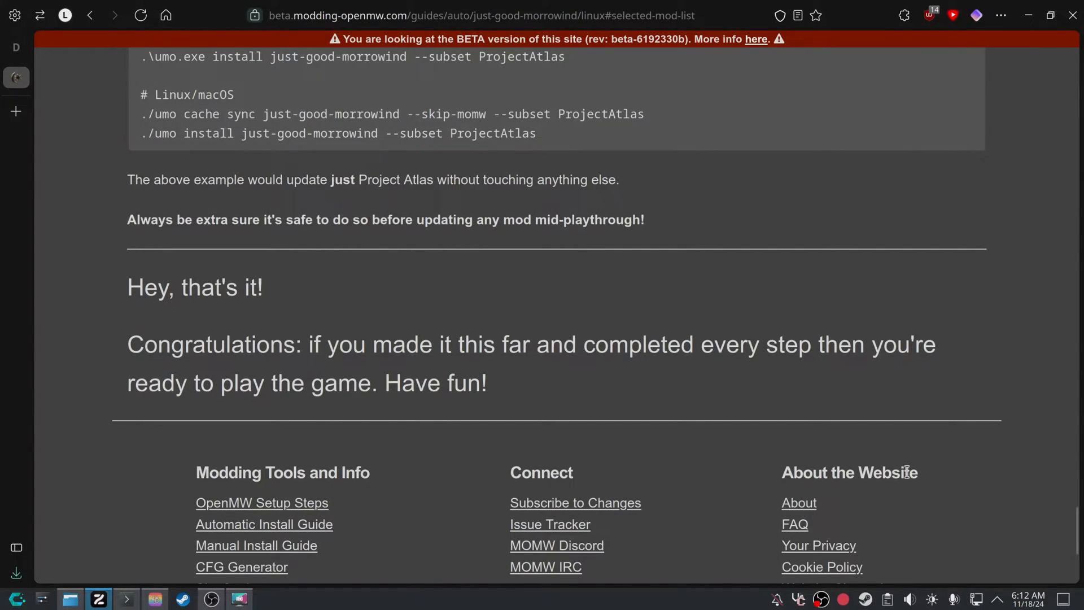
{"action": "scroll", "scroll_direction": "up", "scroll_amount": 3}
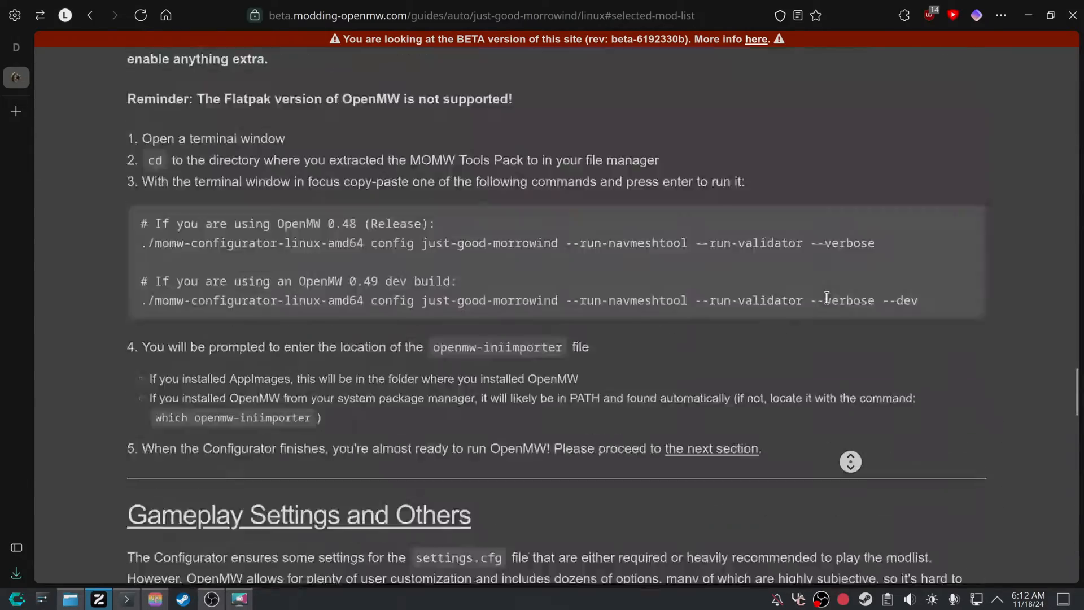